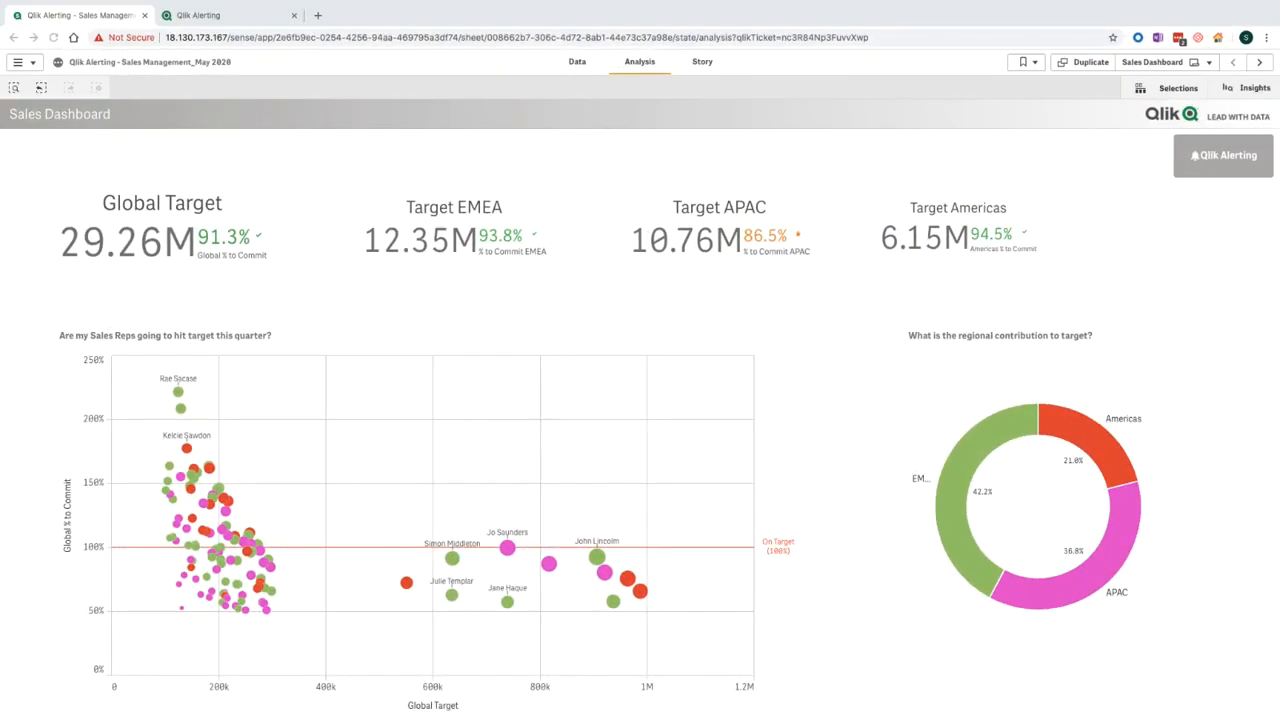
{"action": "mouse_move", "coordinate": [866, 406]}
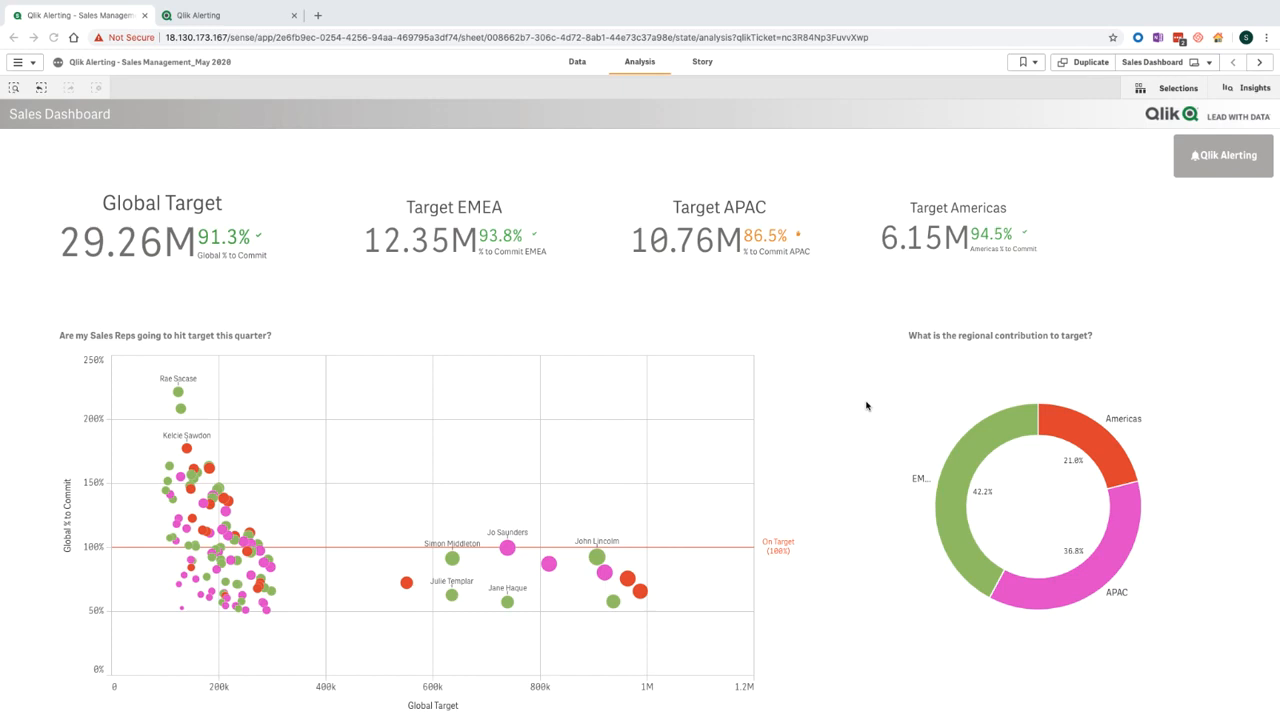
{"action": "mouse_move", "coordinate": [128, 282]}
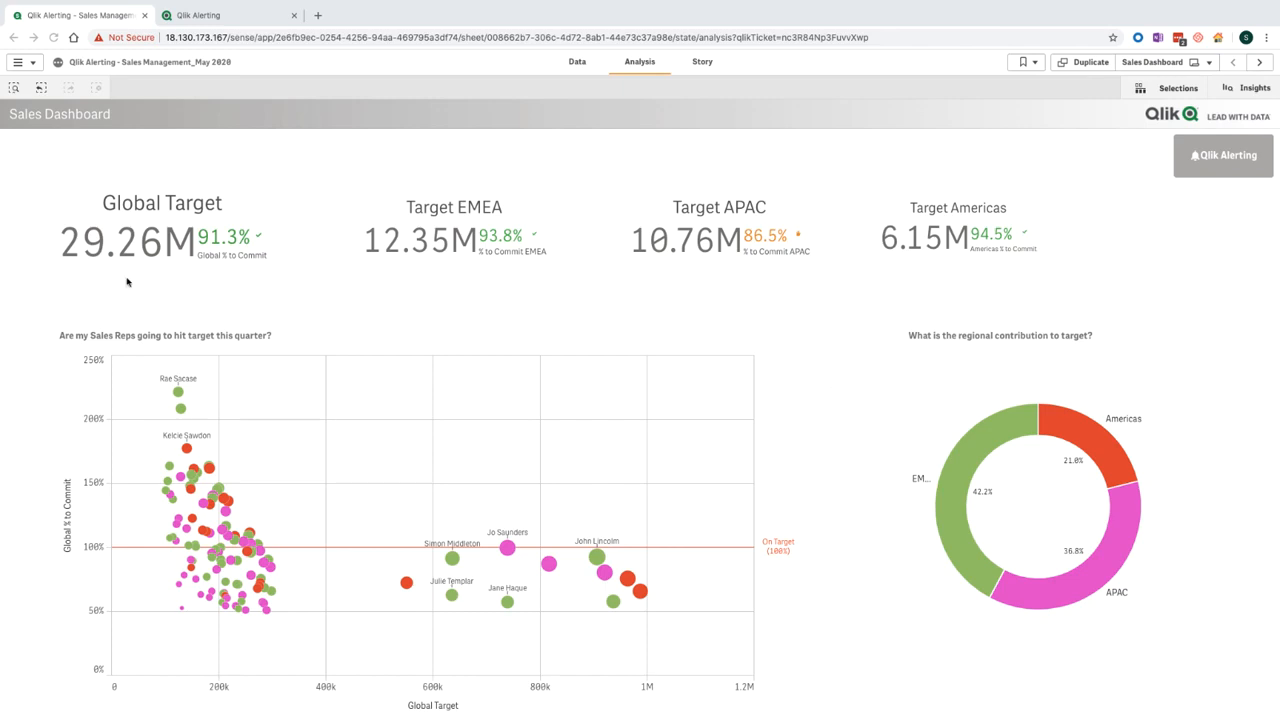
{"action": "mouse_move", "coordinate": [812, 530]}
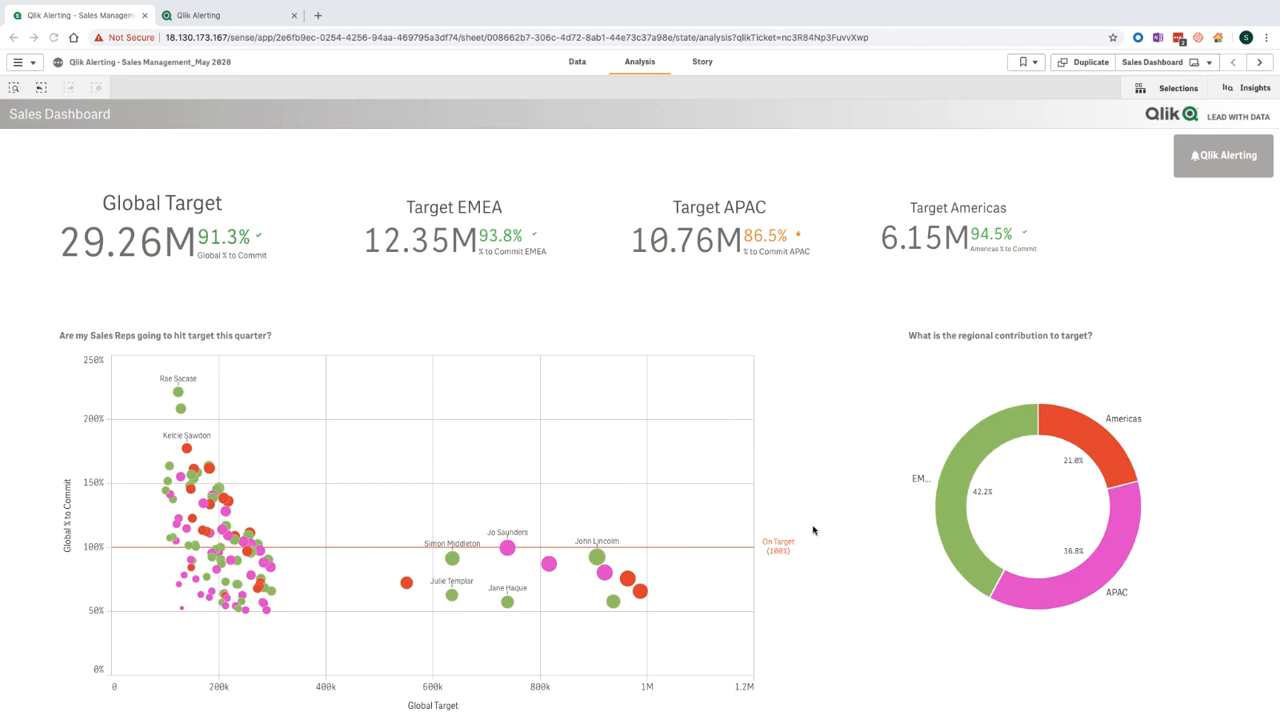
{"action": "mouse_move", "coordinate": [800, 374]}
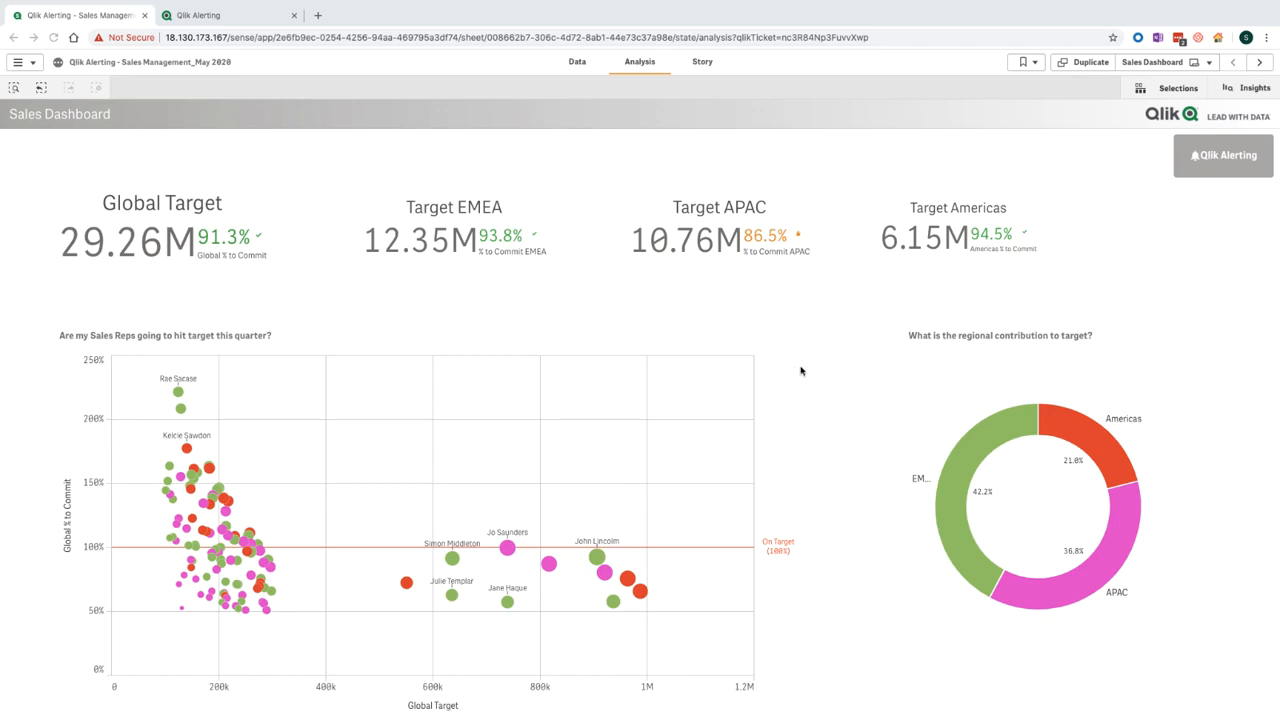
{"action": "mouse_move", "coordinate": [184, 272]}
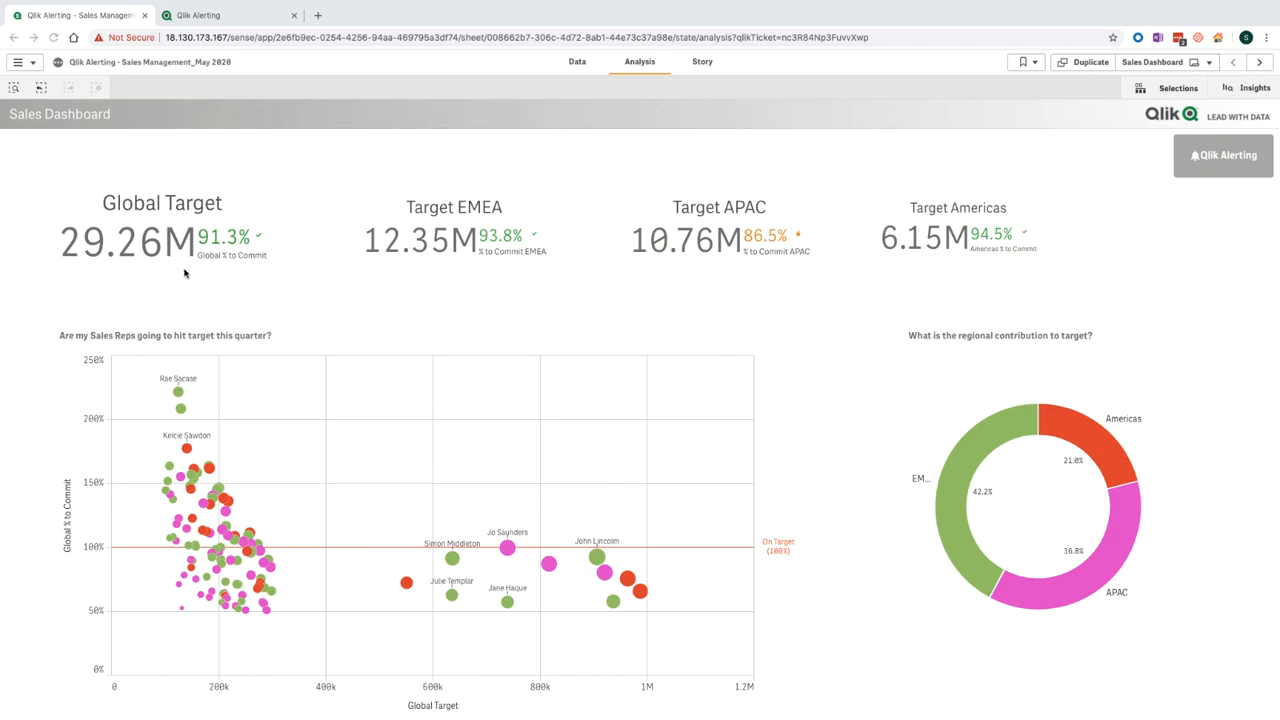
{"action": "mouse_move", "coordinate": [778, 278]}
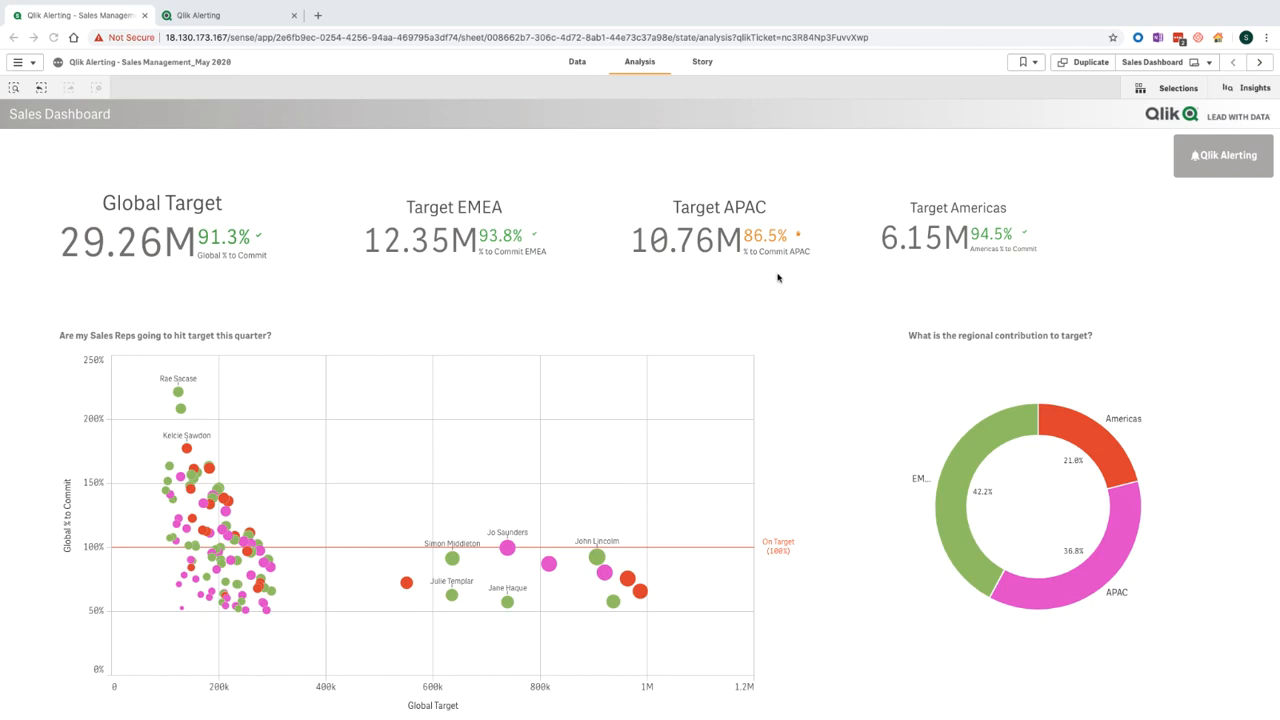
{"action": "mouse_move", "coordinate": [1050, 602]}
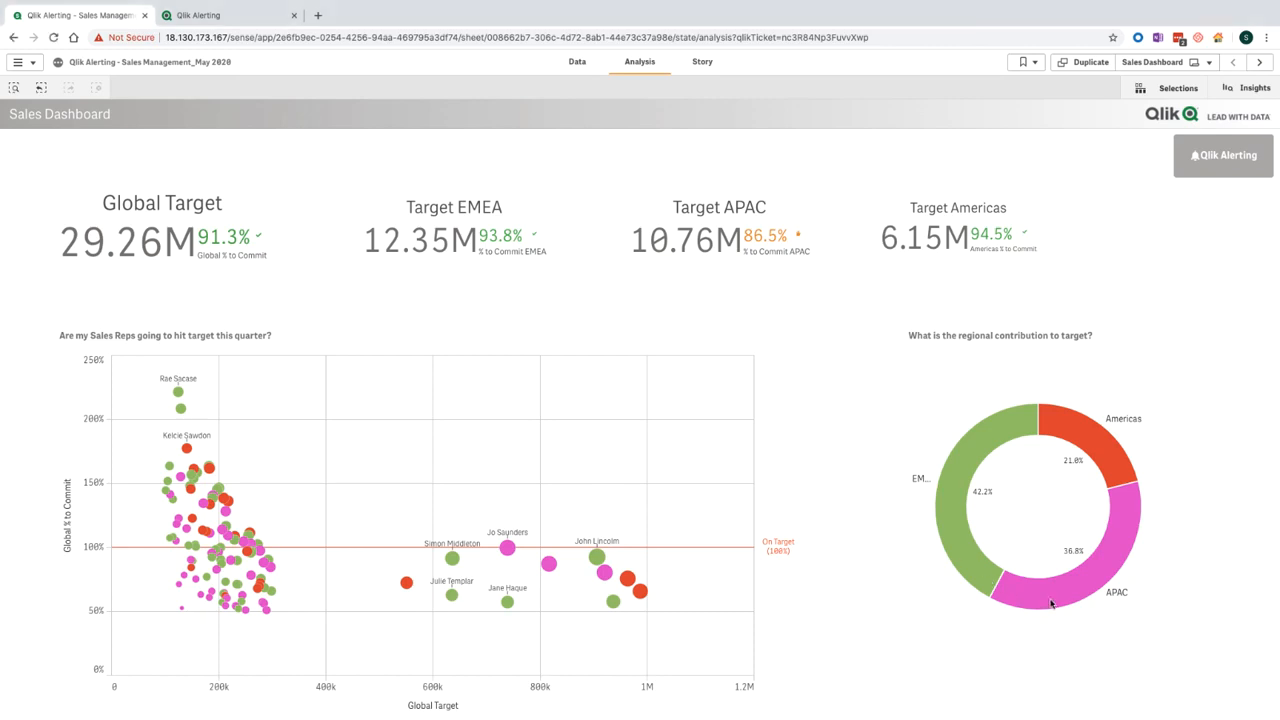
Select and confirm the APAC slice, leaving the donut at APAC 10.76M.
{"action": "left_click", "coordinate": [1050, 600]}
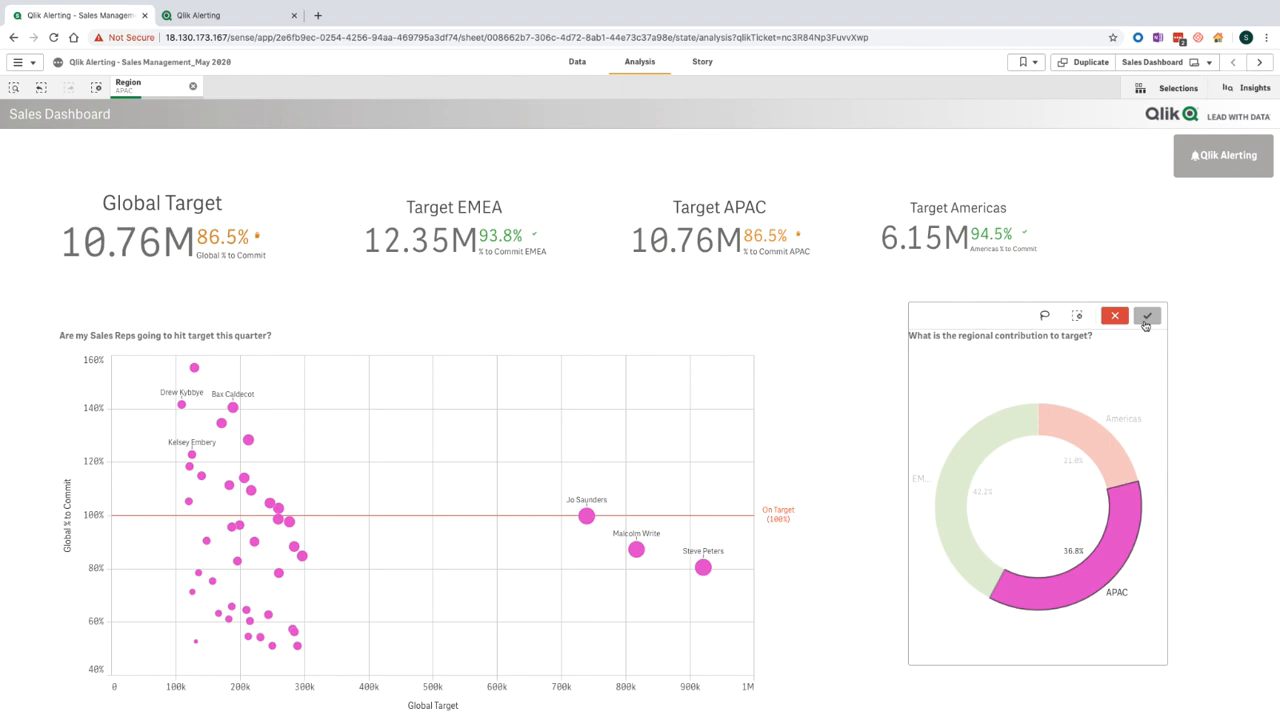
{"action": "left_click", "coordinate": [1148, 316]}
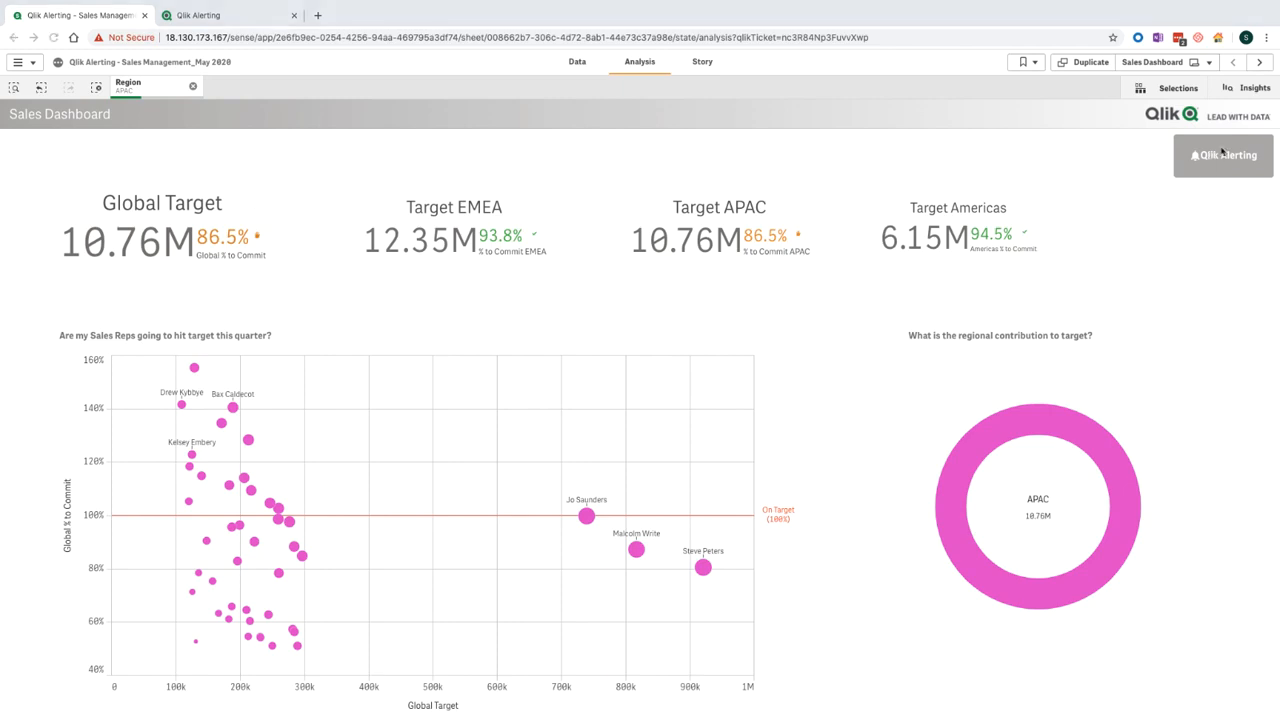
Start a Qlik Alerting alert named 'Sales Monitor - APAC' described 'Alert for APAC'.
{"action": "left_click", "coordinate": [1224, 156]}
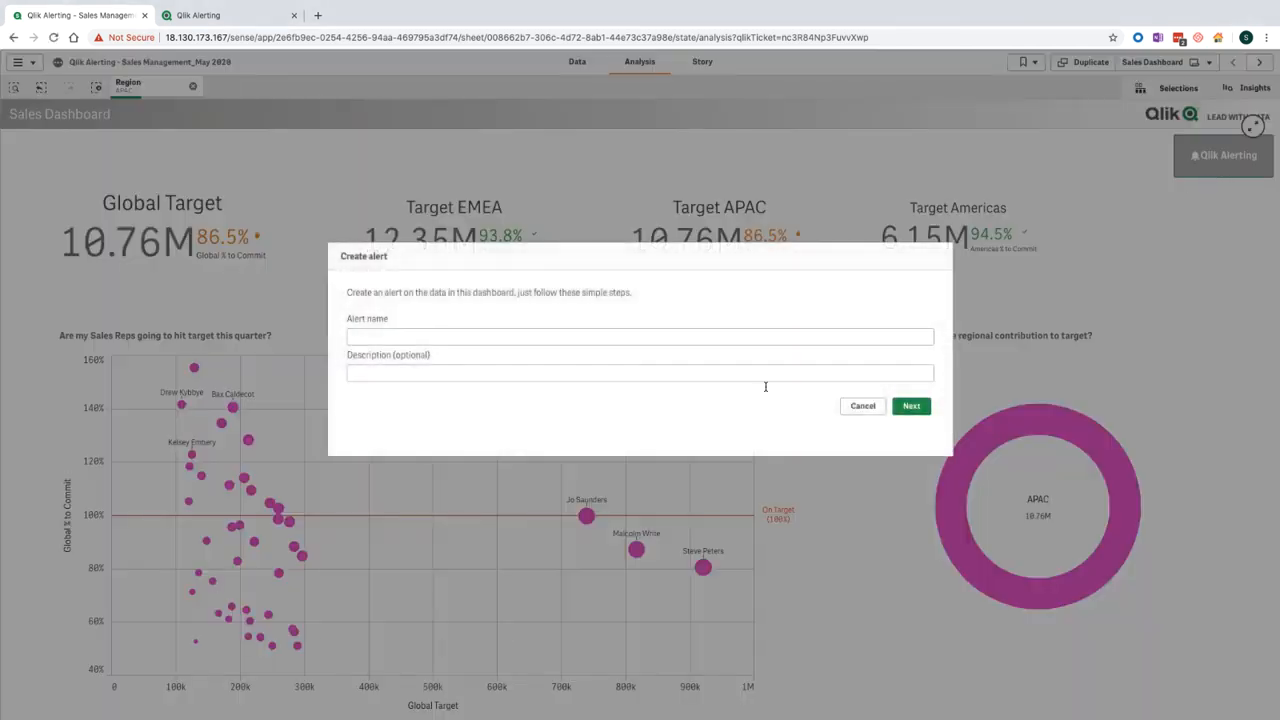
{"action": "type", "text": "s"}
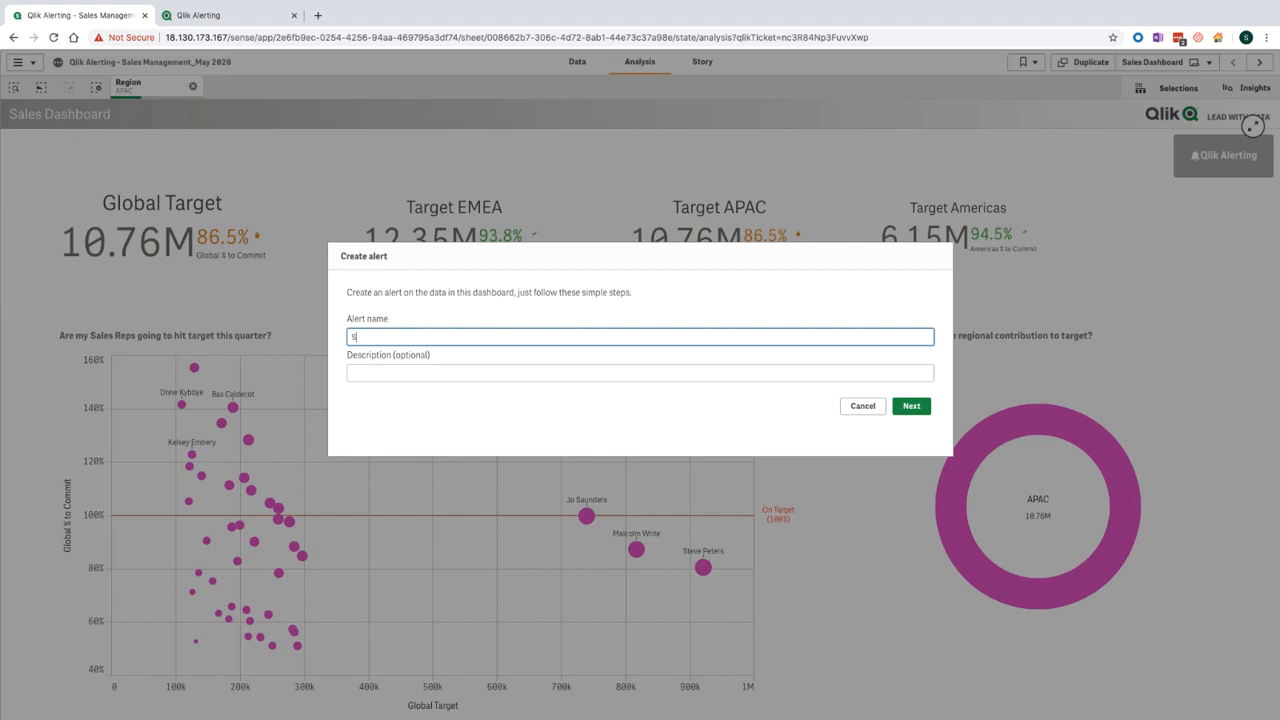
{"action": "type", "text": "ales Monitor"}
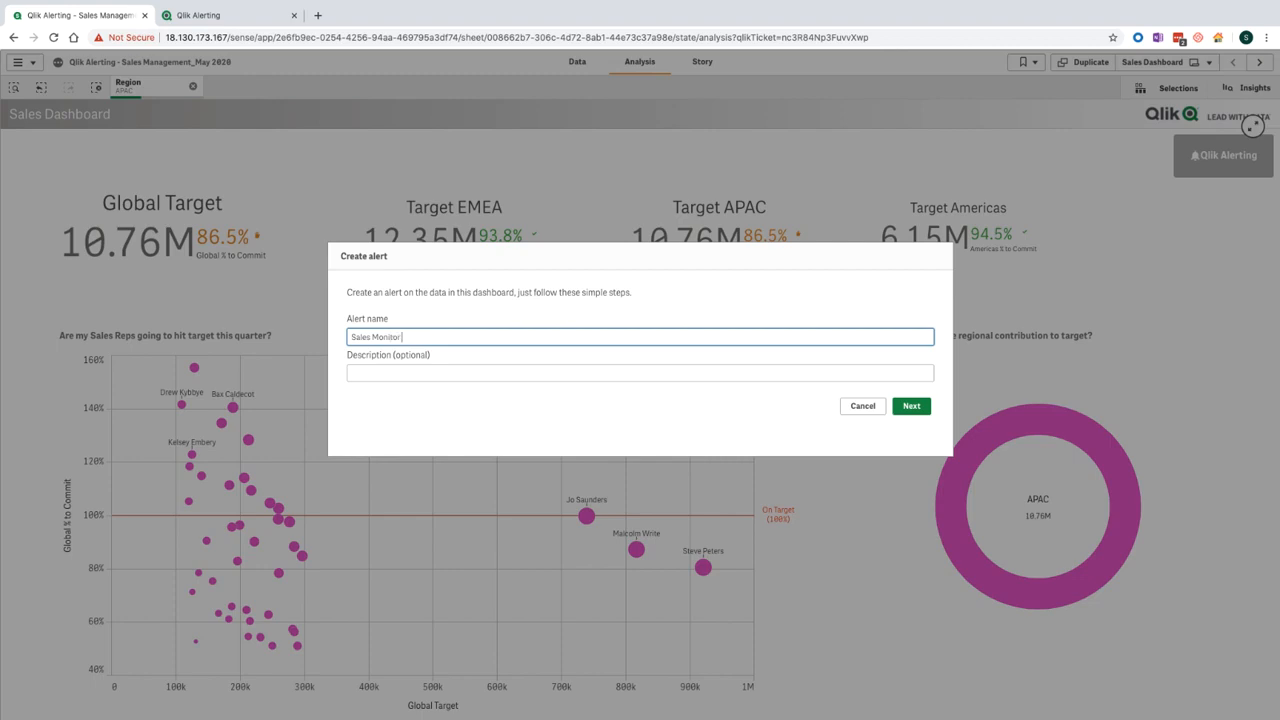
{"action": "type", "text": "- APAC"}
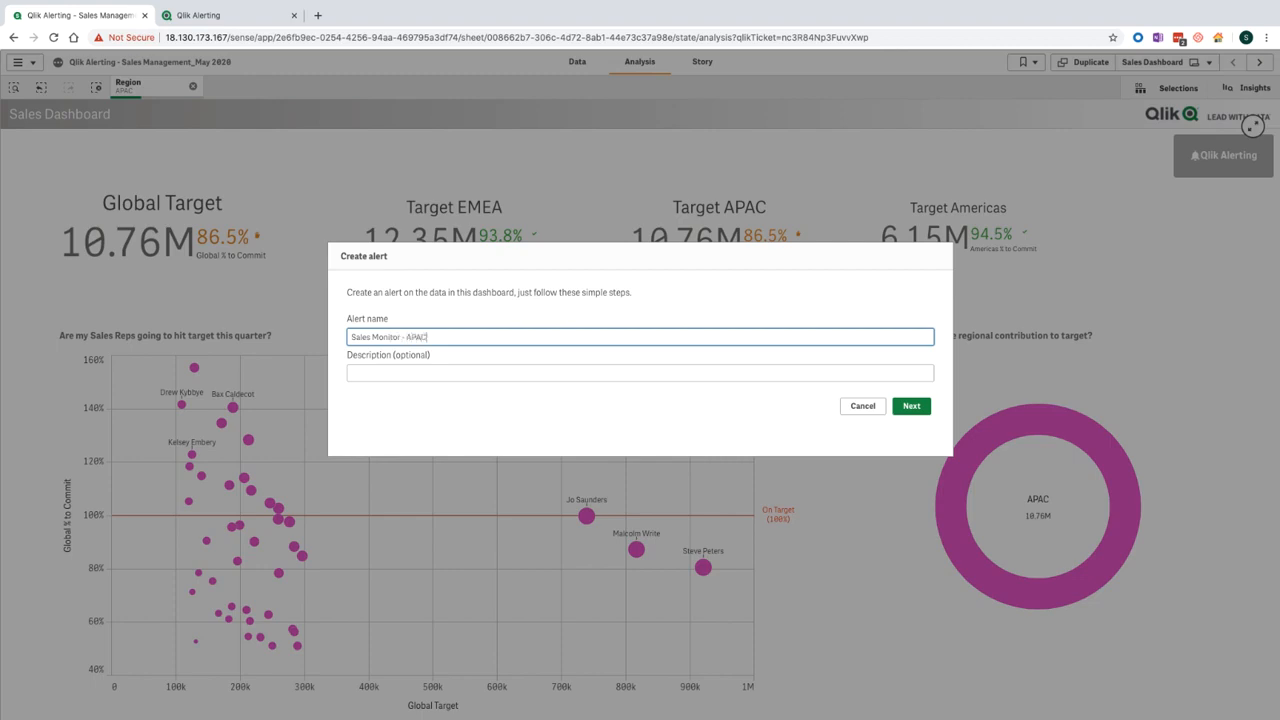
{"action": "mouse_move", "coordinate": [440, 336]}
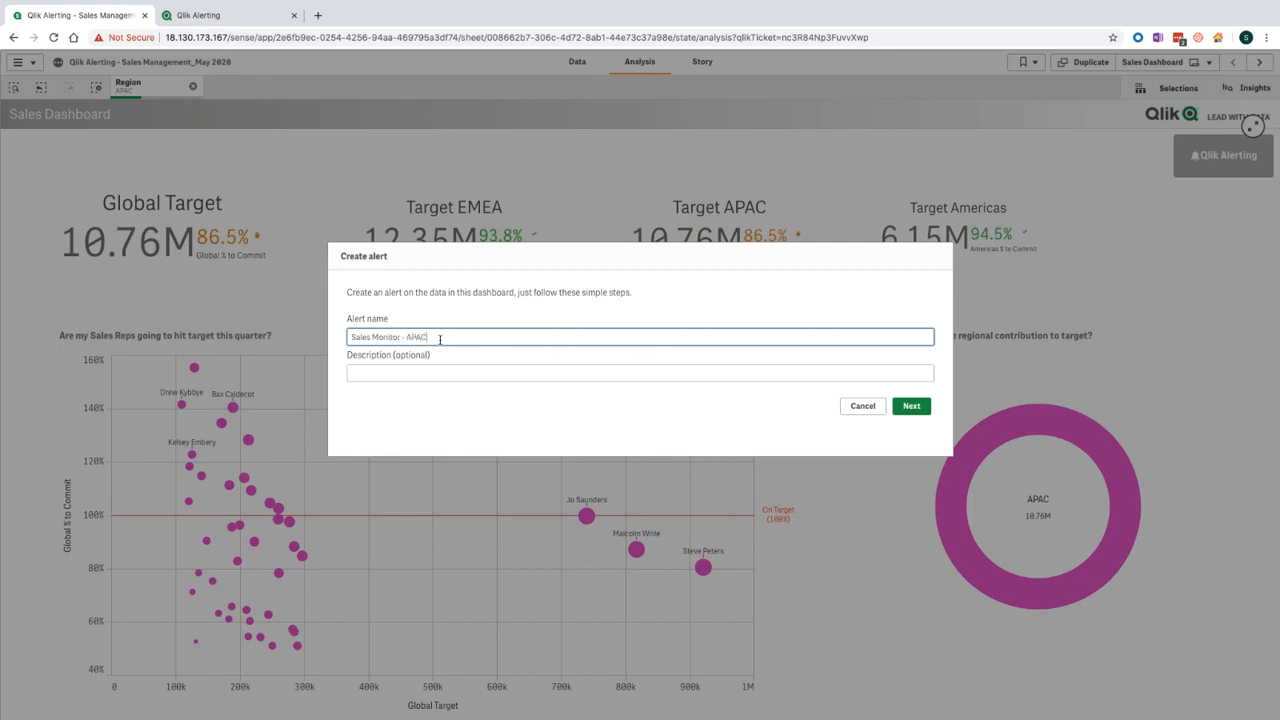
{"action": "left_click", "coordinate": [640, 374]}
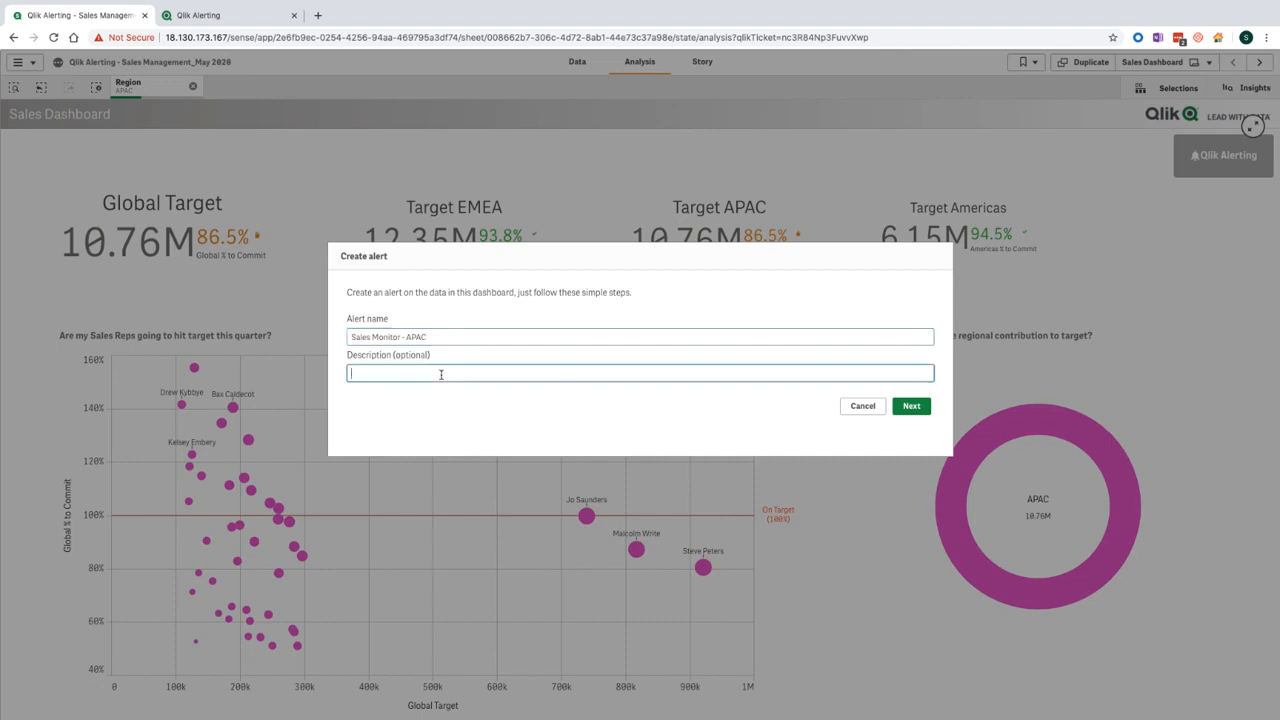
{"action": "type", "text": "Alert for"}
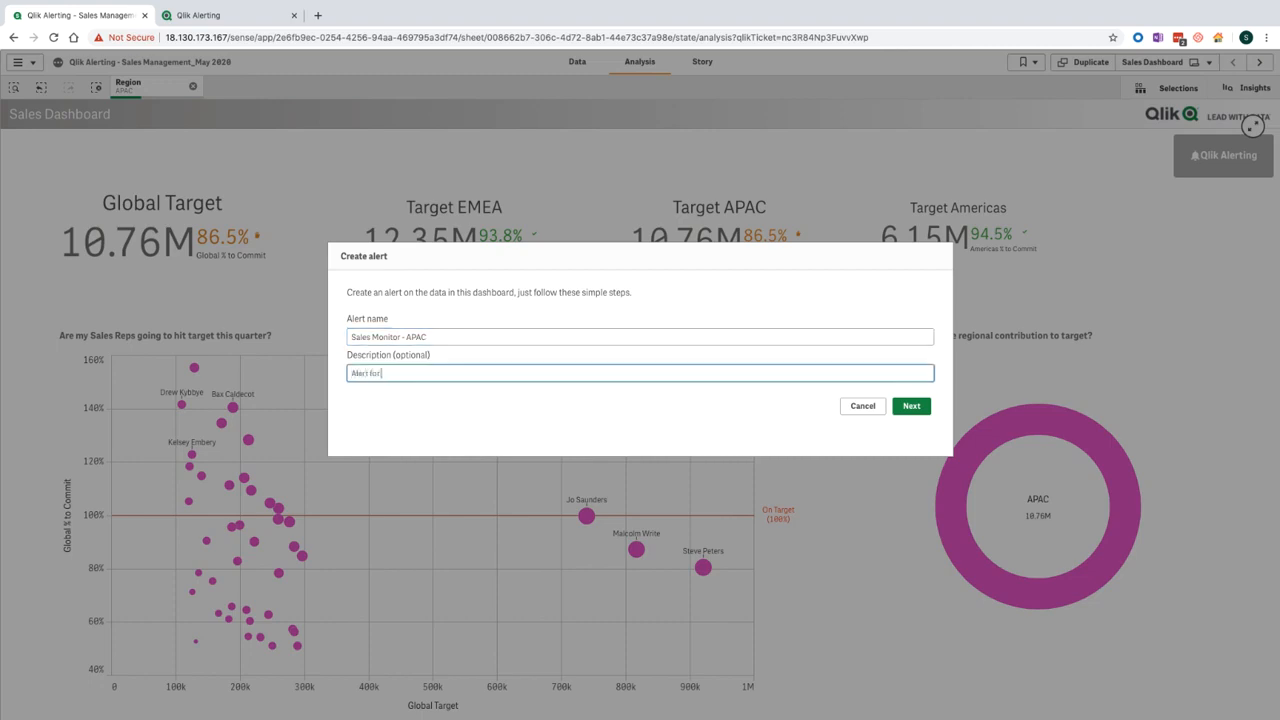
{"action": "type", "text": "APAC"}
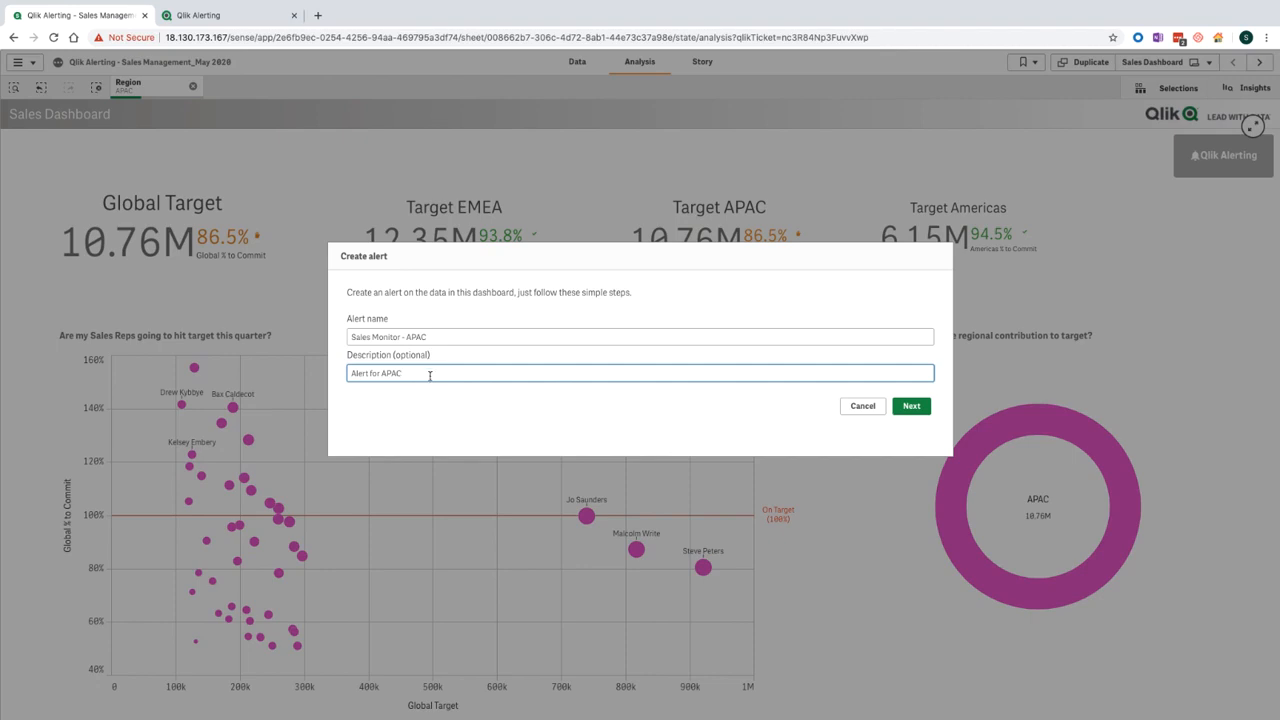
{"action": "mouse_move", "coordinate": [716, 436]}
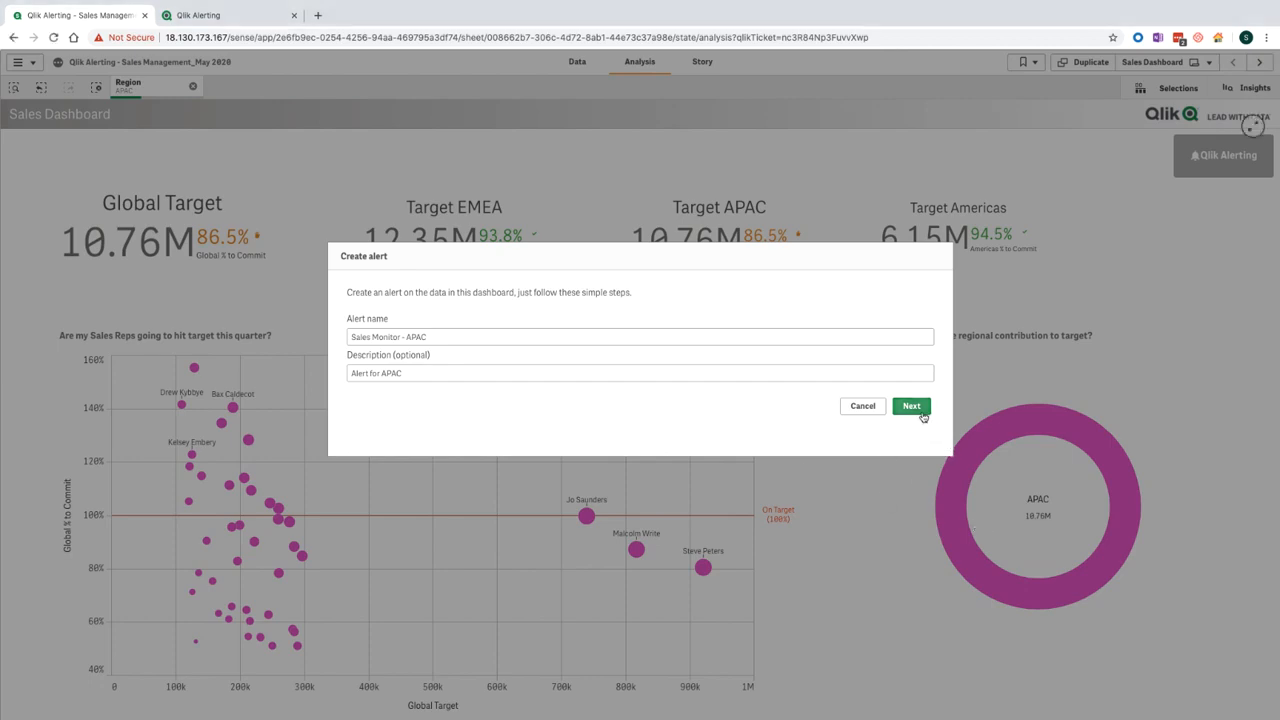
Filter the alert data by a dashboard object and add the Global % to Commit measure.
{"action": "left_click", "coordinate": [910, 404]}
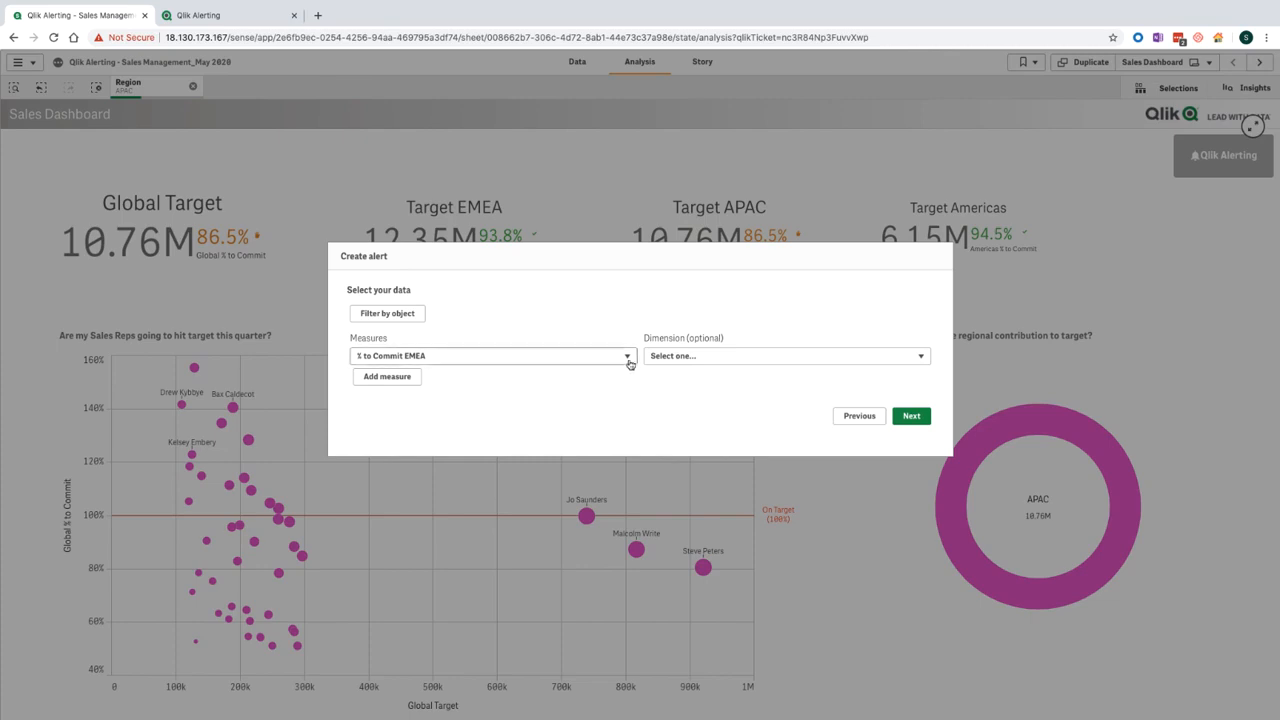
{"action": "left_click", "coordinate": [628, 356]}
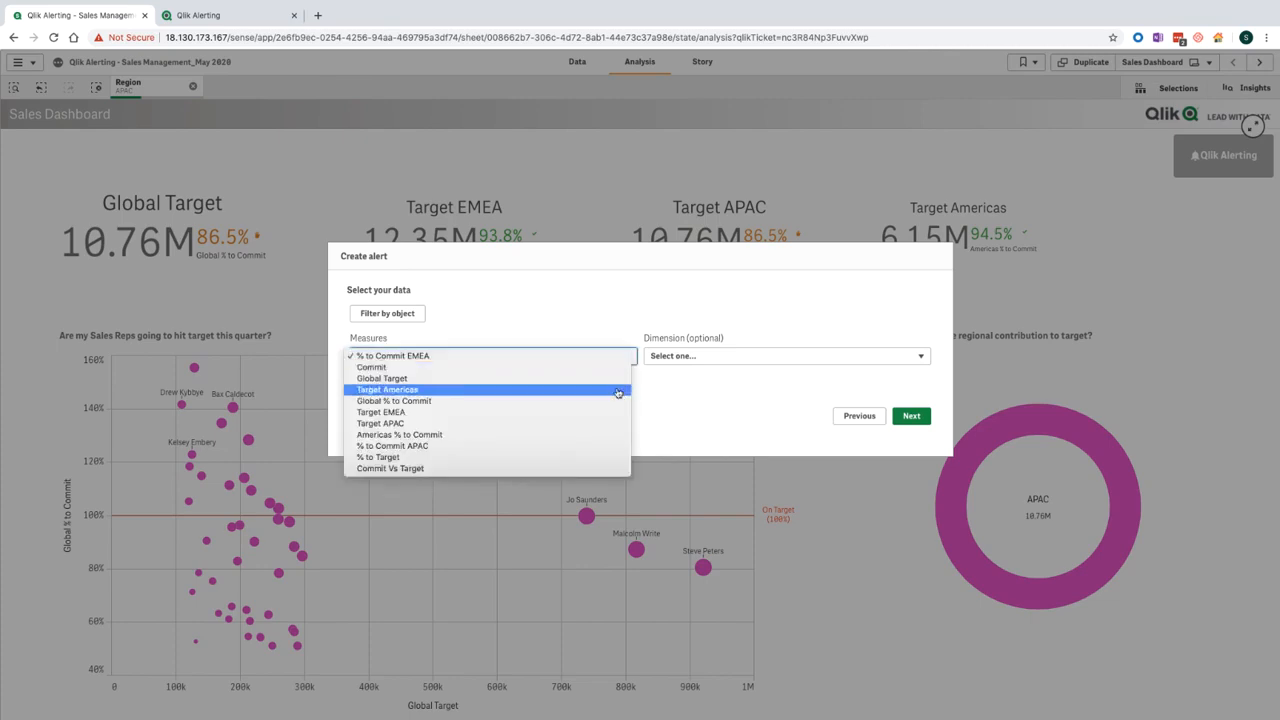
{"action": "mouse_move", "coordinate": [556, 378]}
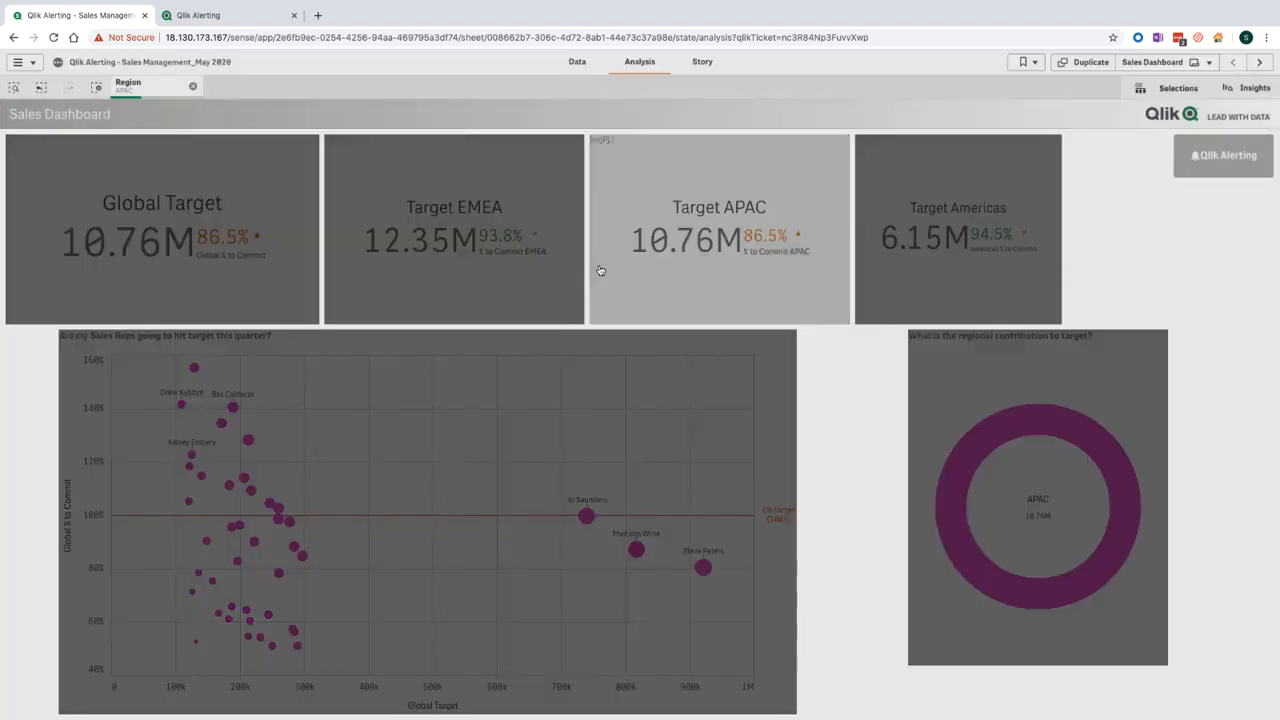
{"action": "mouse_move", "coordinate": [632, 256]}
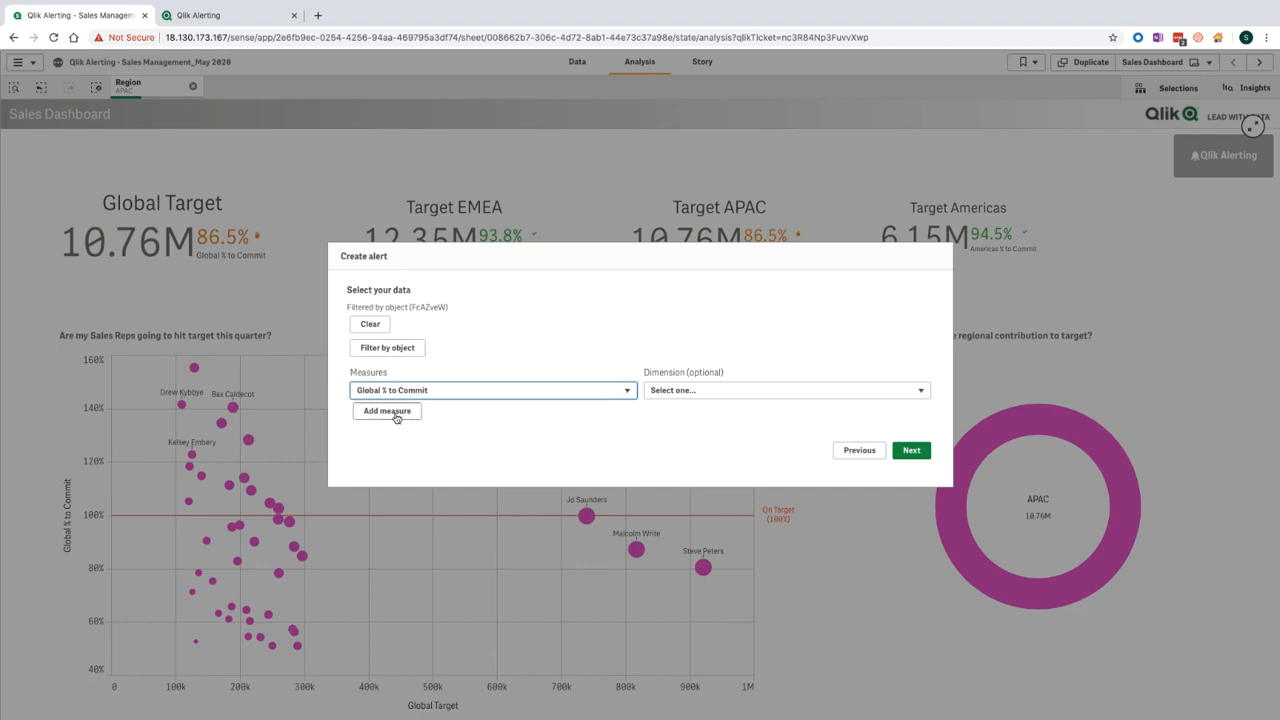
{"action": "left_click", "coordinate": [388, 412]}
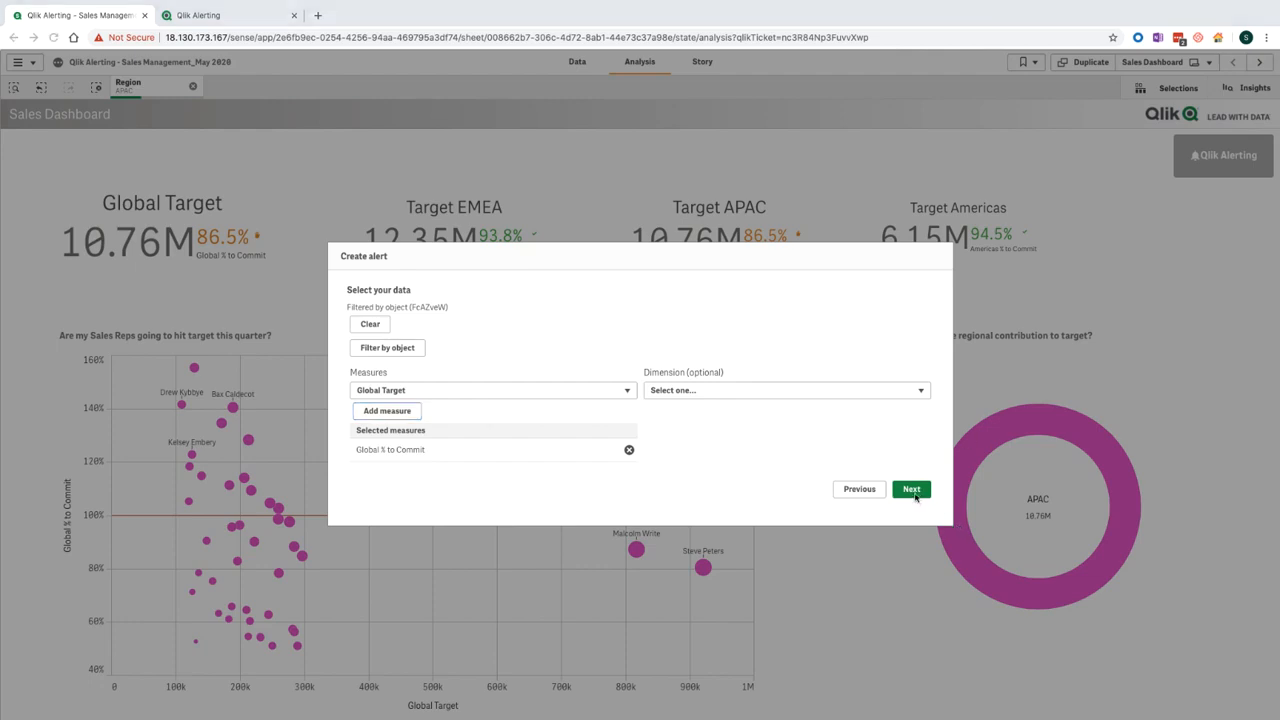
Set the condition to Global % to Commit less than a manual value of 0.81.
{"action": "left_click", "coordinate": [910, 488]}
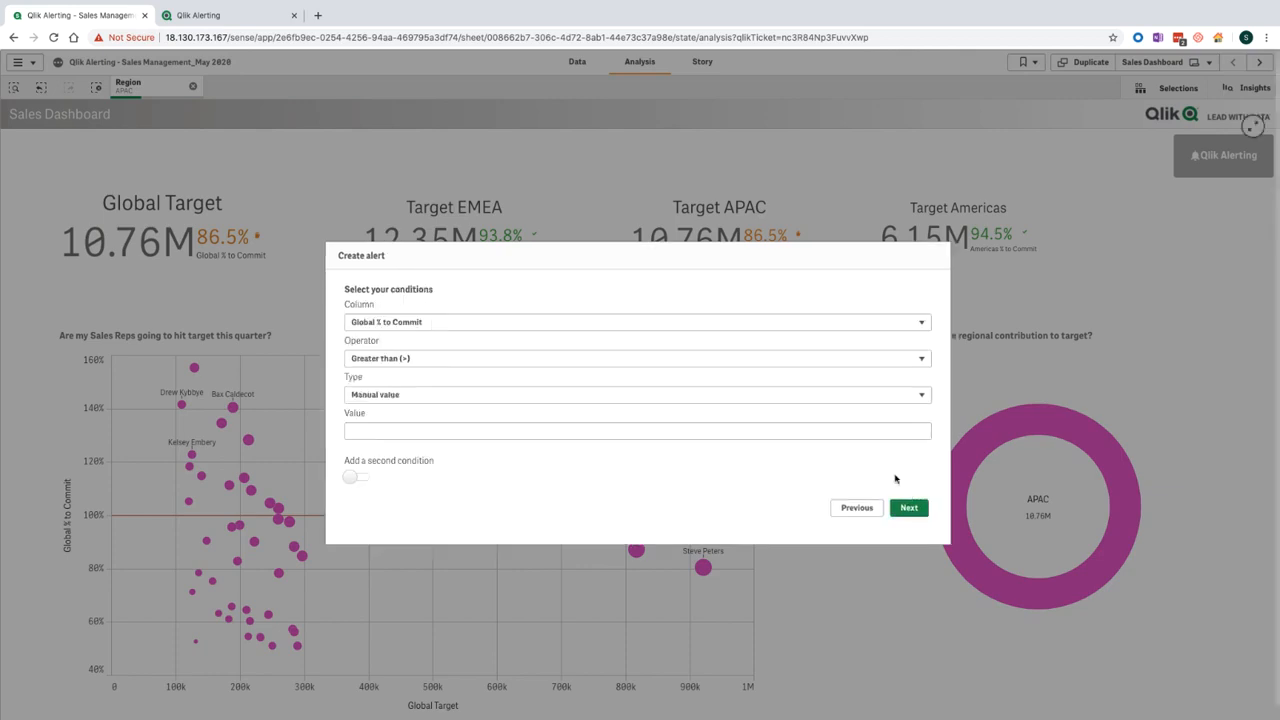
{"action": "mouse_move", "coordinate": [928, 368]}
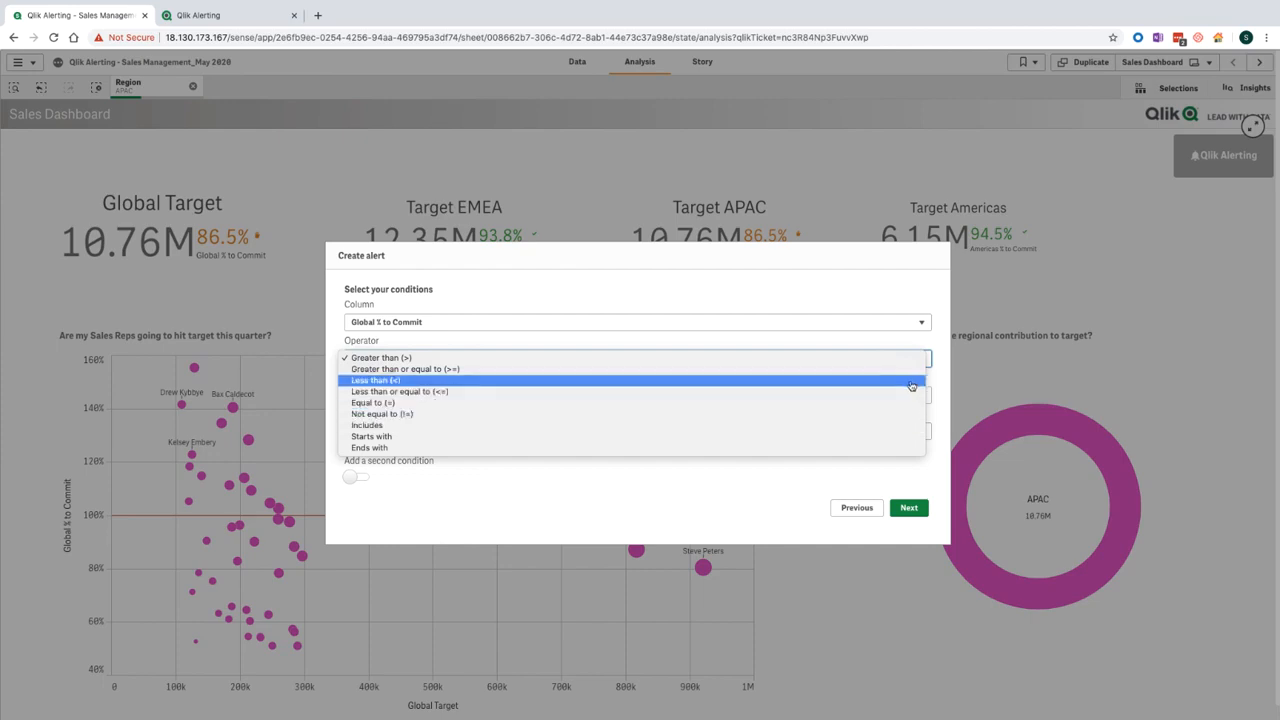
{"action": "mouse_move", "coordinate": [520, 382]}
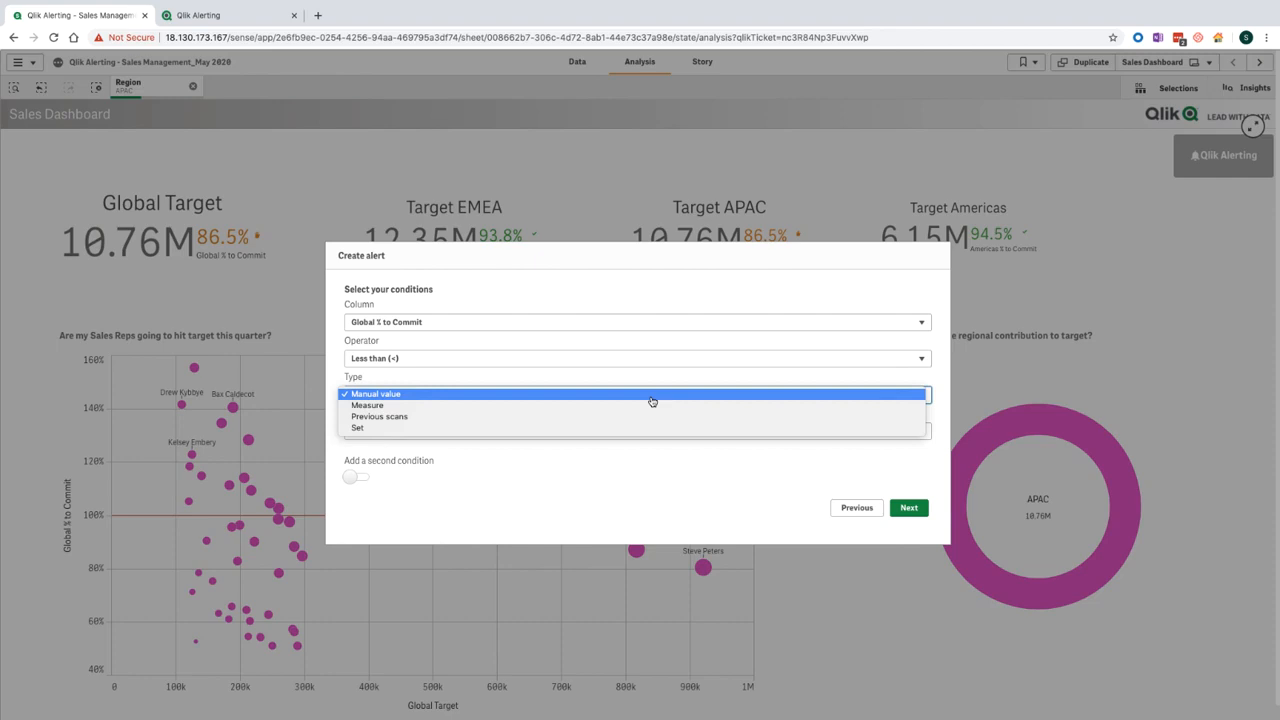
{"action": "mouse_move", "coordinate": [652, 404]}
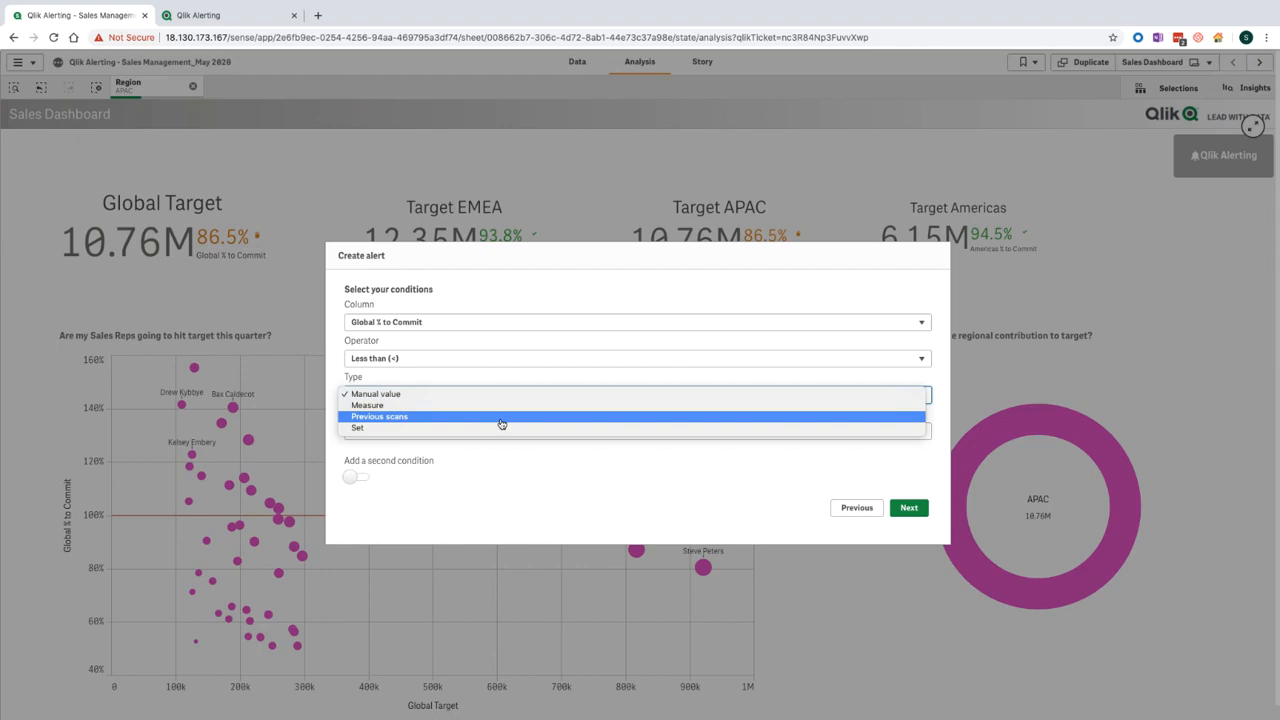
{"action": "mouse_move", "coordinate": [500, 428]}
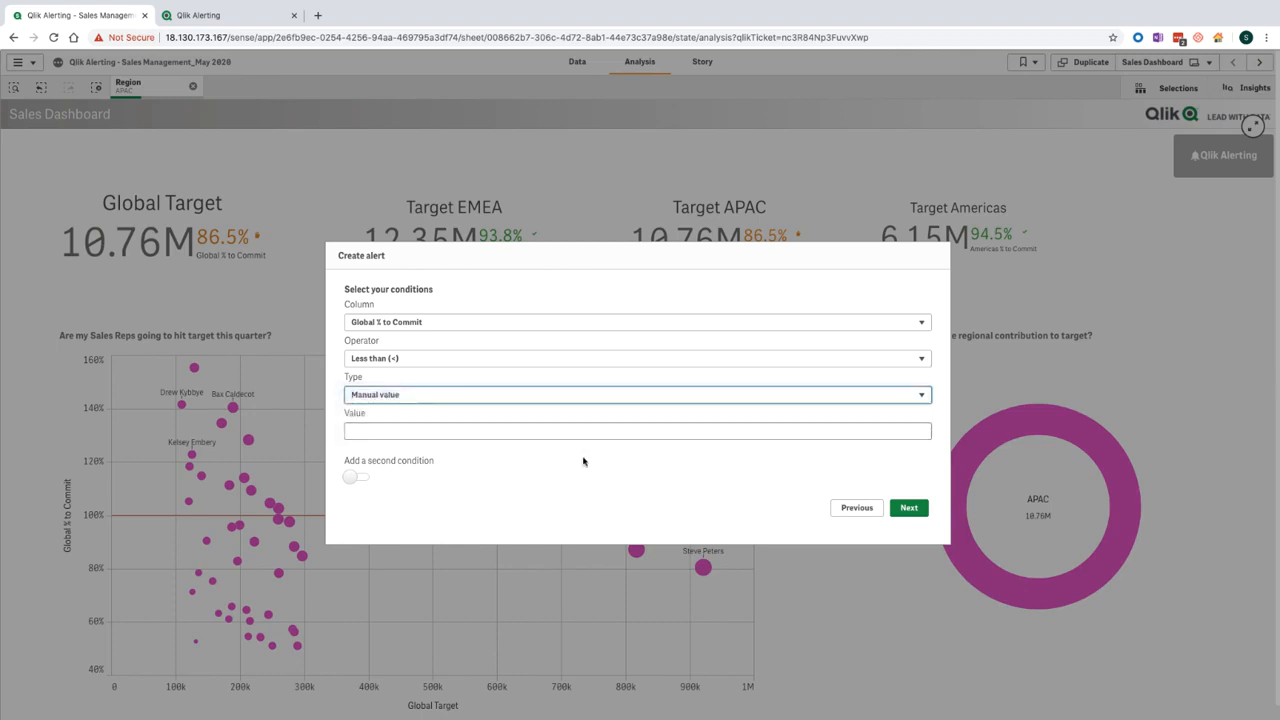
{"action": "type", "text": "@"}
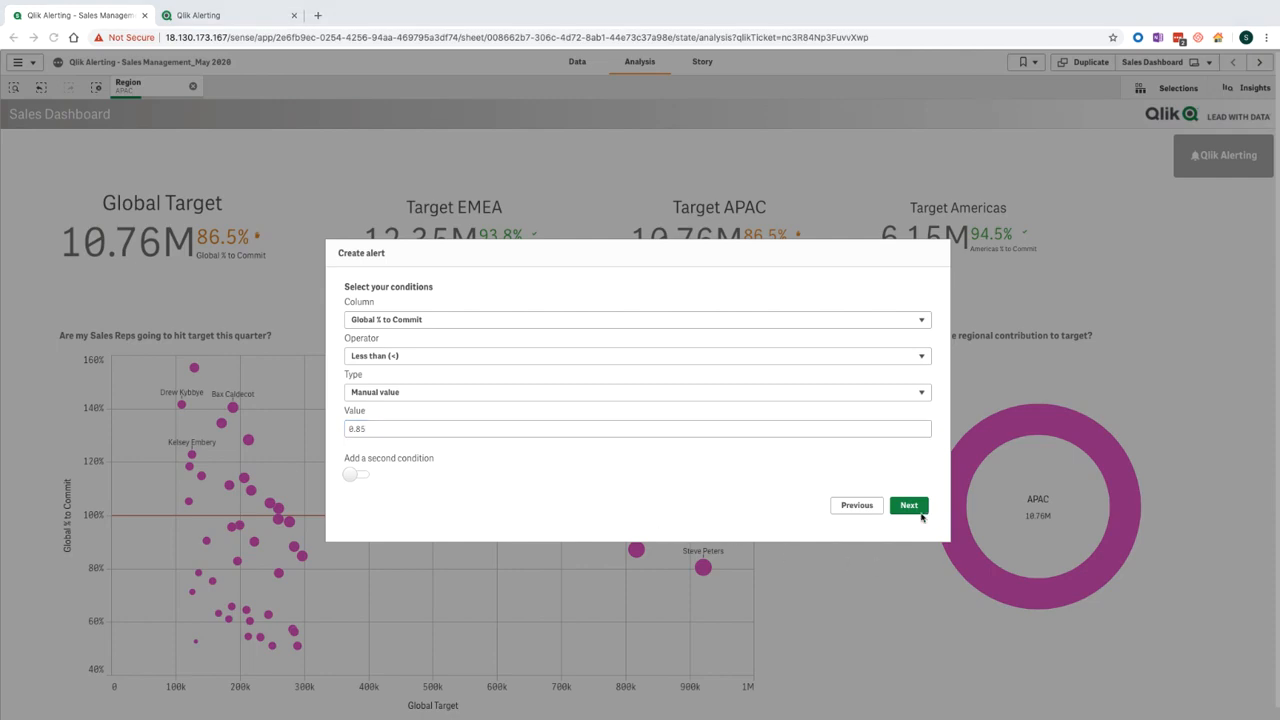
Keep the alert frequency at Every time and notification channels at All.
{"action": "left_click", "coordinate": [908, 504]}
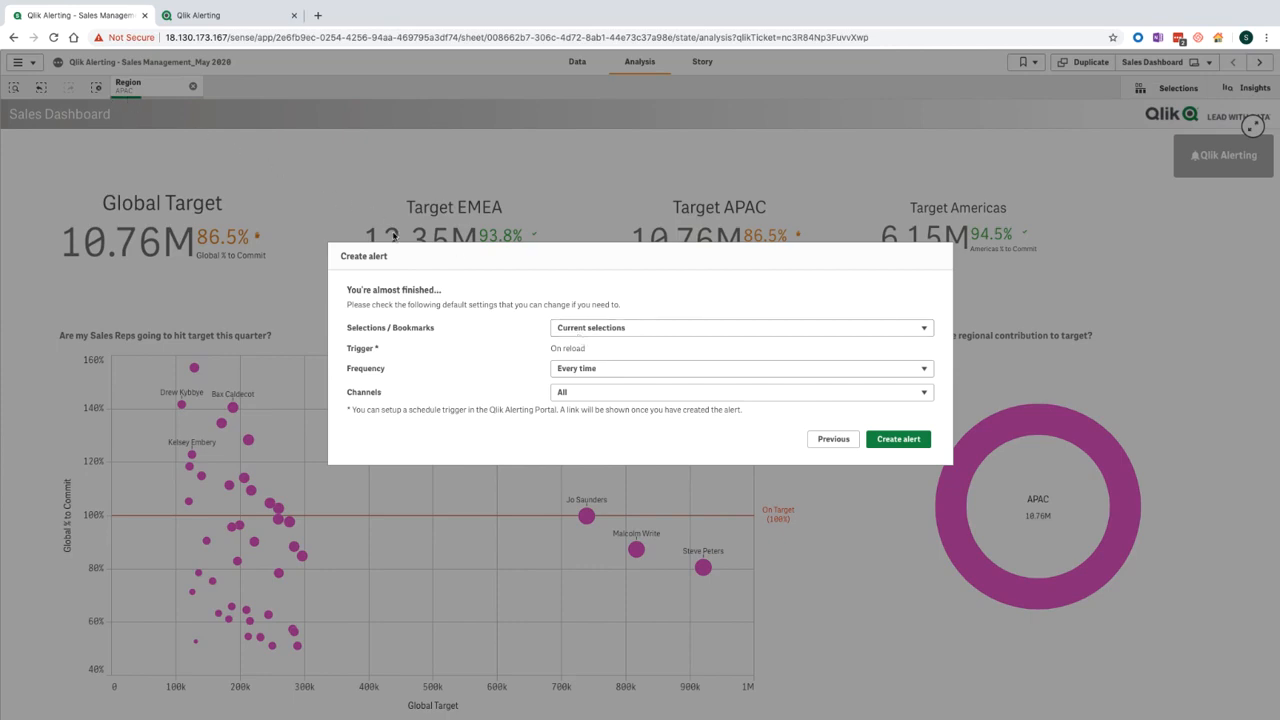
{"action": "mouse_move", "coordinate": [584, 344]}
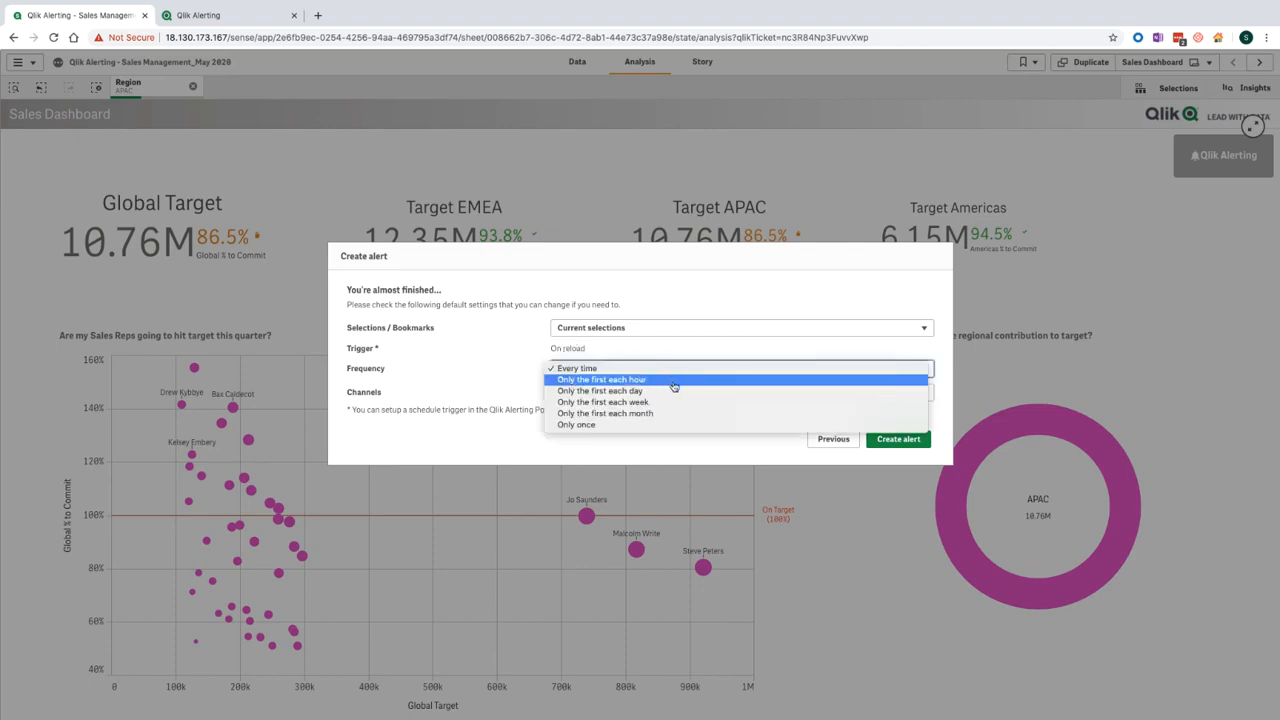
{"action": "left_click", "coordinate": [576, 368]}
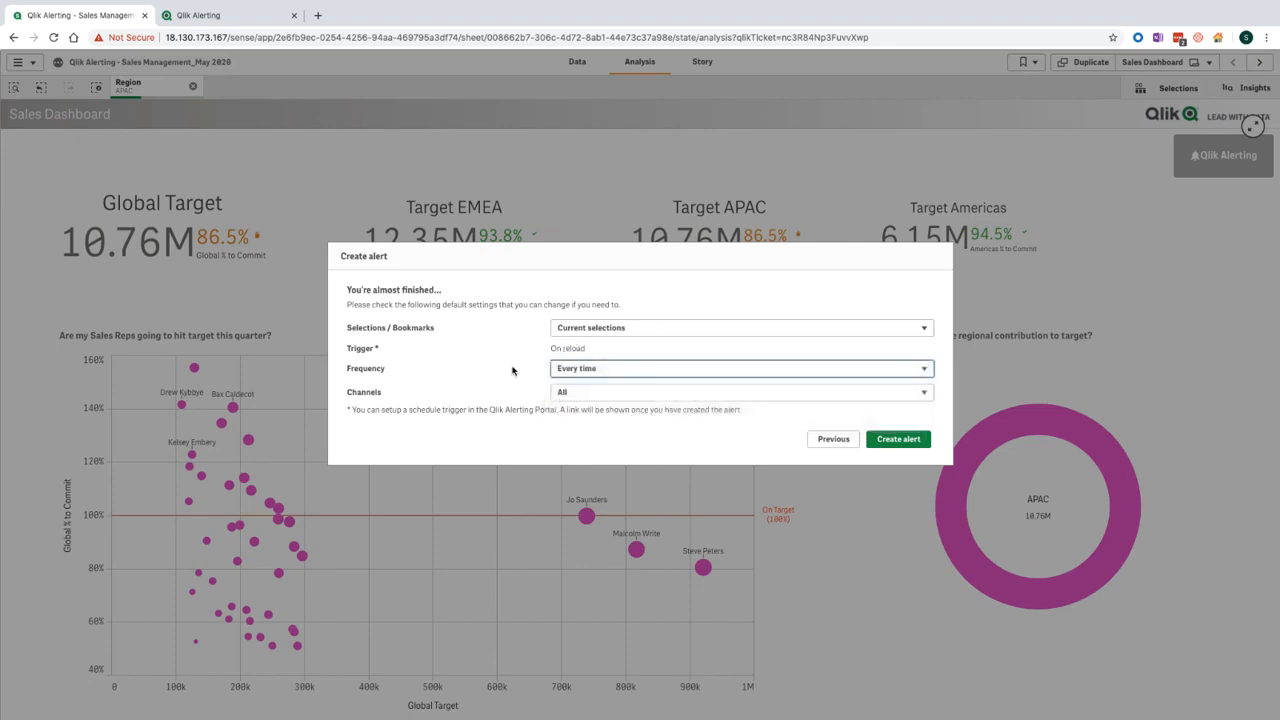
{"action": "left_click", "coordinate": [740, 390]}
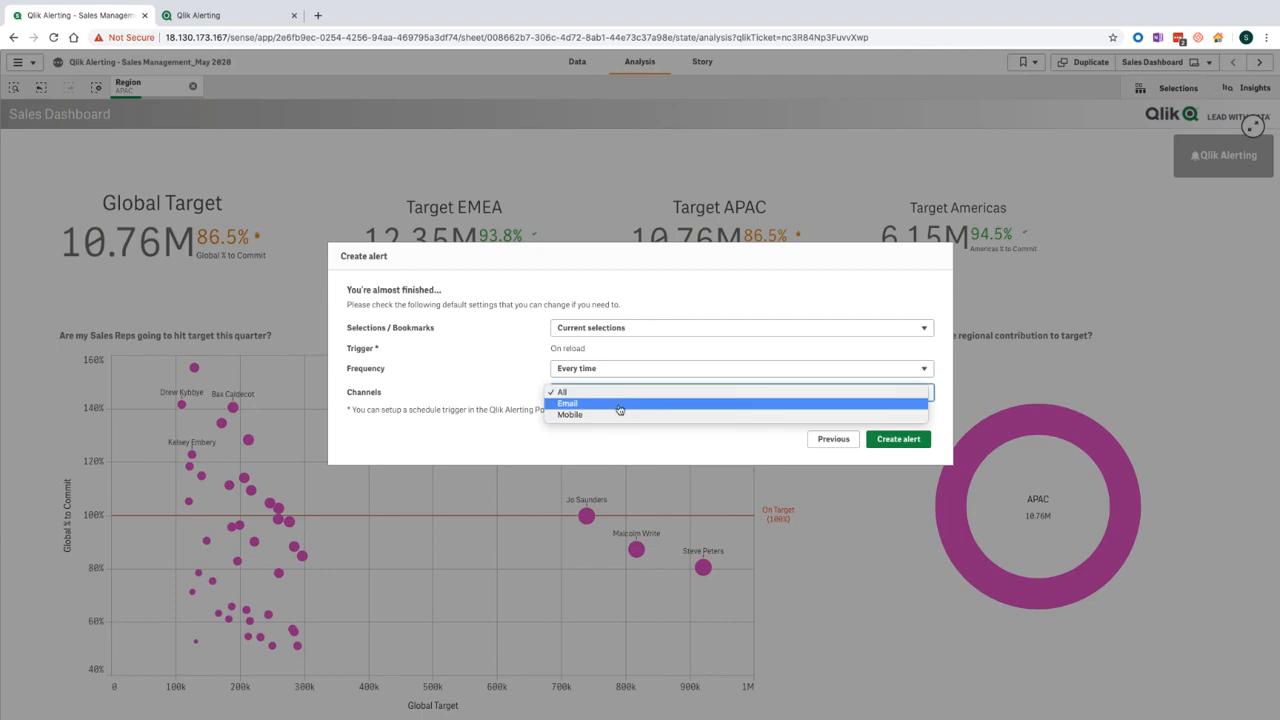
{"action": "mouse_move", "coordinate": [620, 414]}
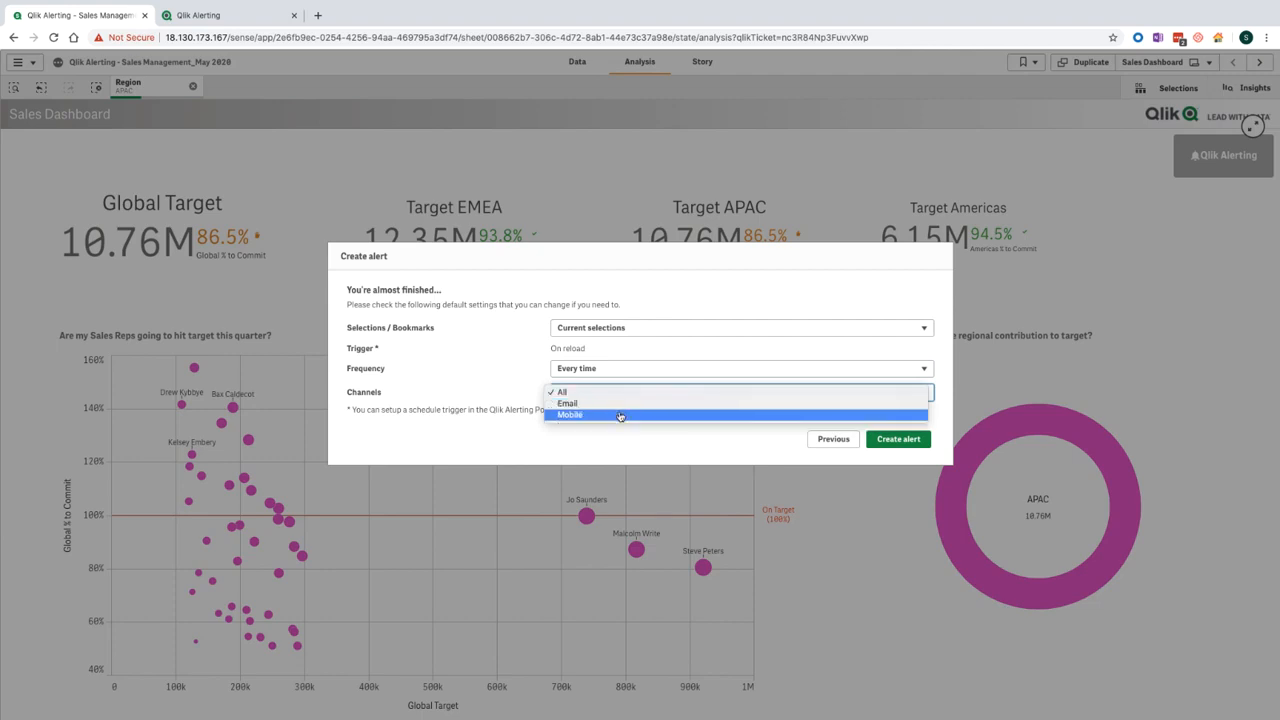
{"action": "left_click", "coordinate": [560, 390]}
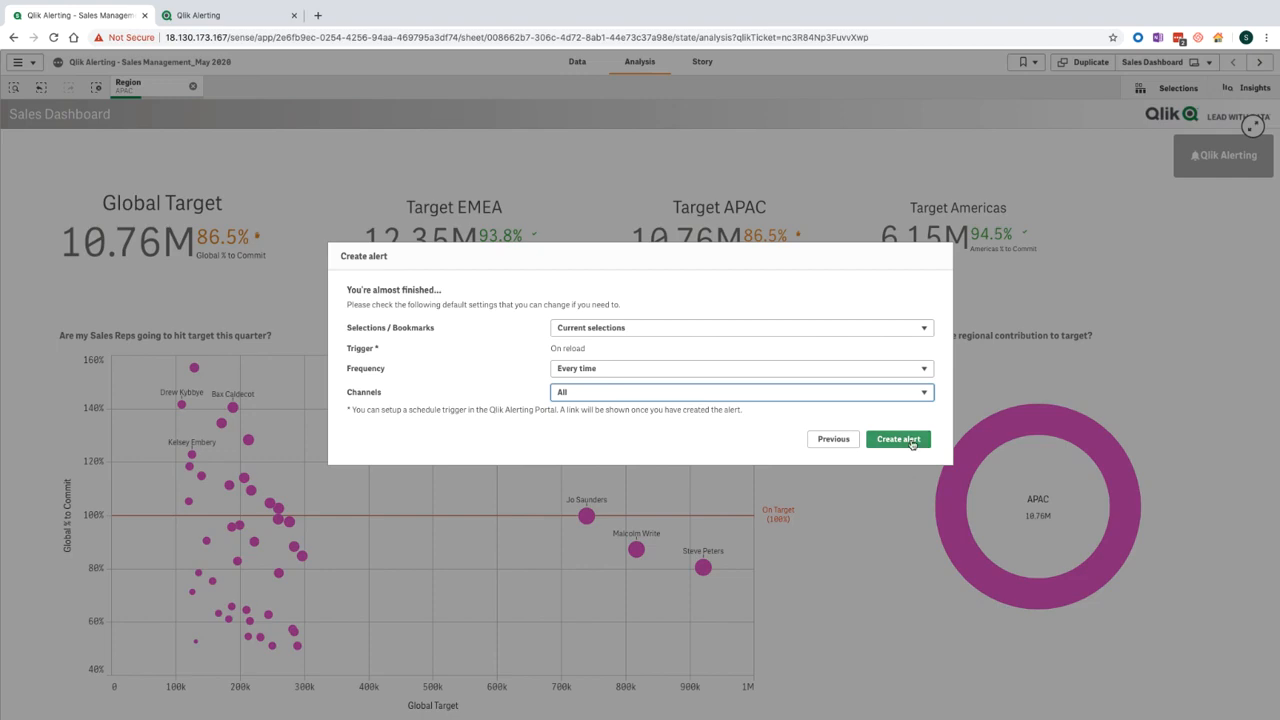
Create the Sales Monitor - APAC alert and close its confirmation message.
{"action": "left_click", "coordinate": [896, 440]}
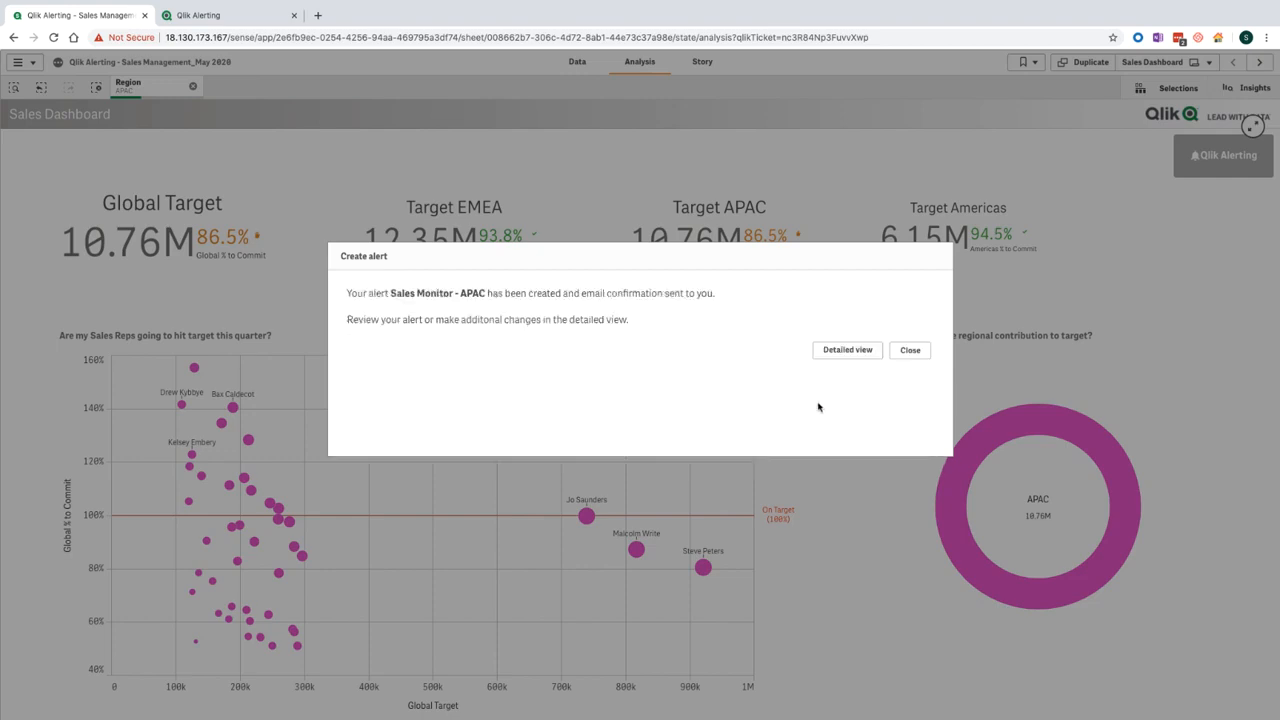
{"action": "mouse_move", "coordinate": [832, 406]}
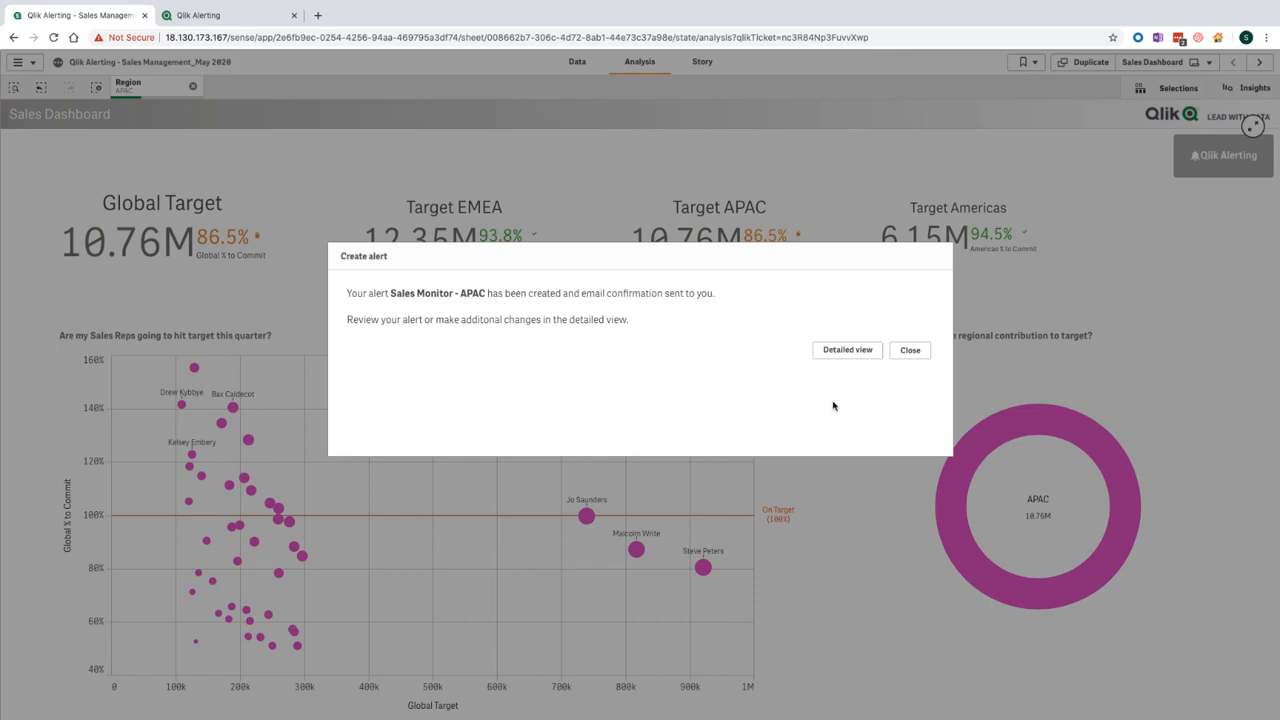
{"action": "left_click", "coordinate": [908, 350]}
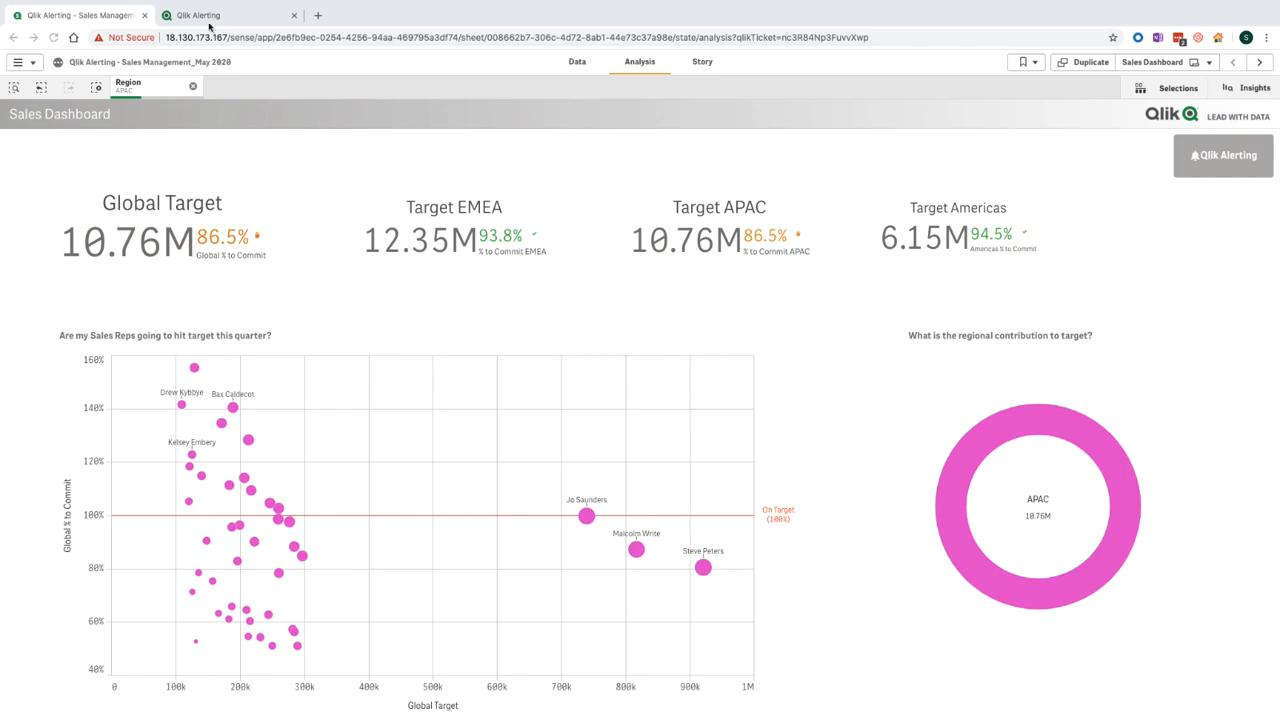
Switch to the Qlik Alerting portal to review the Data Alerts list.
{"action": "left_click", "coordinate": [230, 16]}
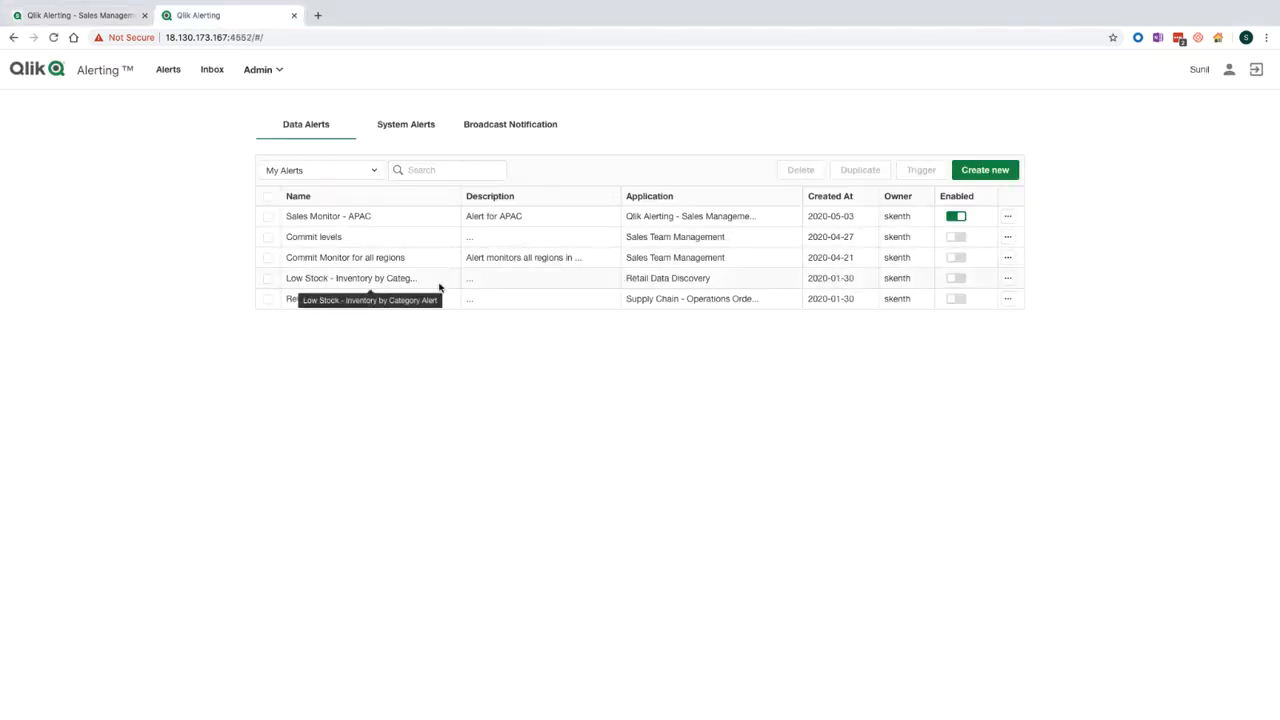
{"action": "mouse_move", "coordinate": [728, 226]}
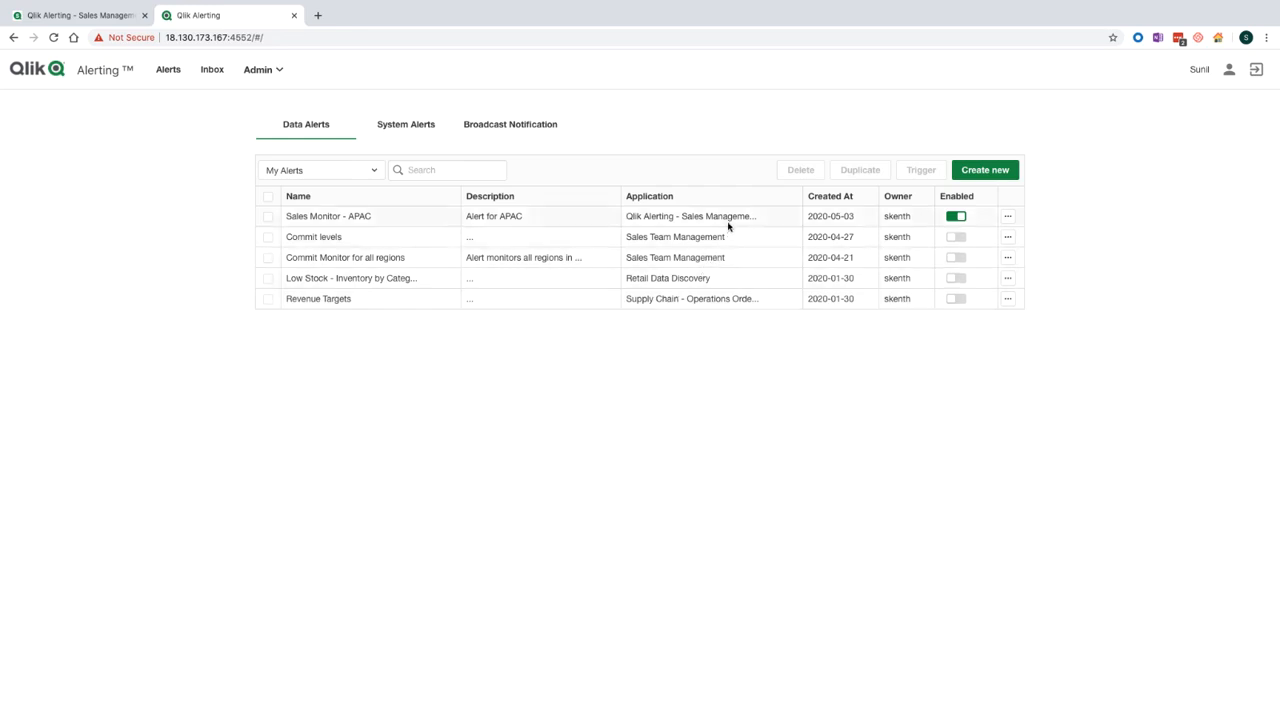
{"action": "mouse_move", "coordinate": [692, 298]}
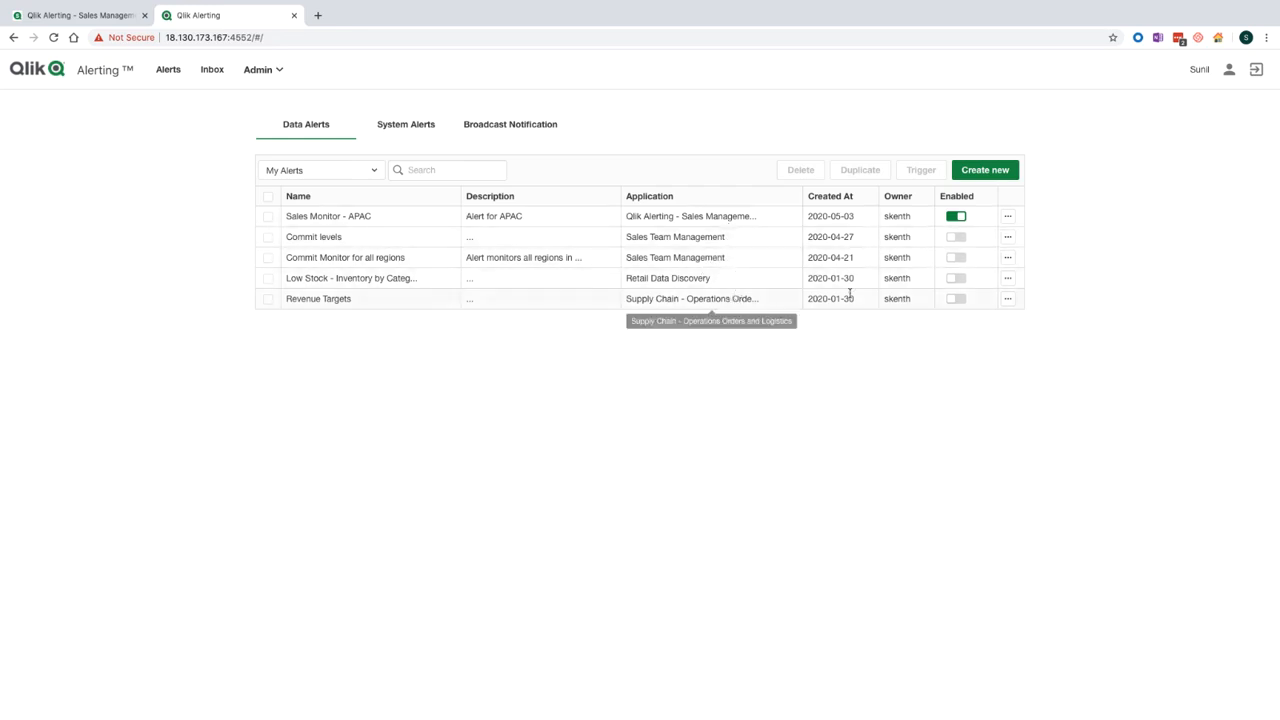
{"action": "mouse_move", "coordinate": [864, 290]}
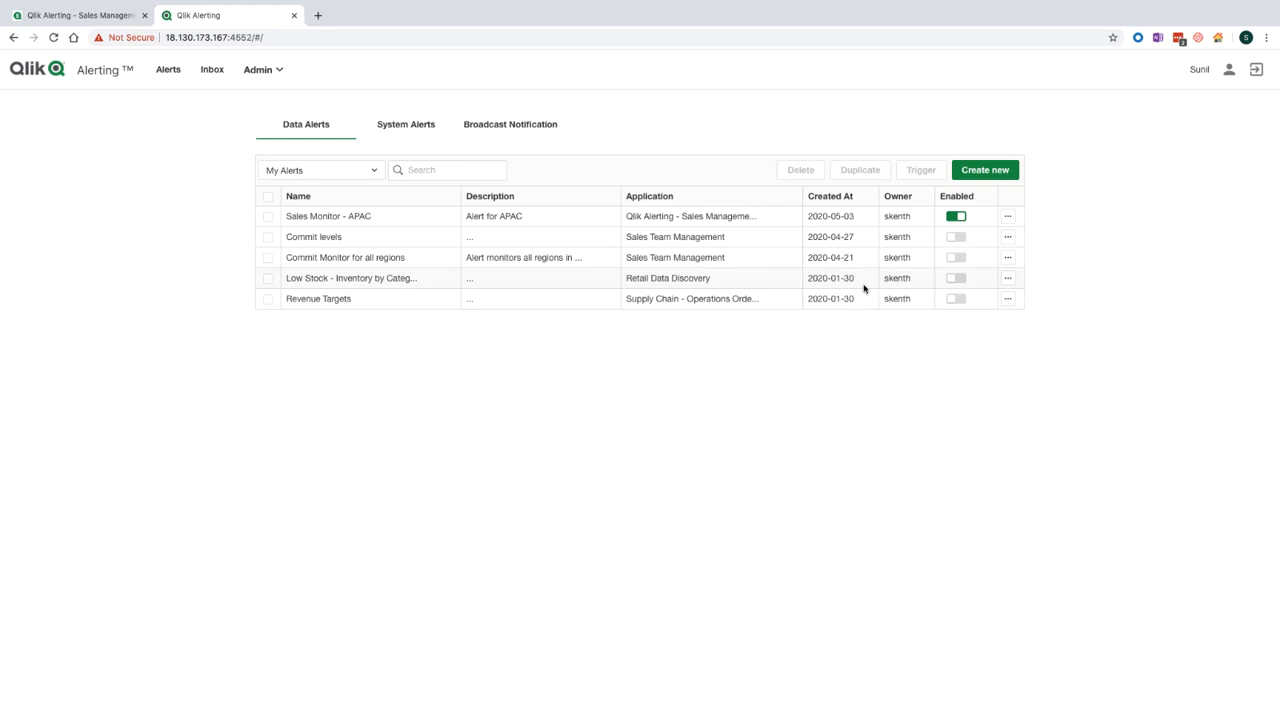
{"action": "mouse_move", "coordinate": [476, 334]}
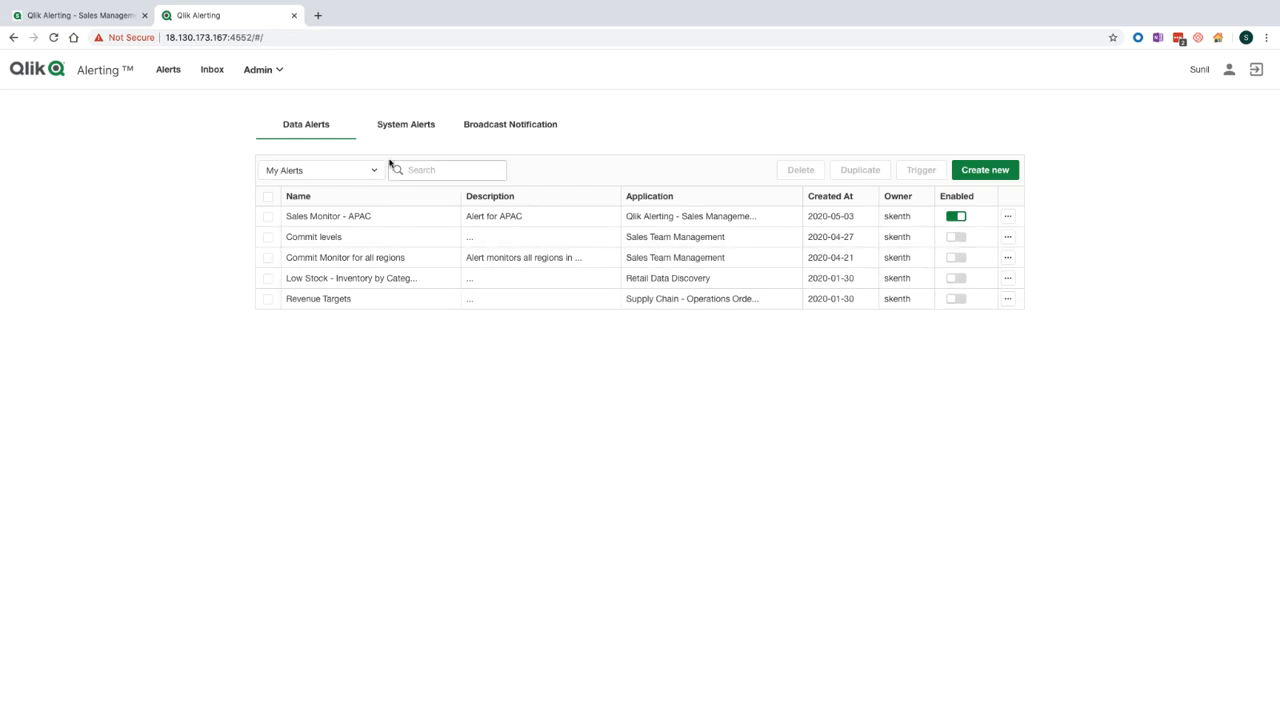
{"action": "left_click", "coordinate": [404, 124]}
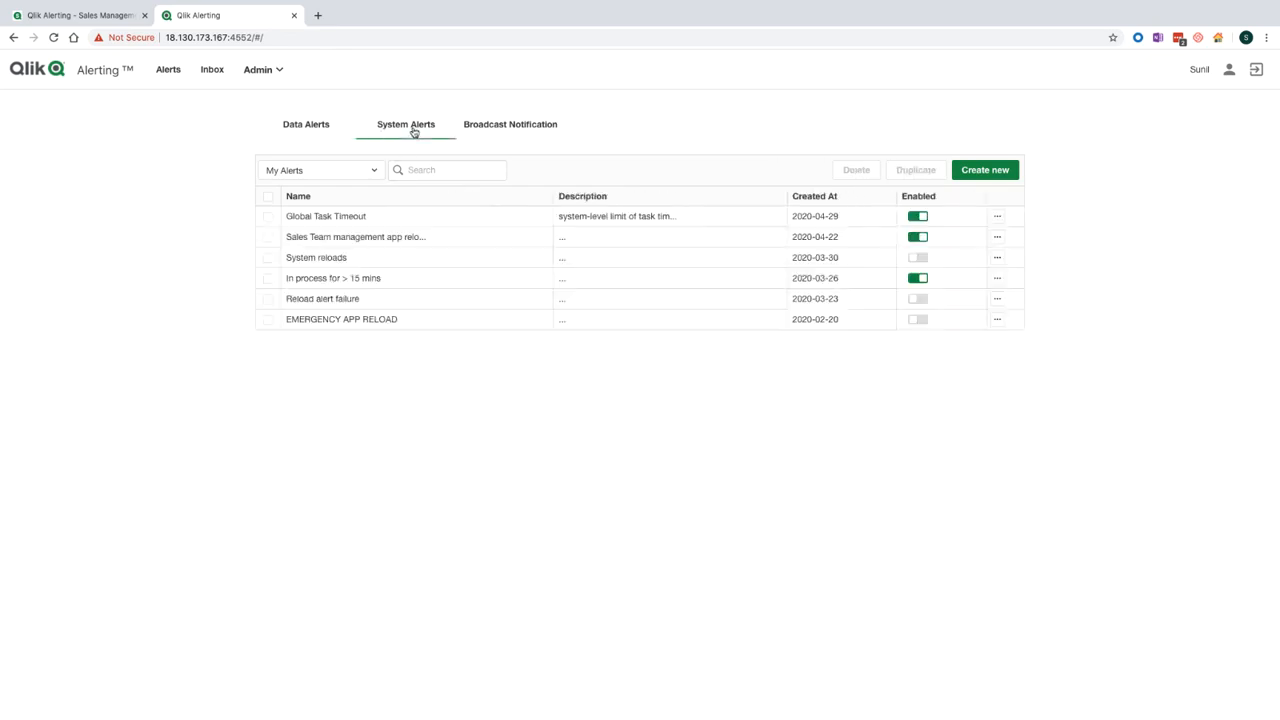
{"action": "mouse_move", "coordinate": [474, 132]}
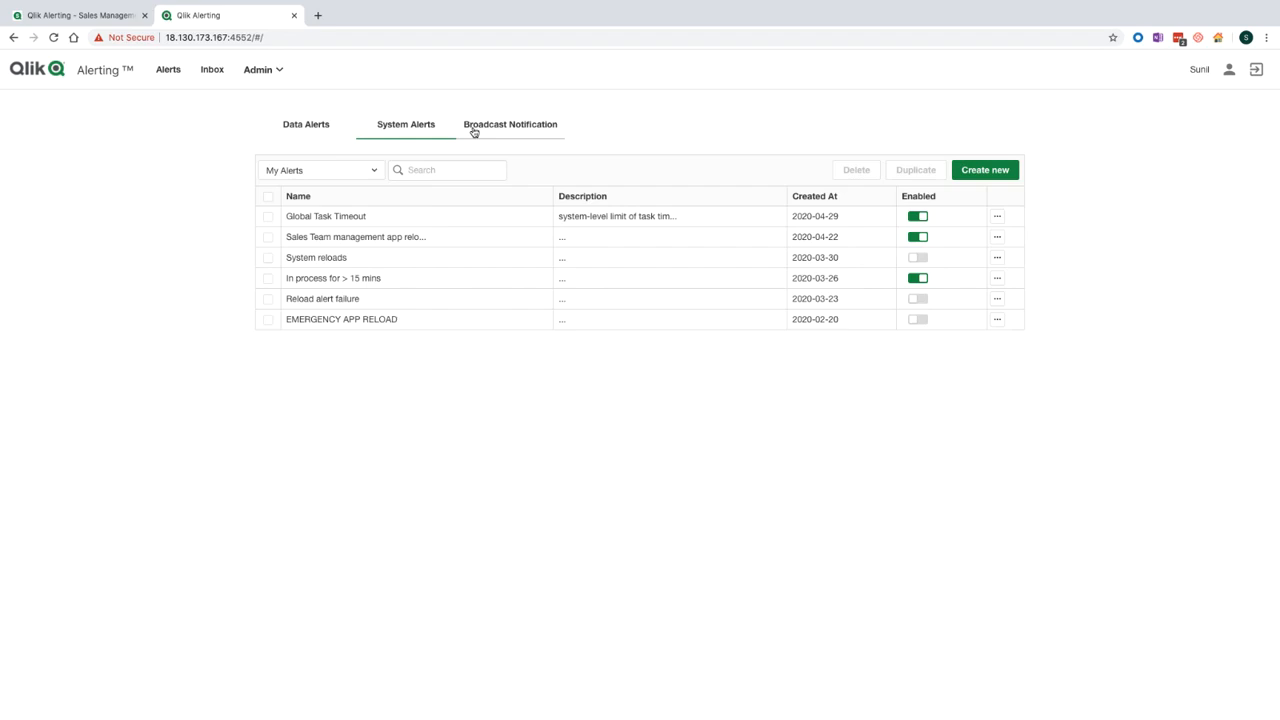
{"action": "left_click", "coordinate": [510, 124]}
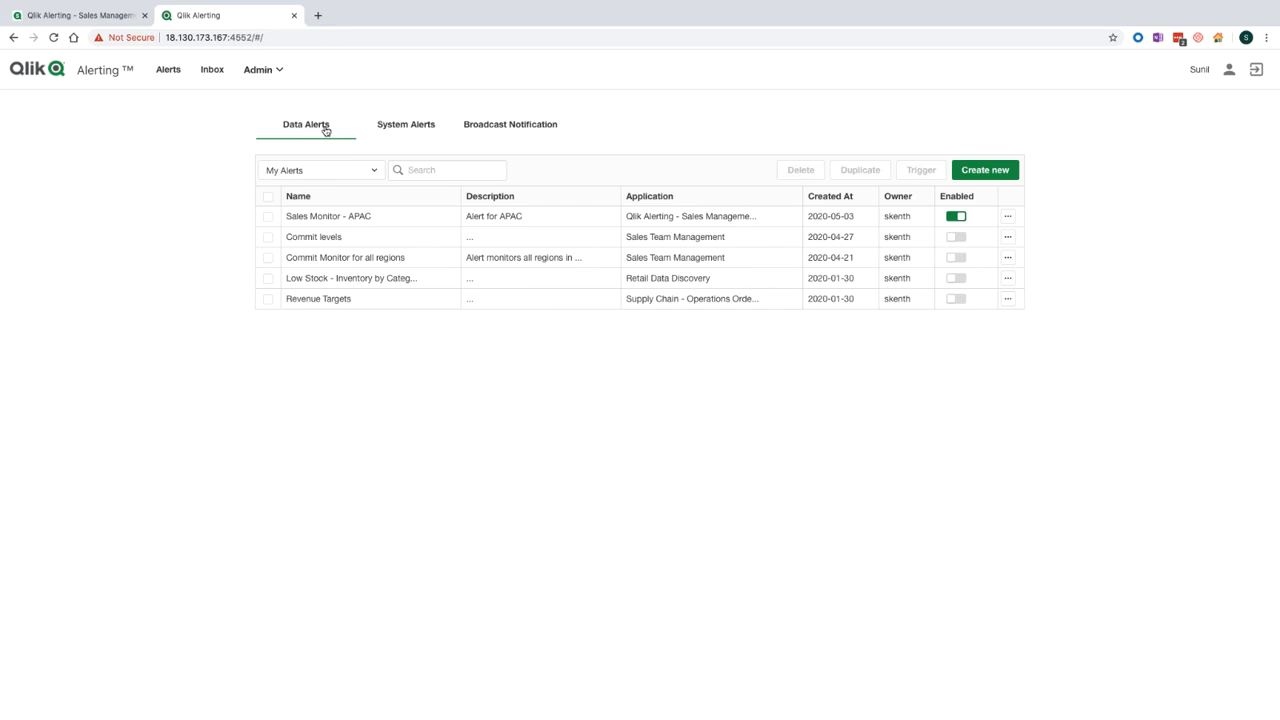
{"action": "mouse_move", "coordinate": [1124, 290]}
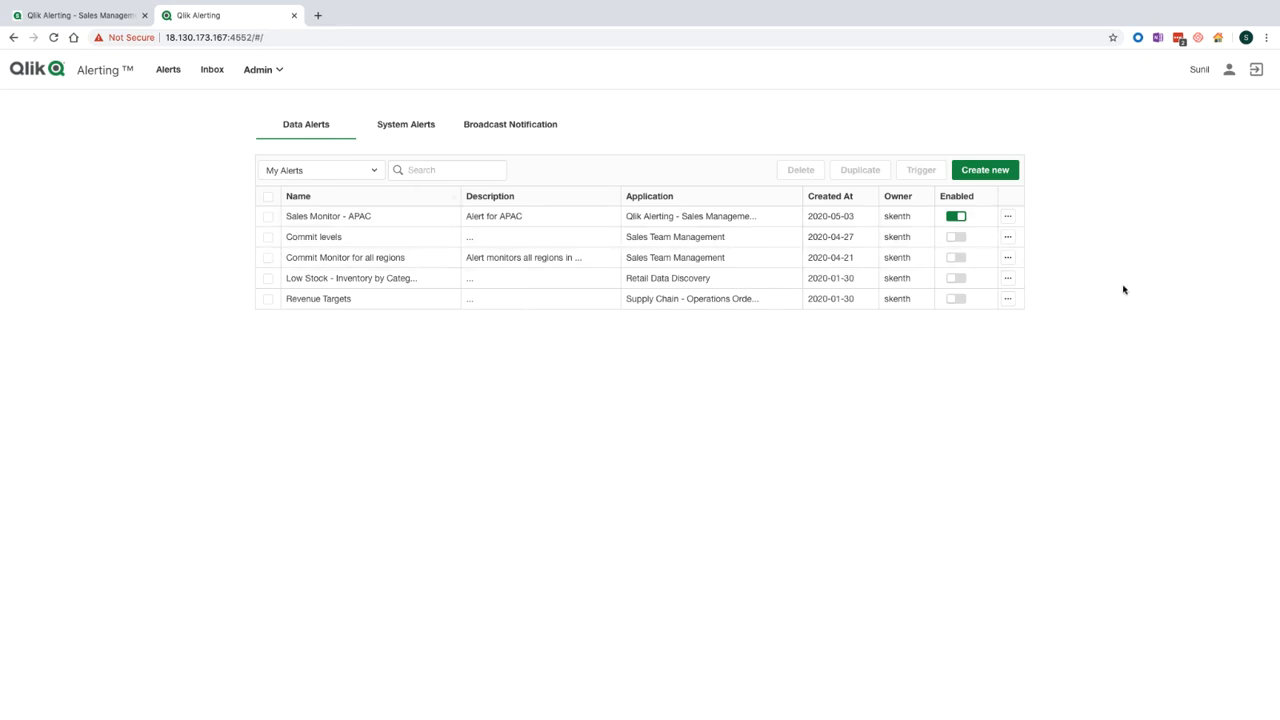
{"action": "mouse_move", "coordinate": [1116, 224]}
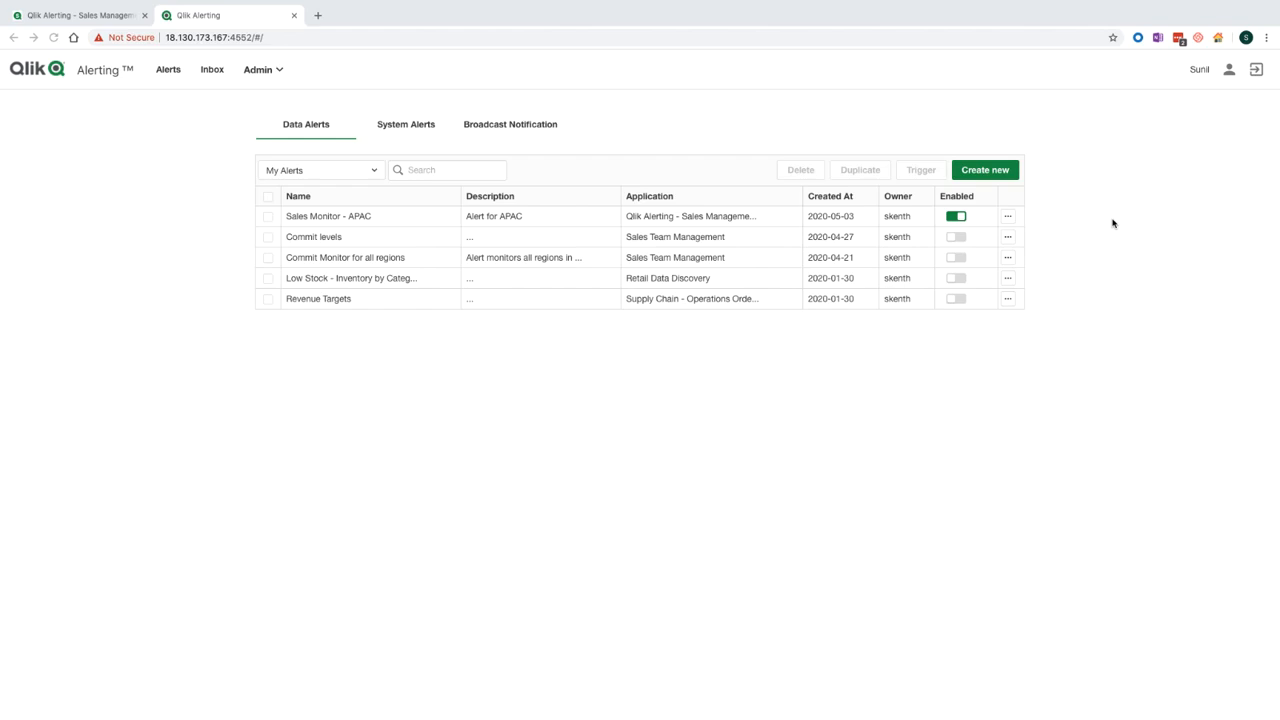
{"action": "mouse_move", "coordinate": [1086, 224]}
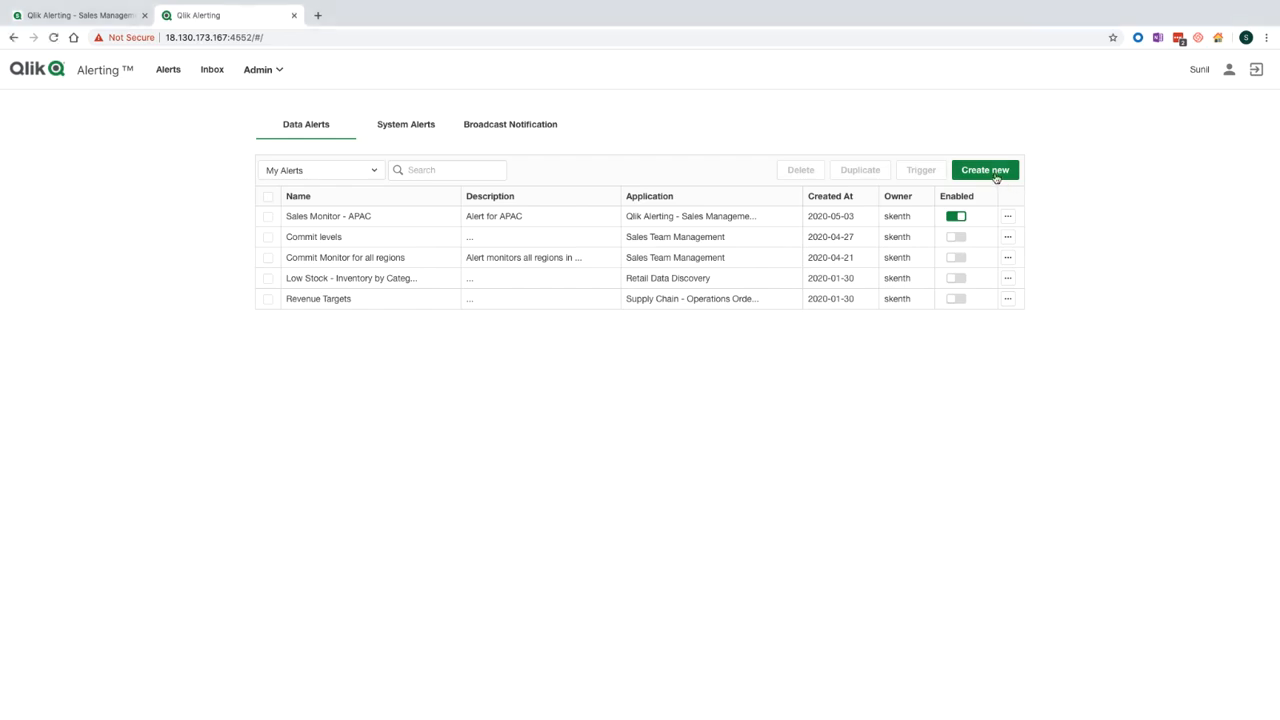
Start a data alert 'Commit vs Target' described 'Sales reps that have a commit less than target'.
{"action": "left_click", "coordinate": [984, 168]}
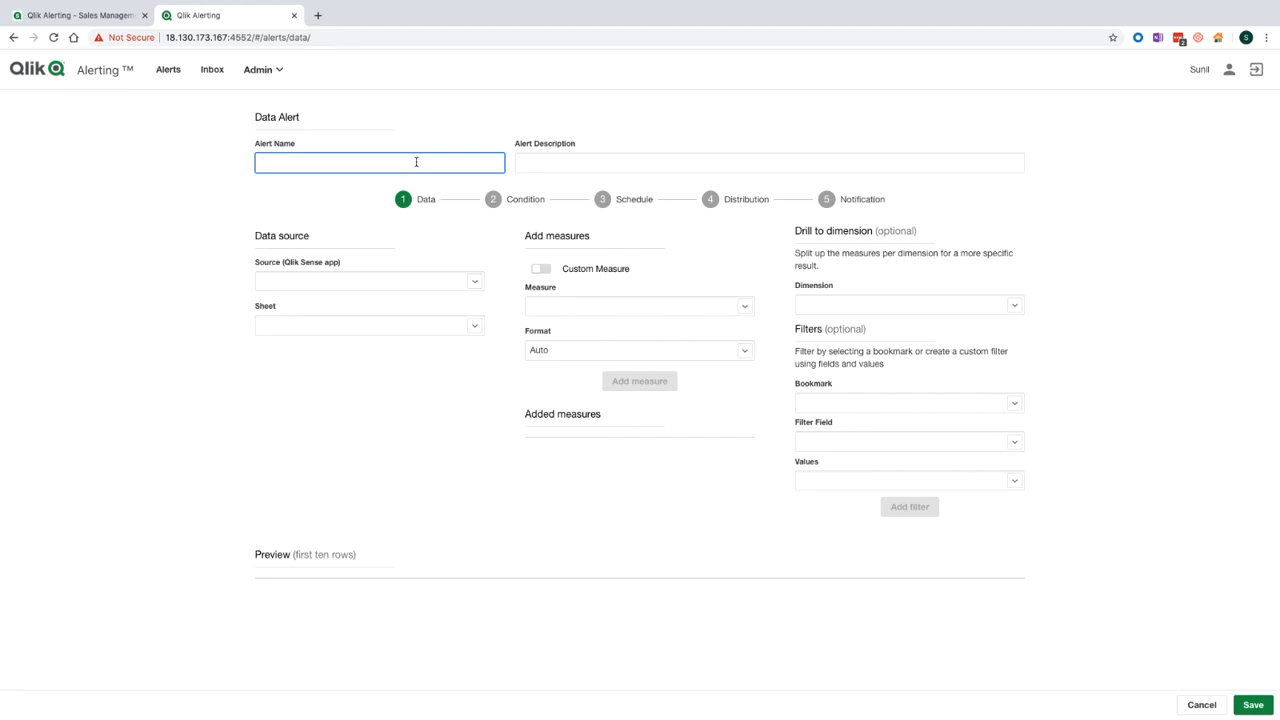
{"action": "type", "text": "Commit vs Target"}
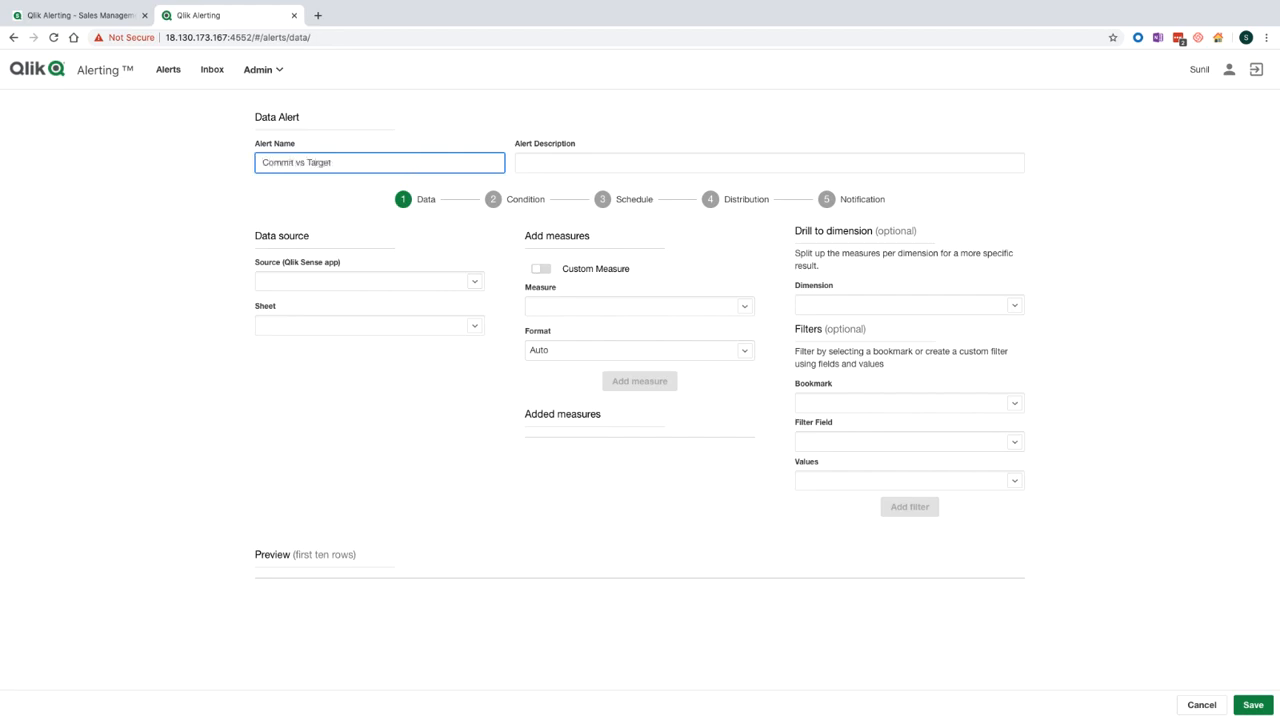
{"action": "type", "text": "Sales reps that have a commit less than target"}
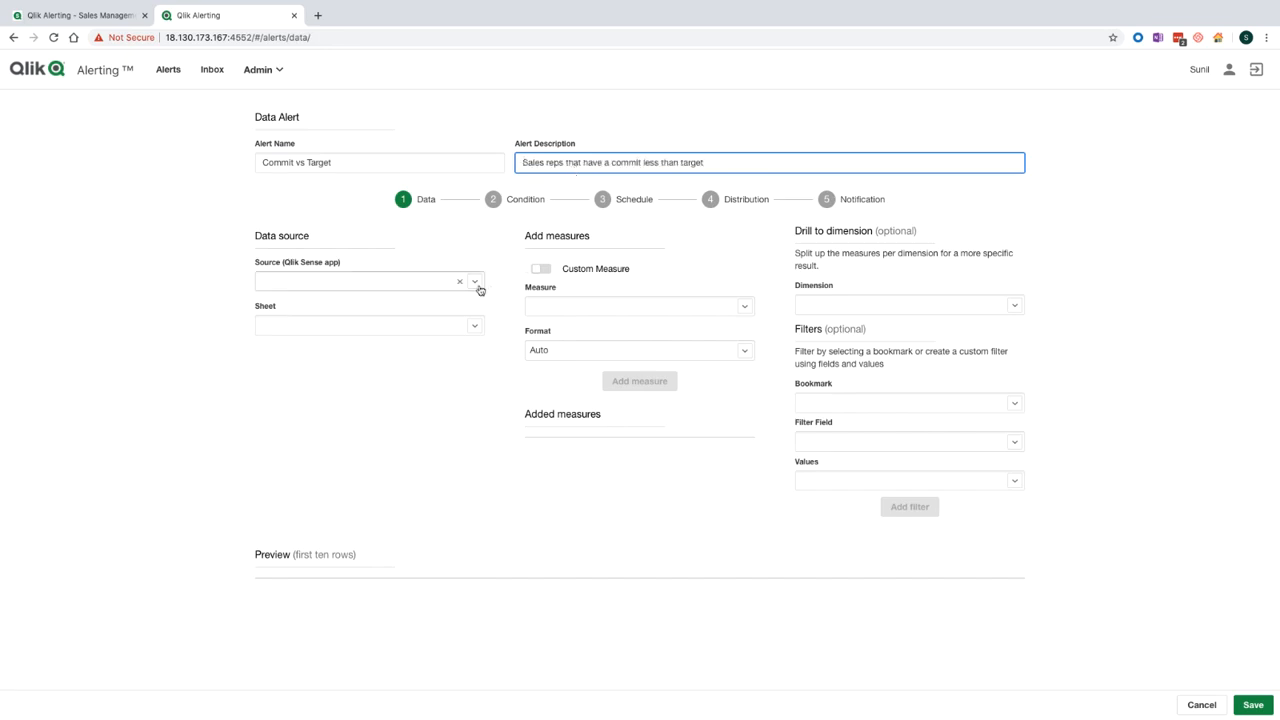
Choose the Qlik Alerting - Sales Management_May 2020 app as the alert's source.
{"action": "left_click", "coordinate": [476, 280]}
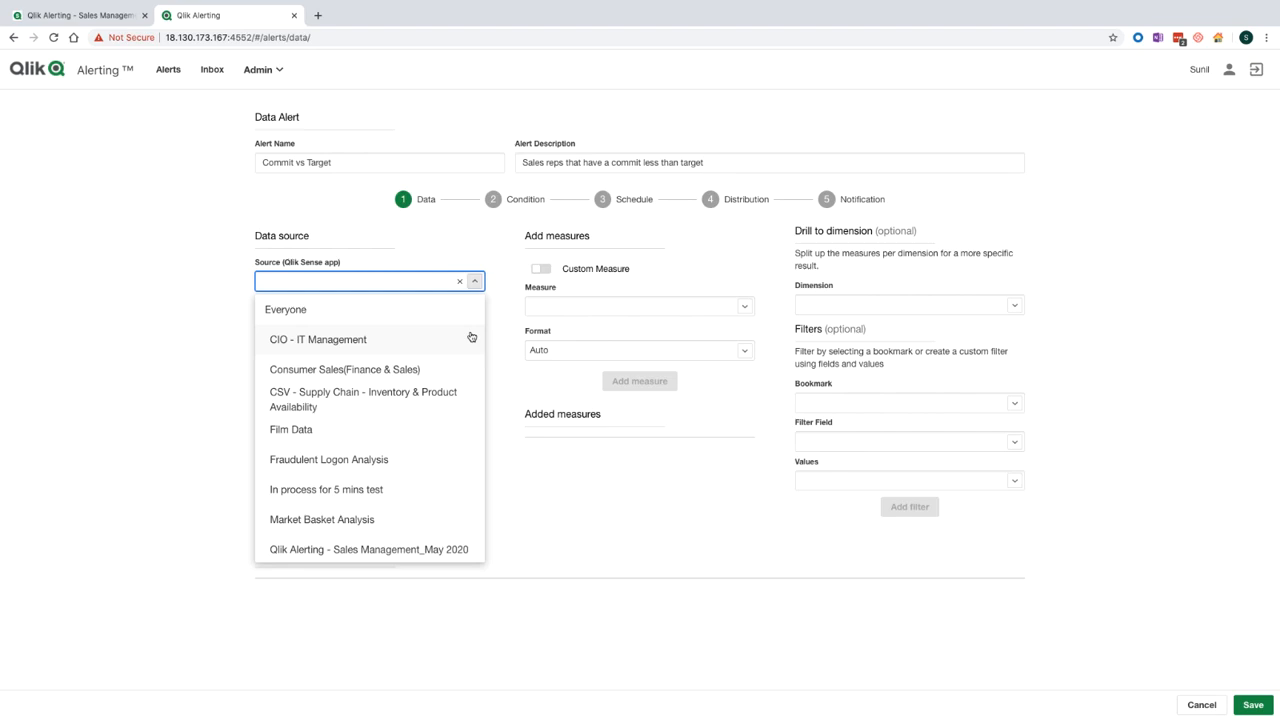
{"action": "scroll", "scroll_direction": "down", "scroll_amount": 3}
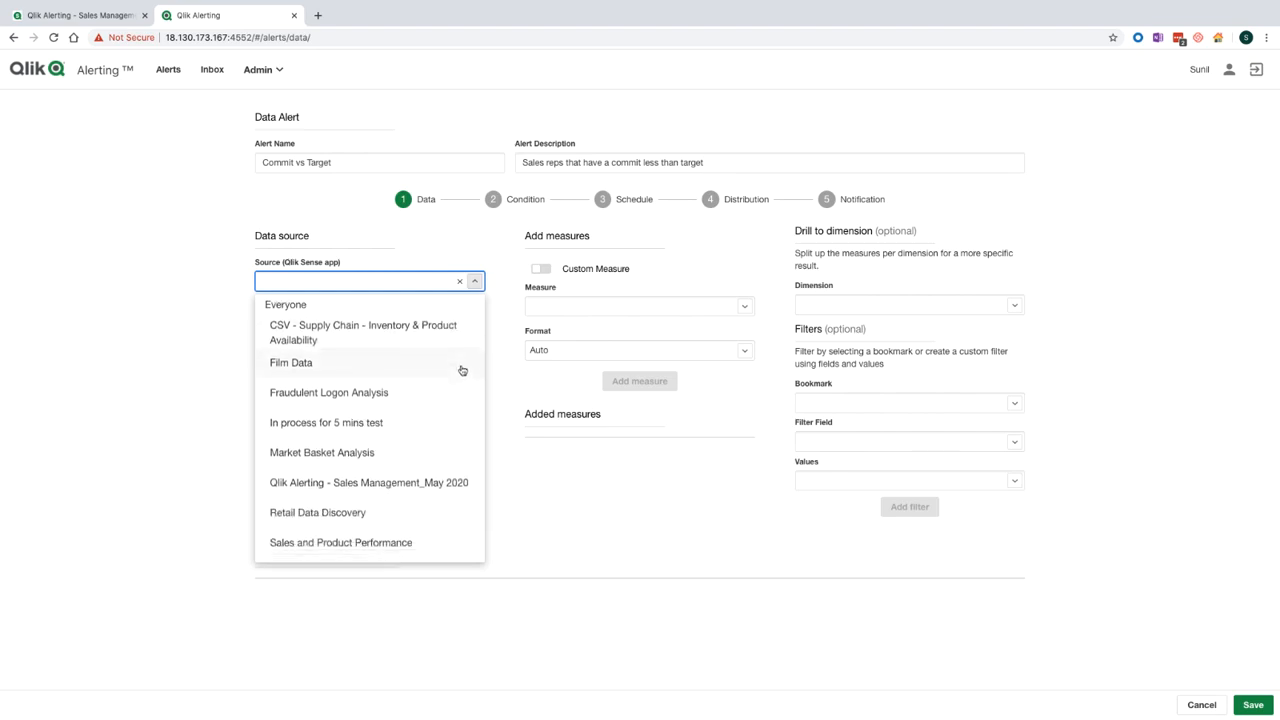
{"action": "scroll", "scroll_direction": "down", "scroll_amount": 3}
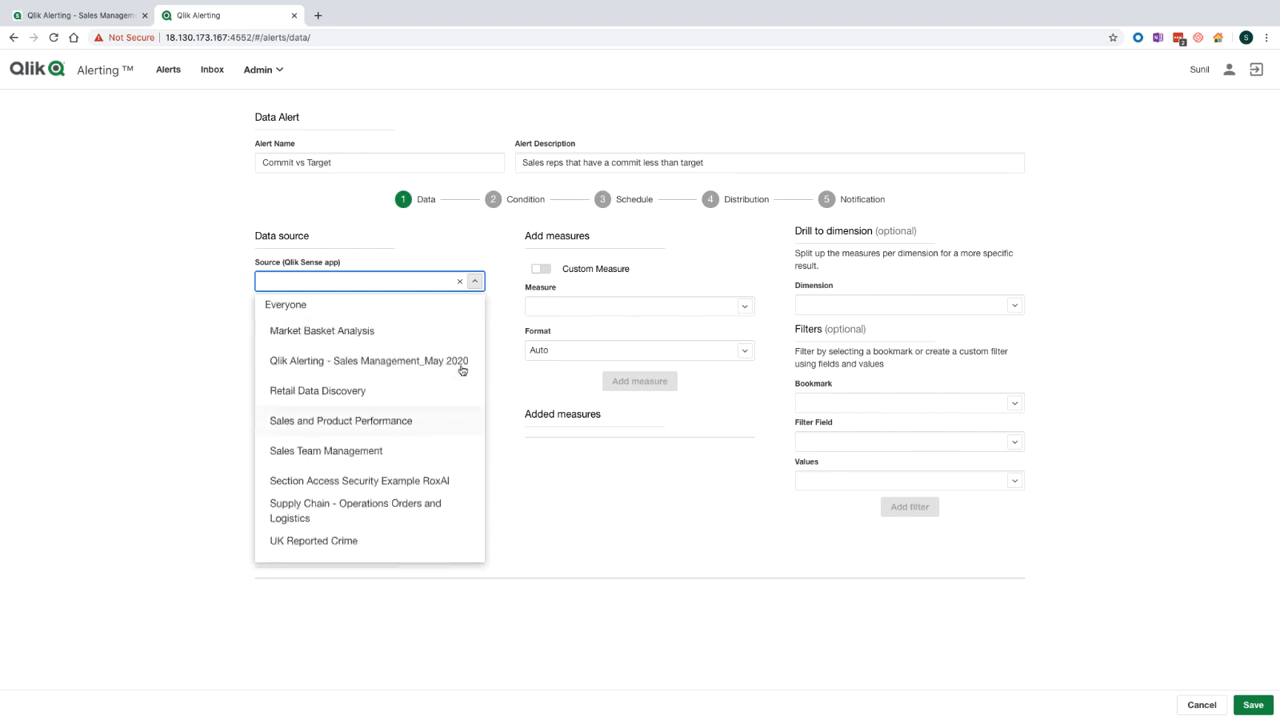
{"action": "left_click", "coordinate": [368, 360]}
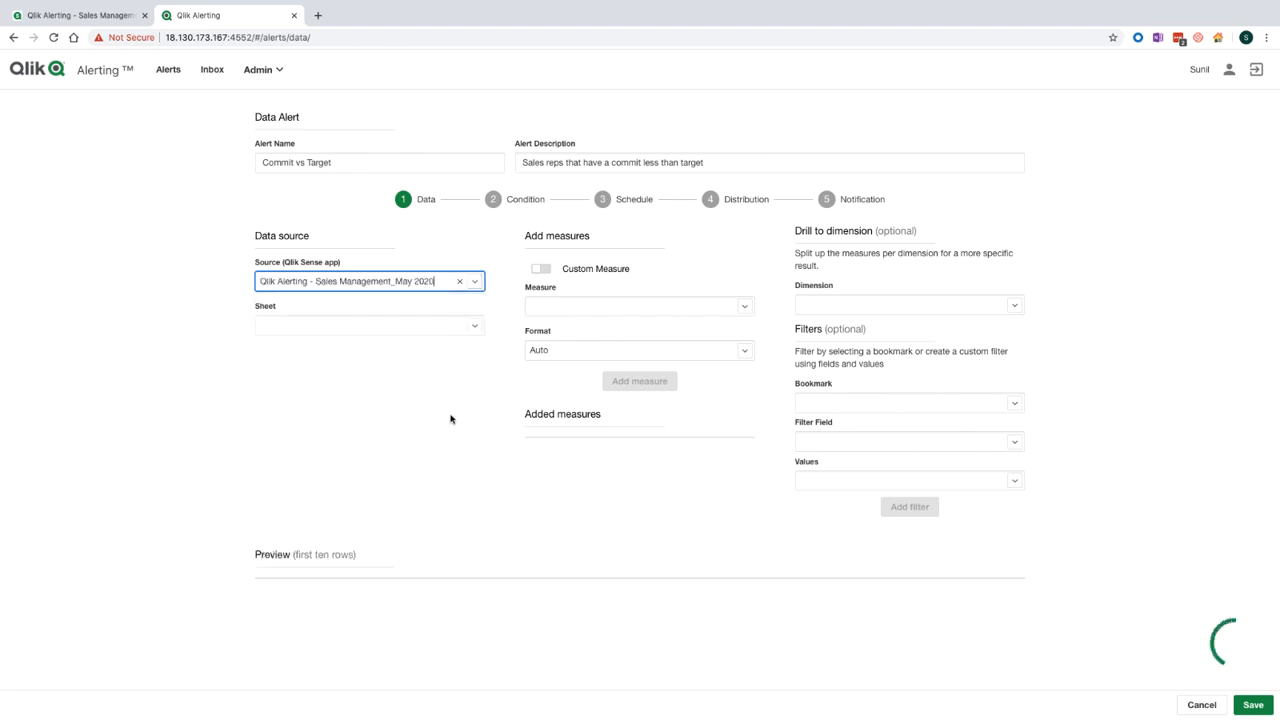
{"action": "left_click", "coordinate": [368, 324]}
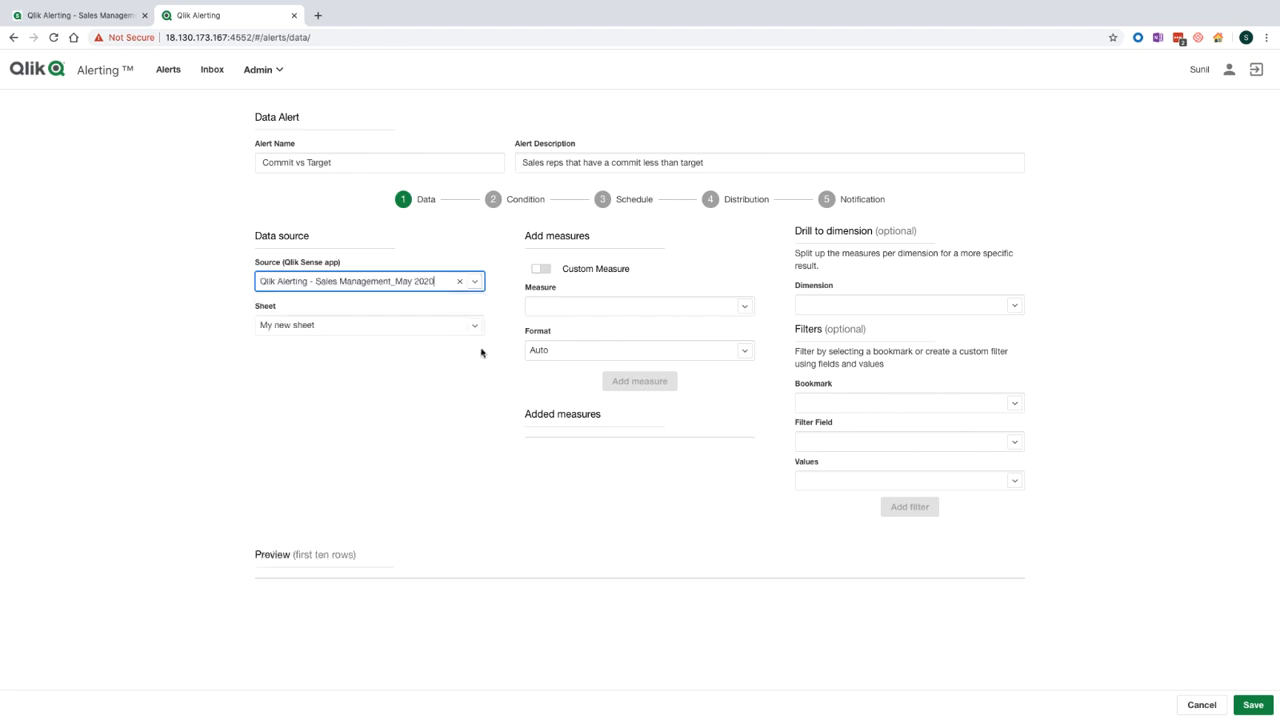
{"action": "mouse_move", "coordinate": [488, 344]}
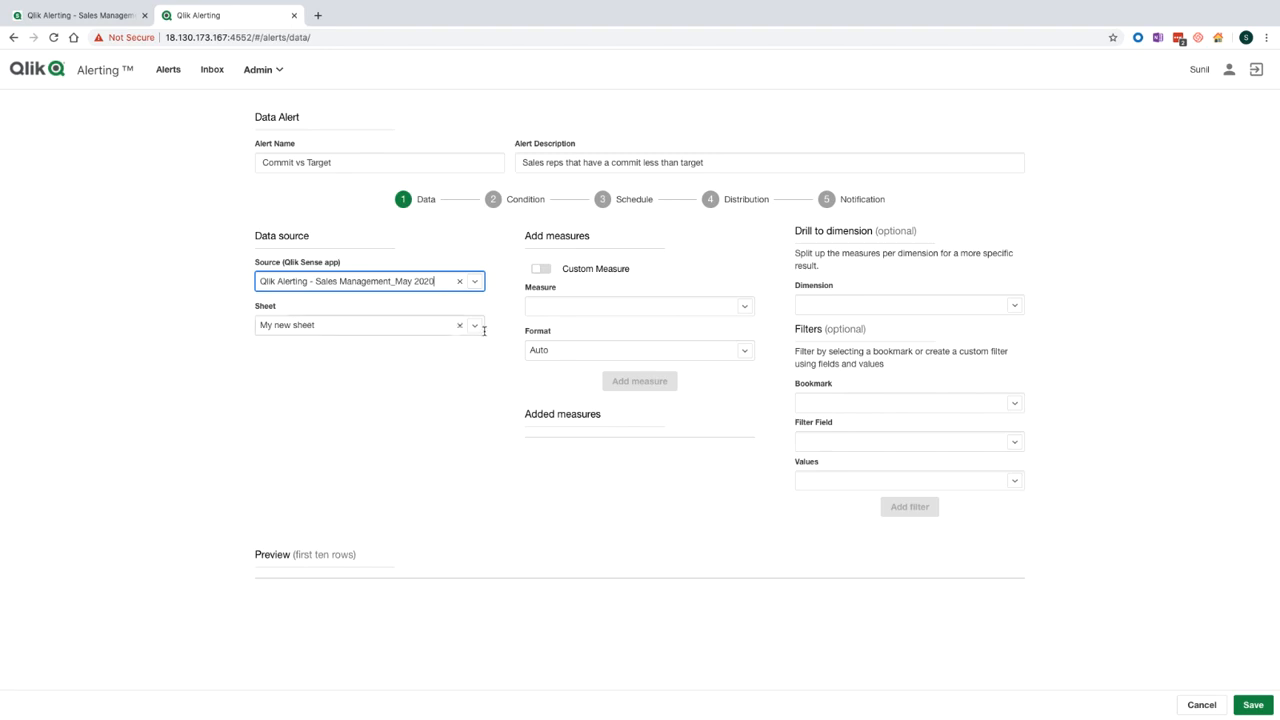
Choose Salesperson Detail as the source sheet instead of My new sheet.
{"action": "left_click", "coordinate": [476, 324]}
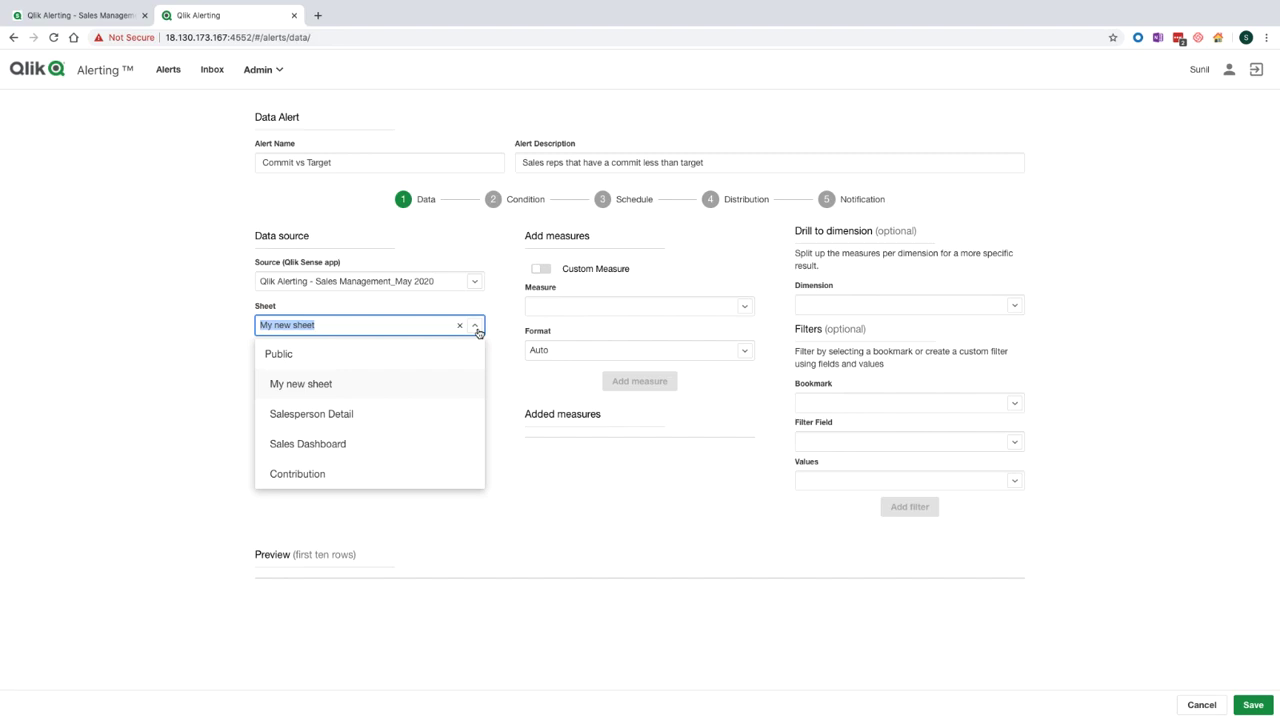
{"action": "mouse_move", "coordinate": [478, 358]}
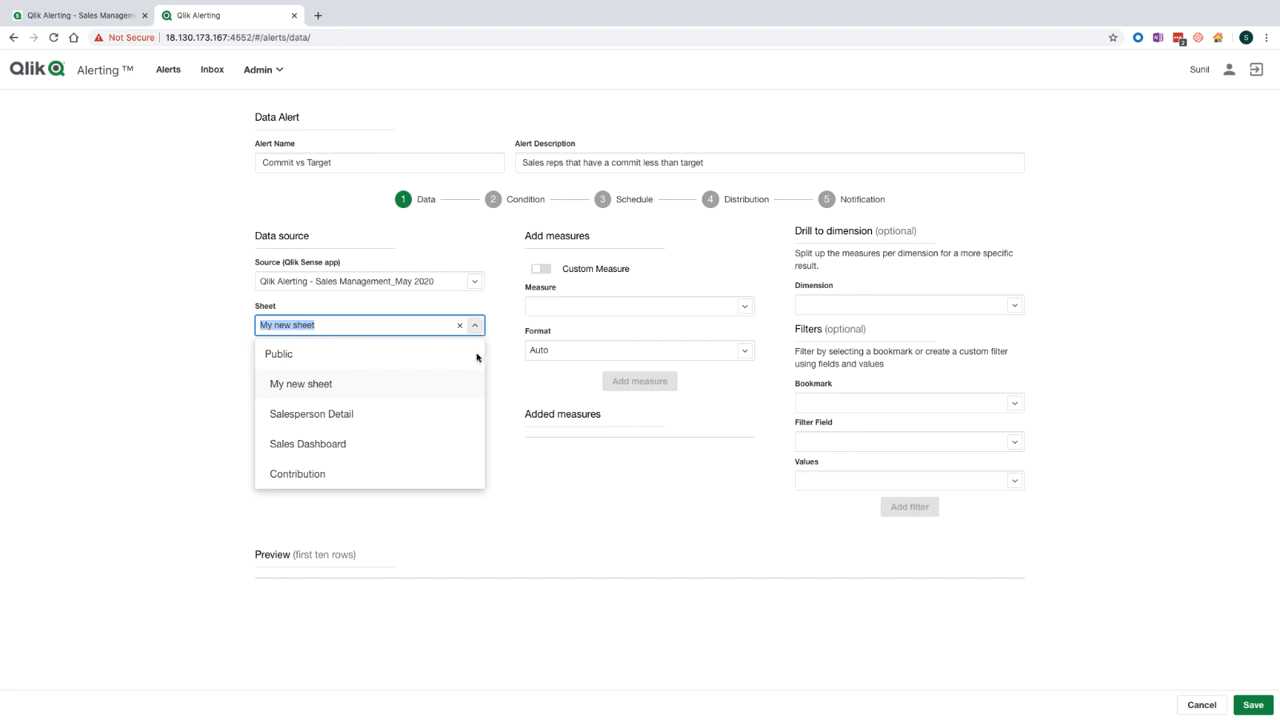
{"action": "mouse_move", "coordinate": [482, 370]}
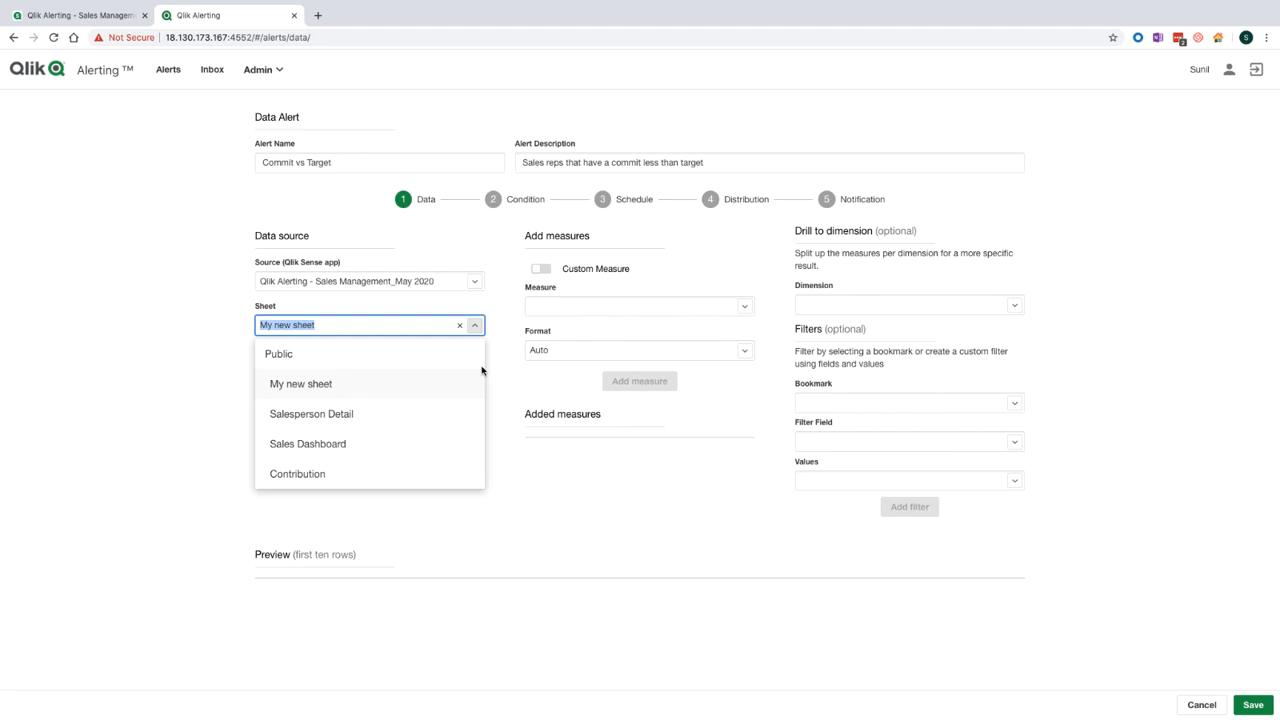
{"action": "mouse_move", "coordinate": [474, 420]}
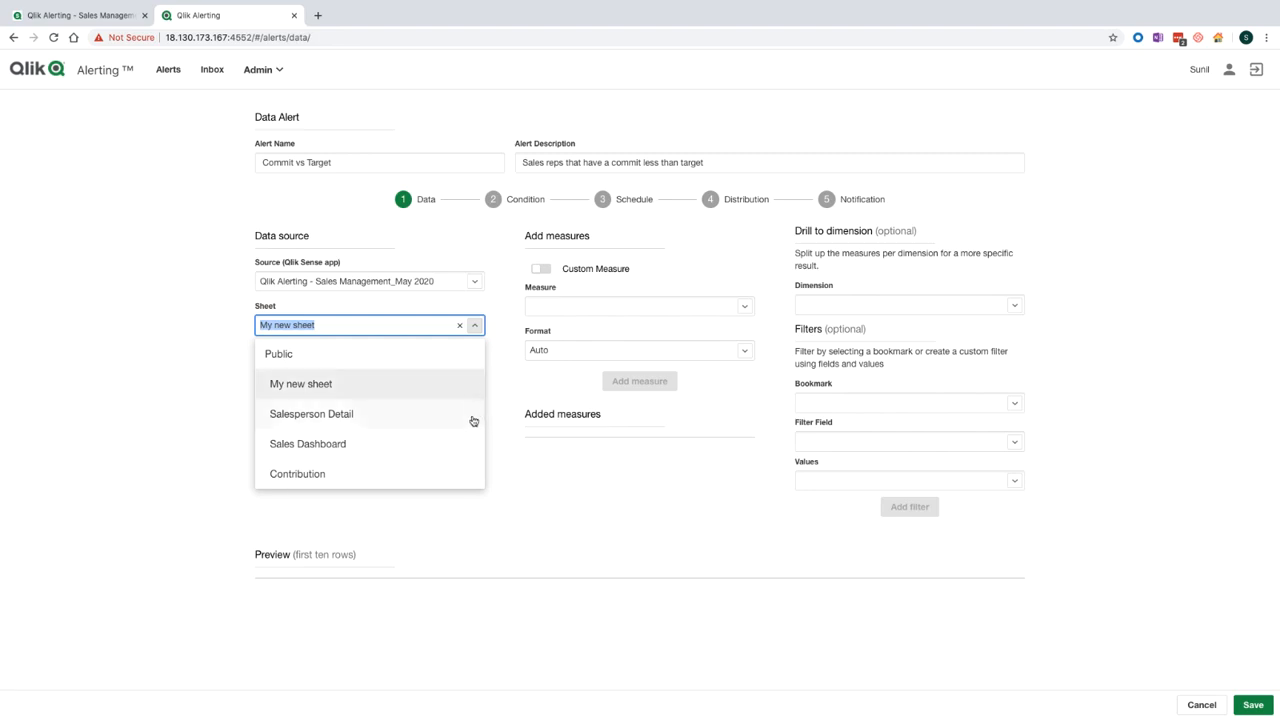
{"action": "mouse_move", "coordinate": [468, 456]}
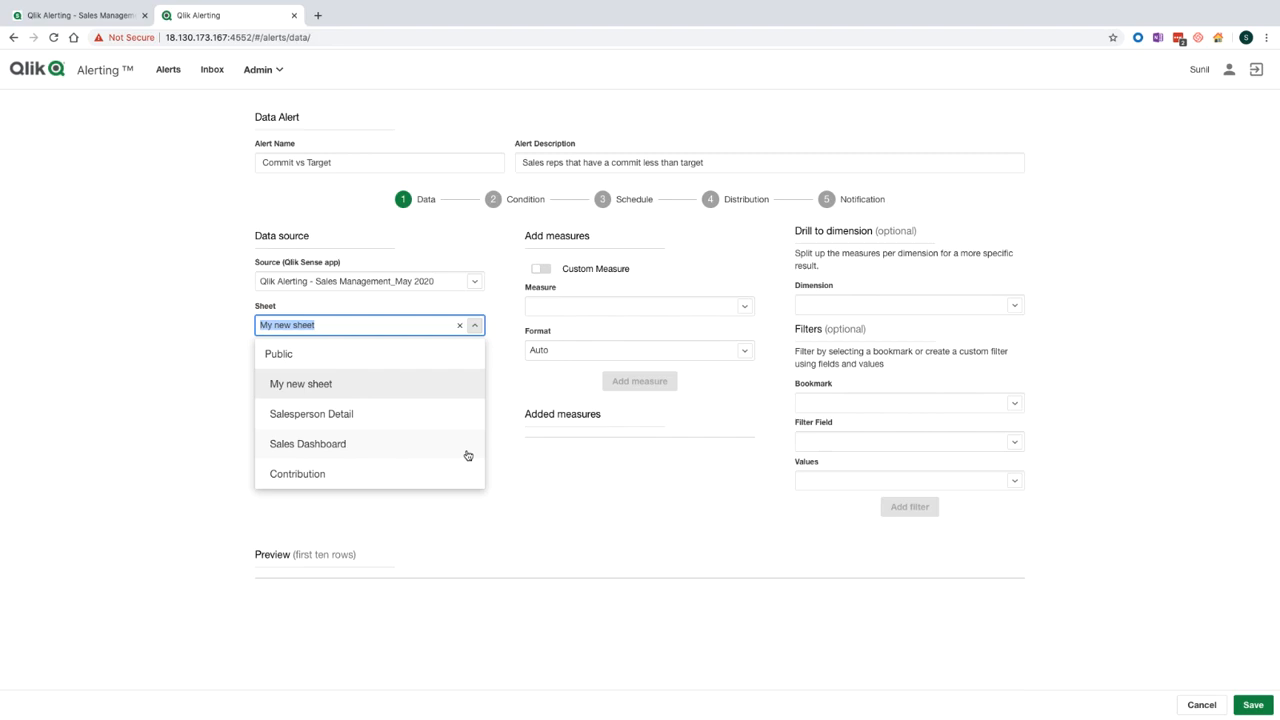
{"action": "mouse_move", "coordinate": [444, 420]}
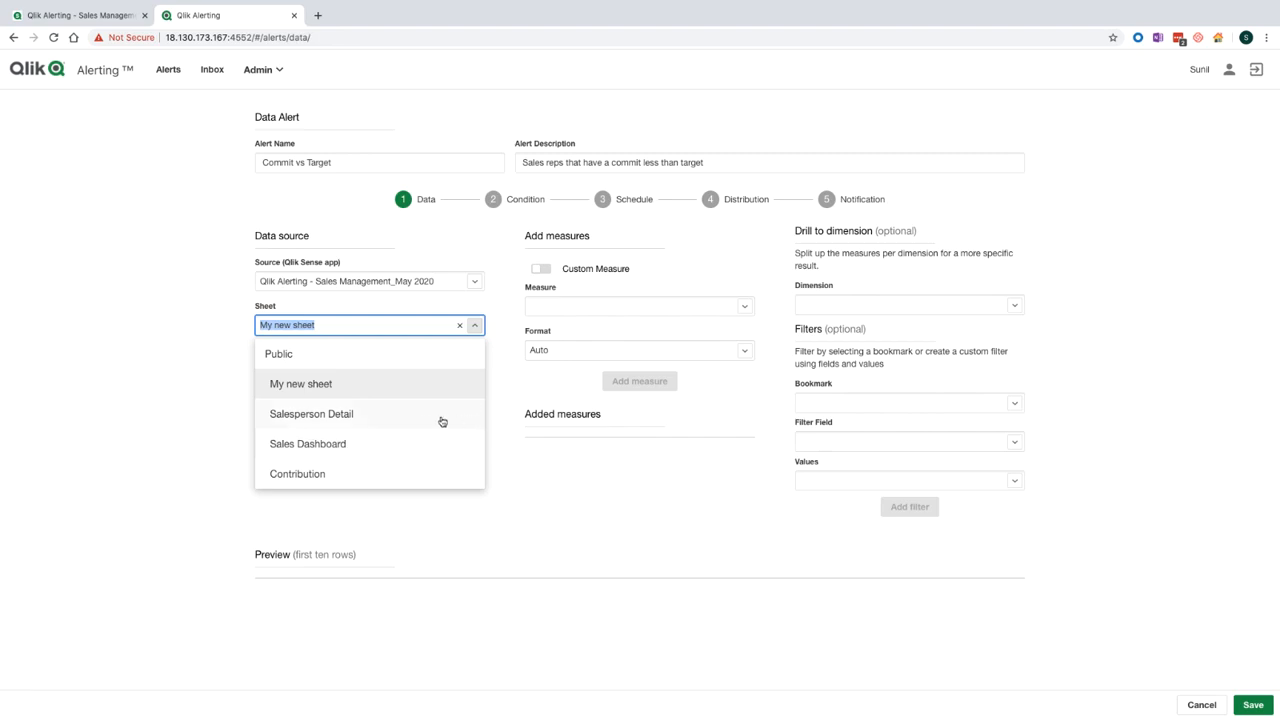
{"action": "mouse_move", "coordinate": [376, 424]}
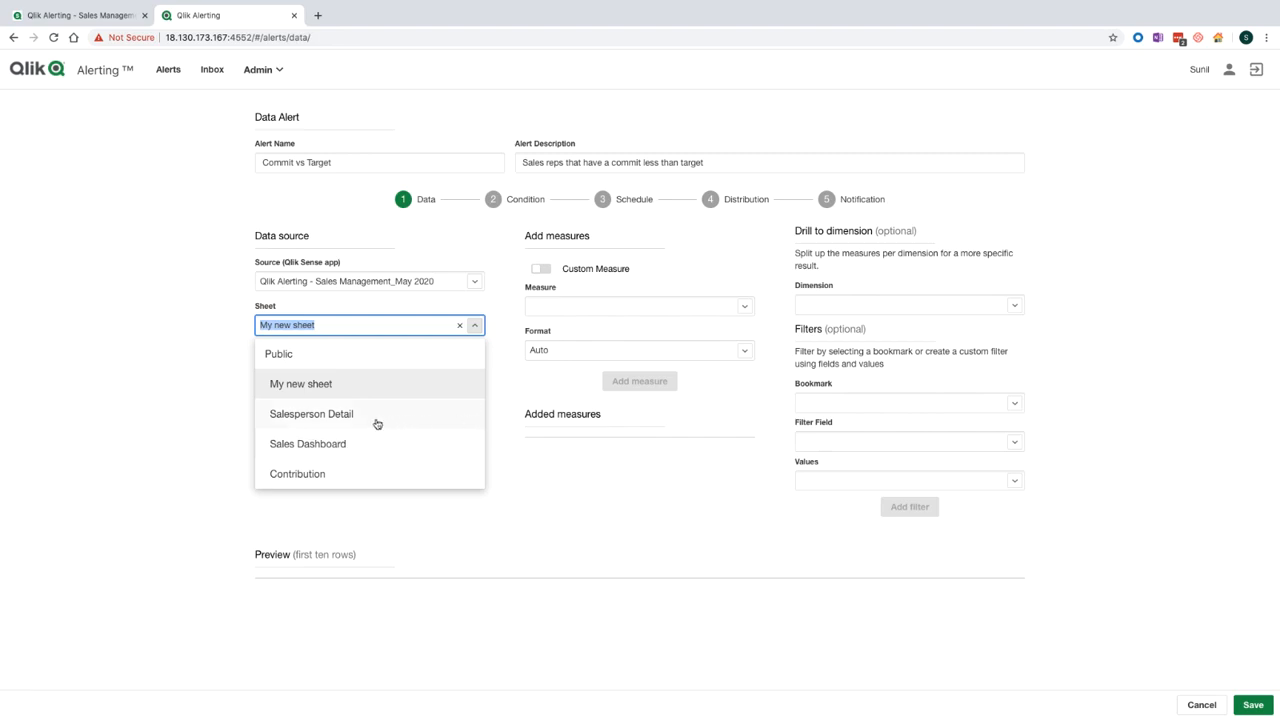
{"action": "left_click", "coordinate": [312, 412]}
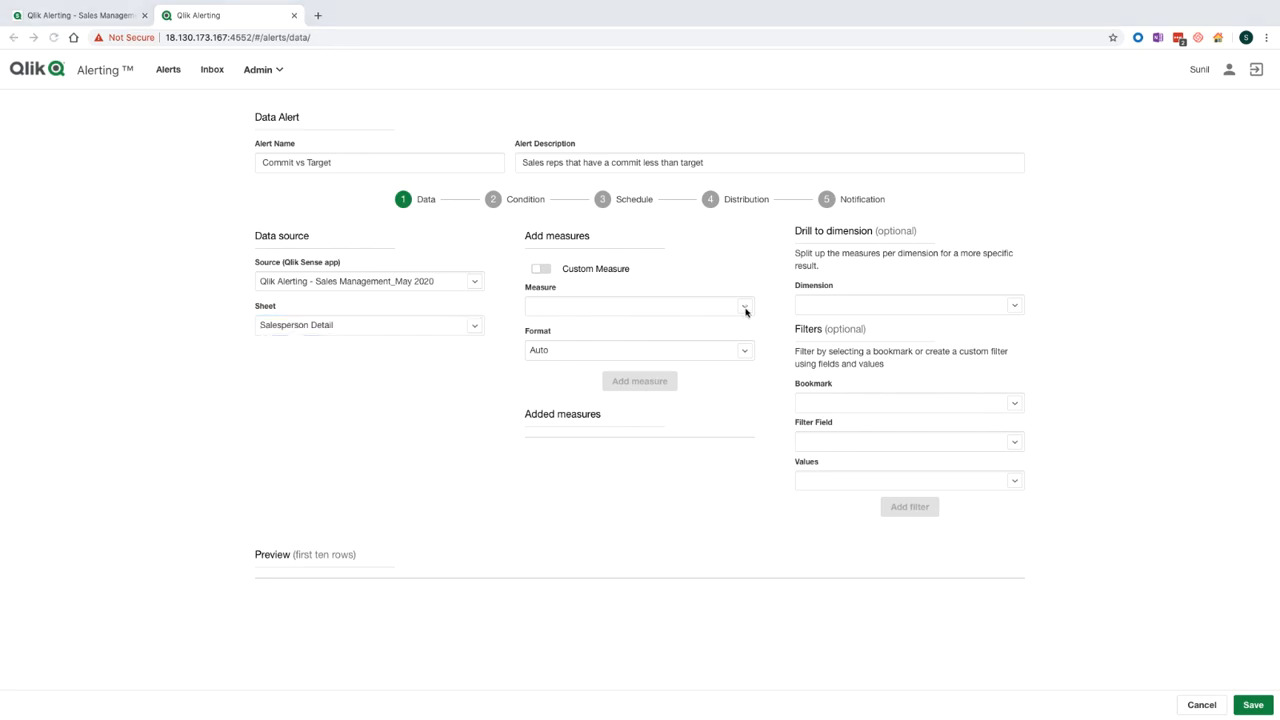
Add the Commit and Global Target measures, previewing 26.77M and 29.26M.
{"action": "left_click", "coordinate": [744, 306]}
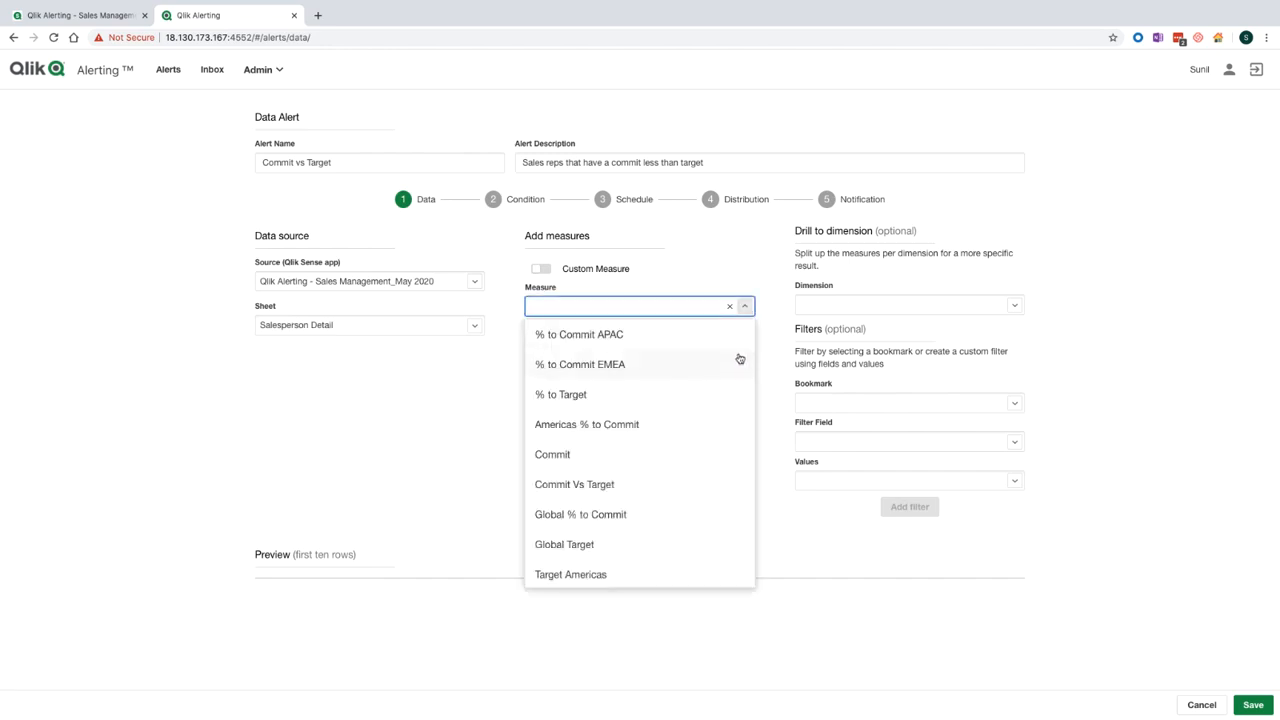
{"action": "left_click", "coordinate": [552, 454]}
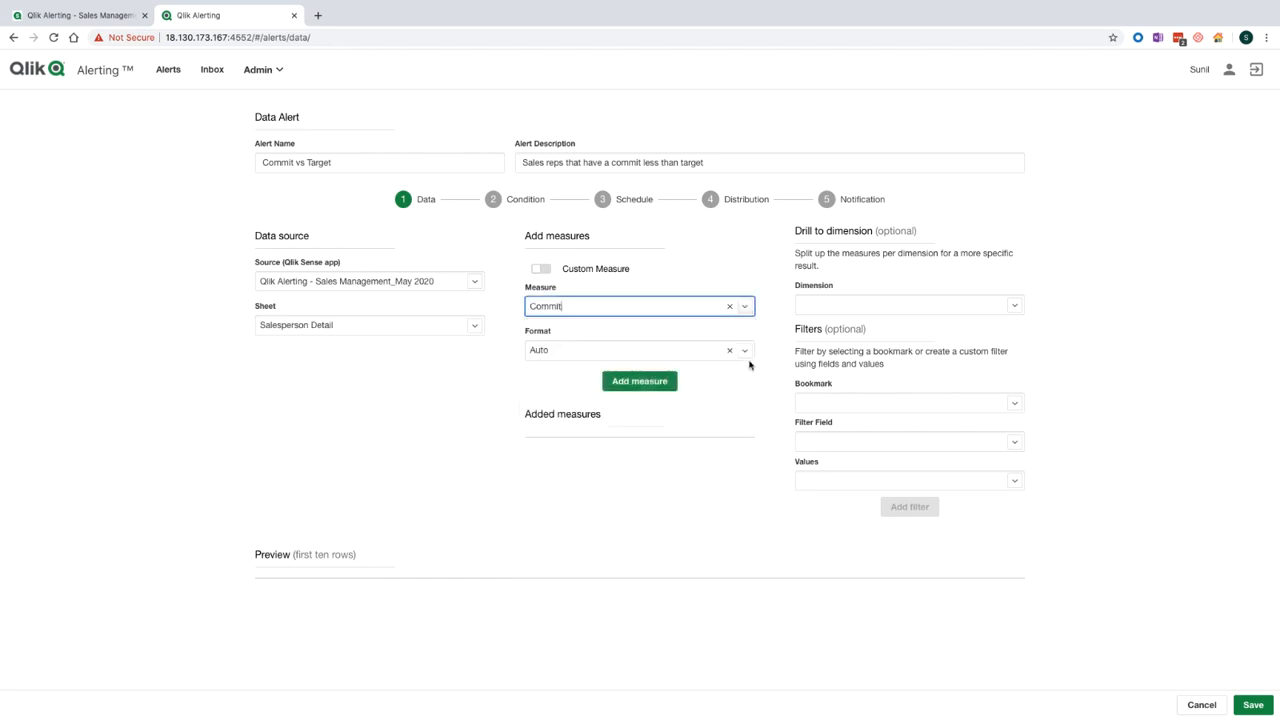
{"action": "left_click", "coordinate": [640, 380]}
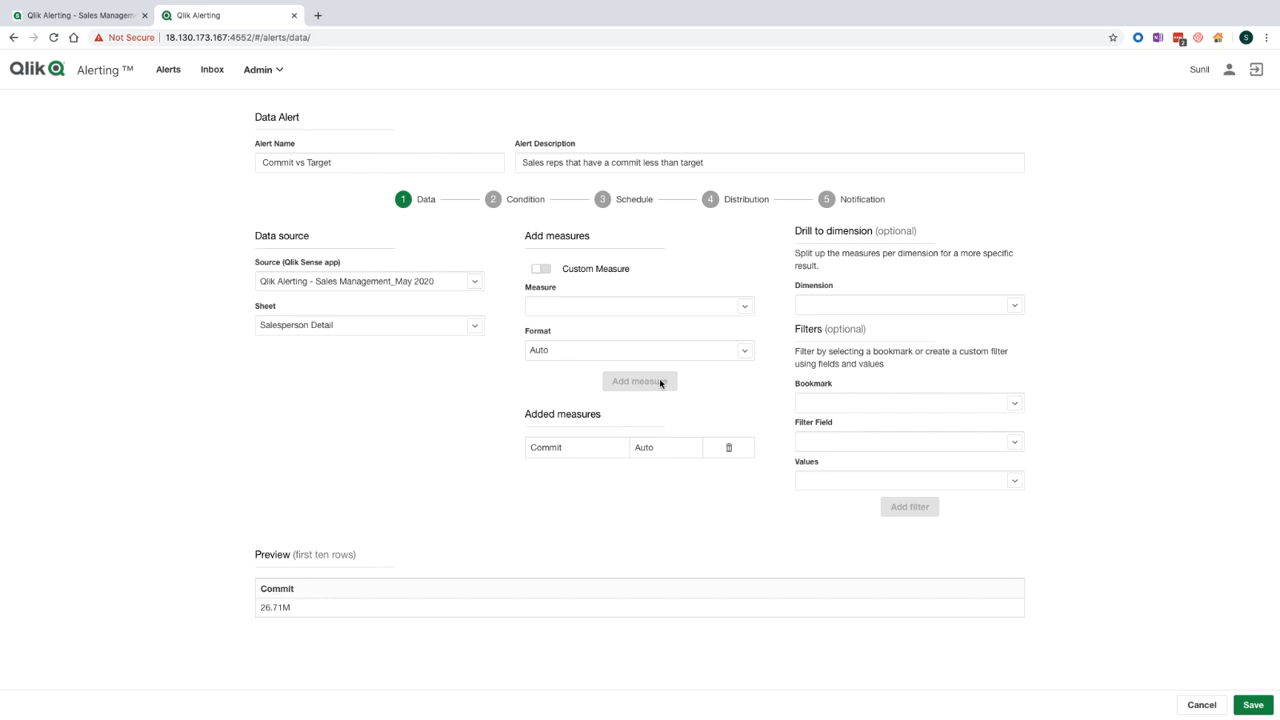
{"action": "left_click", "coordinate": [636, 304]}
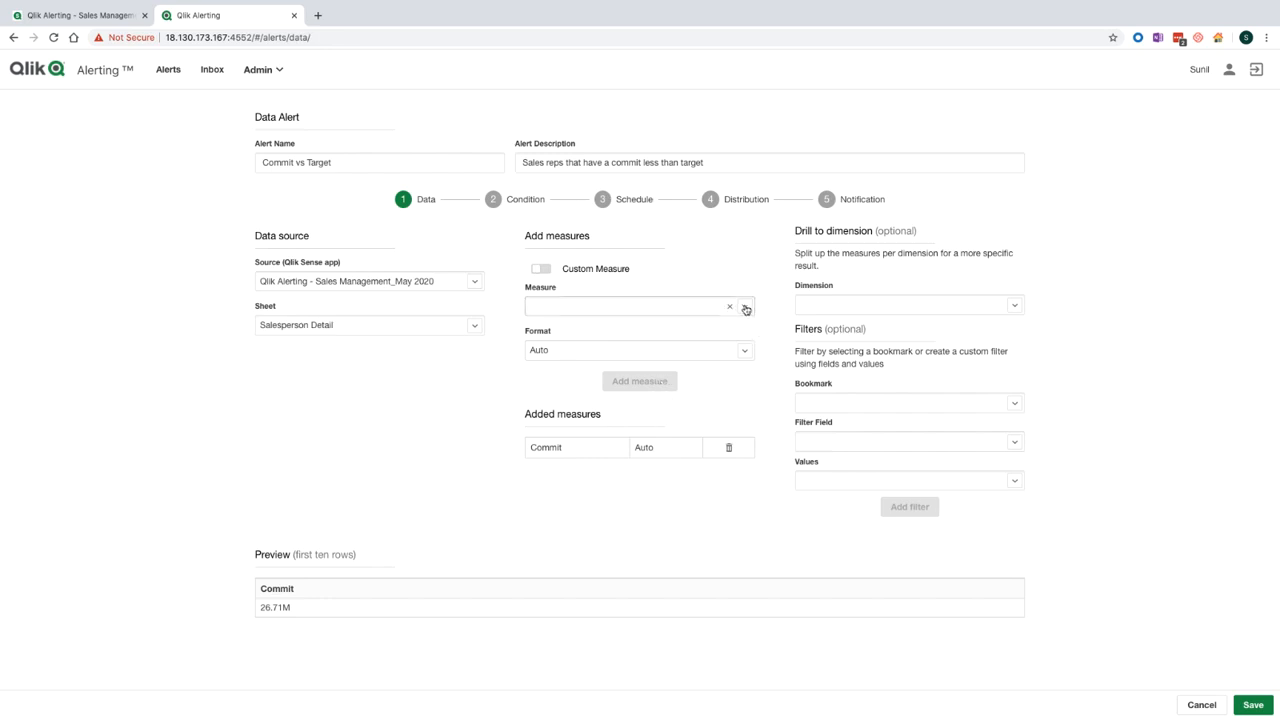
{"action": "left_click", "coordinate": [744, 306]}
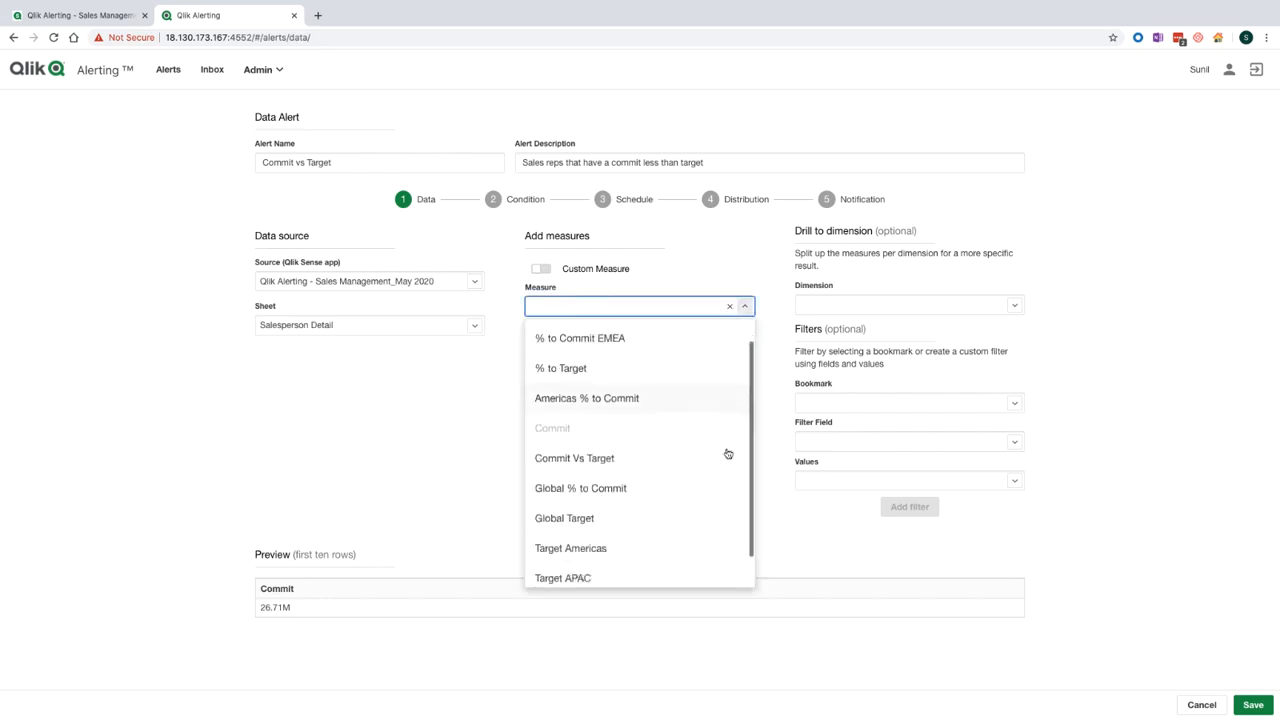
{"action": "left_click", "coordinate": [564, 518]}
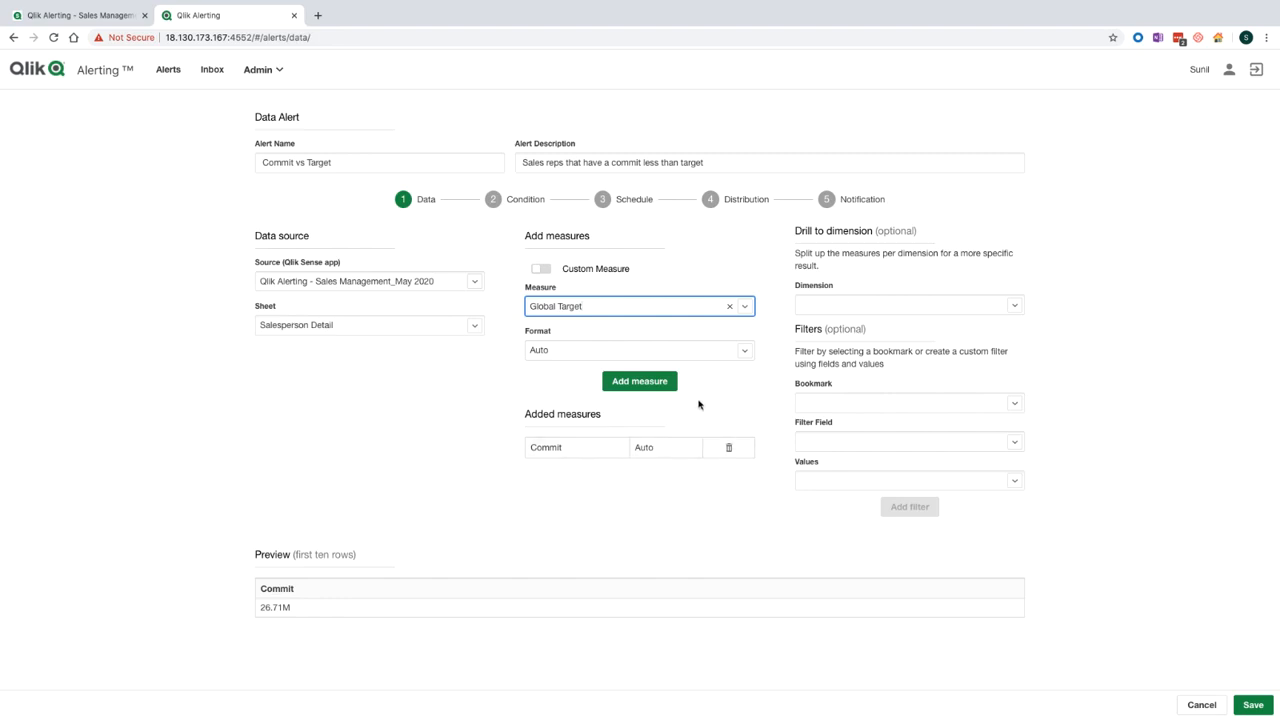
{"action": "left_click", "coordinate": [640, 380]}
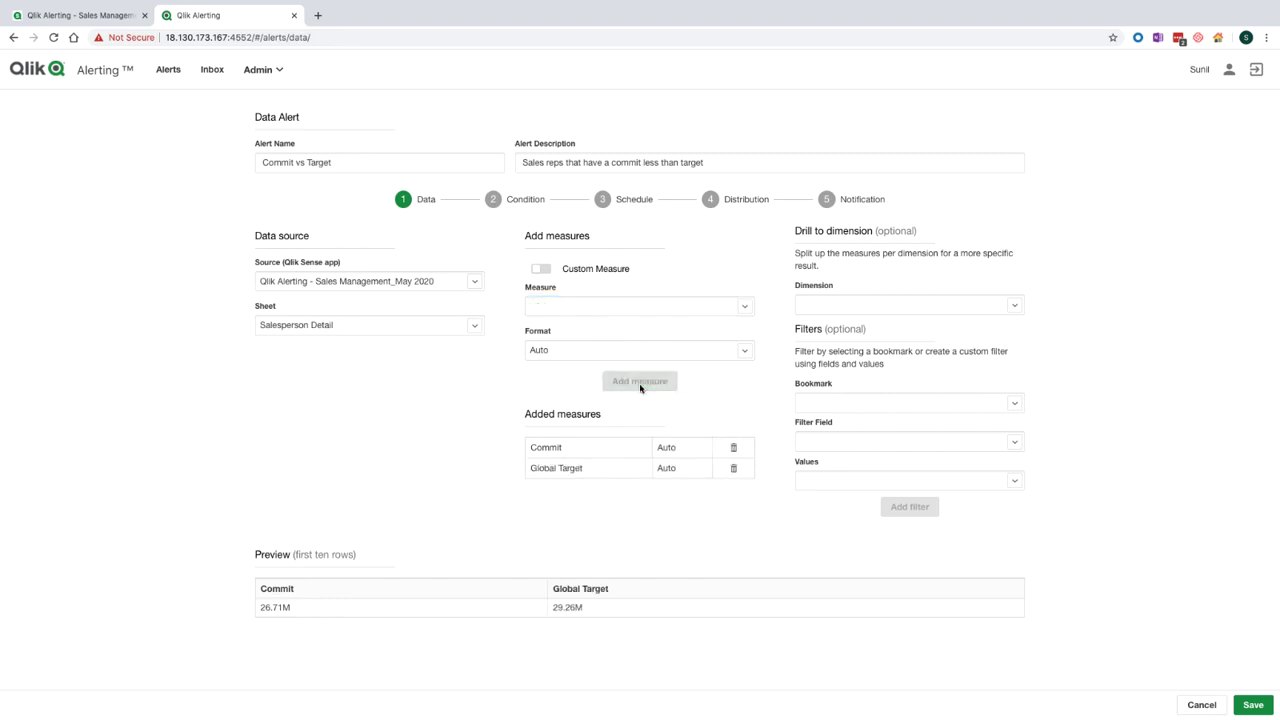
{"action": "mouse_move", "coordinate": [428, 628]}
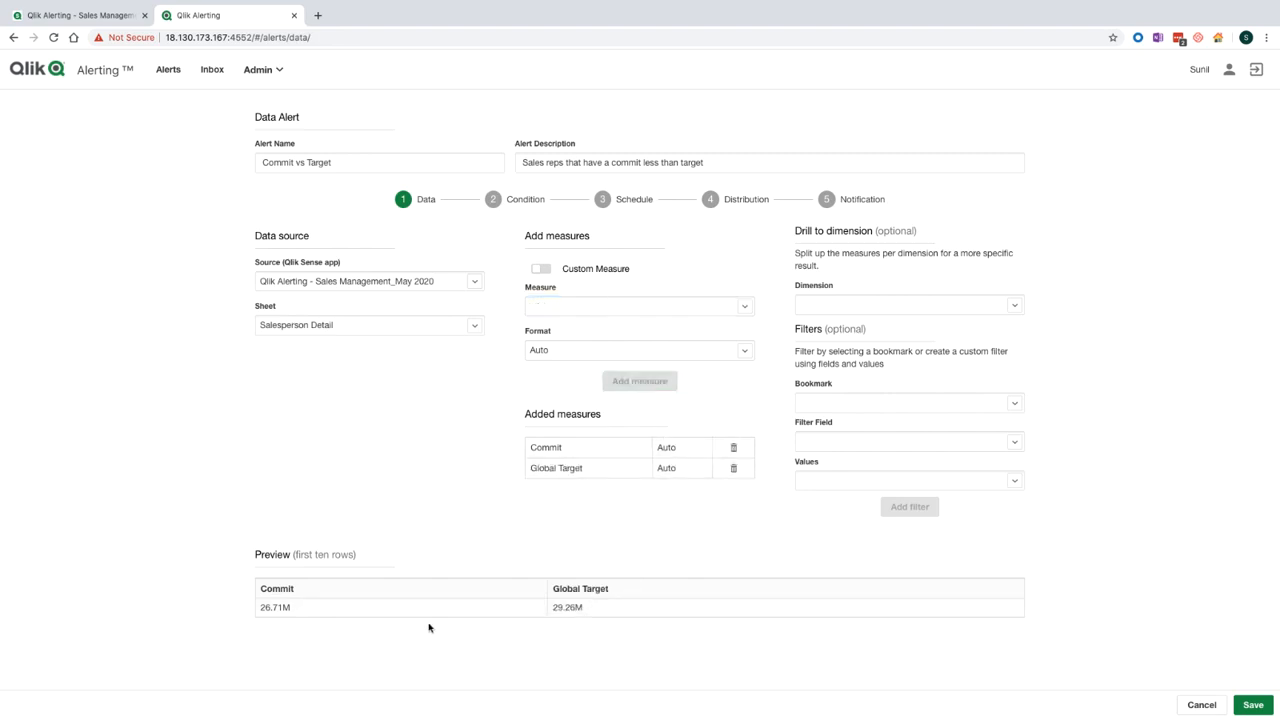
{"action": "mouse_move", "coordinate": [564, 632]}
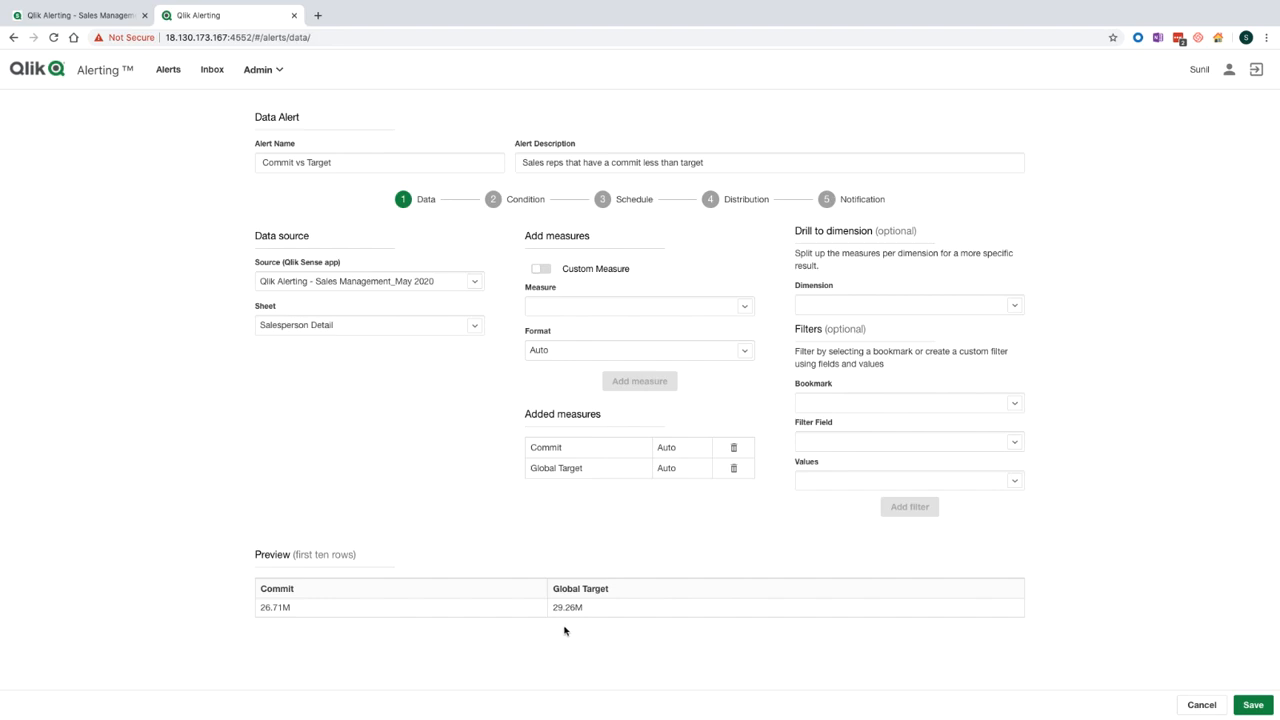
{"action": "mouse_move", "coordinate": [760, 560]}
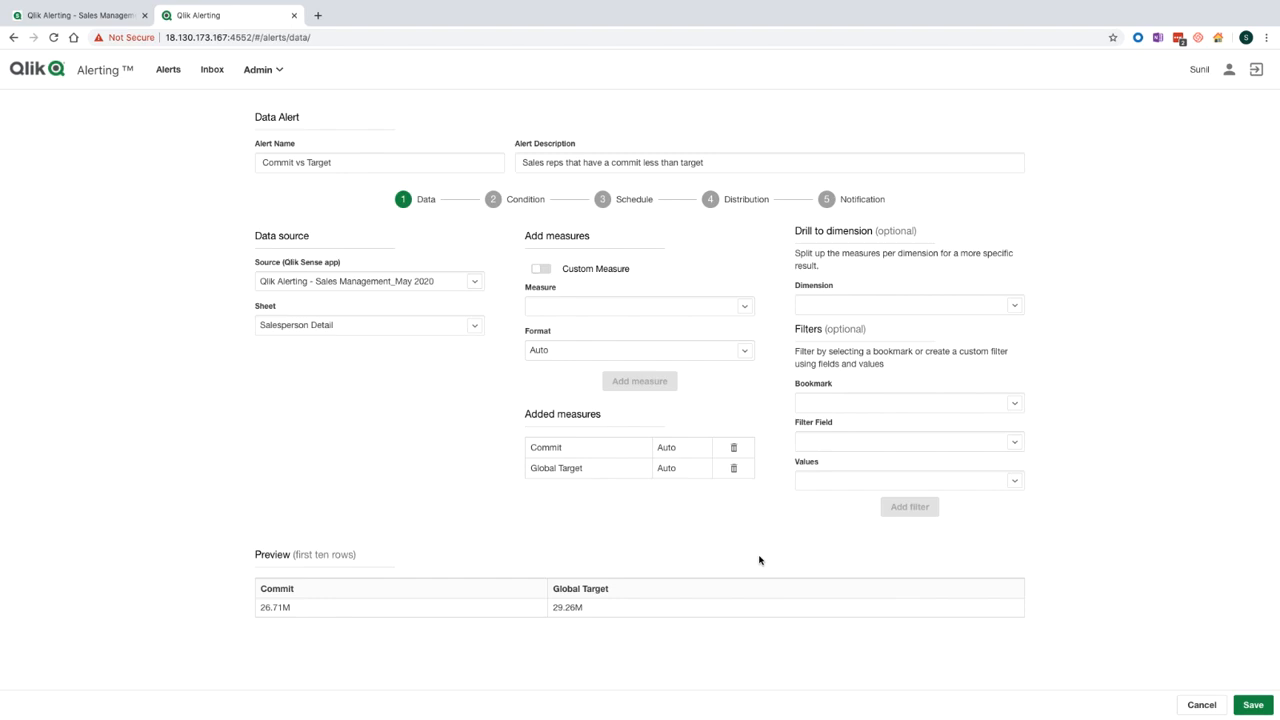
{"action": "mouse_move", "coordinate": [780, 540]}
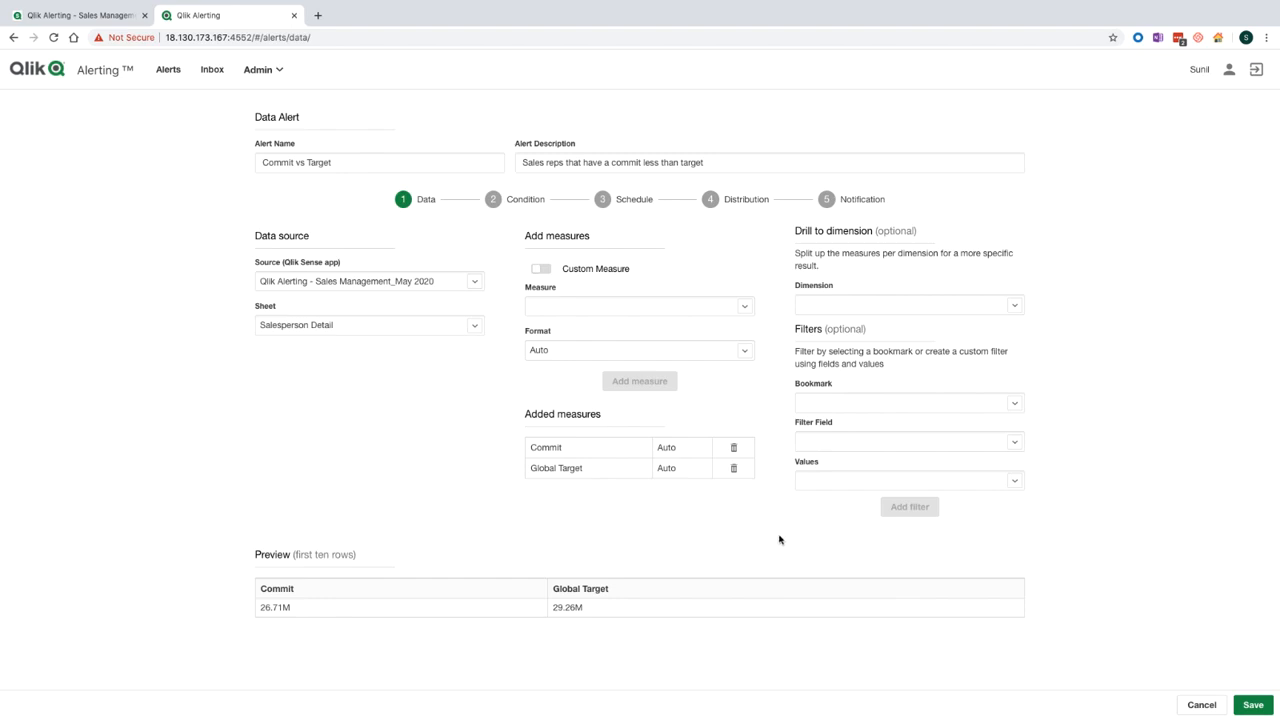
{"action": "mouse_move", "coordinate": [1050, 400]}
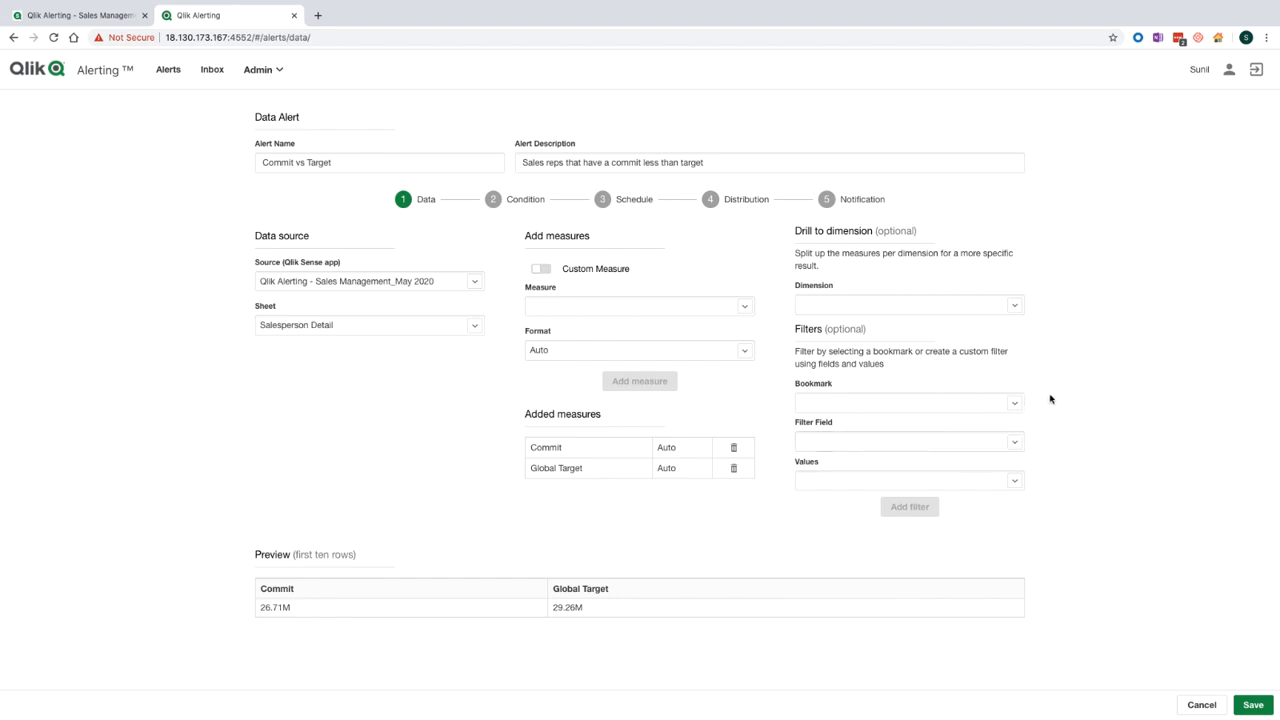
{"action": "mouse_move", "coordinate": [1046, 324]}
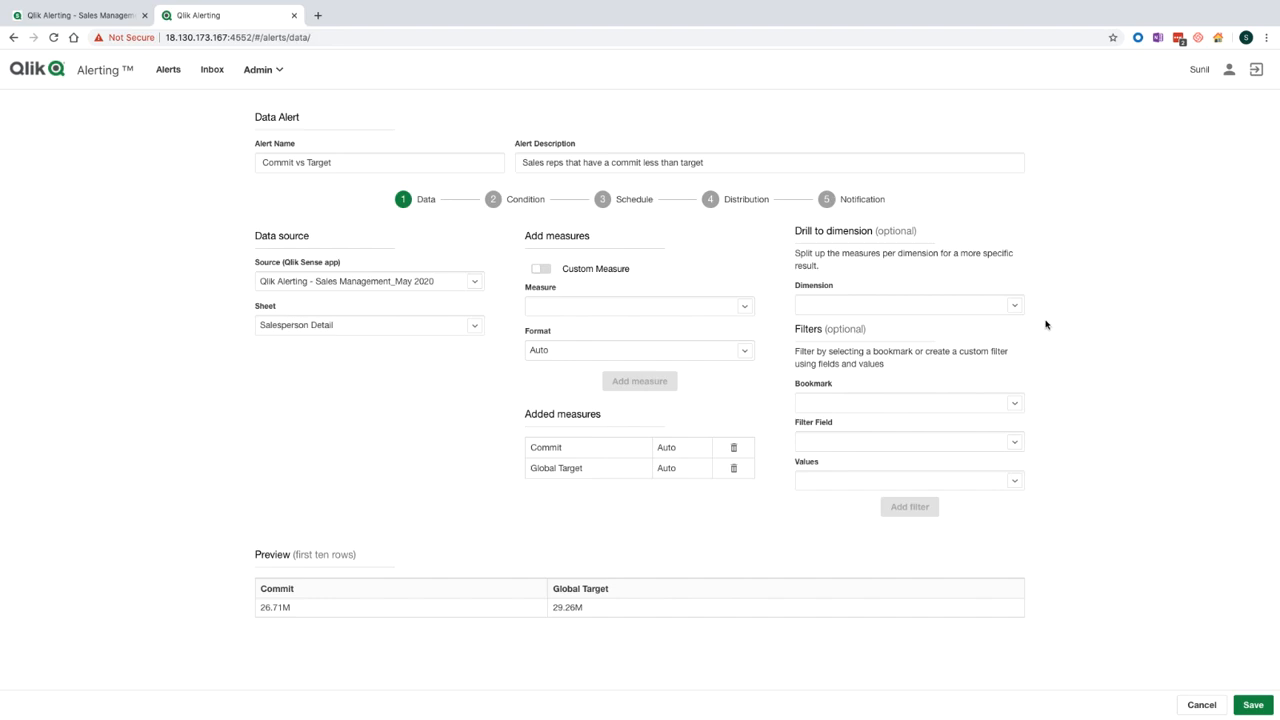
{"action": "mouse_move", "coordinate": [1044, 324]}
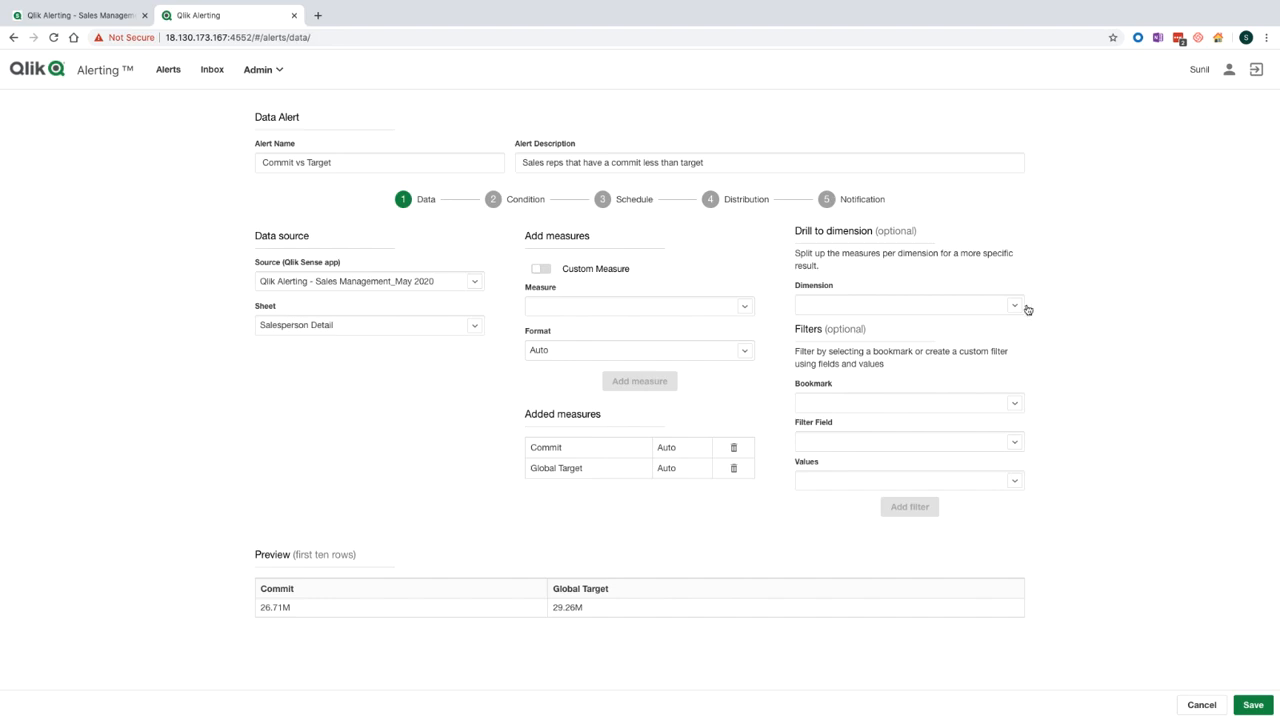
Drill to the Sales Rep dimension and review each rep's Commit and Global Target in the preview.
{"action": "left_click", "coordinate": [1014, 304]}
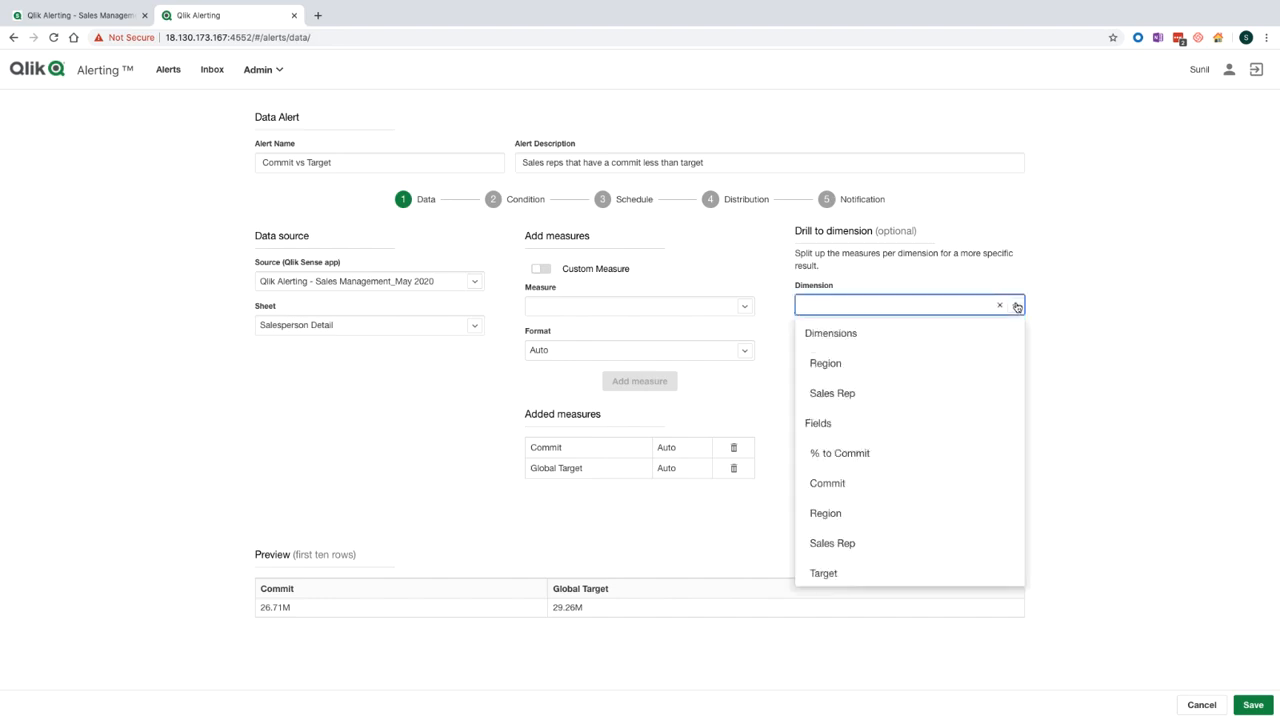
{"action": "mouse_move", "coordinate": [944, 388]}
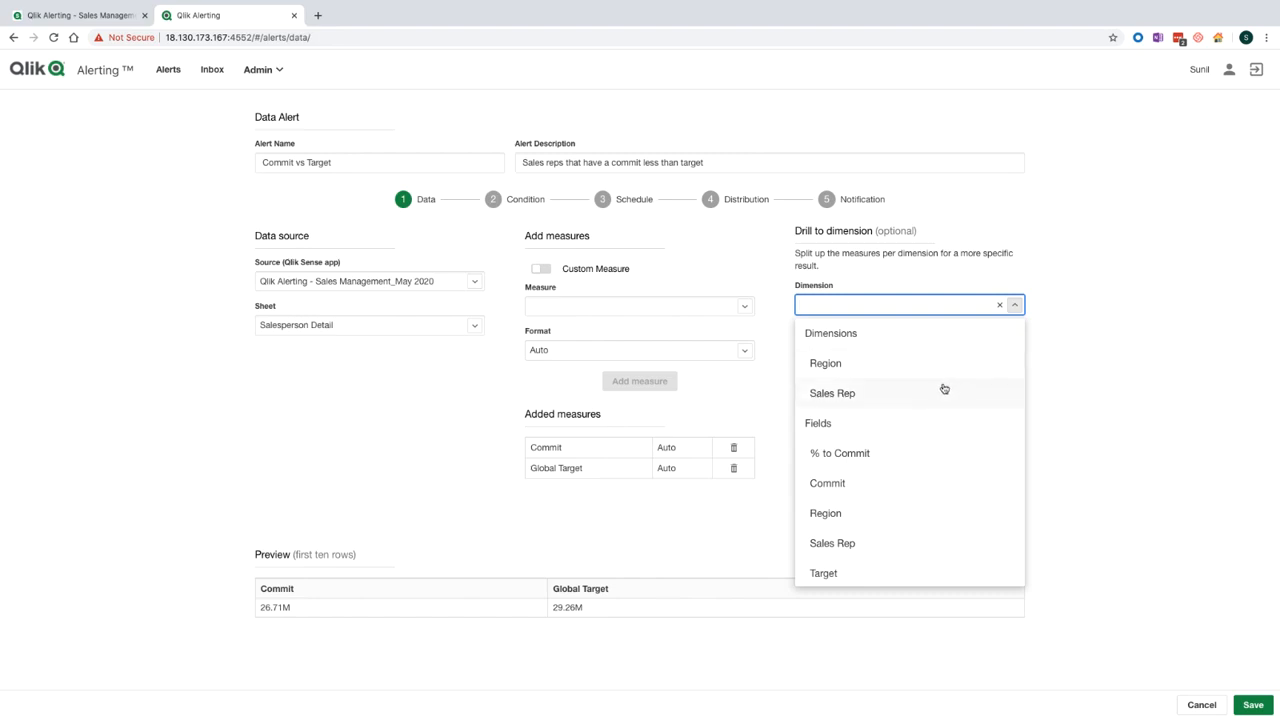
{"action": "left_click", "coordinate": [832, 392]}
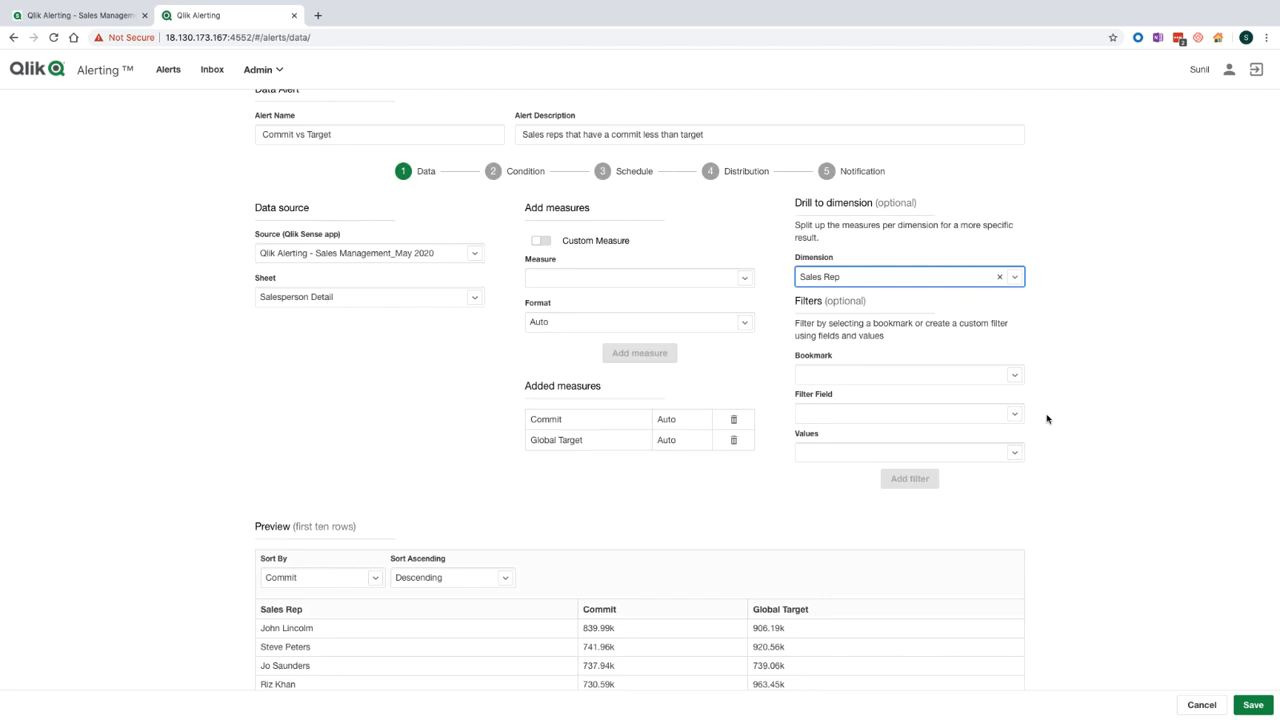
{"action": "scroll", "scroll_direction": "down", "scroll_amount": 3}
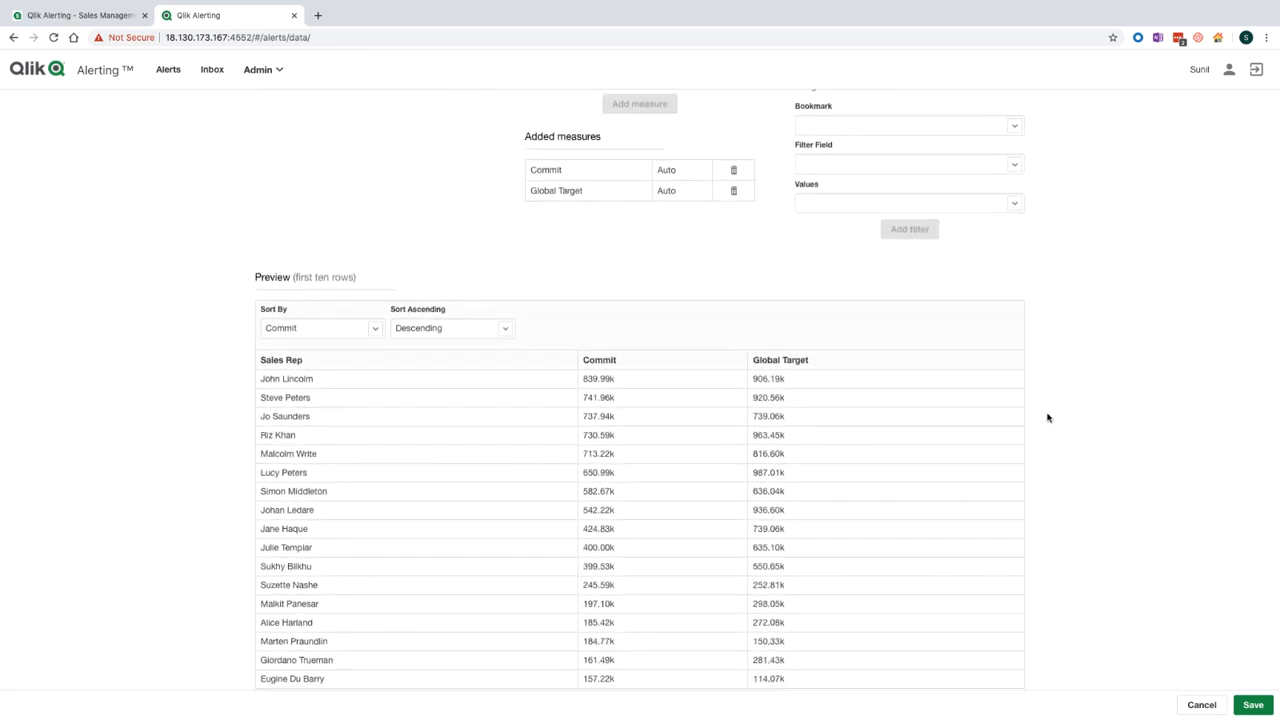
{"action": "scroll", "scroll_direction": "down", "scroll_amount": 3}
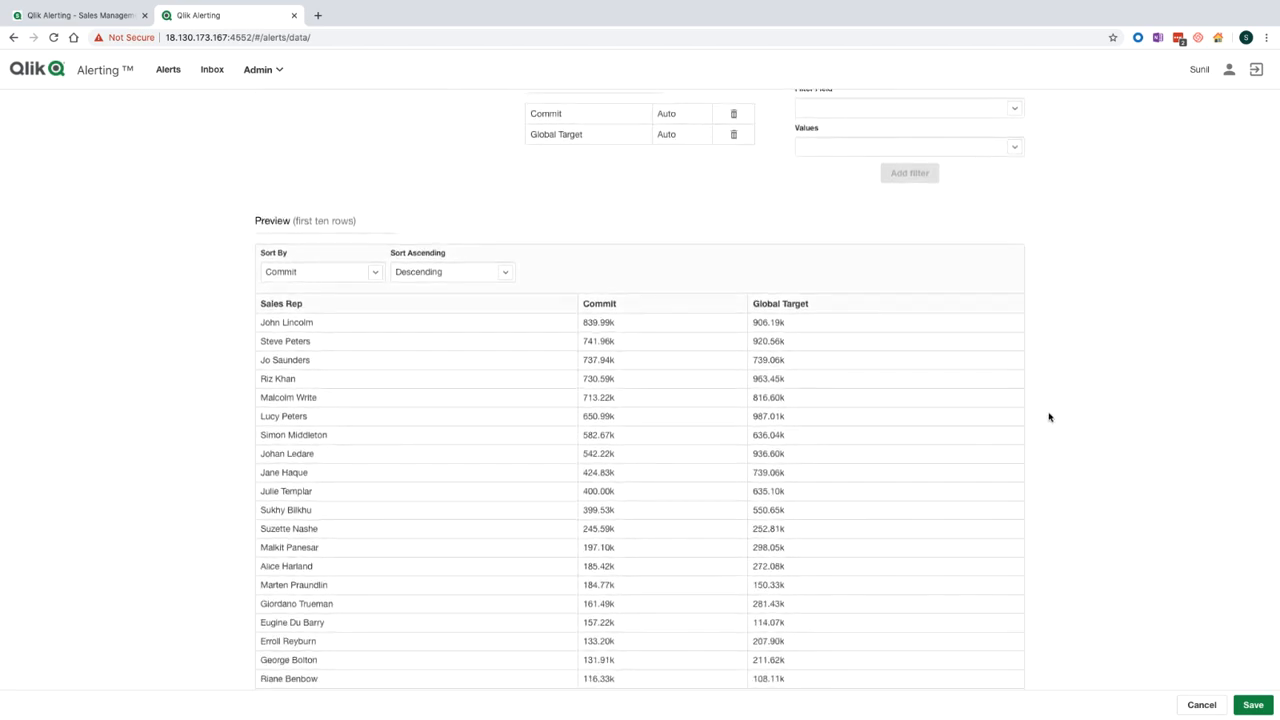
{"action": "scroll", "scroll_direction": "up", "scroll_amount": 3}
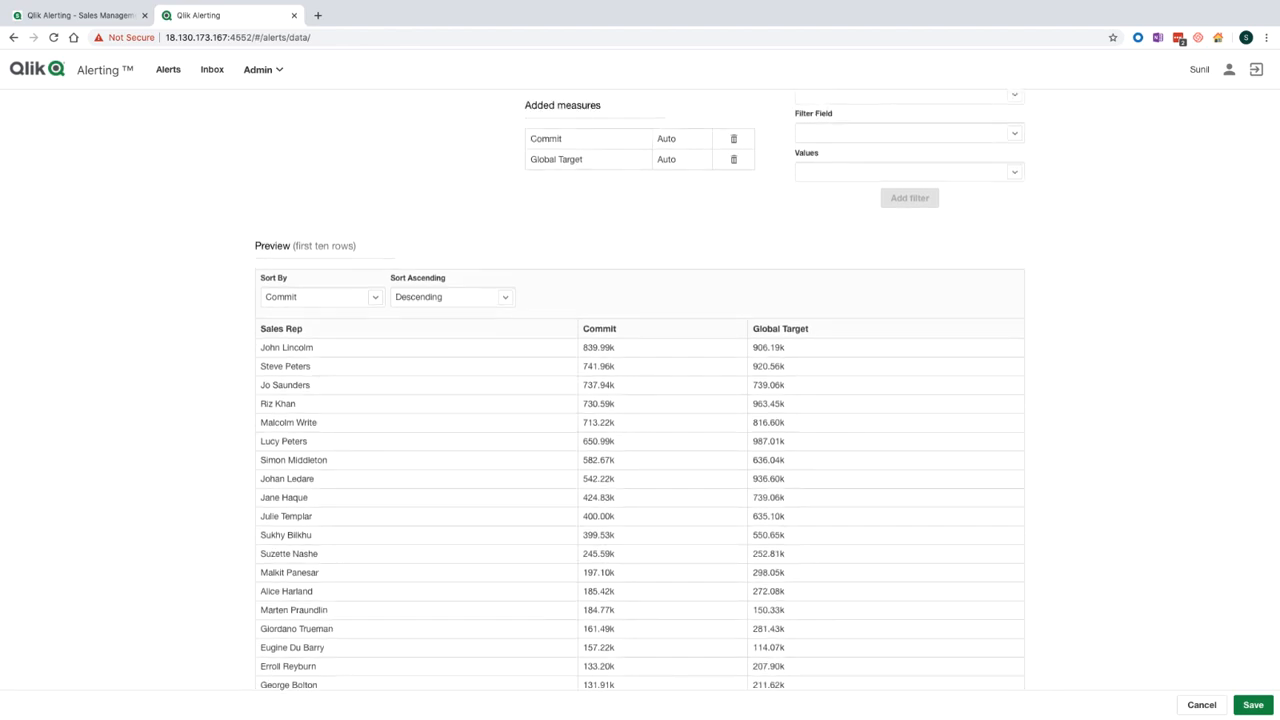
{"action": "scroll", "scroll_direction": "down", "scroll_amount": 3}
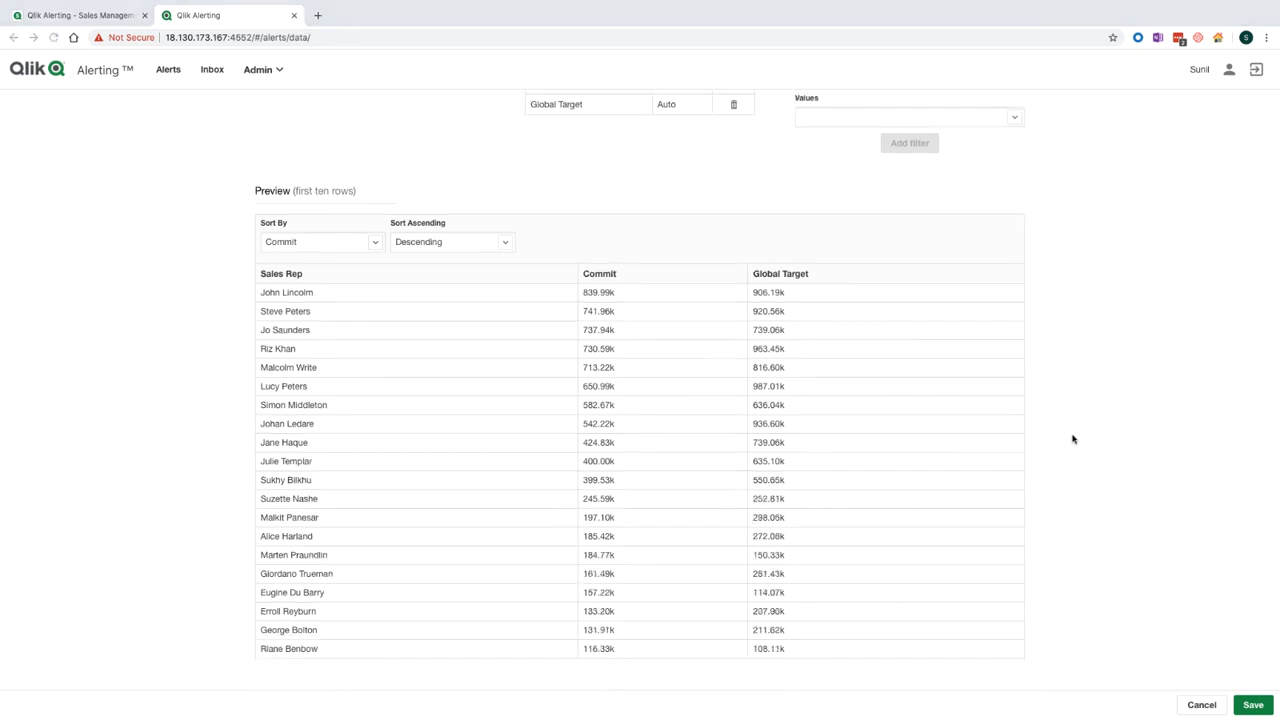
{"action": "scroll", "scroll_direction": "up", "scroll_amount": 3}
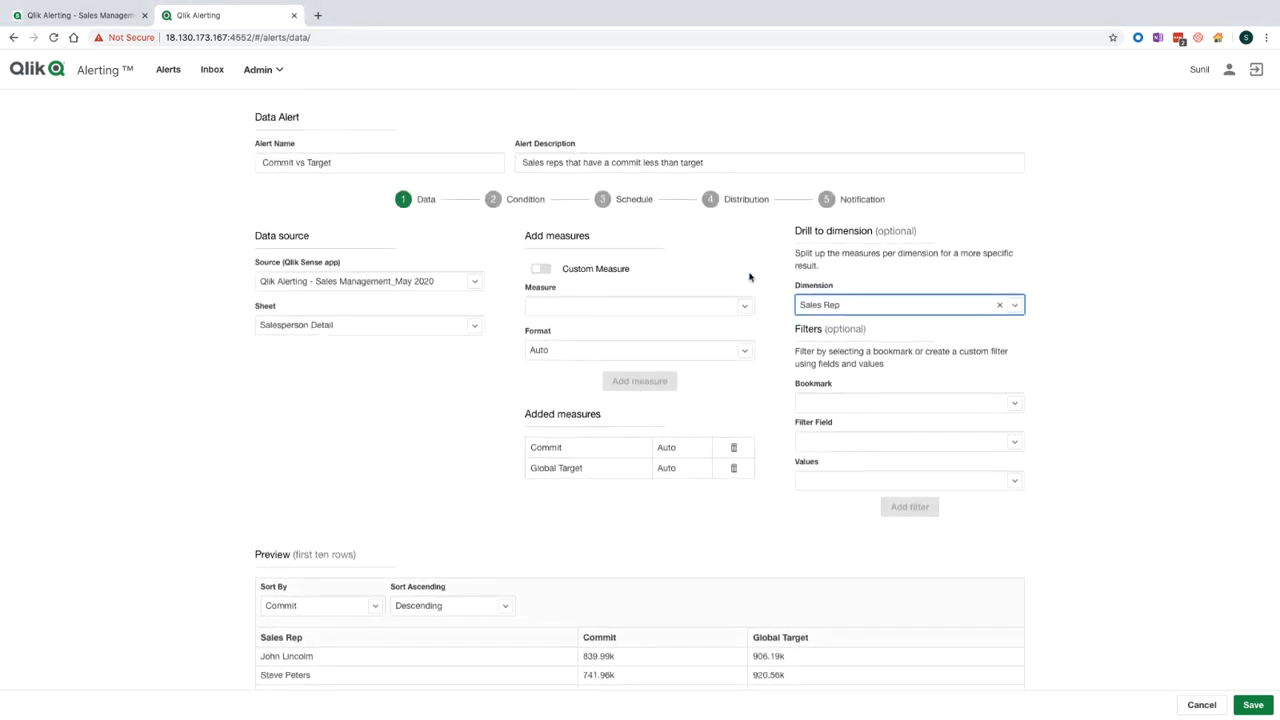
Define the condition Commit (Measure) Less than Global Target and validate it: 64 positive of 114 reps.
{"action": "left_click", "coordinate": [524, 200]}
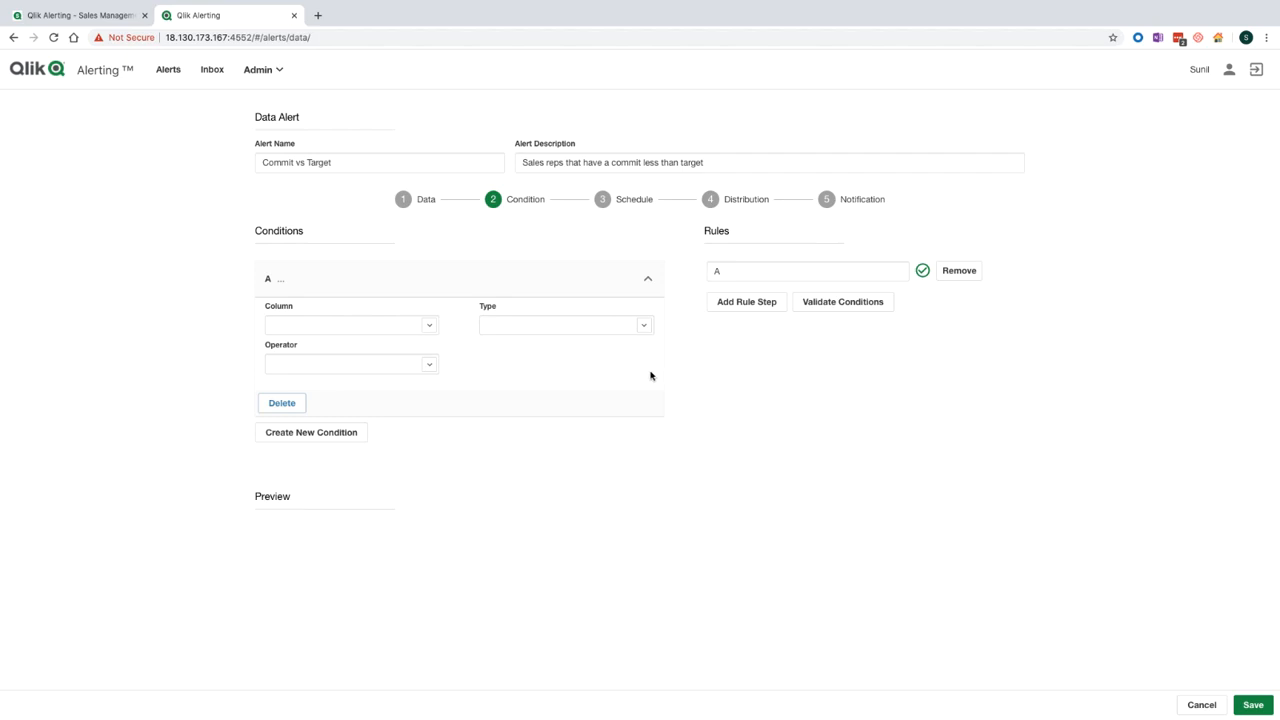
{"action": "mouse_move", "coordinate": [772, 320]}
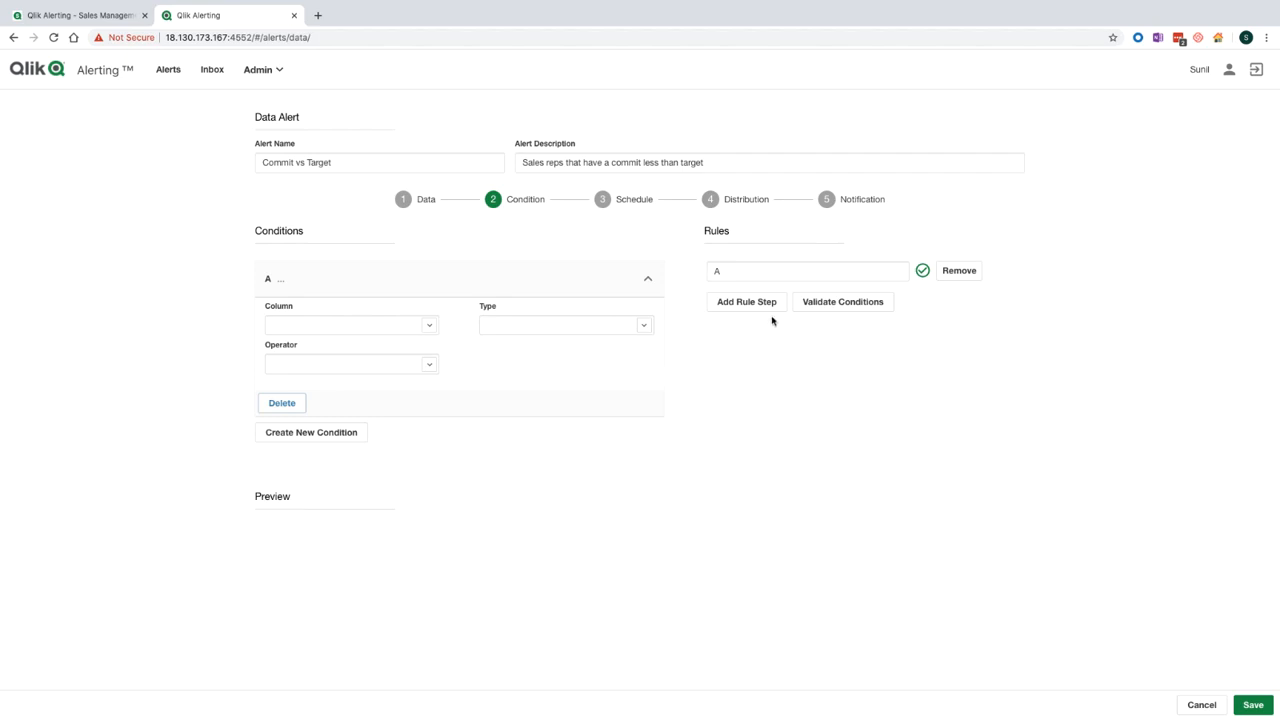
{"action": "mouse_move", "coordinate": [876, 328]}
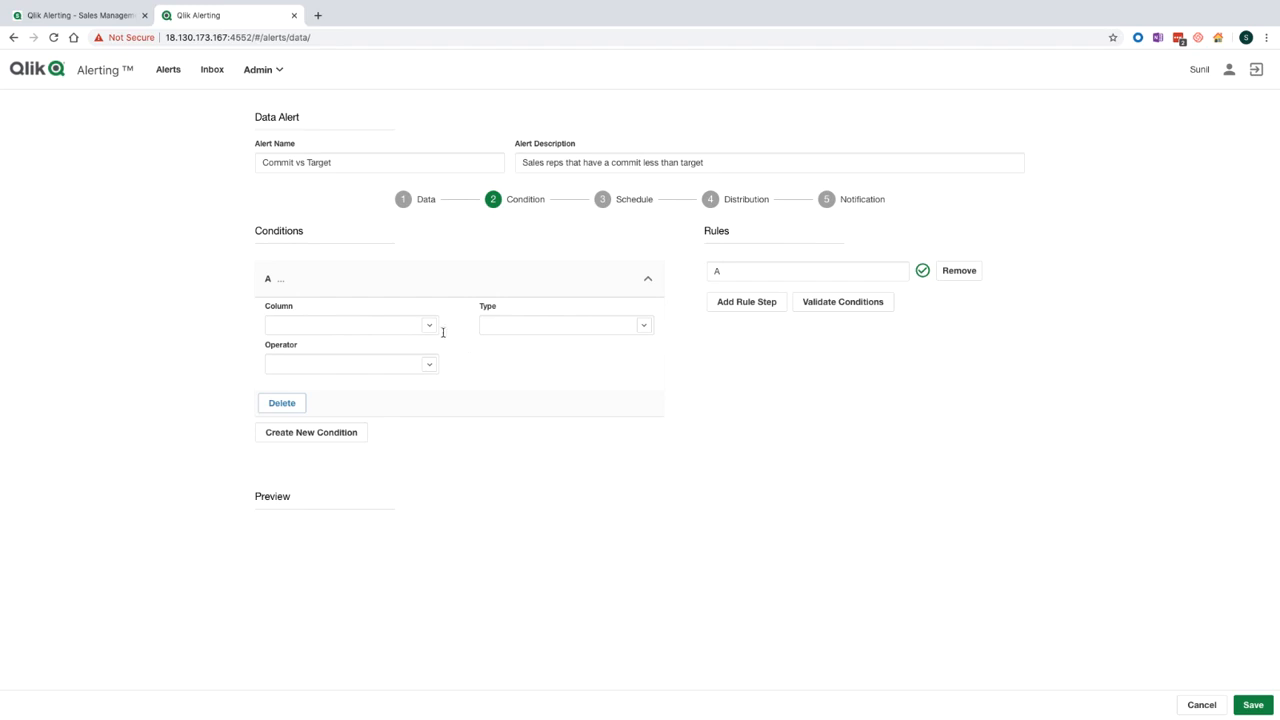
{"action": "left_click", "coordinate": [350, 324]}
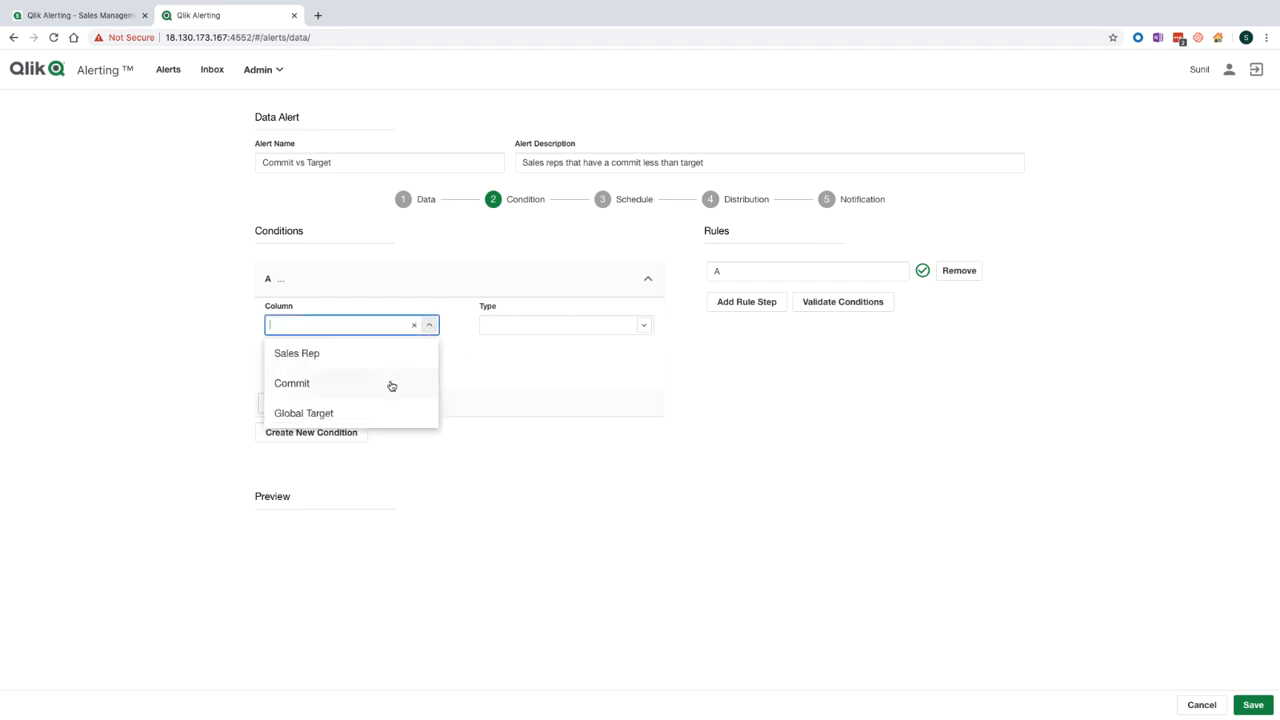
{"action": "left_click", "coordinate": [292, 384]}
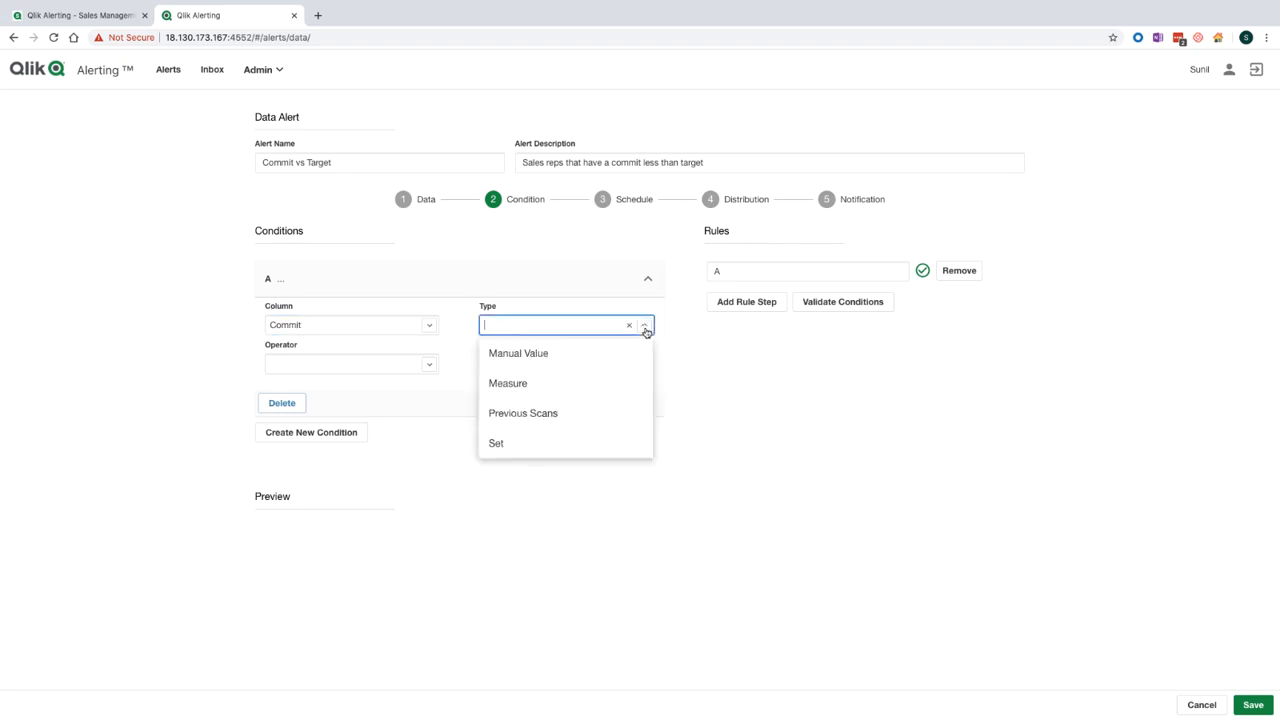
{"action": "mouse_move", "coordinate": [612, 384]}
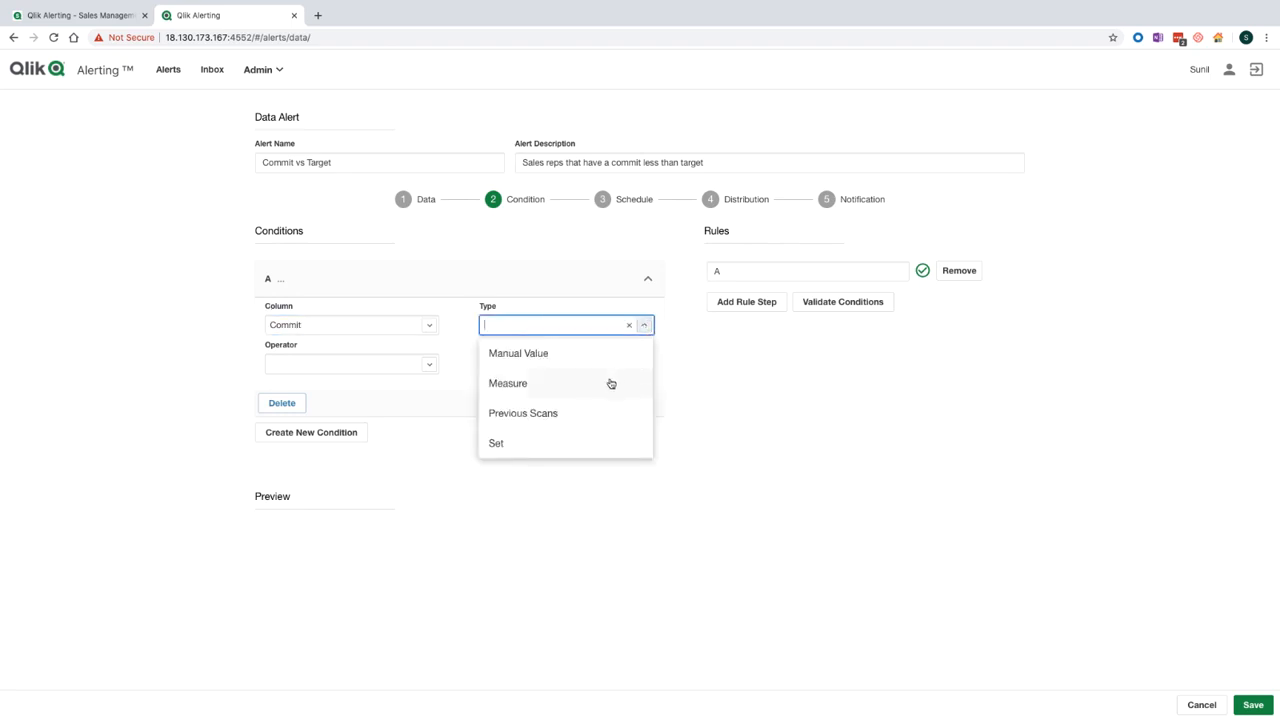
{"action": "left_click", "coordinate": [508, 384]}
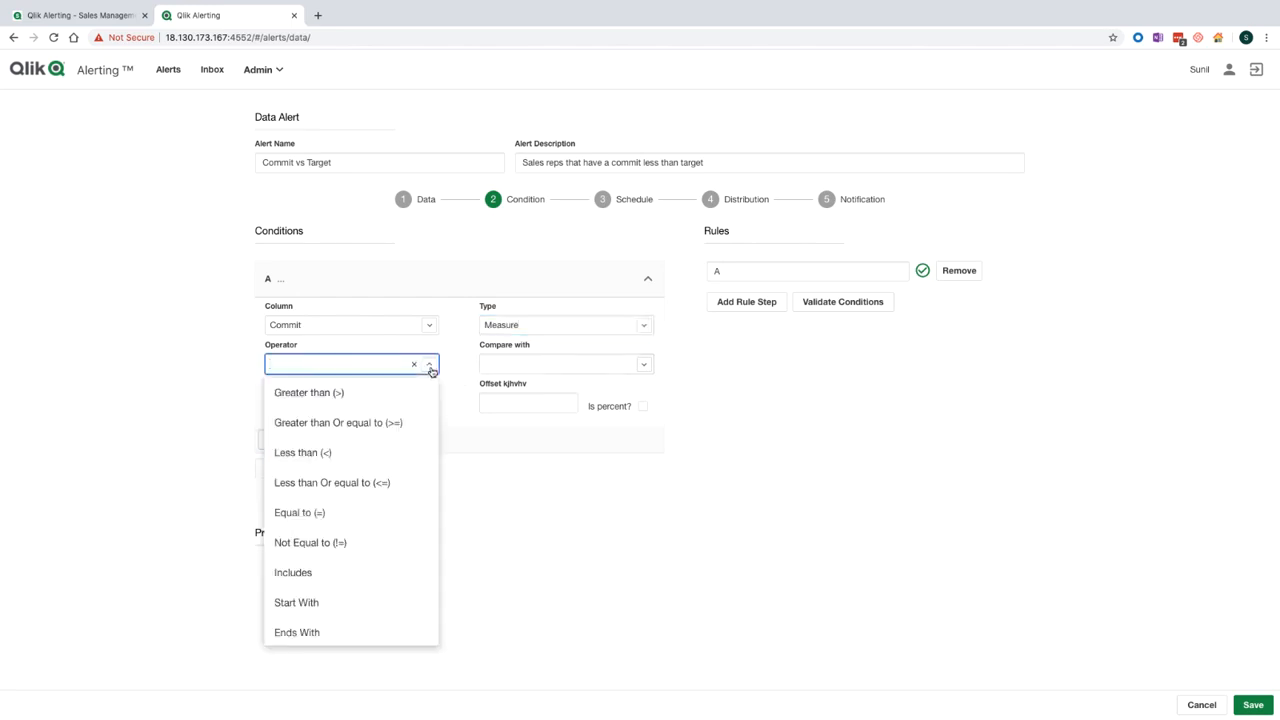
{"action": "left_click", "coordinate": [304, 452]}
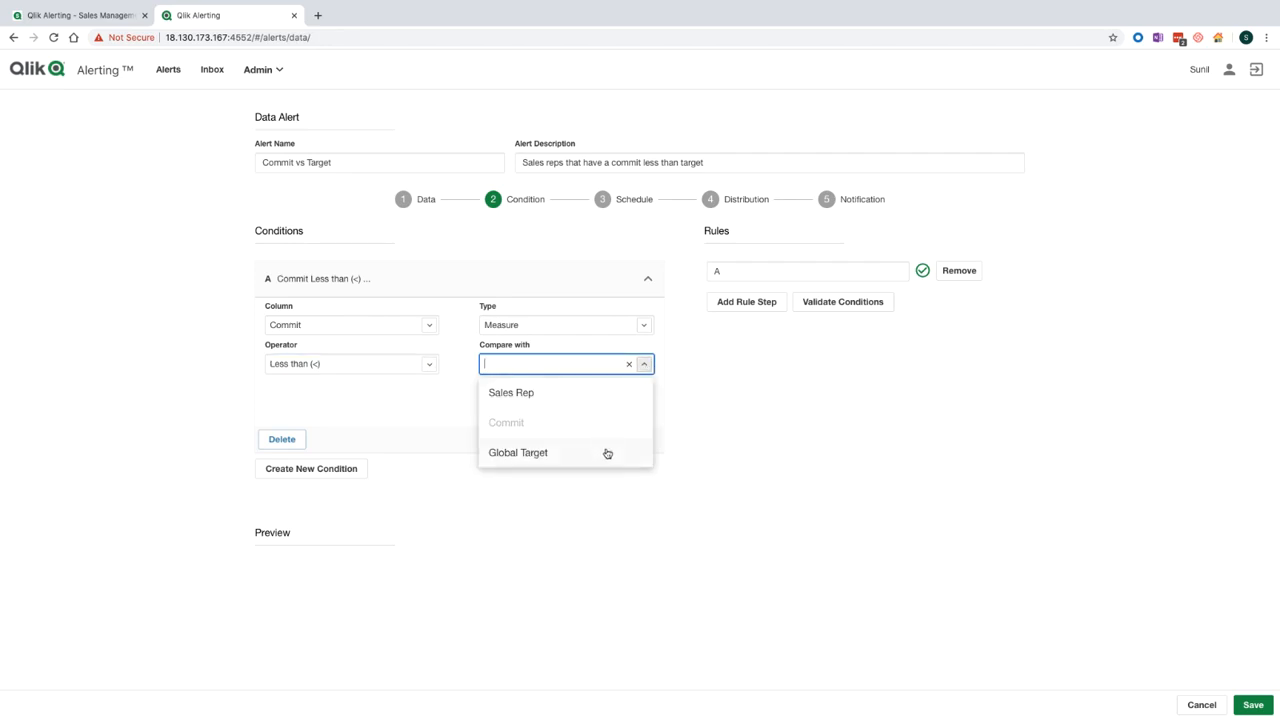
{"action": "left_click", "coordinate": [518, 452]}
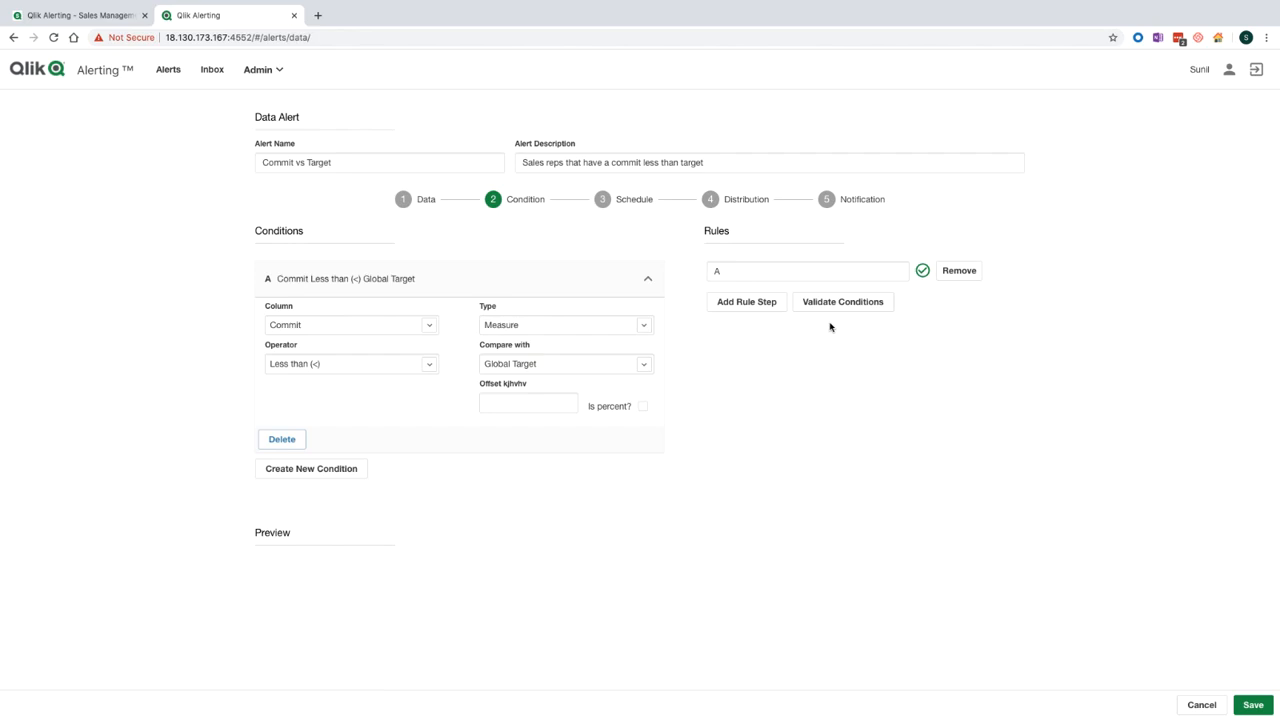
{"action": "left_click", "coordinate": [842, 300]}
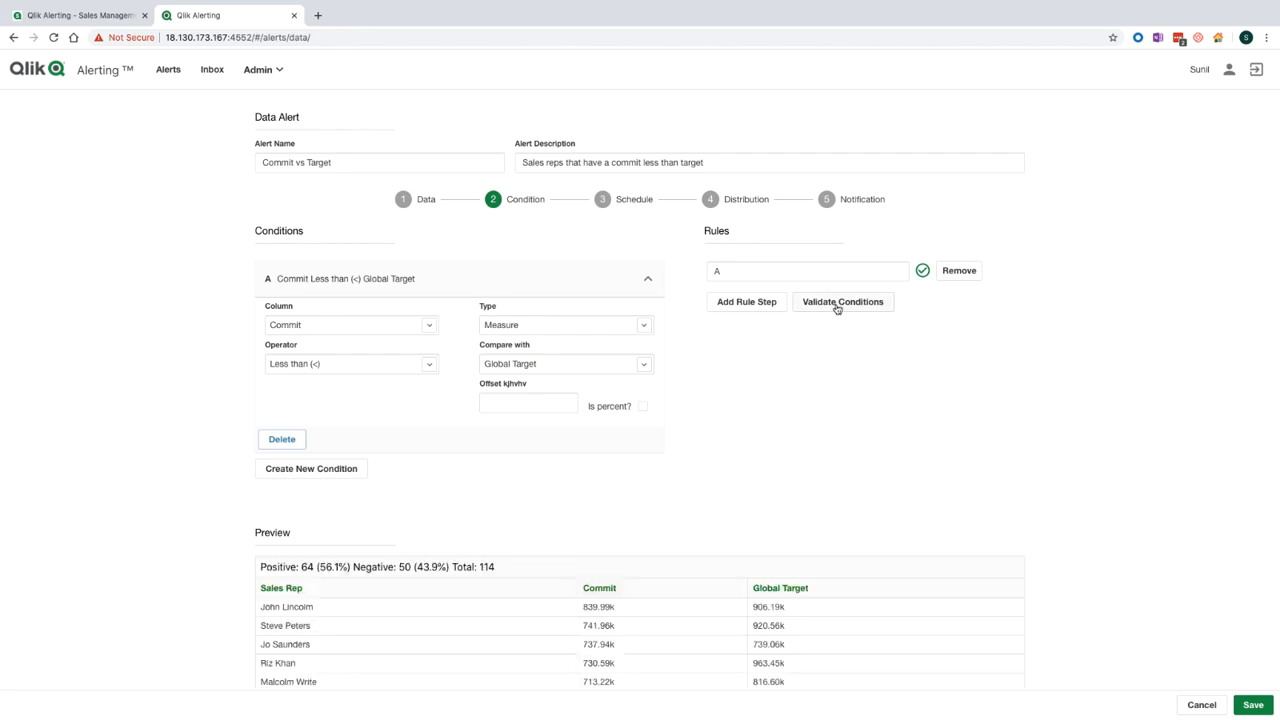
{"action": "mouse_move", "coordinate": [838, 312]}
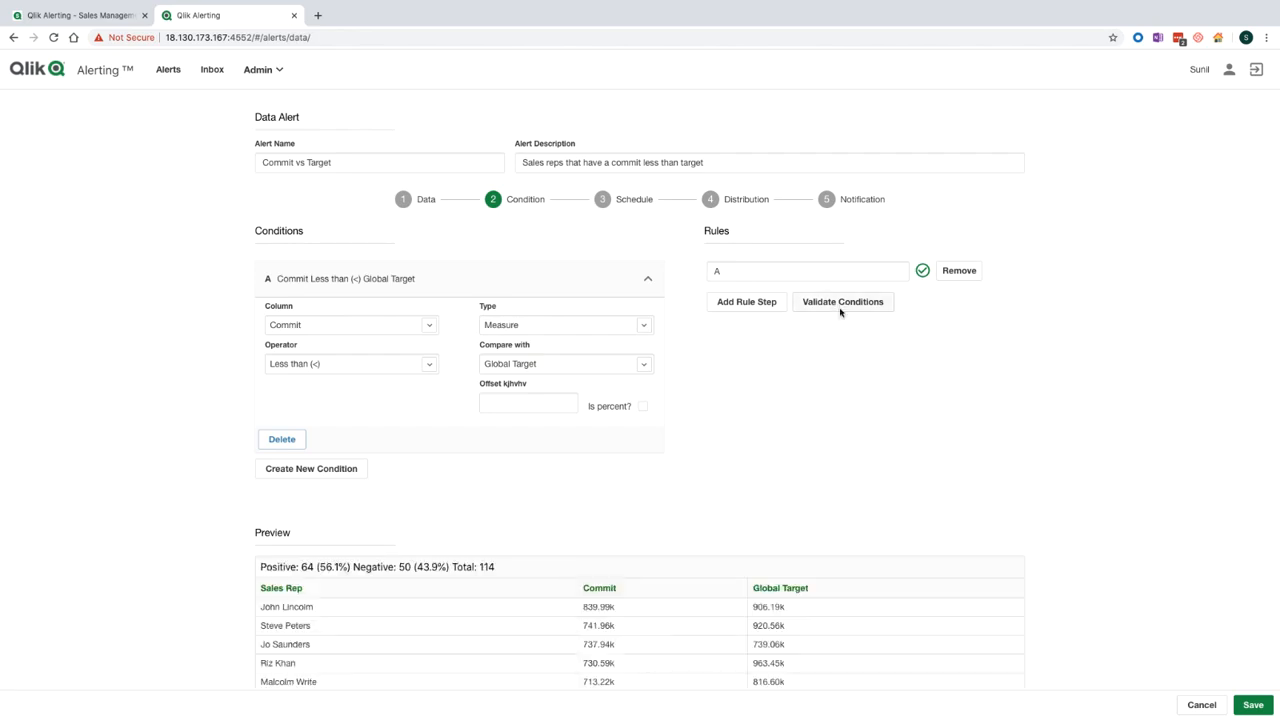
{"action": "mouse_move", "coordinate": [856, 424]}
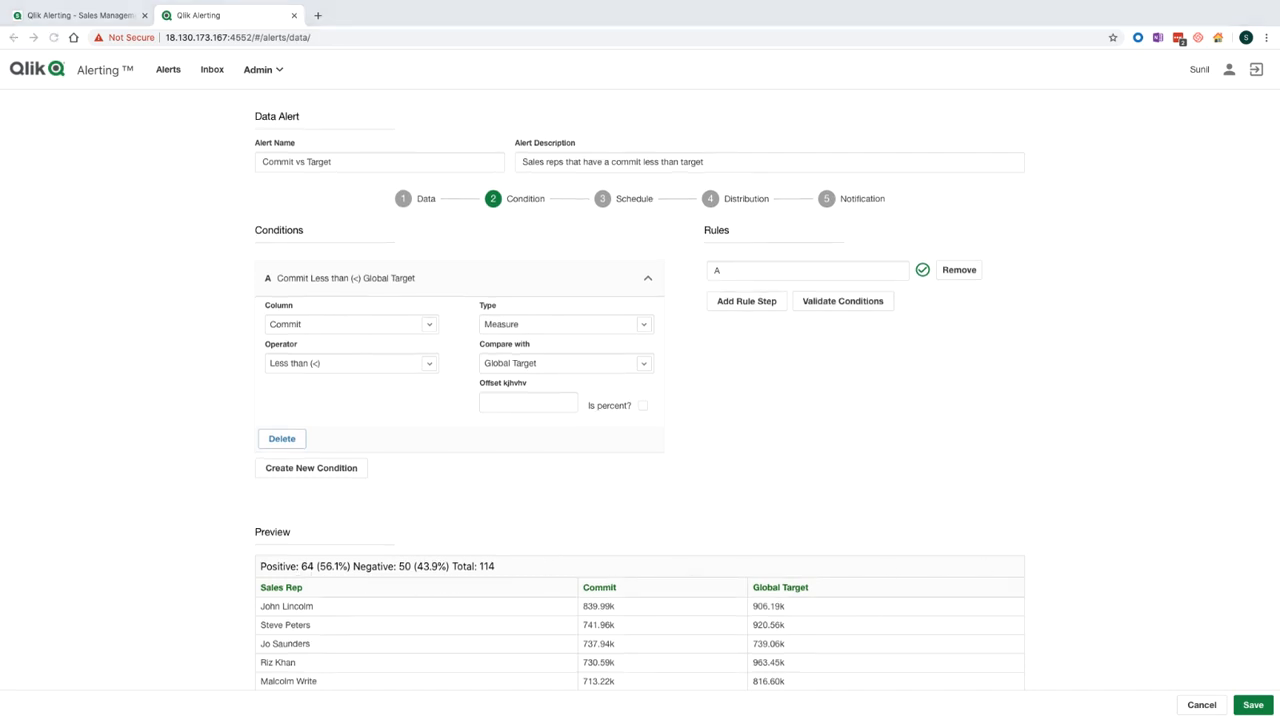
{"action": "mouse_move", "coordinate": [762, 252]}
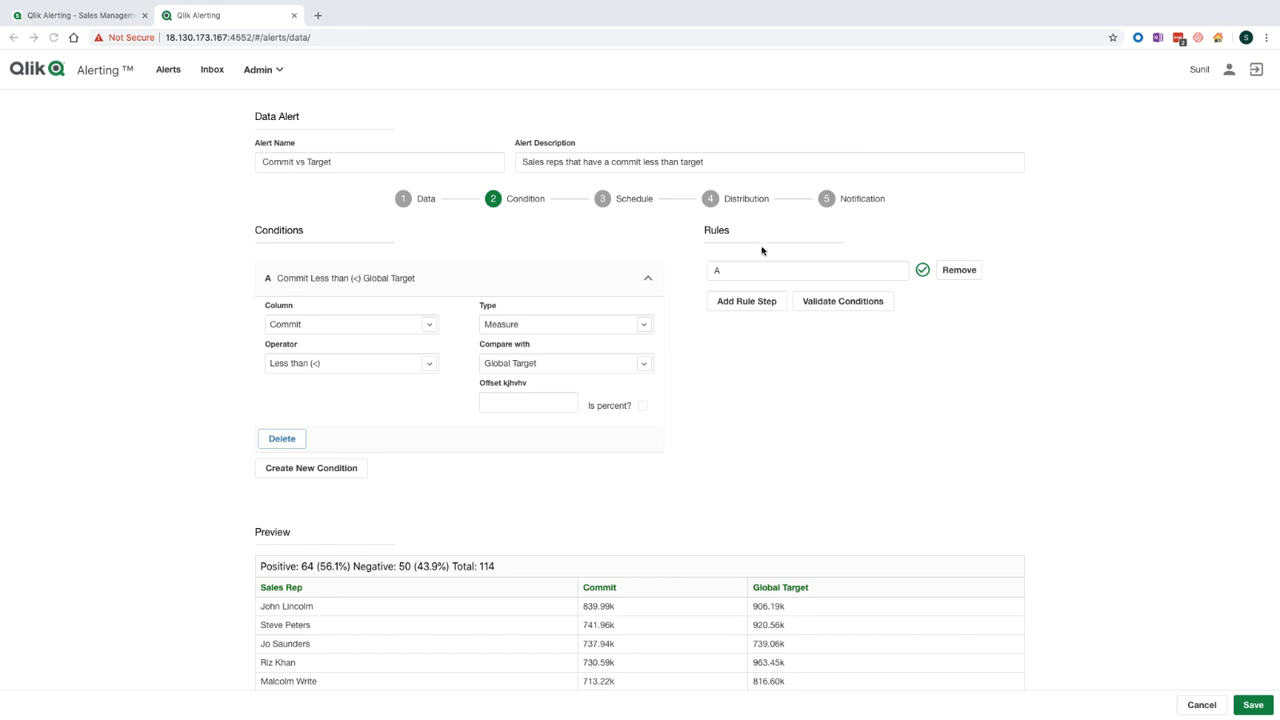
Try On Schedule with Times and Intervals, then keep the trigger set to On Reload.
{"action": "left_click", "coordinate": [602, 200]}
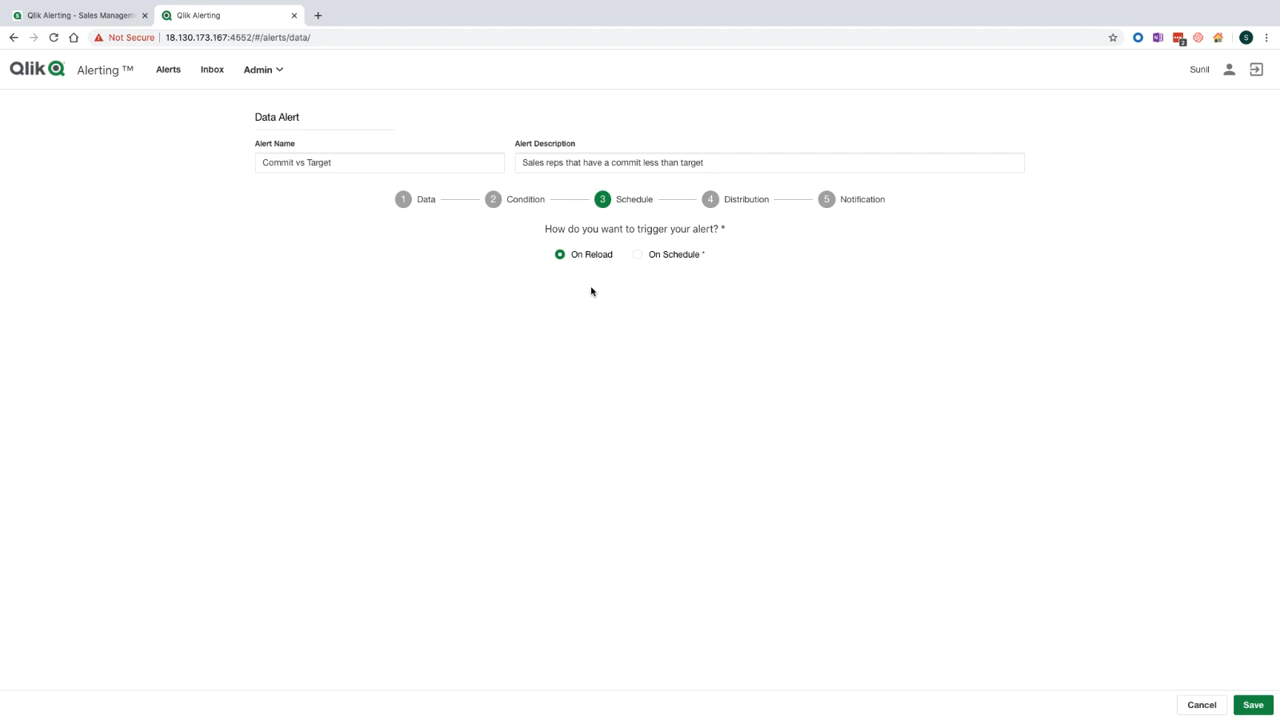
{"action": "mouse_move", "coordinate": [586, 272]}
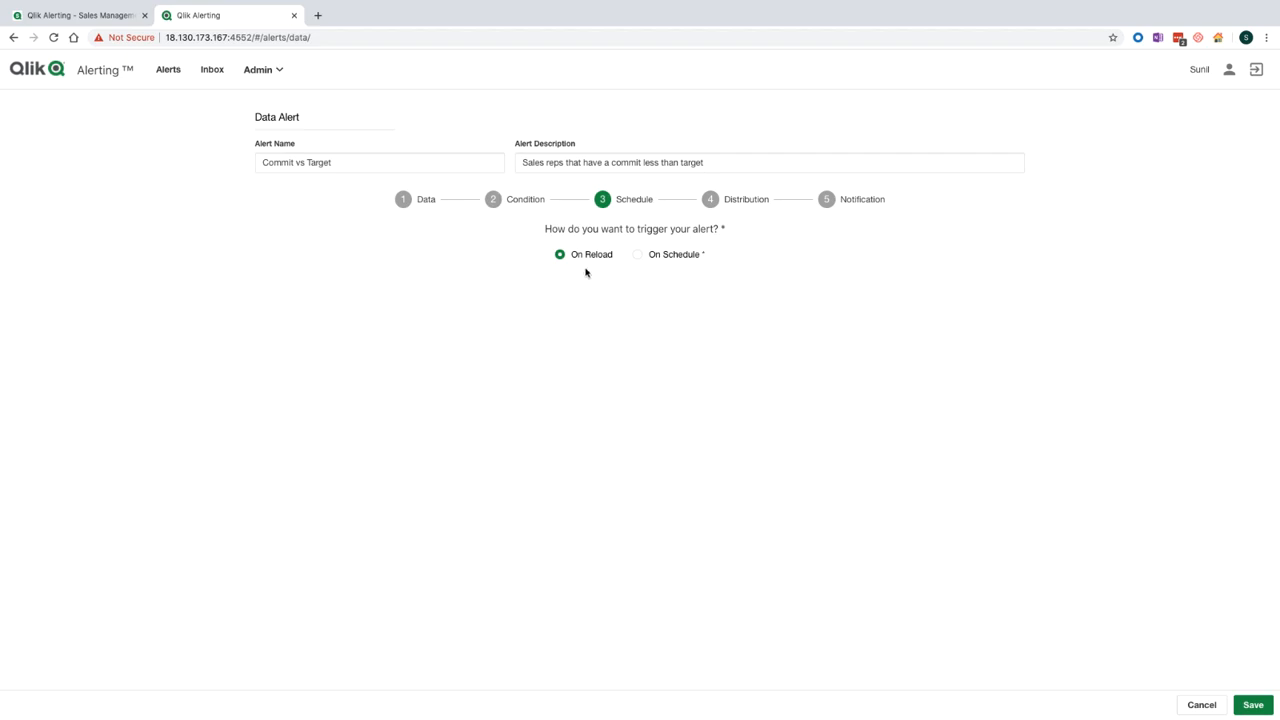
{"action": "mouse_move", "coordinate": [588, 268]}
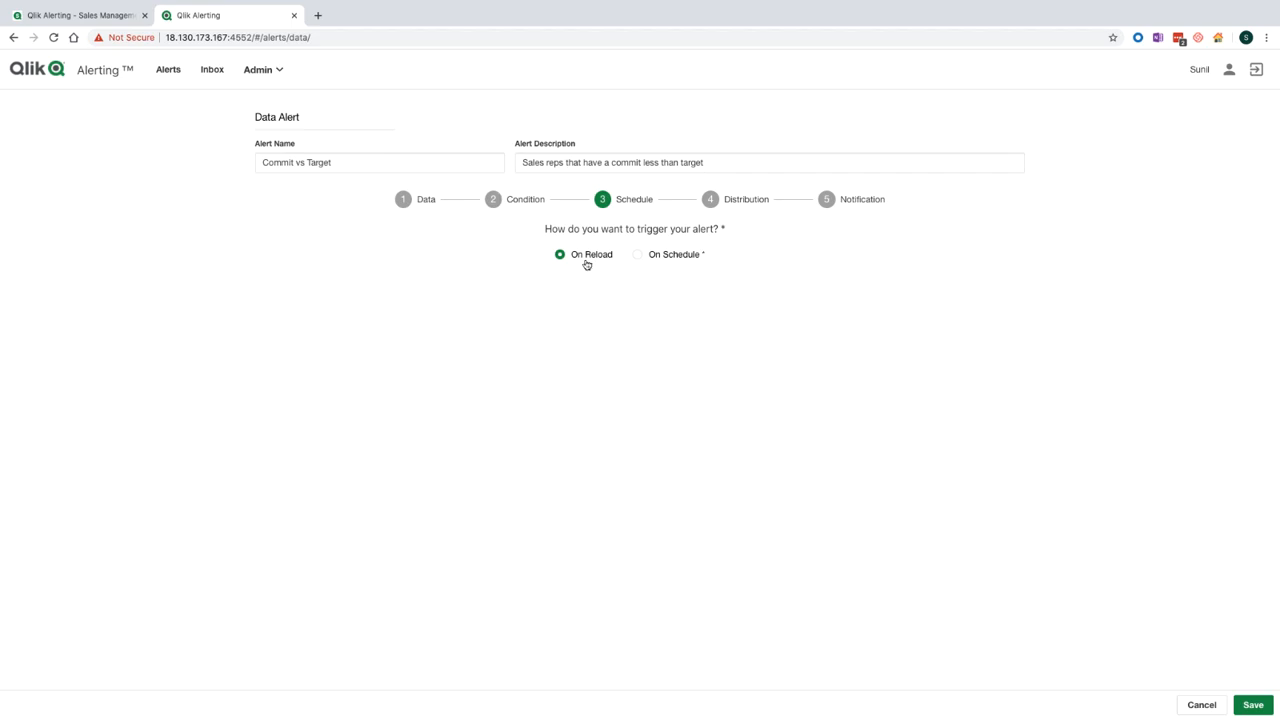
{"action": "left_click", "coordinate": [638, 254]}
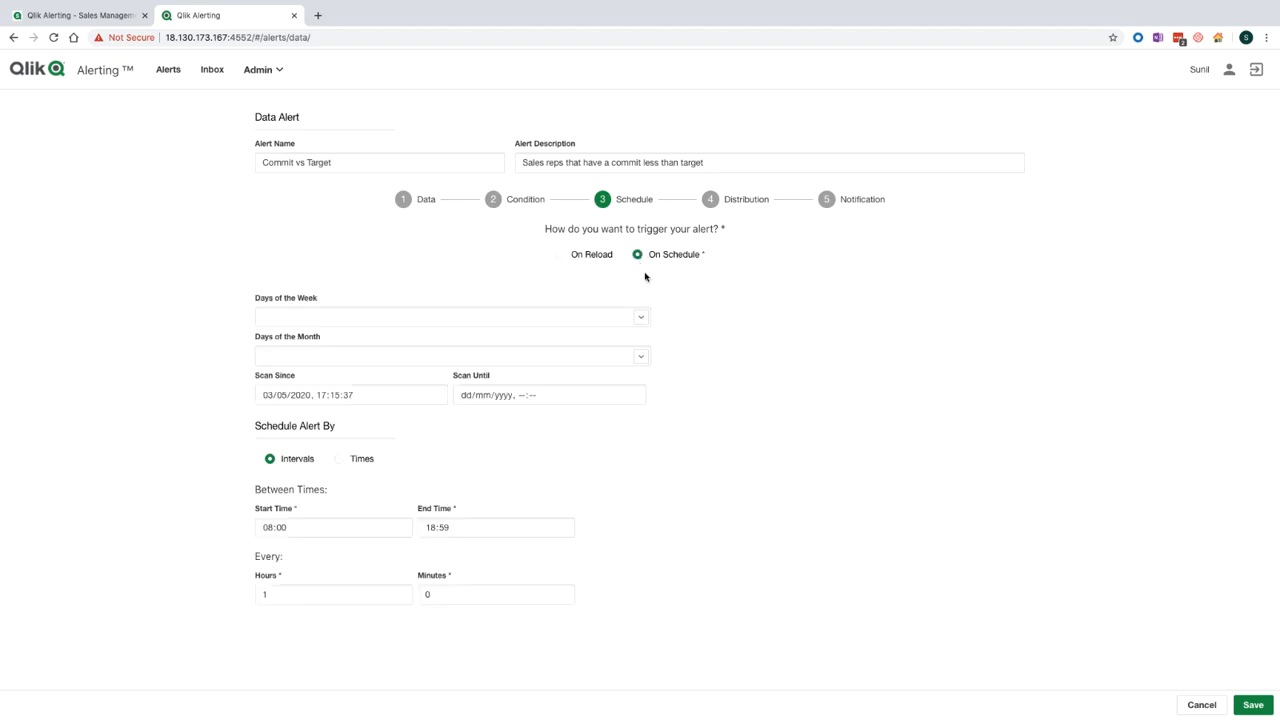
{"action": "mouse_move", "coordinate": [268, 308]}
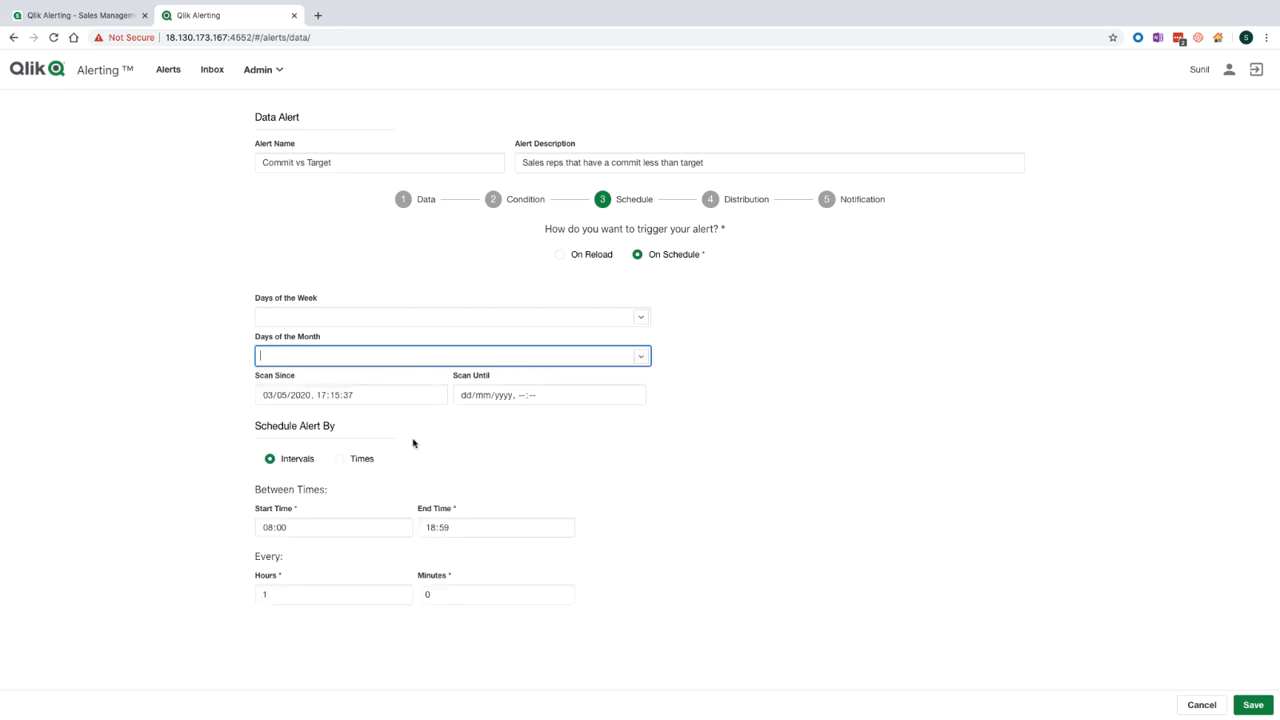
{"action": "mouse_move", "coordinate": [396, 512]}
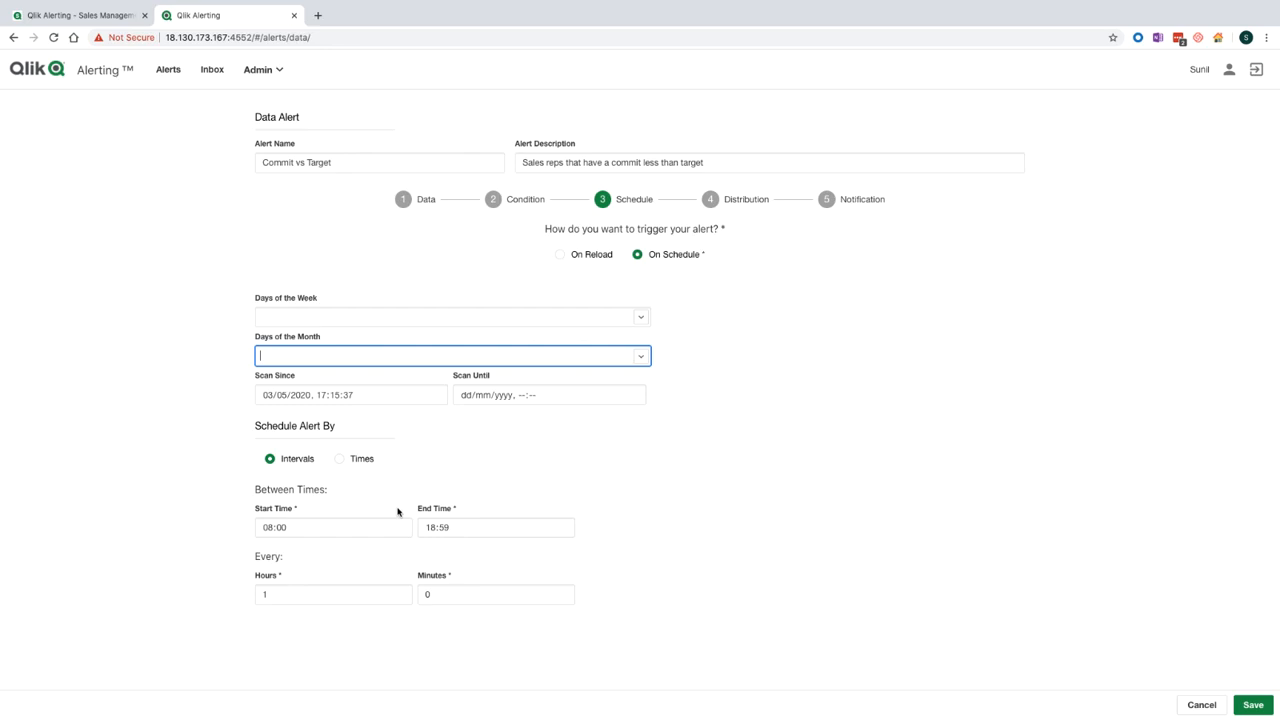
{"action": "left_click", "coordinate": [340, 458]}
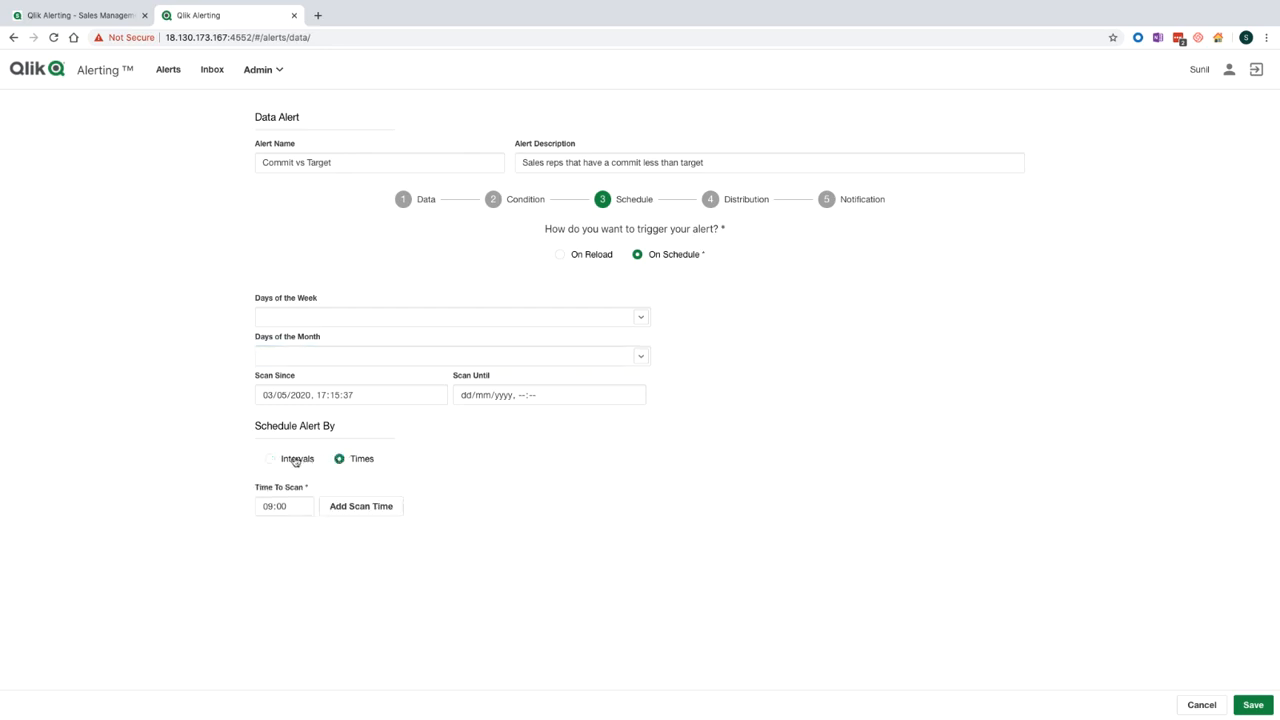
{"action": "left_click", "coordinate": [268, 458]}
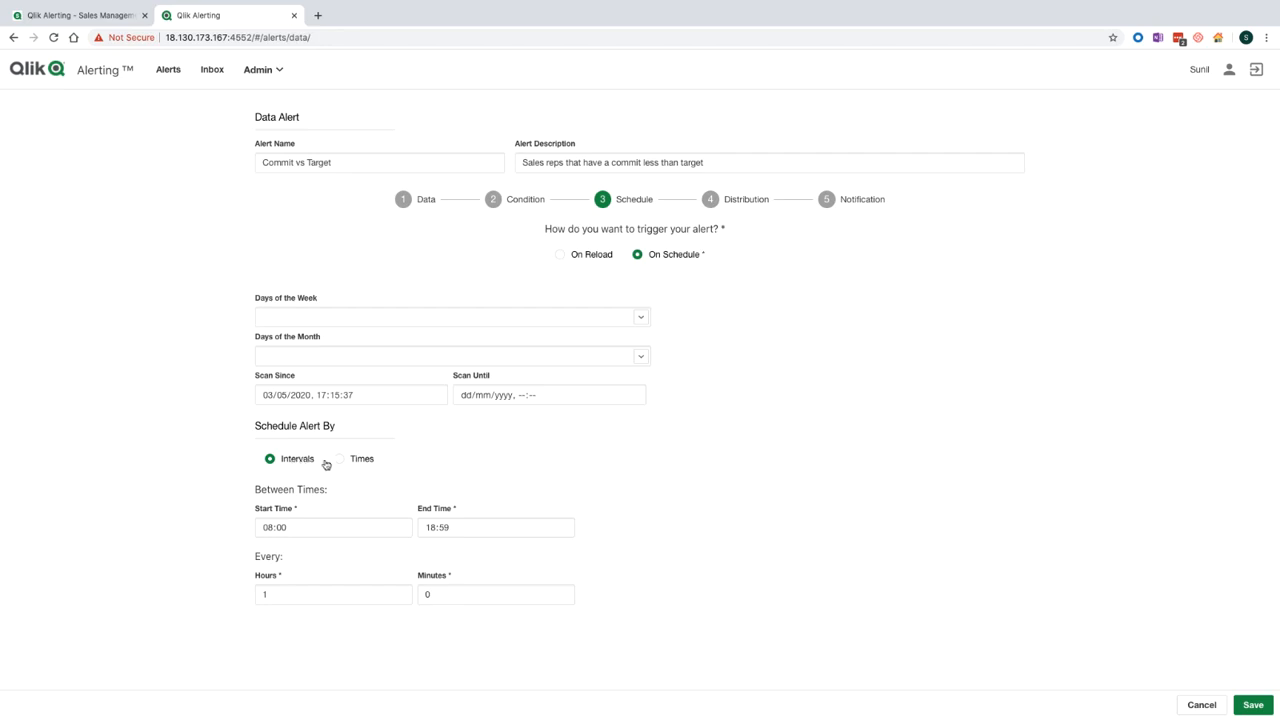
{"action": "mouse_move", "coordinate": [764, 456]}
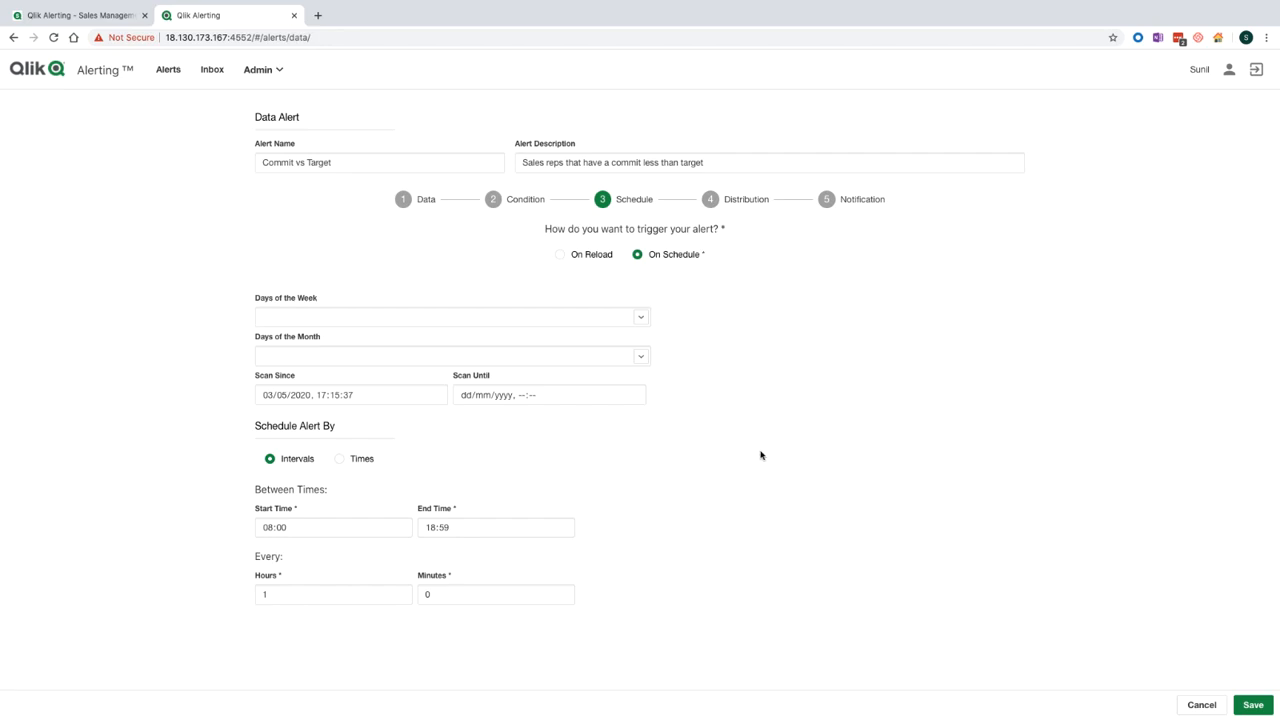
{"action": "mouse_move", "coordinate": [744, 414]}
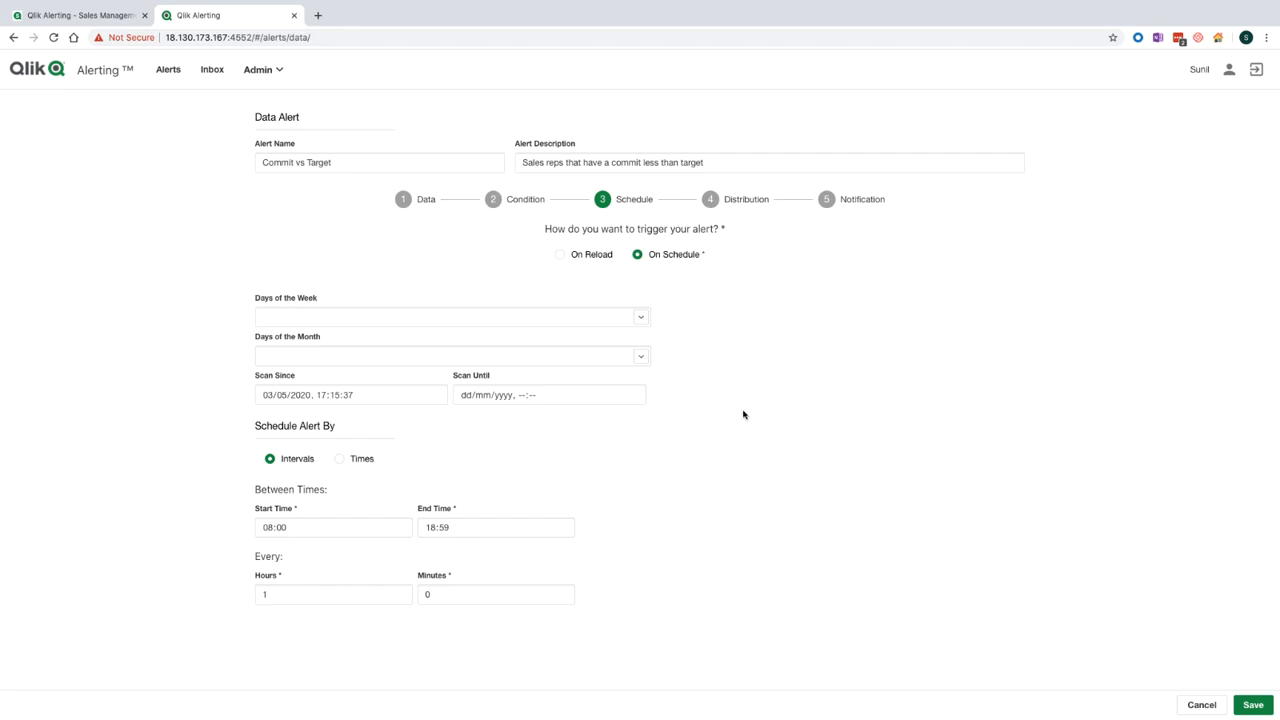
{"action": "left_click", "coordinate": [560, 254]}
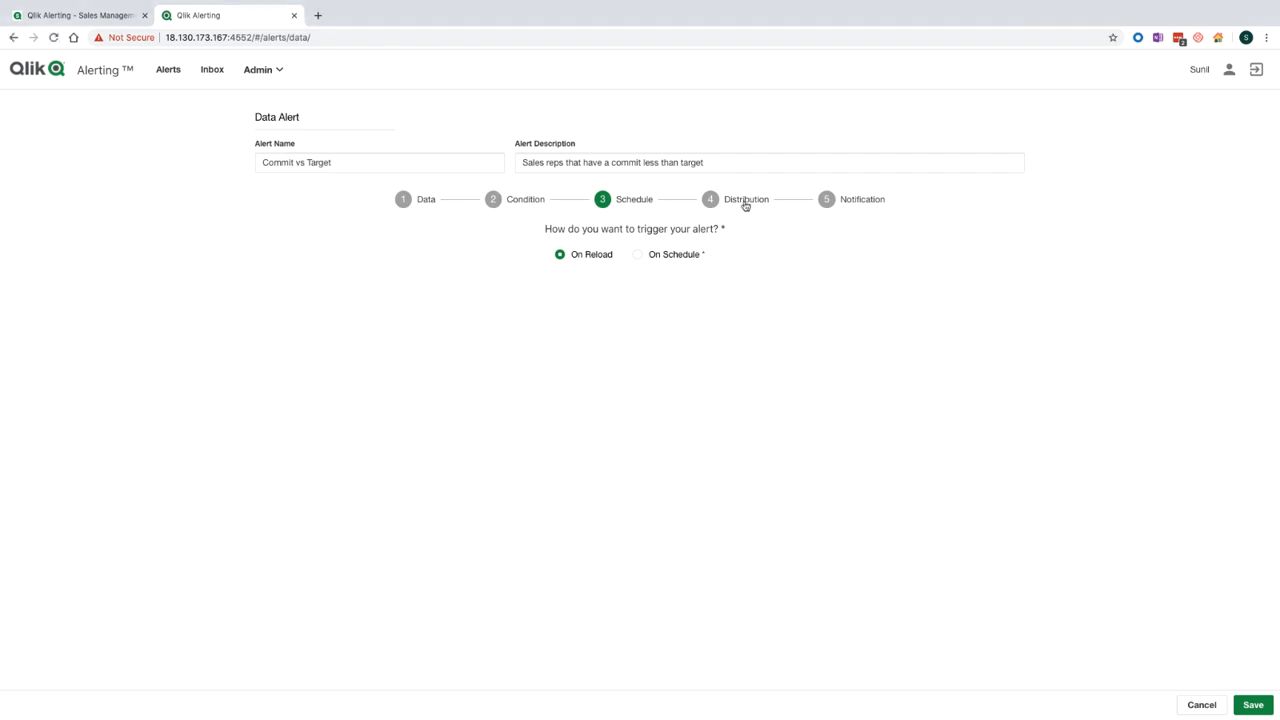
Enable Advanced distribution as a Broadcast Alert and assign the Sales Global Leadership group.
{"action": "left_click", "coordinate": [746, 200]}
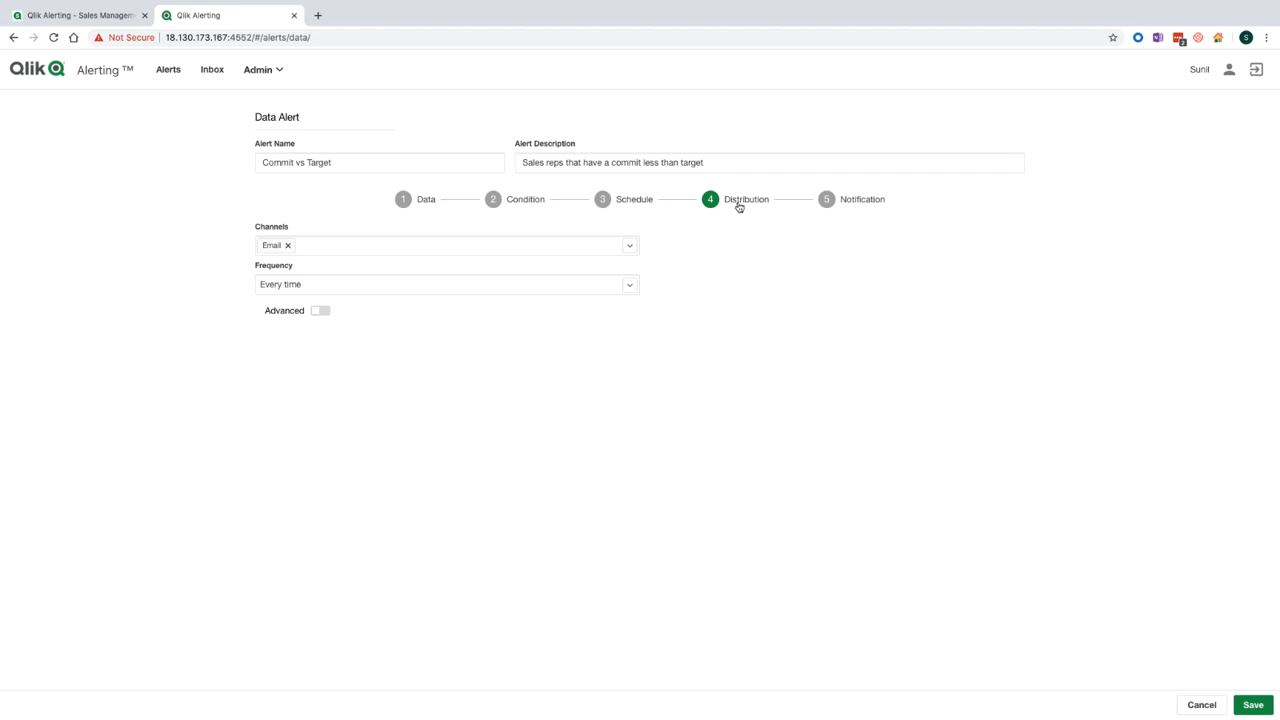
{"action": "mouse_move", "coordinate": [728, 218]}
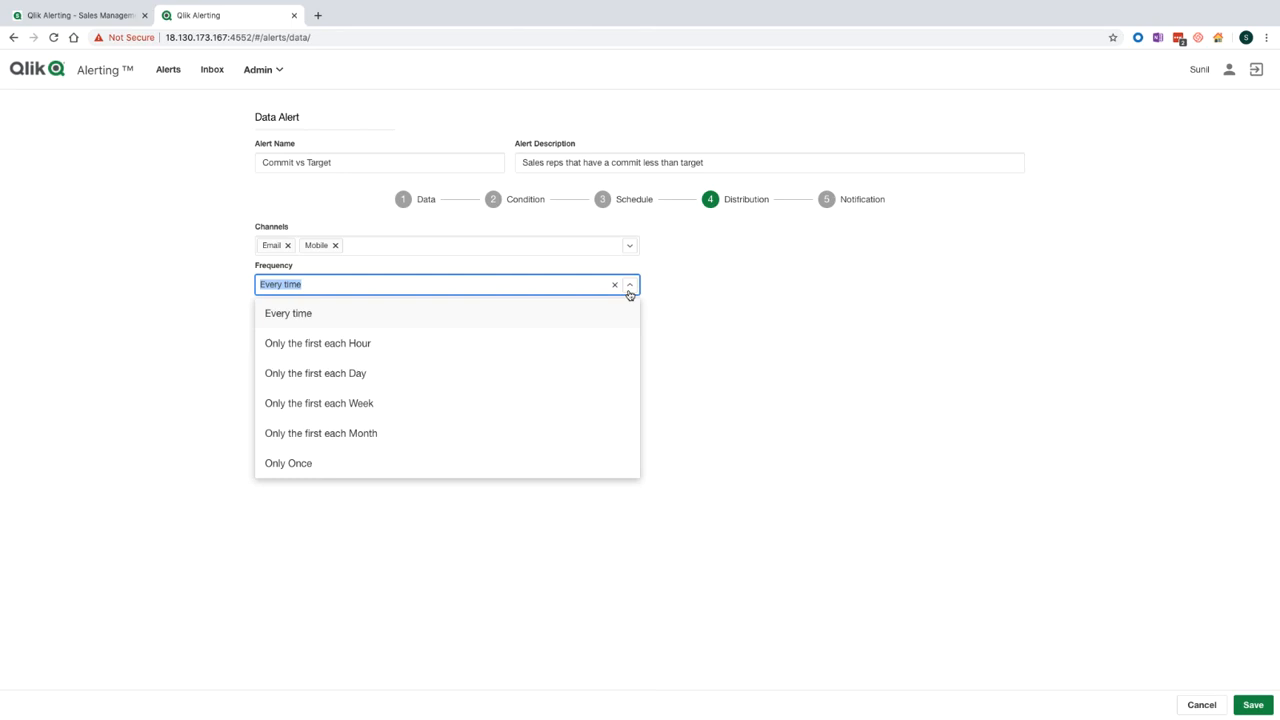
{"action": "left_click", "coordinate": [288, 312]}
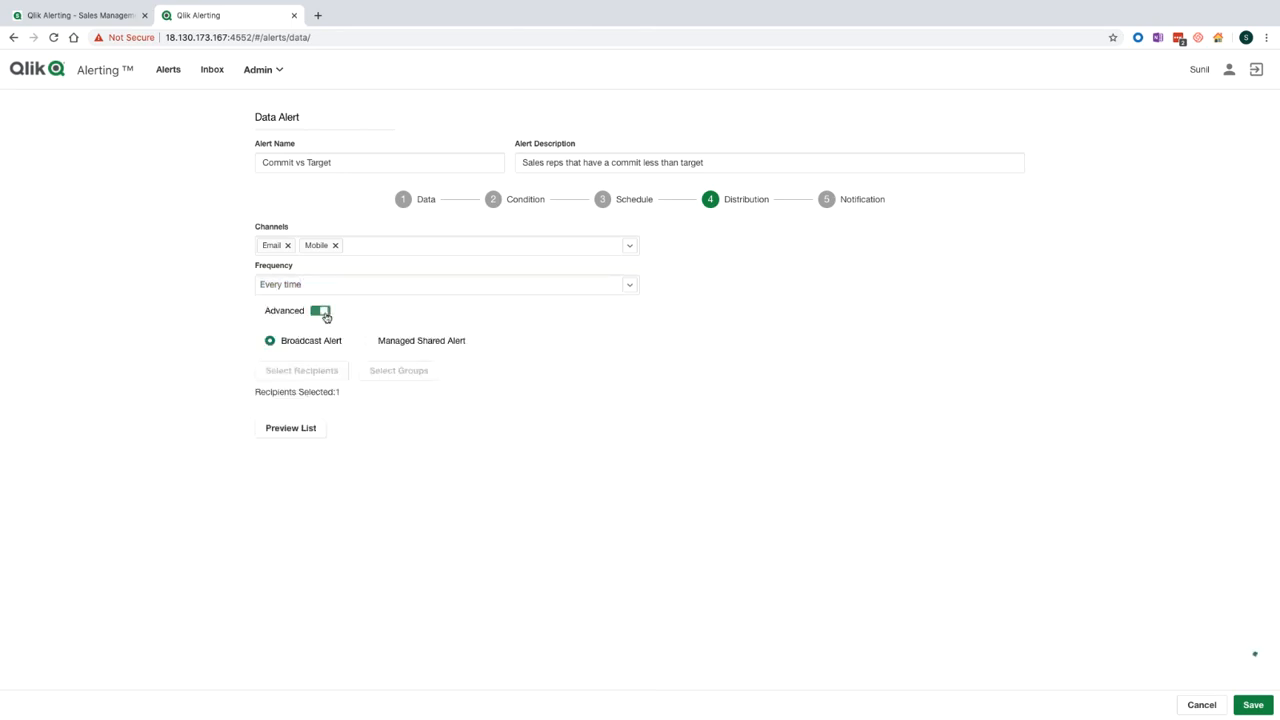
{"action": "left_click", "coordinate": [320, 312]}
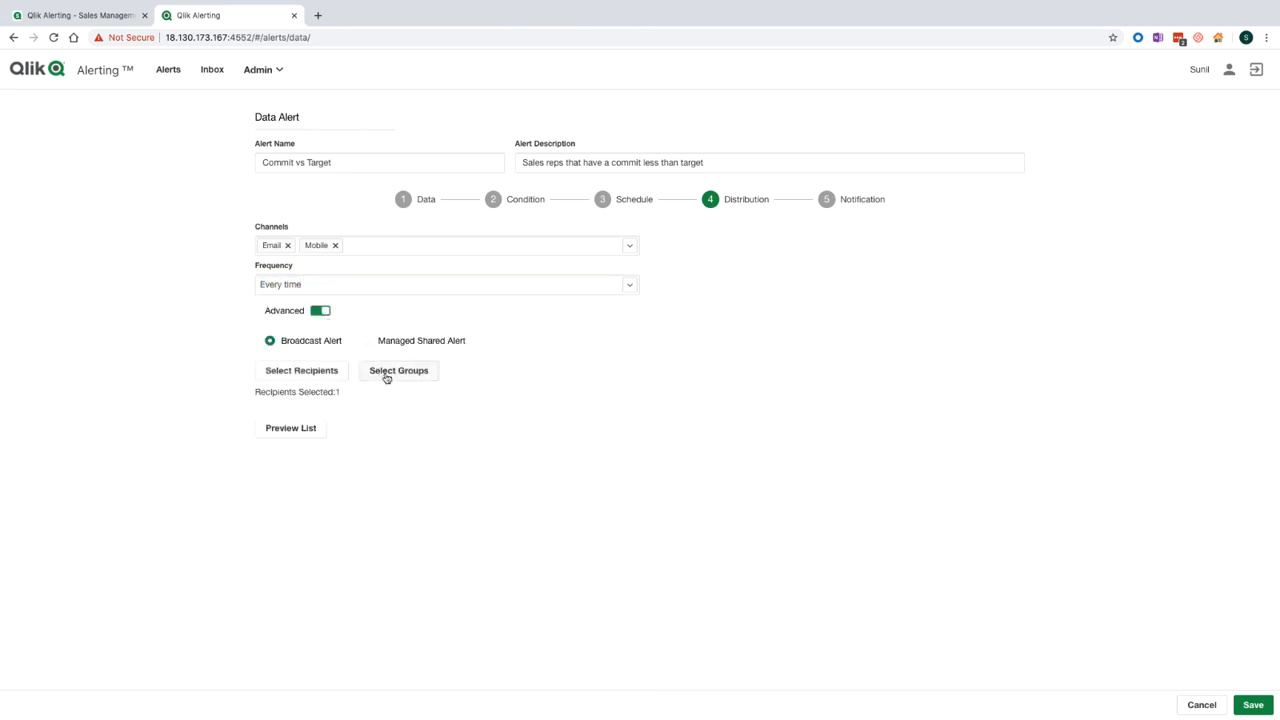
{"action": "left_click", "coordinate": [398, 370]}
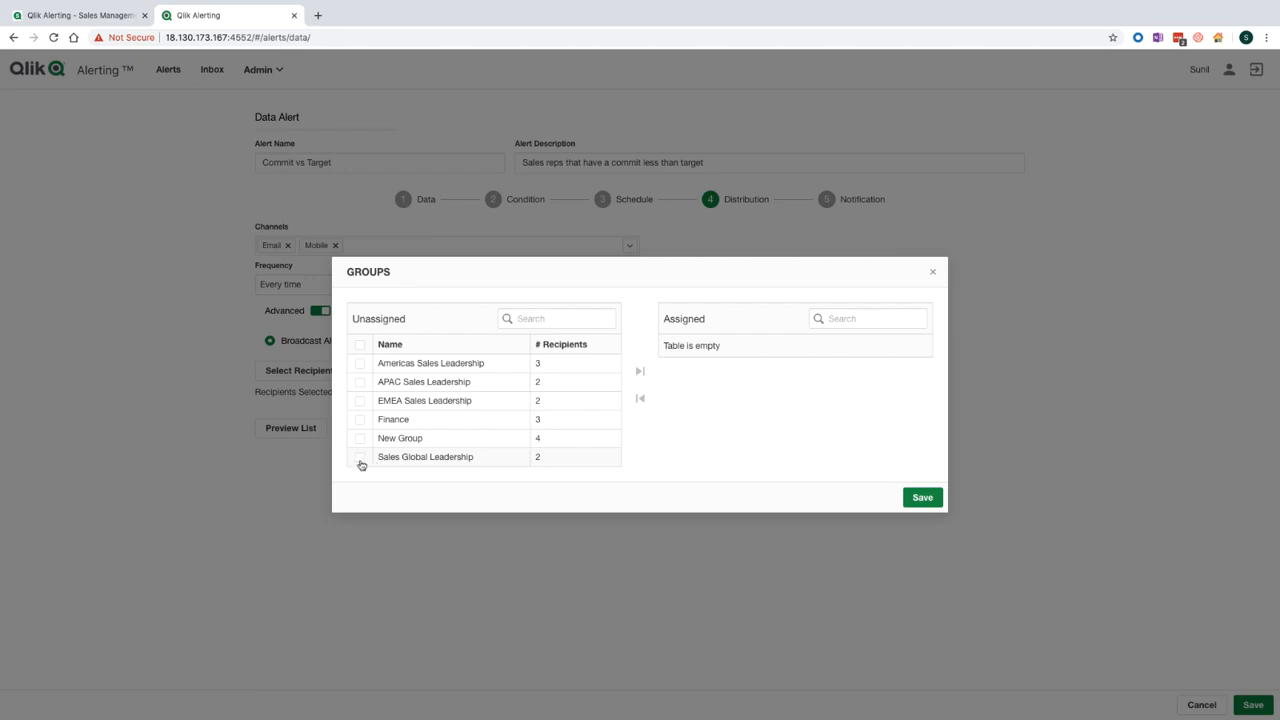
{"action": "left_click", "coordinate": [360, 456]}
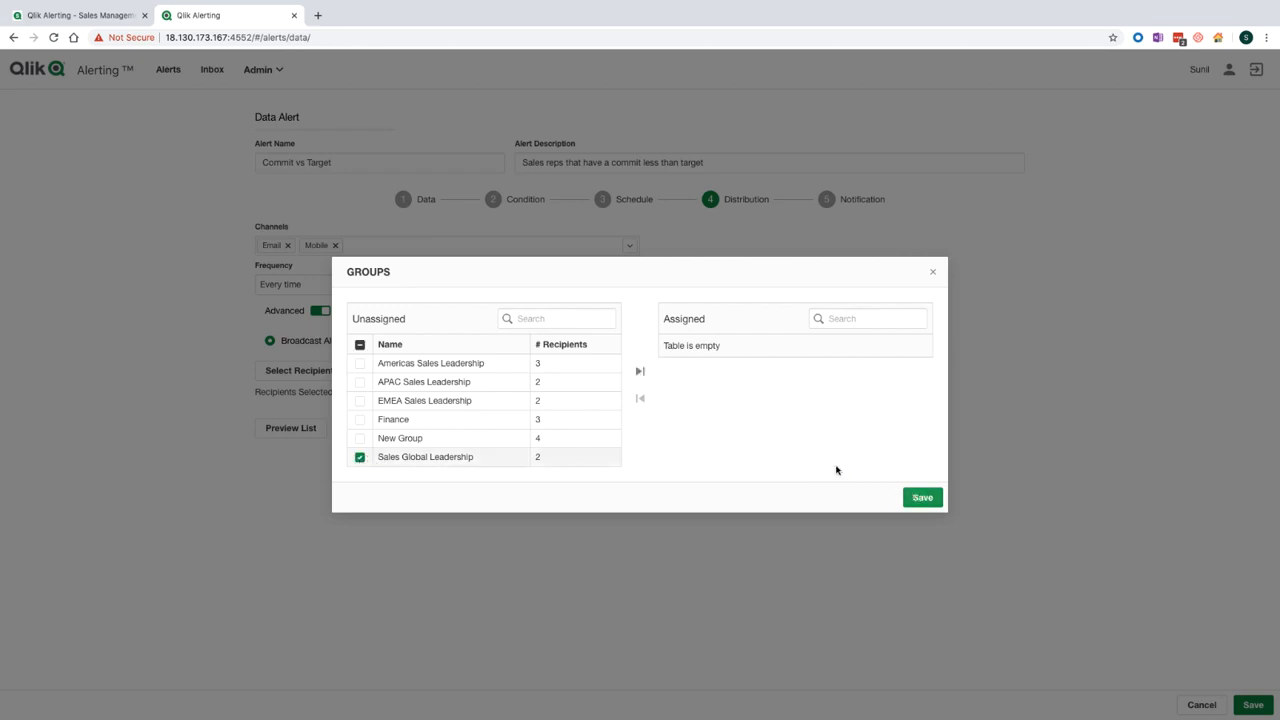
{"action": "left_click", "coordinate": [640, 370]}
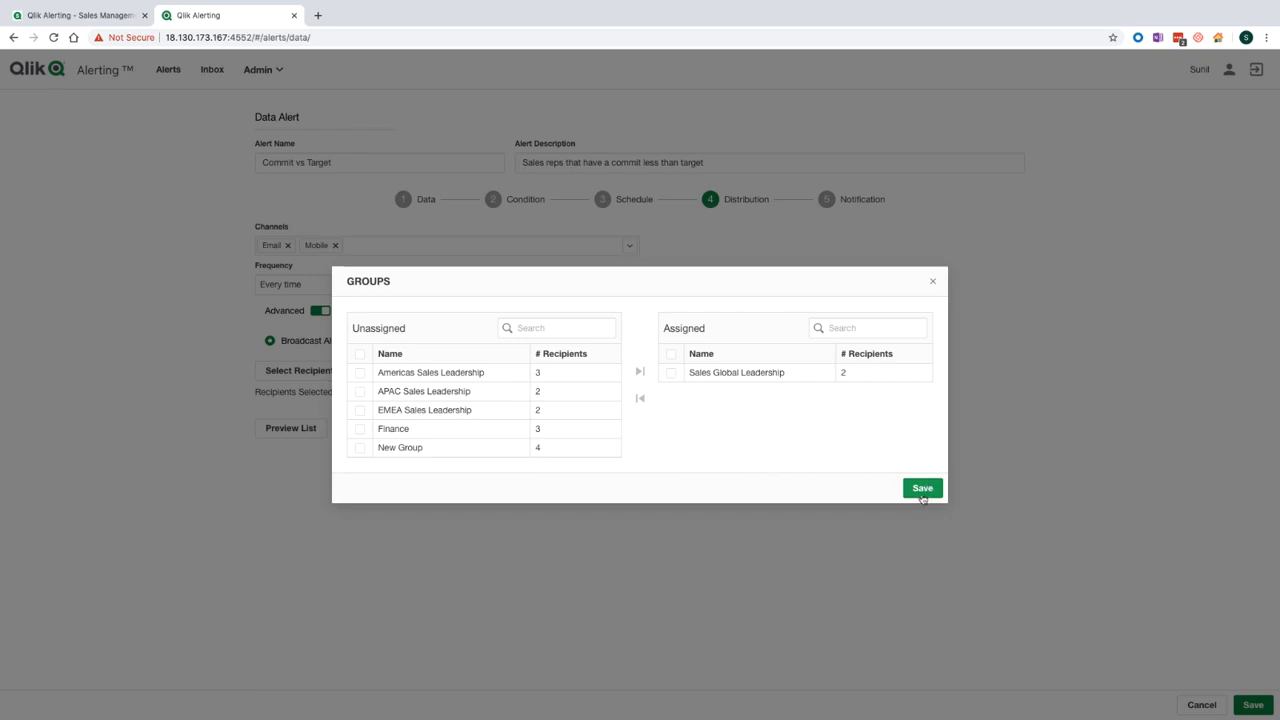
{"action": "left_click", "coordinate": [920, 488]}
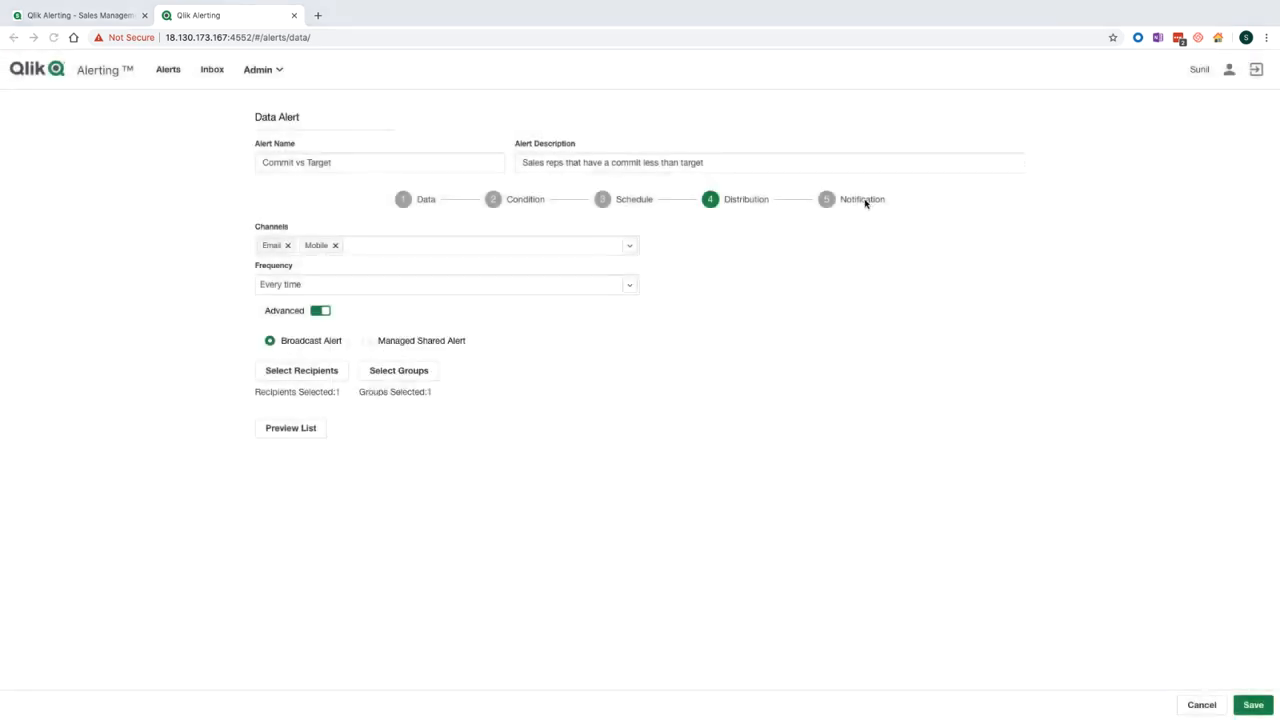
Turn on Customize Notification with subject 'Sales reps lower than commit'.
{"action": "left_click", "coordinate": [826, 200]}
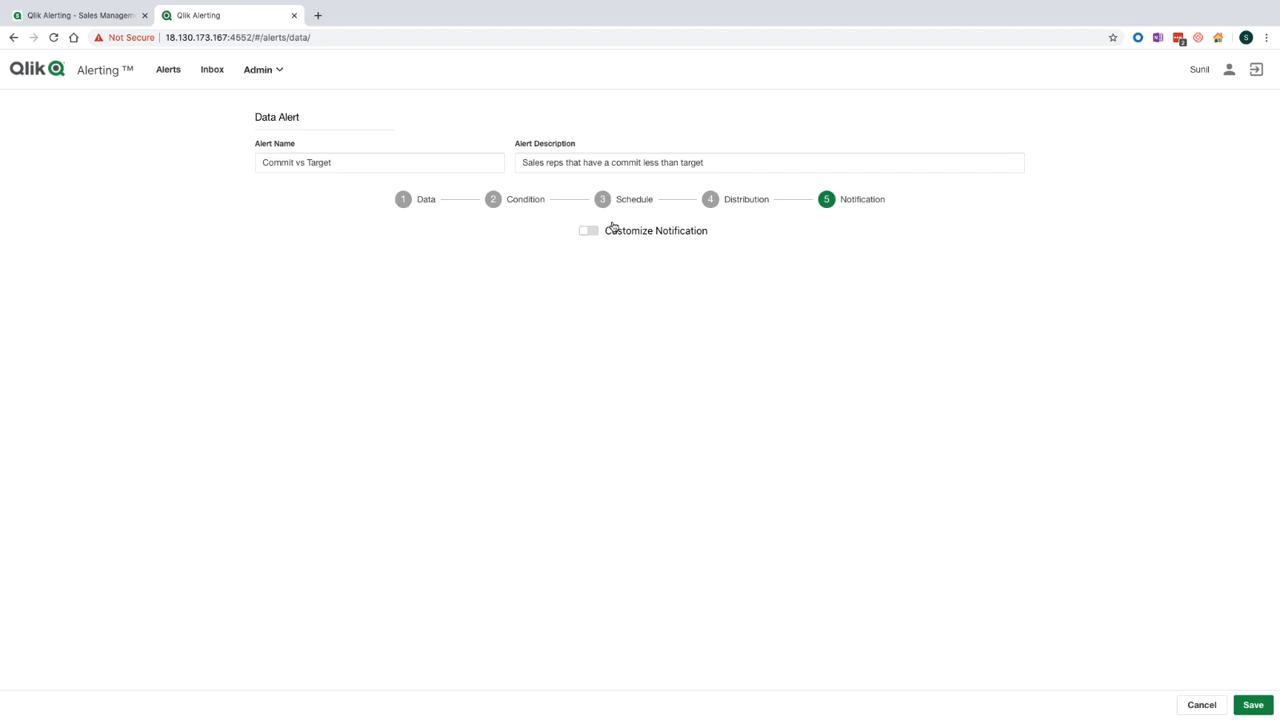
{"action": "left_click", "coordinate": [588, 230]}
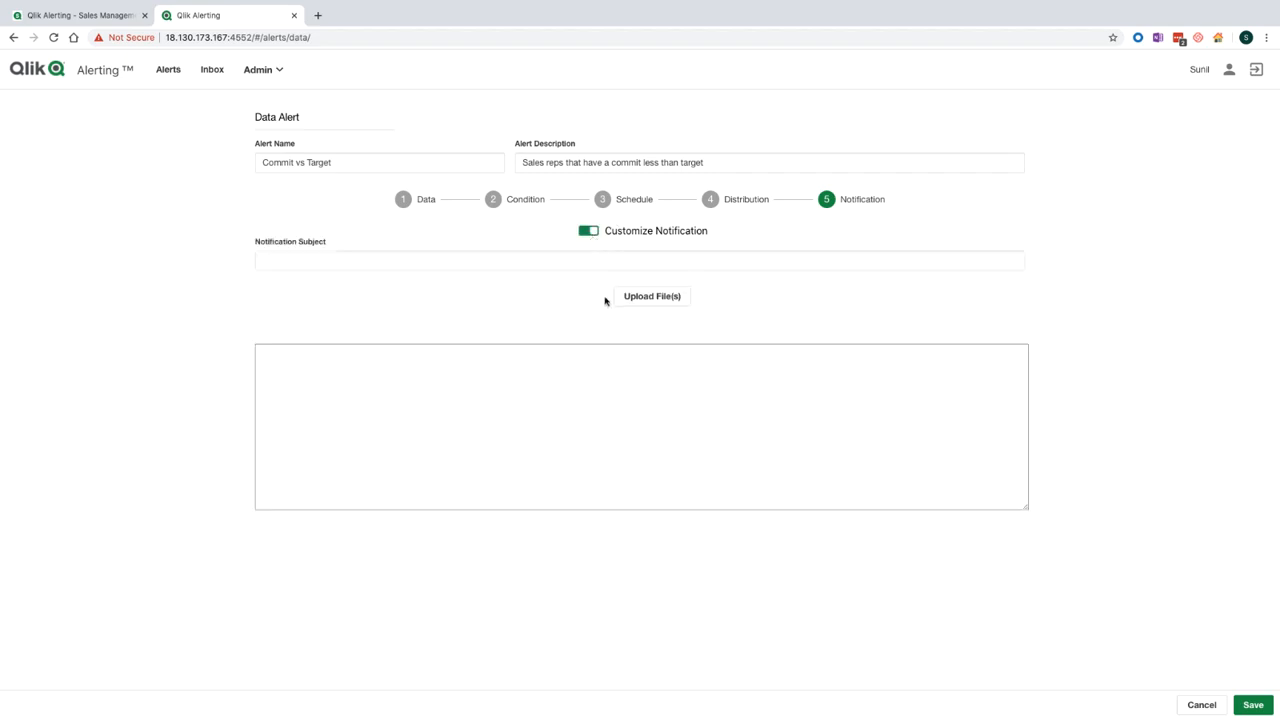
{"action": "type", "text": "S"}
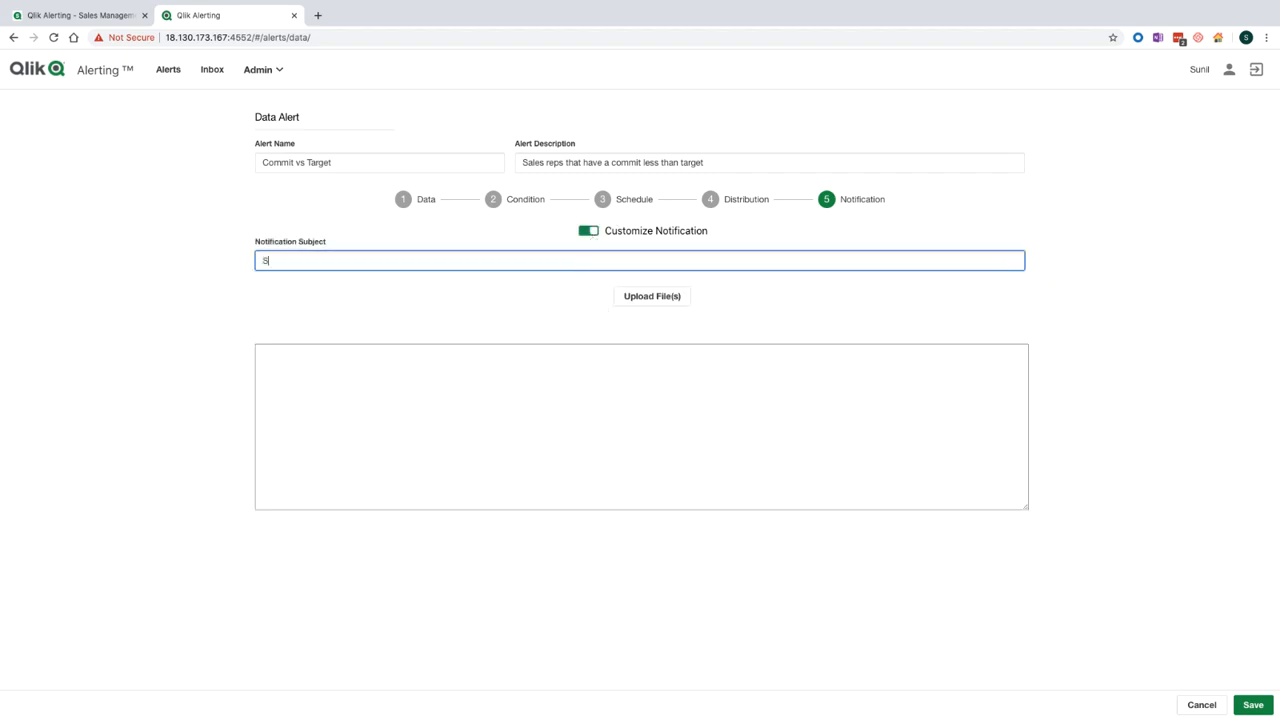
{"action": "type", "text": "Sales reps"}
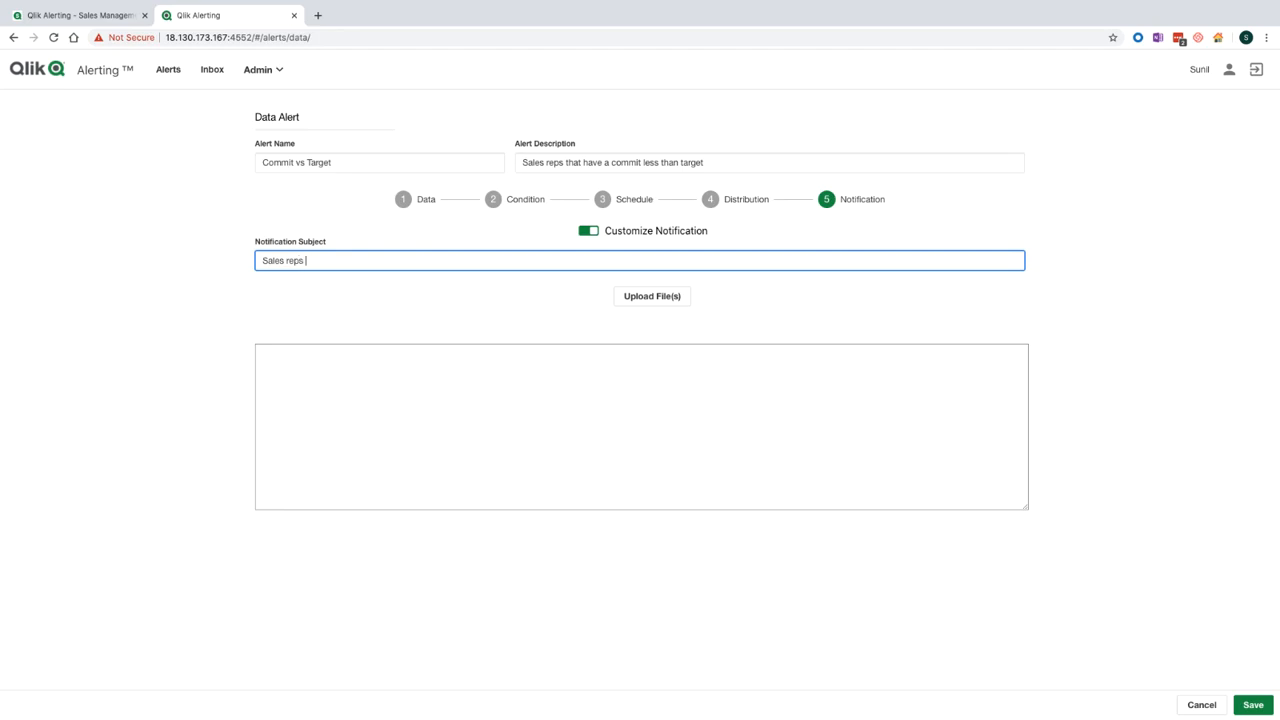
{"action": "type", "text": "lower th"}
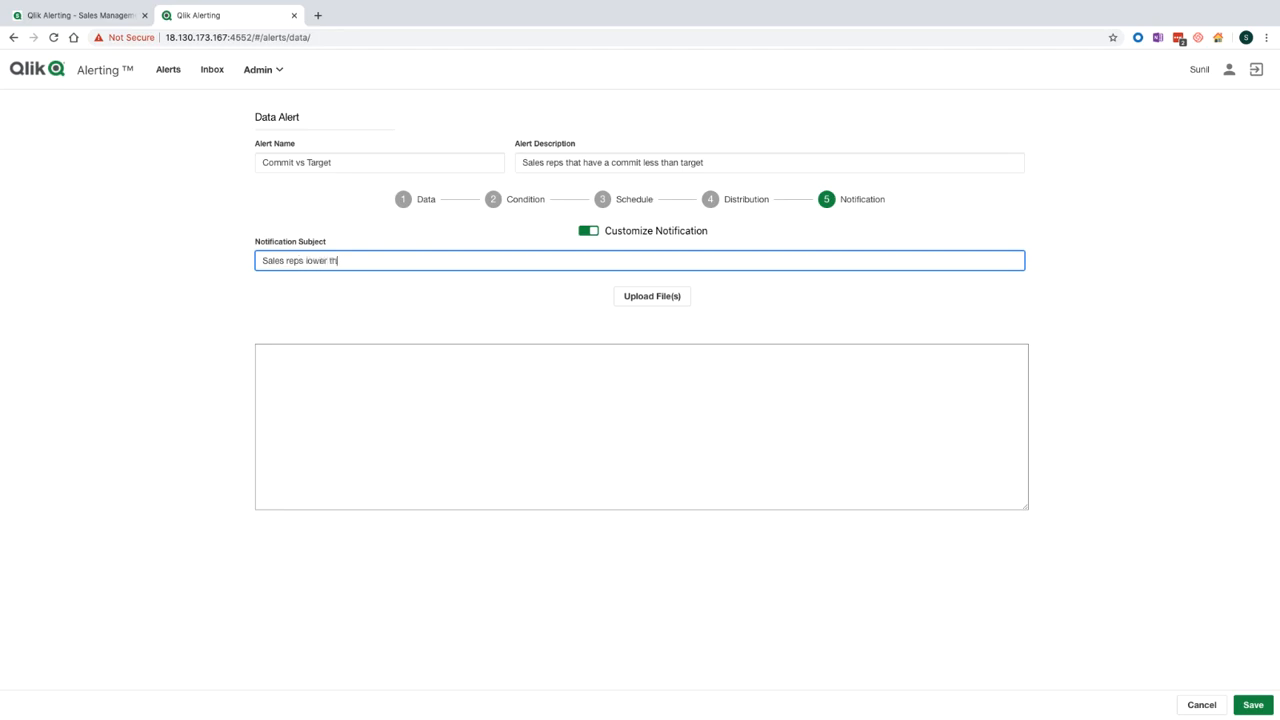
{"action": "type", "text": "an commit"}
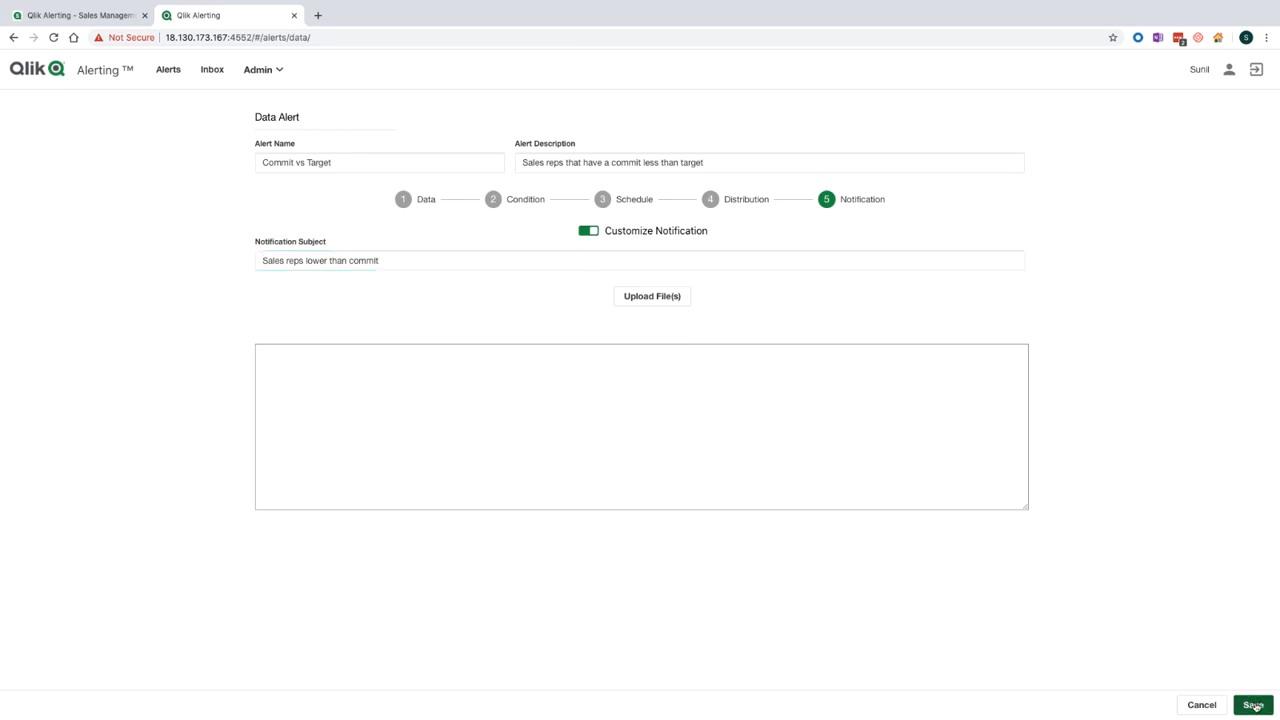
Save the Commit vs Target alert so it appears enabled in the Data Alerts list.
{"action": "left_click", "coordinate": [1252, 704]}
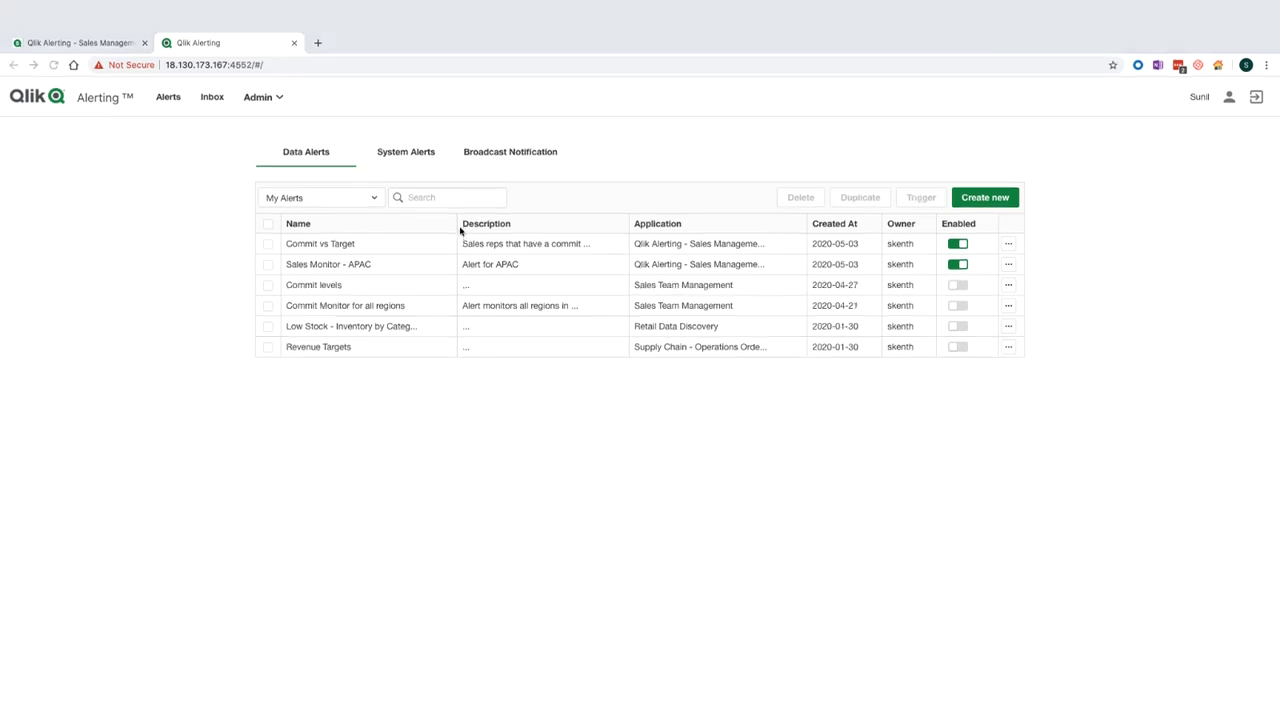
{"action": "mouse_move", "coordinate": [468, 336]}
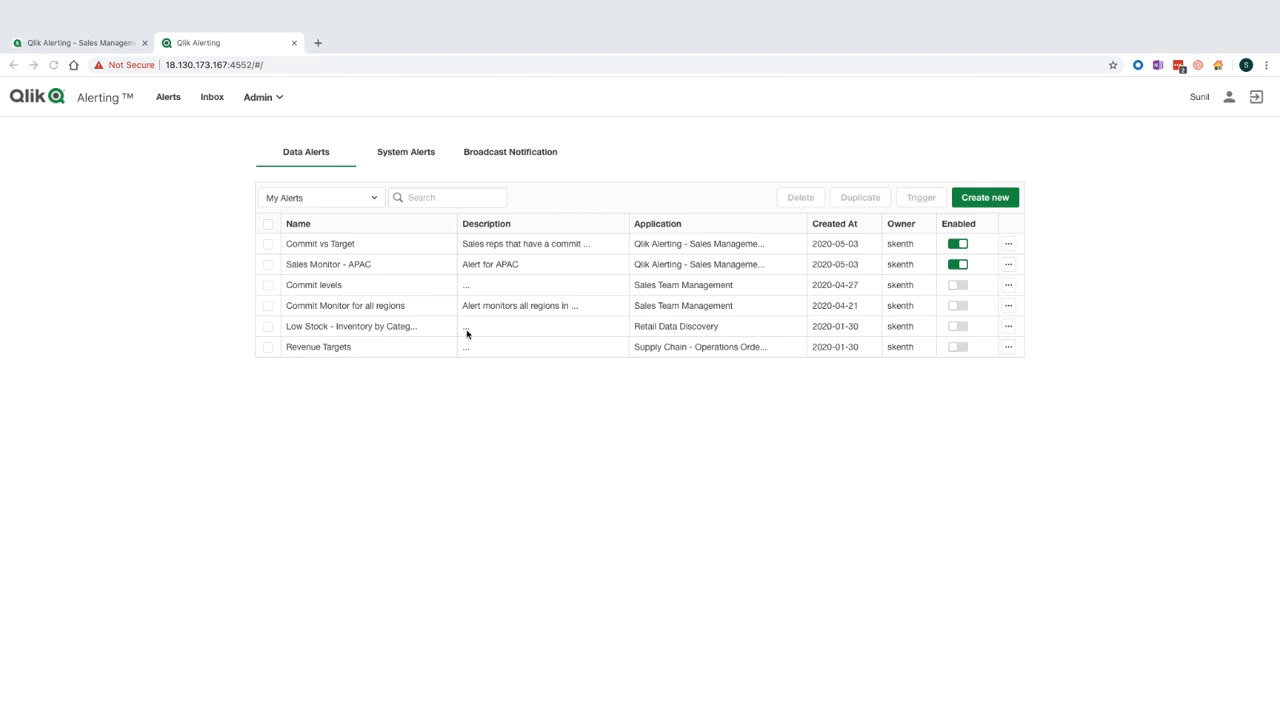
{"action": "mouse_move", "coordinate": [476, 338]}
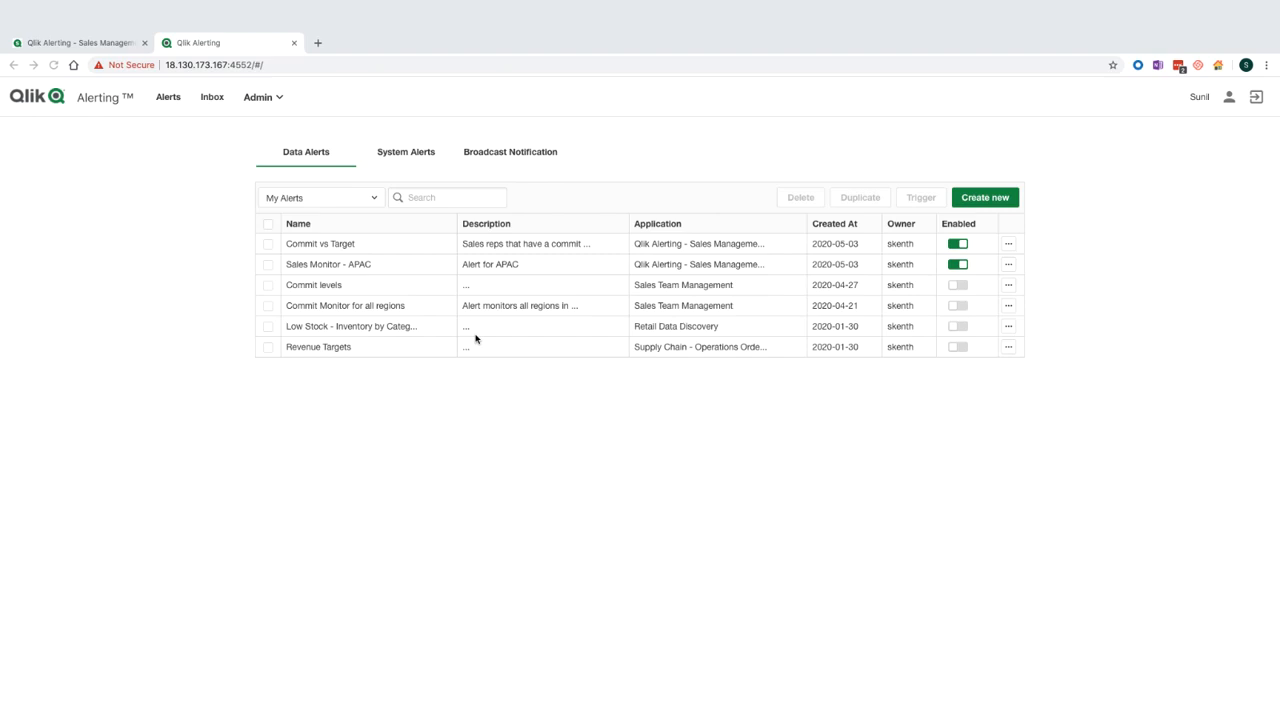
{"action": "scroll", "scroll_direction": "up", "scroll_amount": 3}
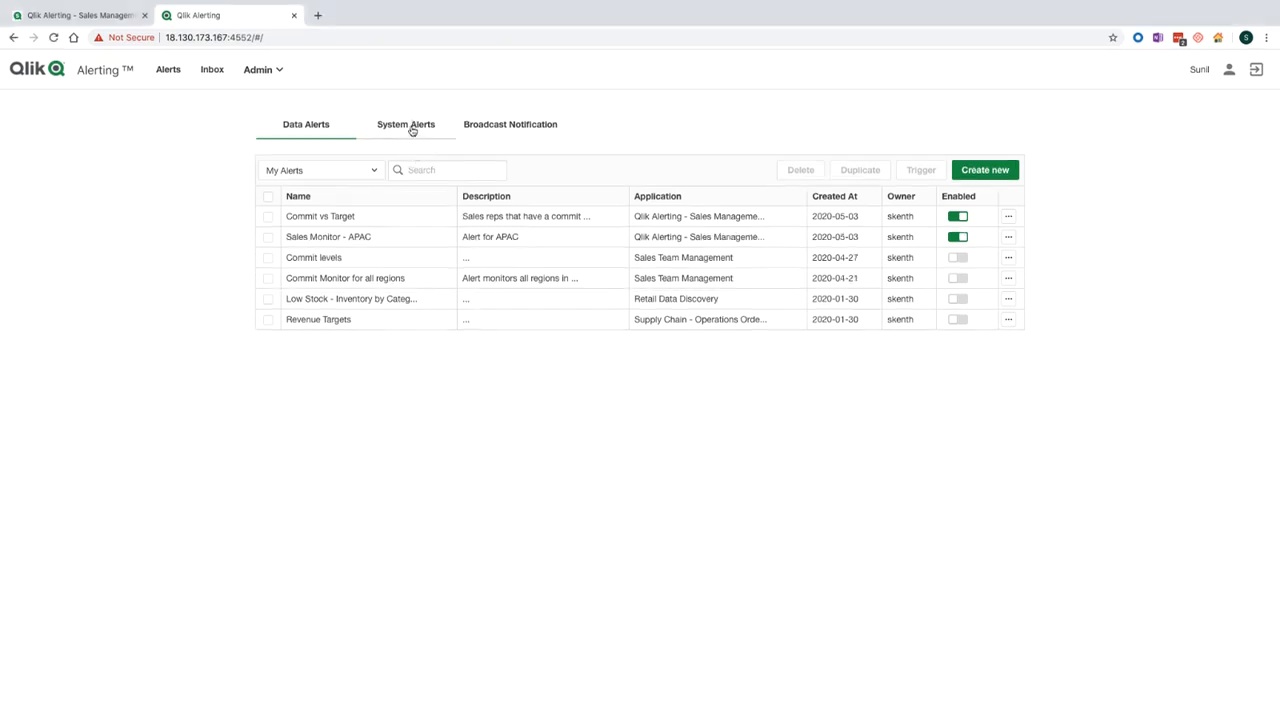
Create a new system alert under System Alerts named 'sales app reload status'.
{"action": "left_click", "coordinate": [404, 124]}
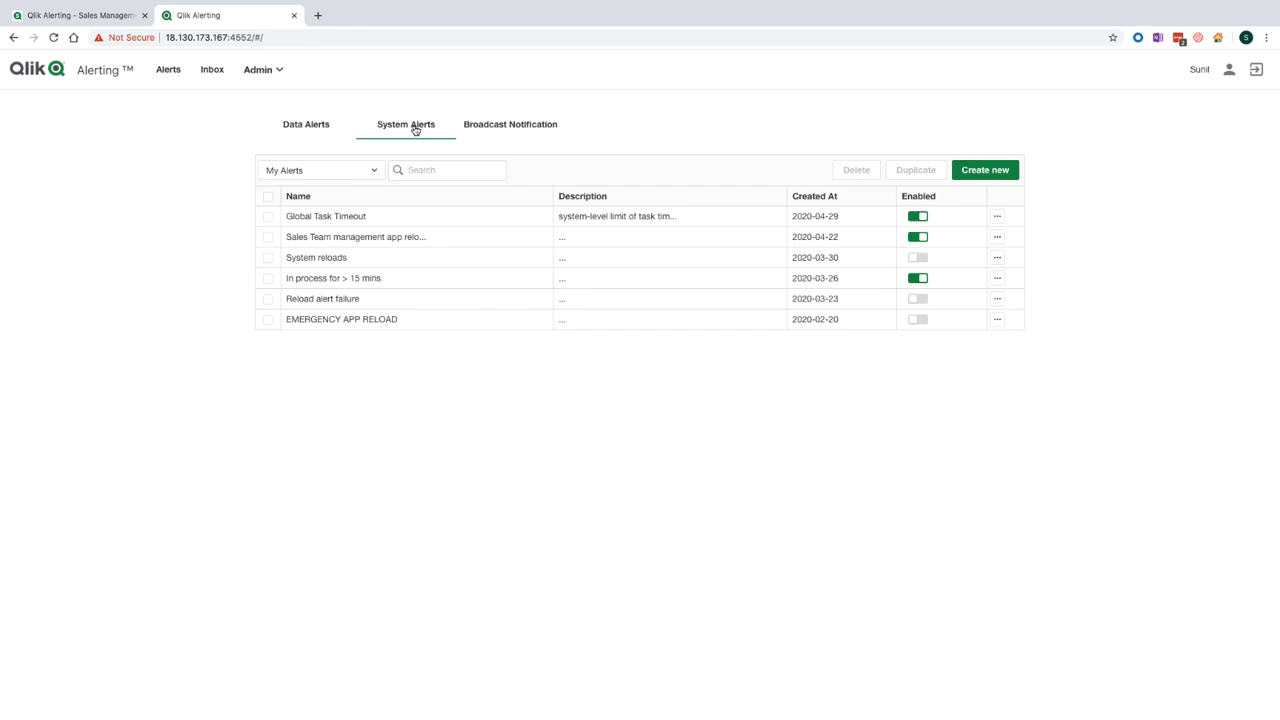
{"action": "mouse_move", "coordinate": [980, 158]}
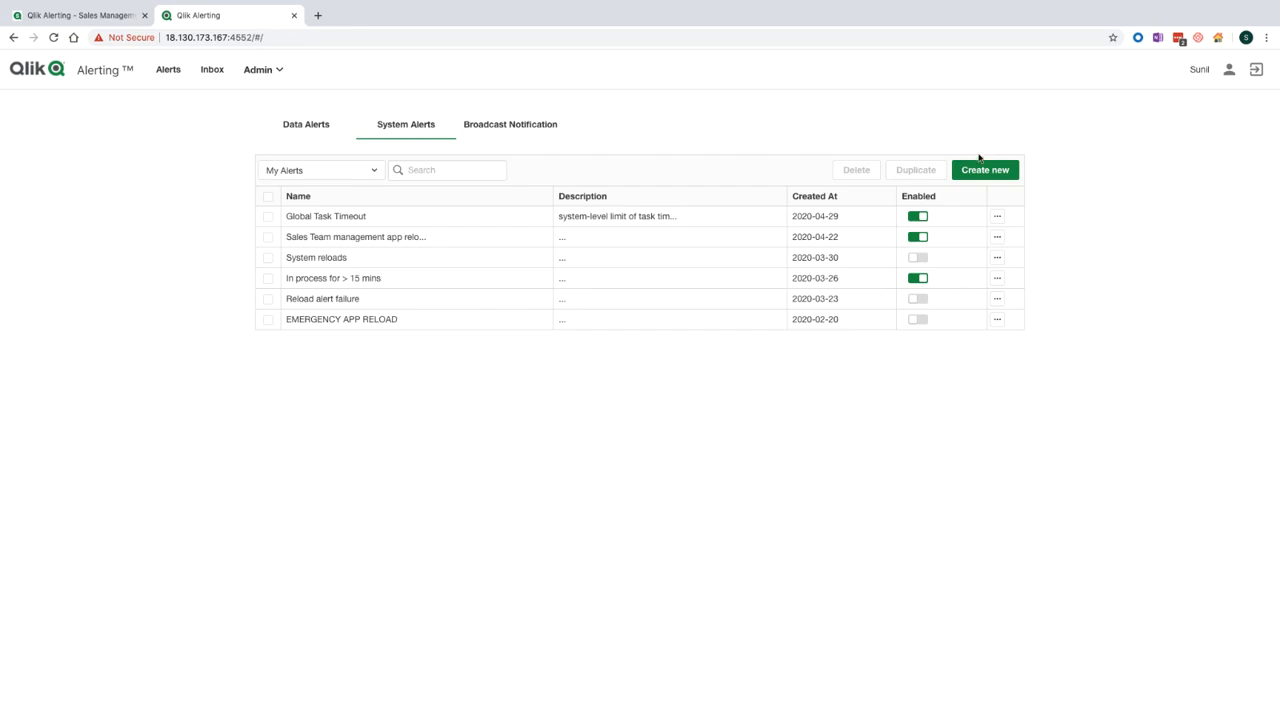
{"action": "left_click", "coordinate": [984, 168]}
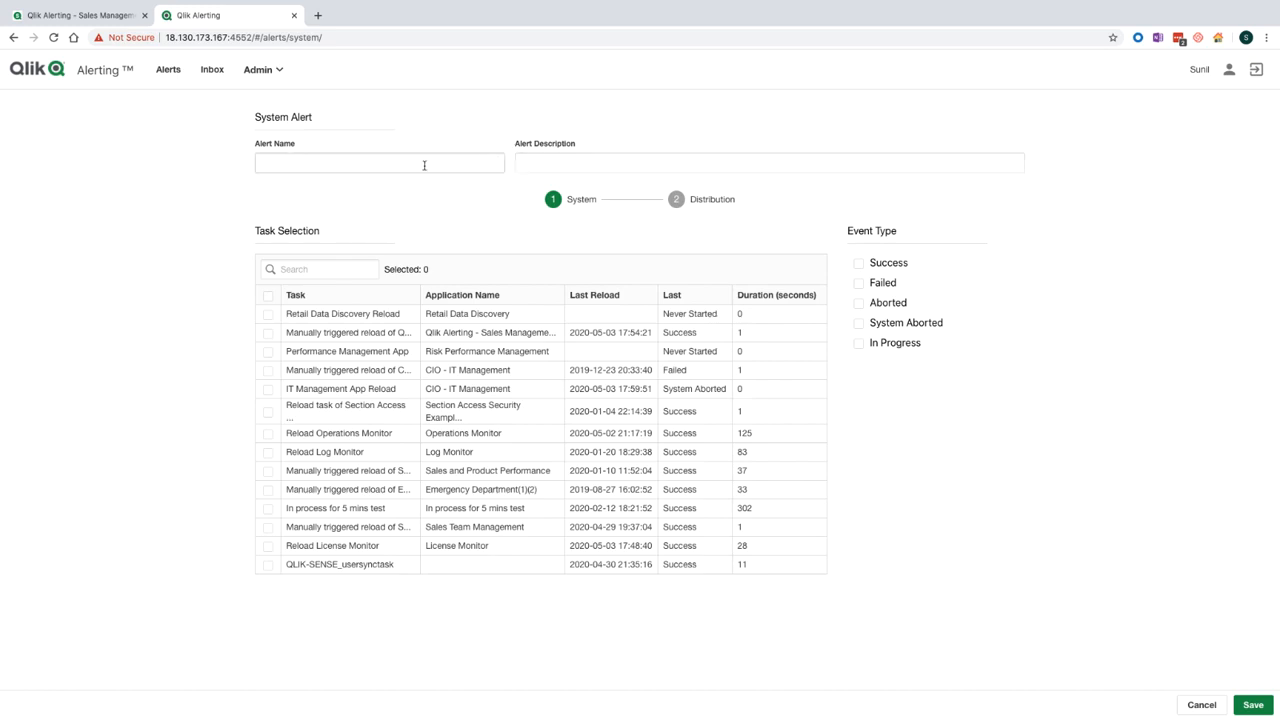
{"action": "type", "text": "sales"}
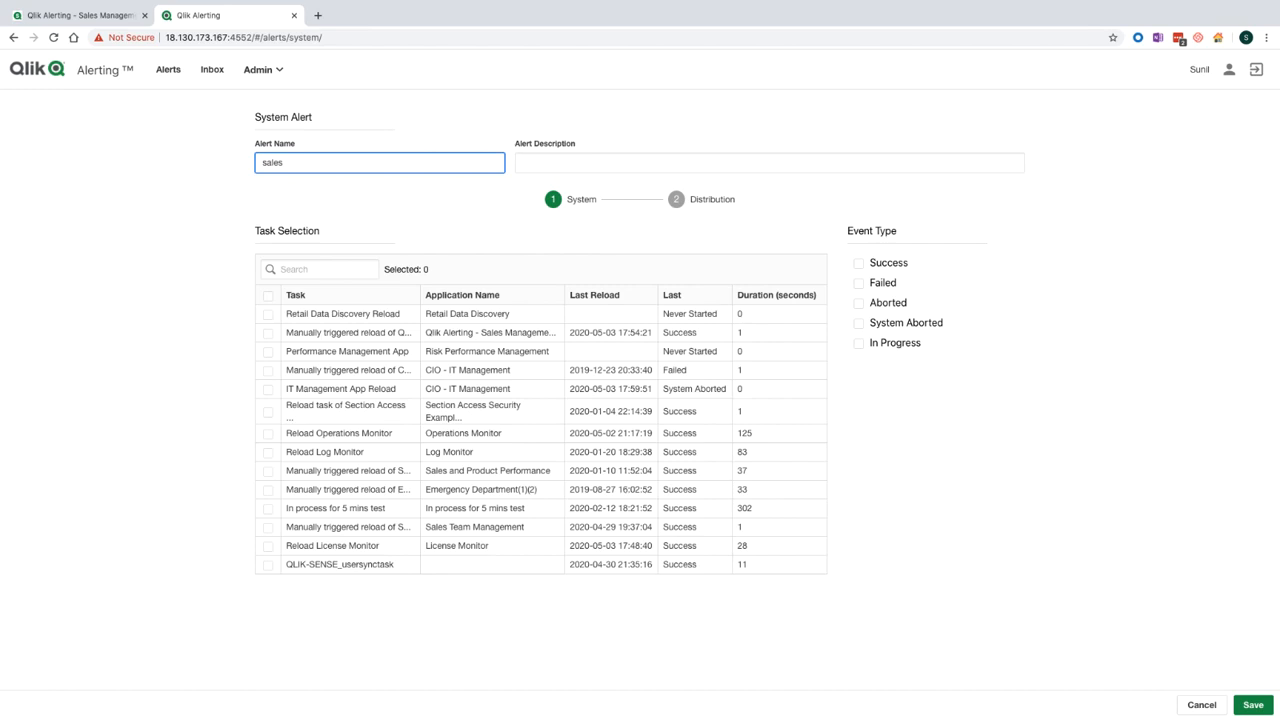
{"action": "type", "text": "app"}
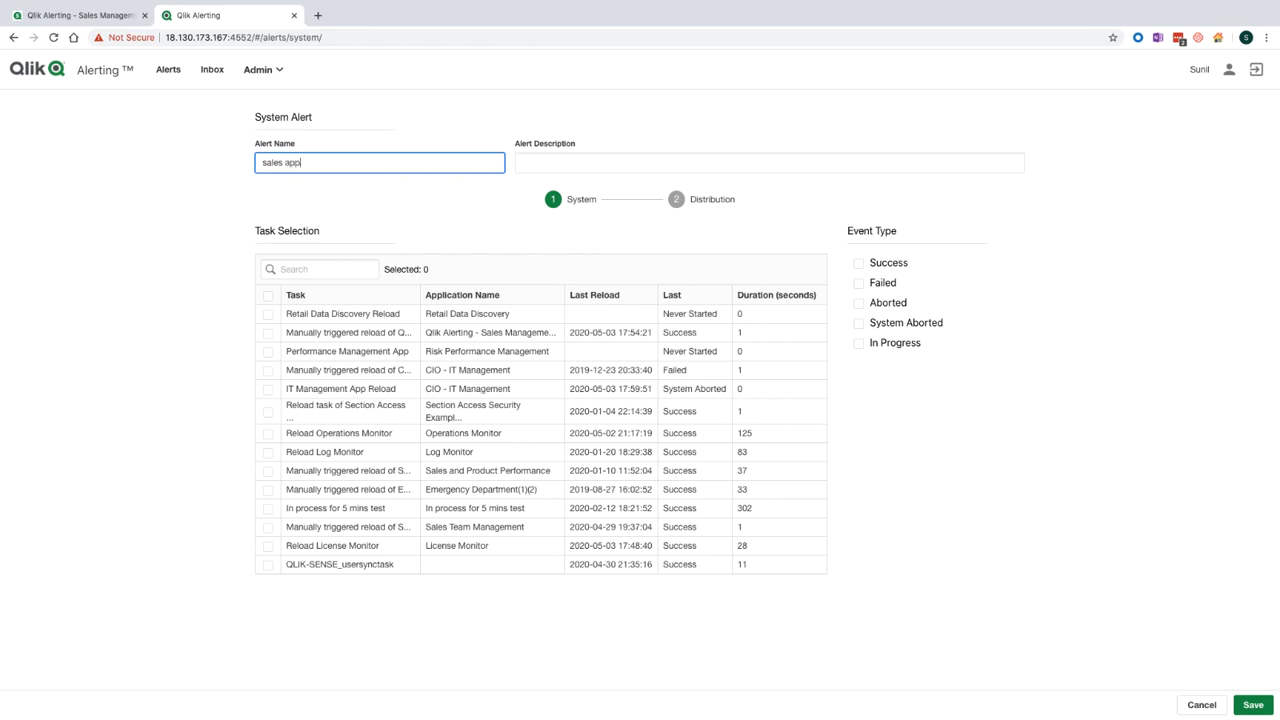
{"action": "type", "text": "reload s"}
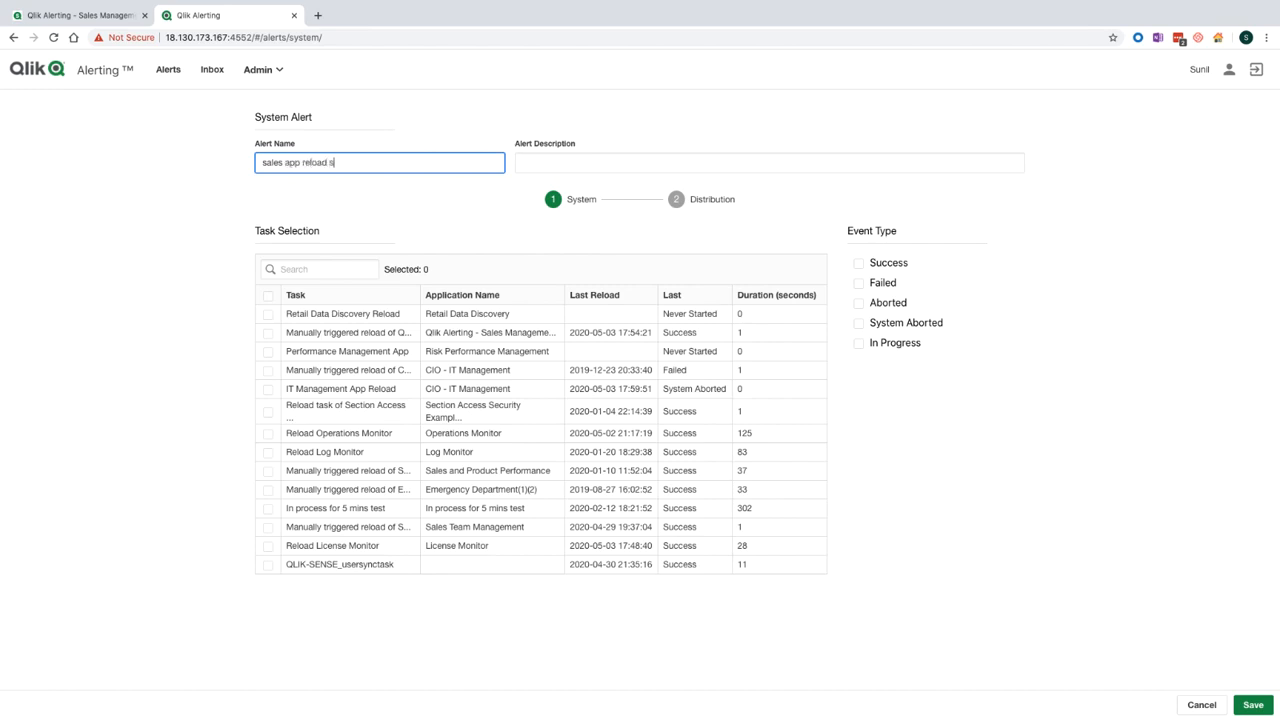
{"action": "type", "text": "tatus"}
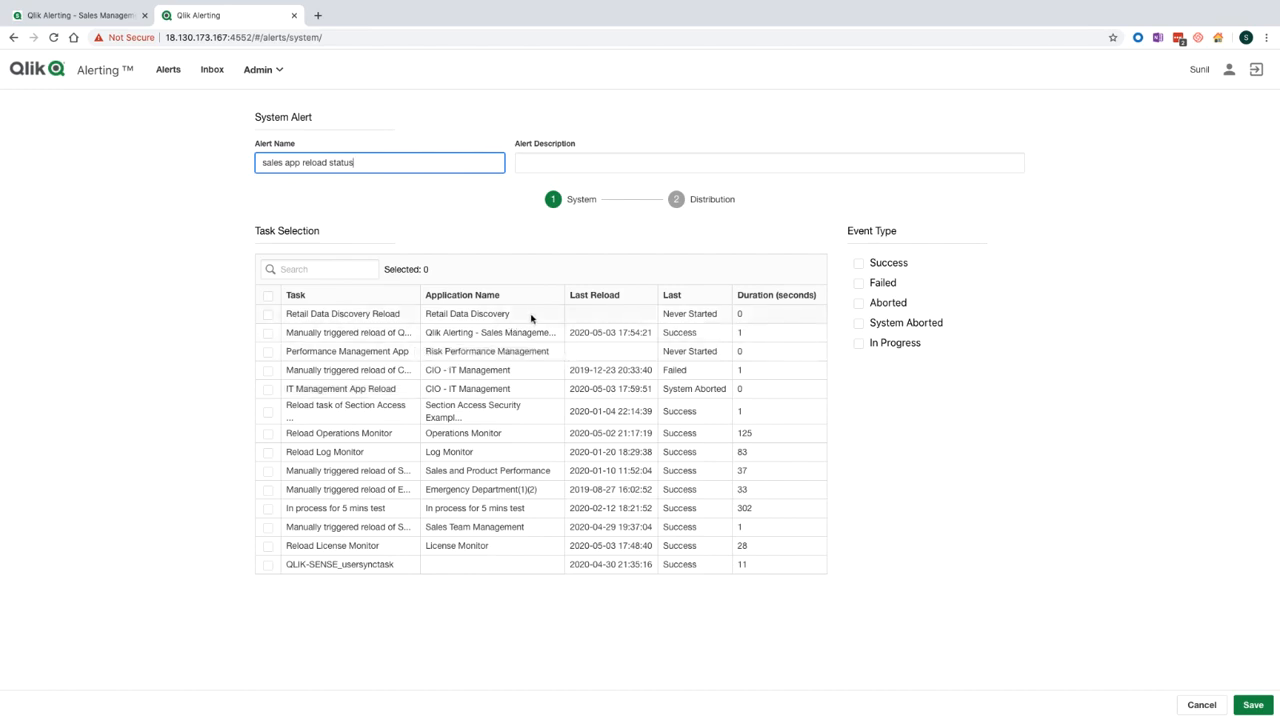
{"action": "mouse_move", "coordinate": [536, 376]}
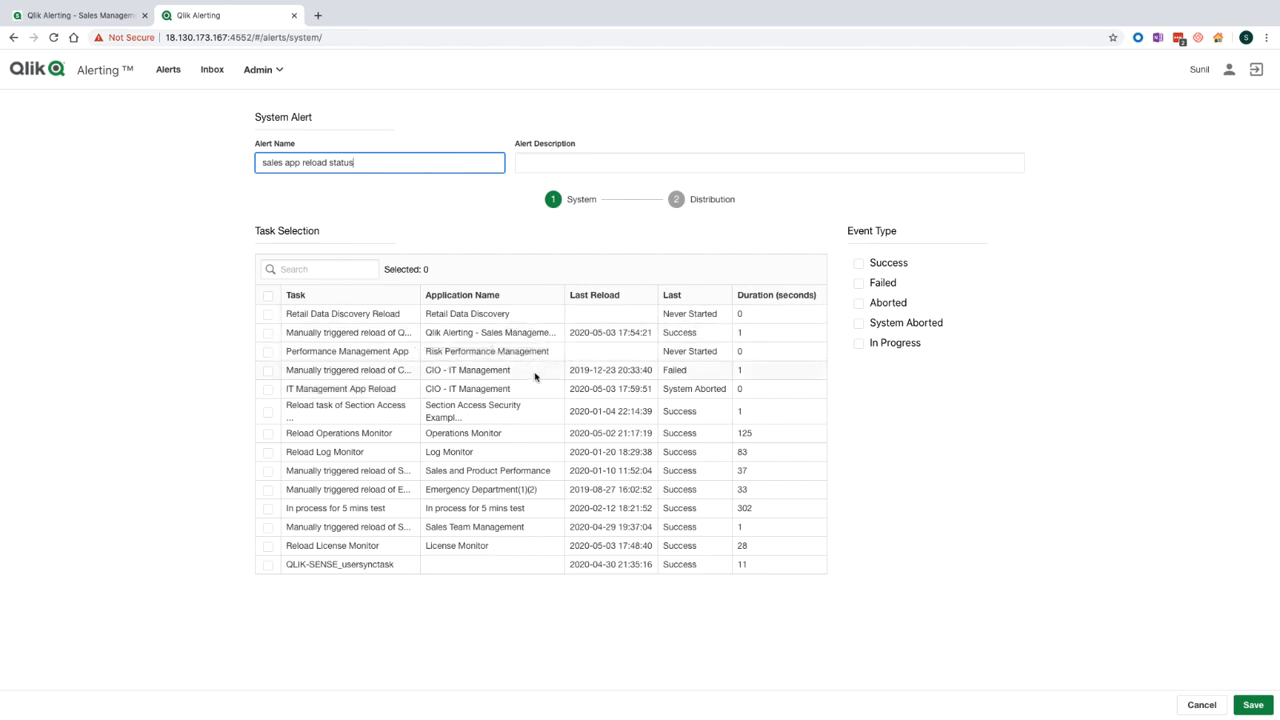
{"action": "mouse_move", "coordinate": [712, 344]}
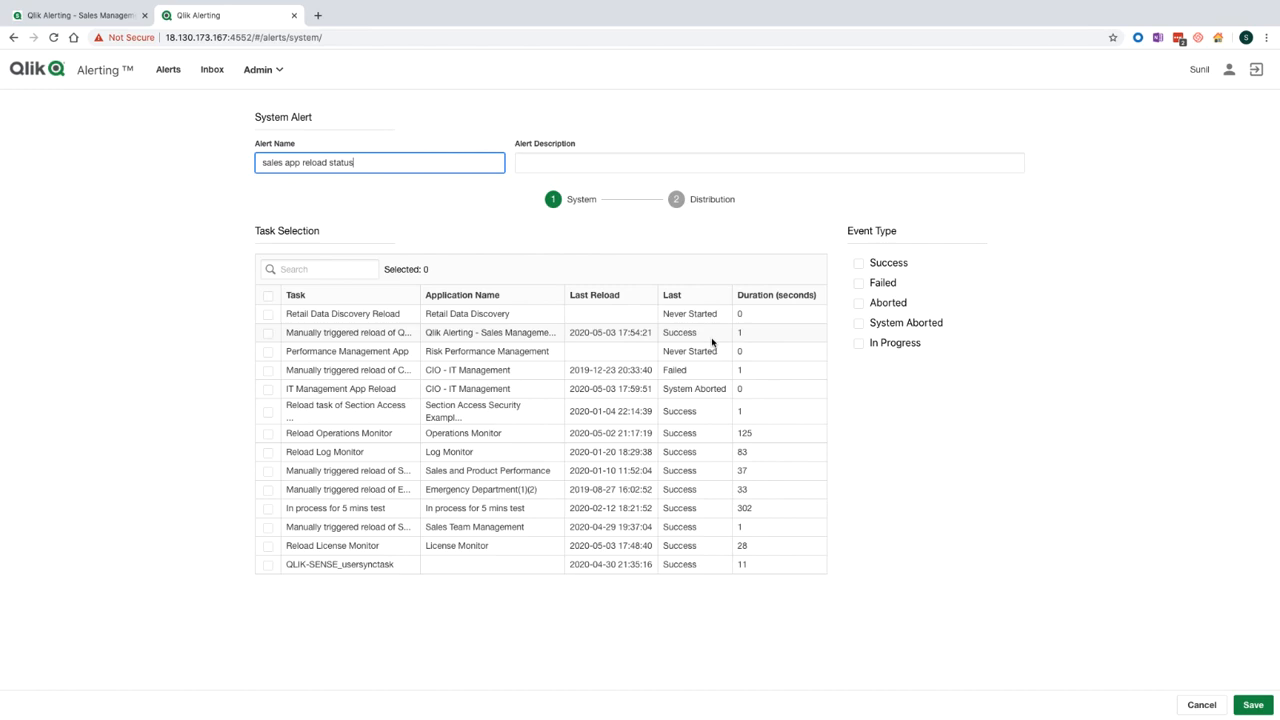
{"action": "mouse_move", "coordinate": [838, 406]}
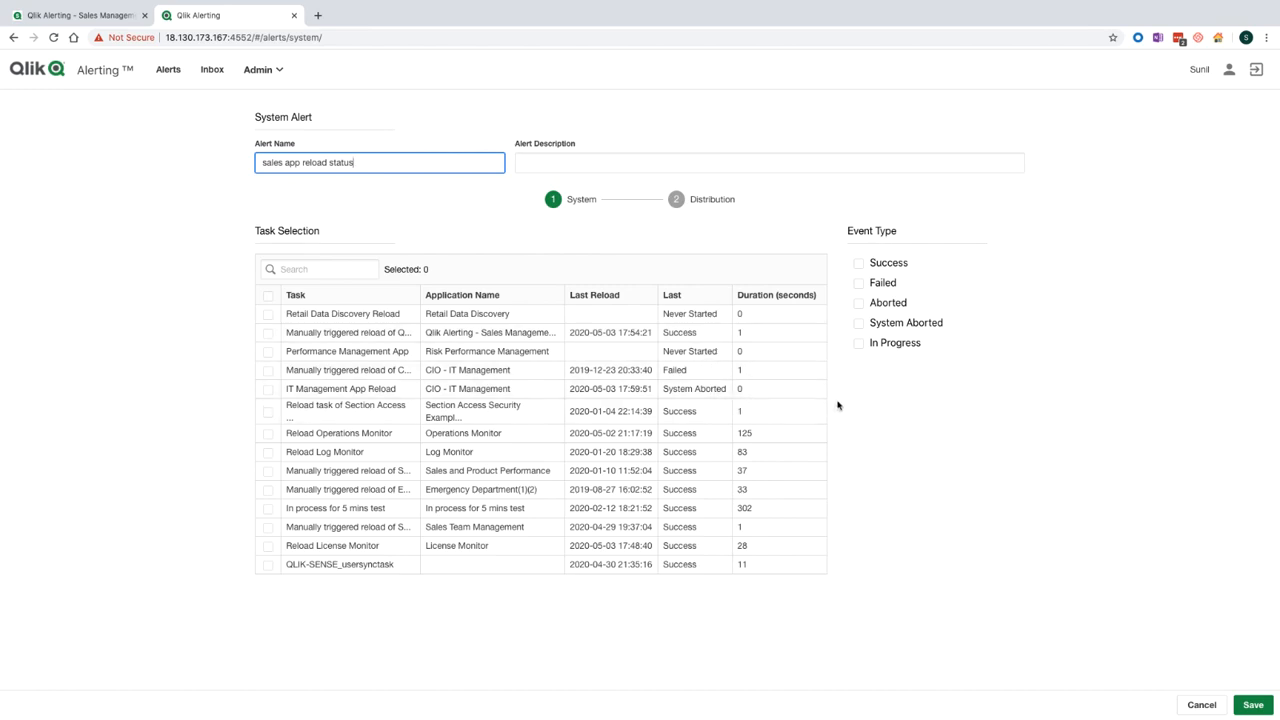
{"action": "mouse_move", "coordinate": [862, 292]}
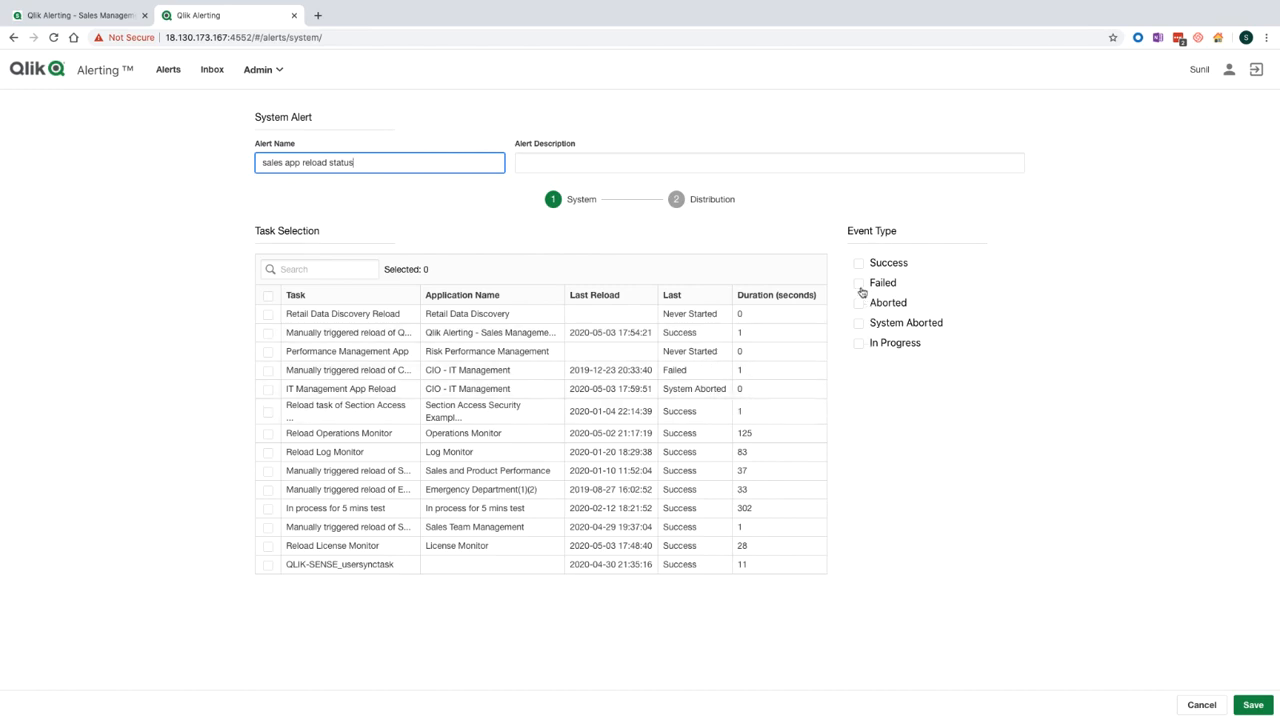
Tick Failed and In Progress events and select the first 'sales' reload task to monitor.
{"action": "left_click", "coordinate": [858, 282]}
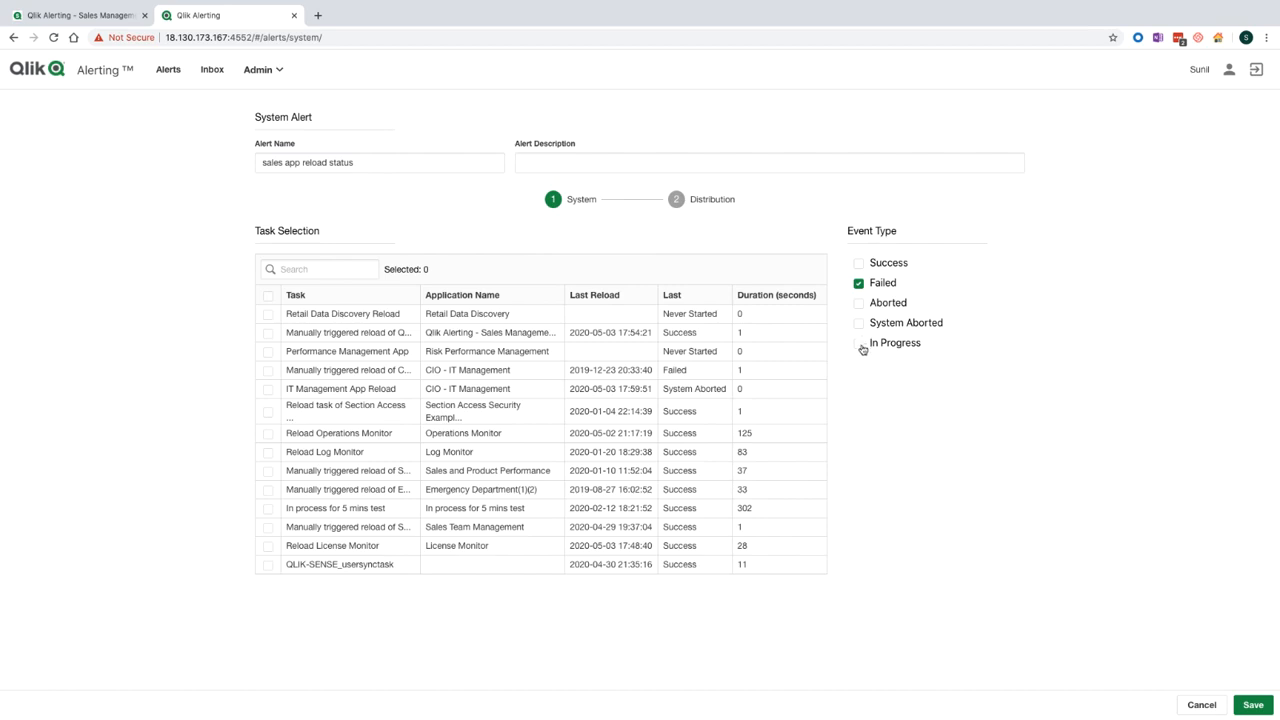
{"action": "left_click", "coordinate": [858, 344]}
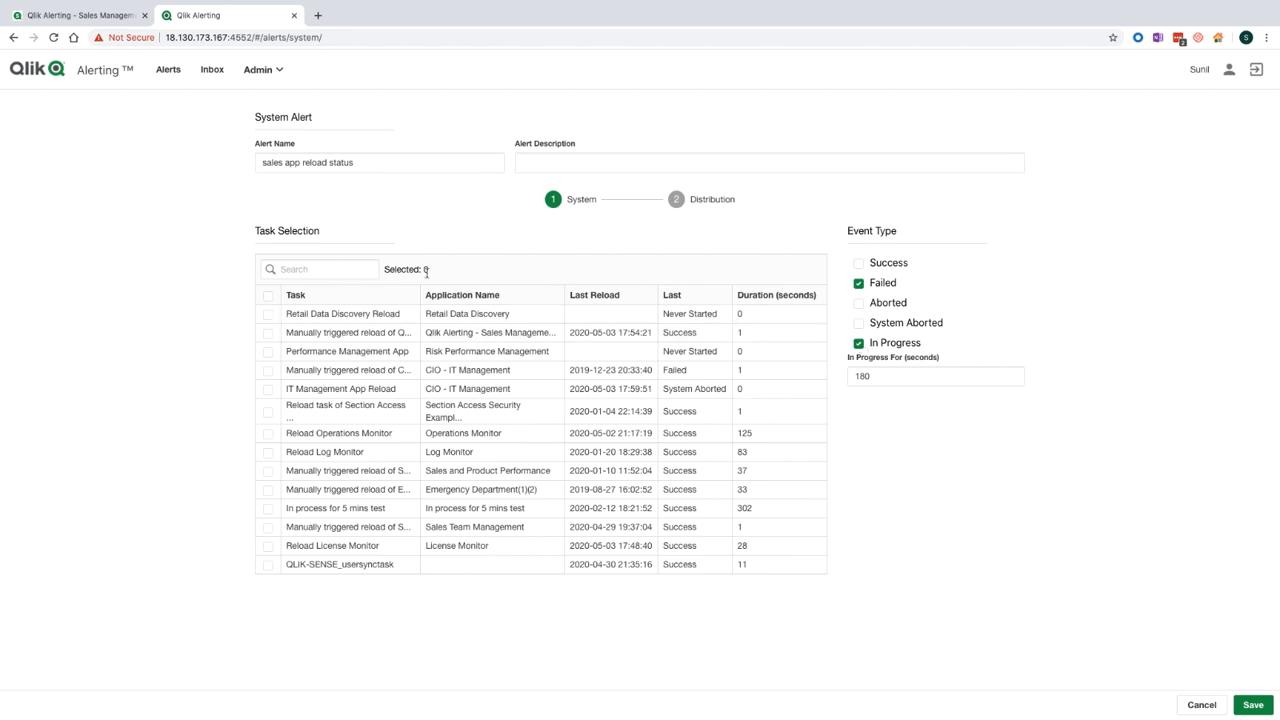
{"action": "type", "text": "sales"}
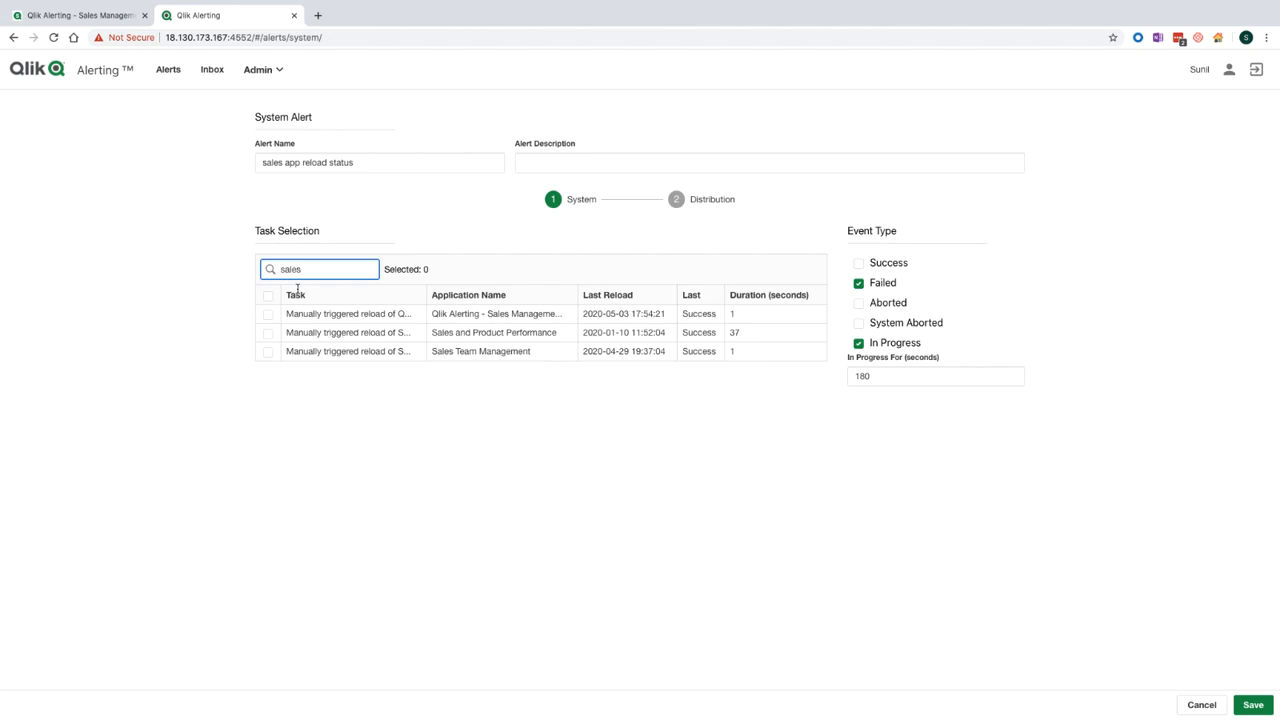
{"action": "left_click", "coordinate": [268, 312]}
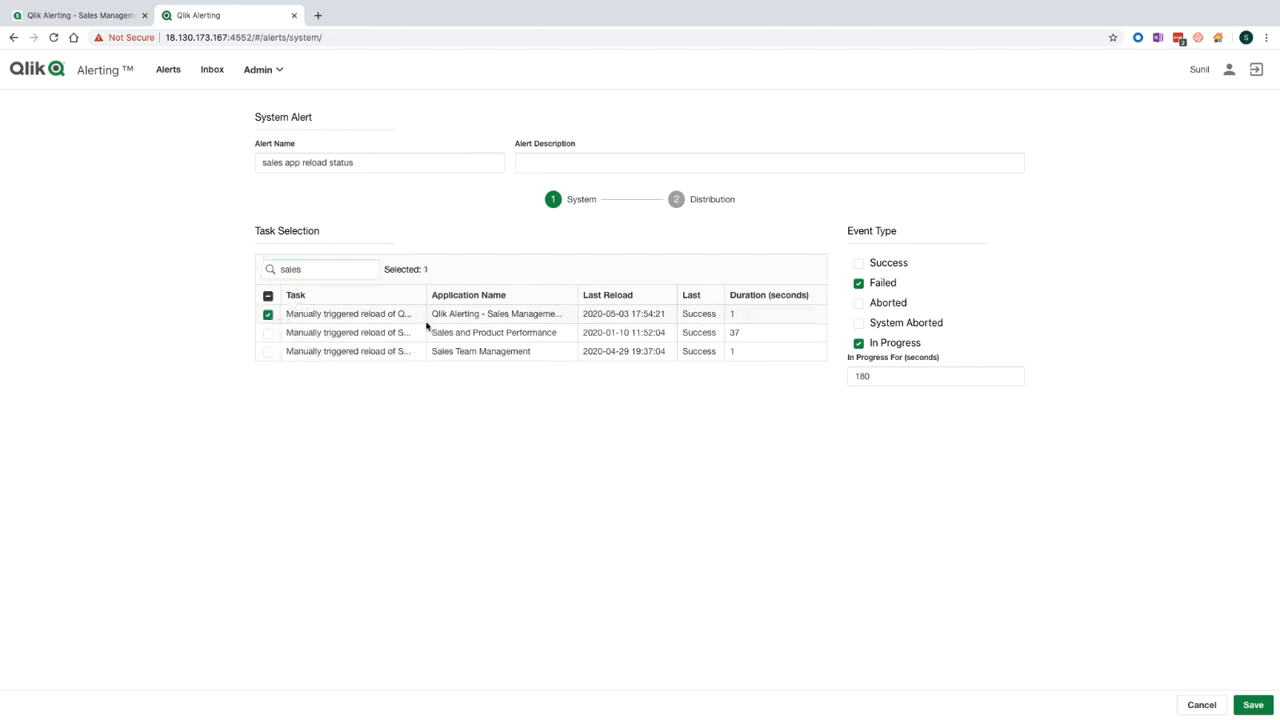
{"action": "left_click", "coordinate": [712, 200]}
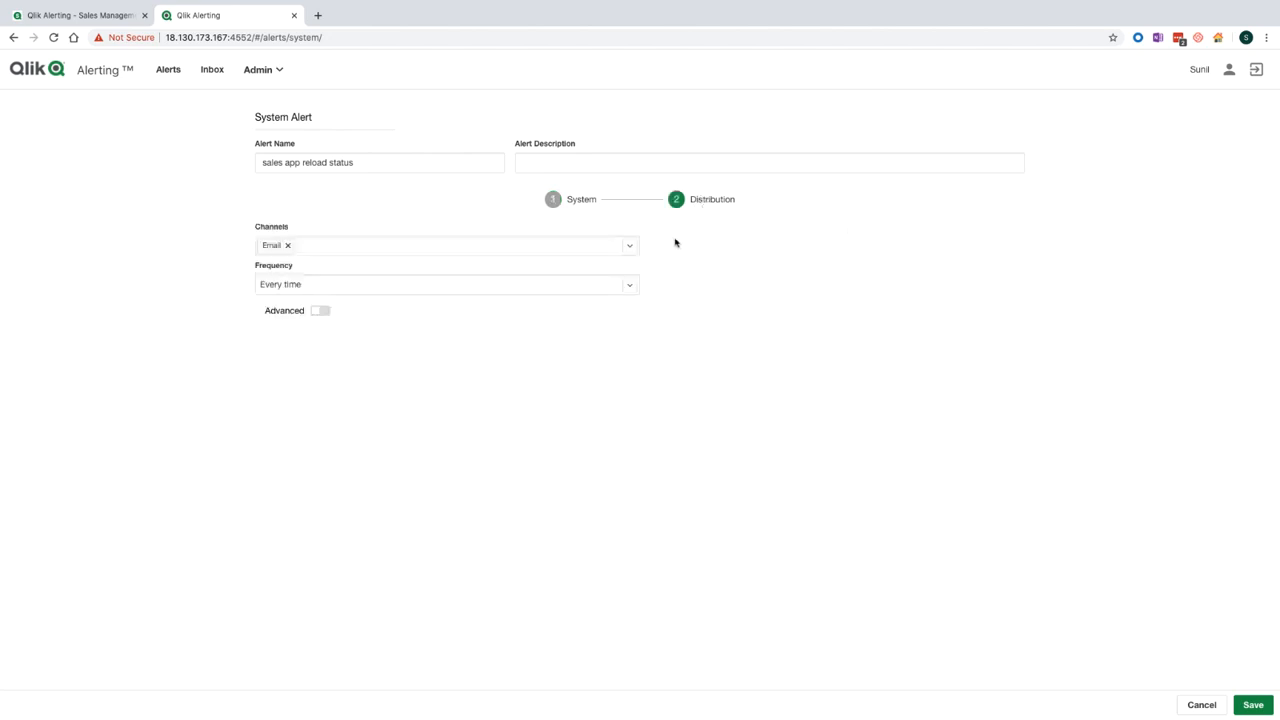
Enable advanced distribution, add recipients demo2 and demo3, and save the system alert.
{"action": "left_click", "coordinate": [320, 312]}
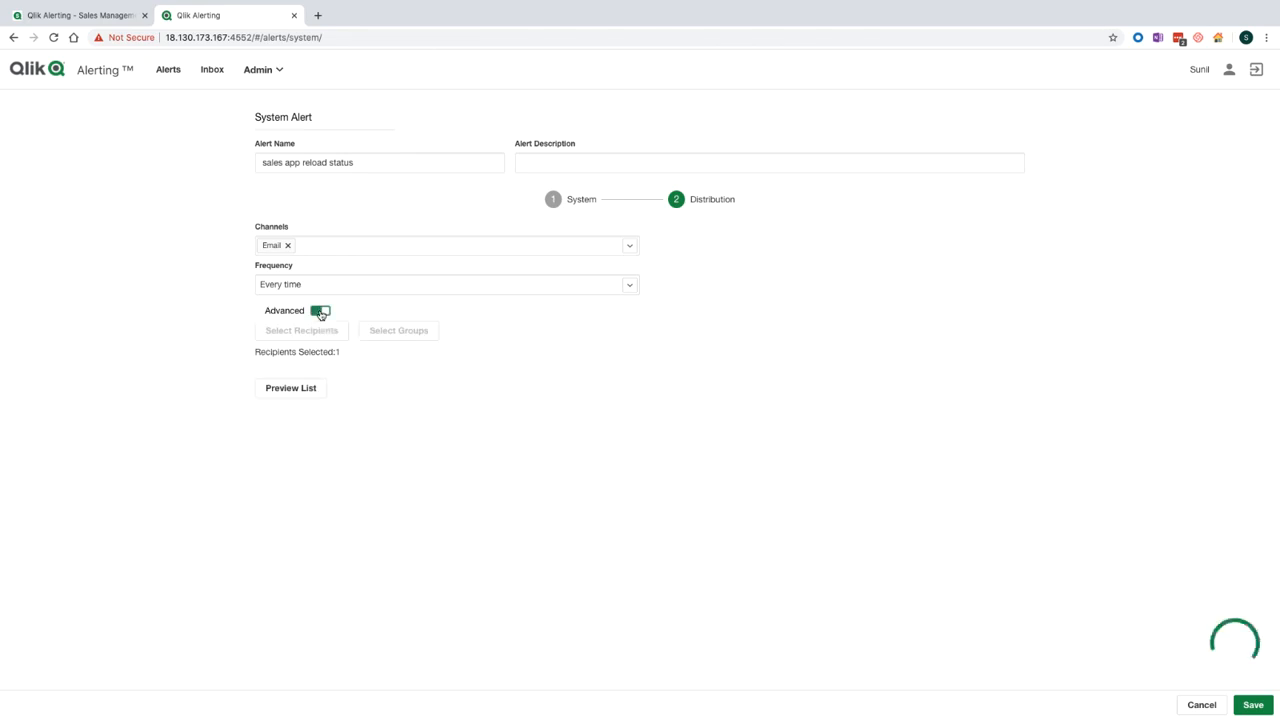
{"action": "left_click", "coordinate": [300, 330]}
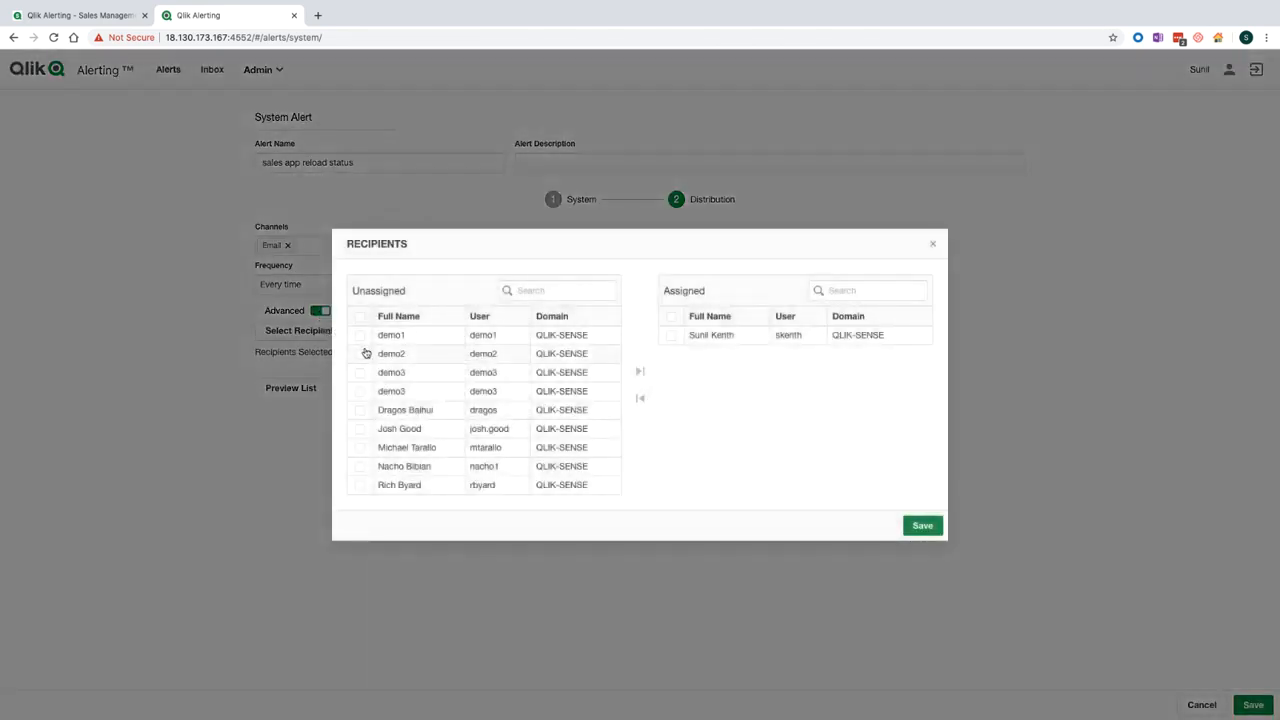
{"action": "left_click", "coordinate": [640, 370]}
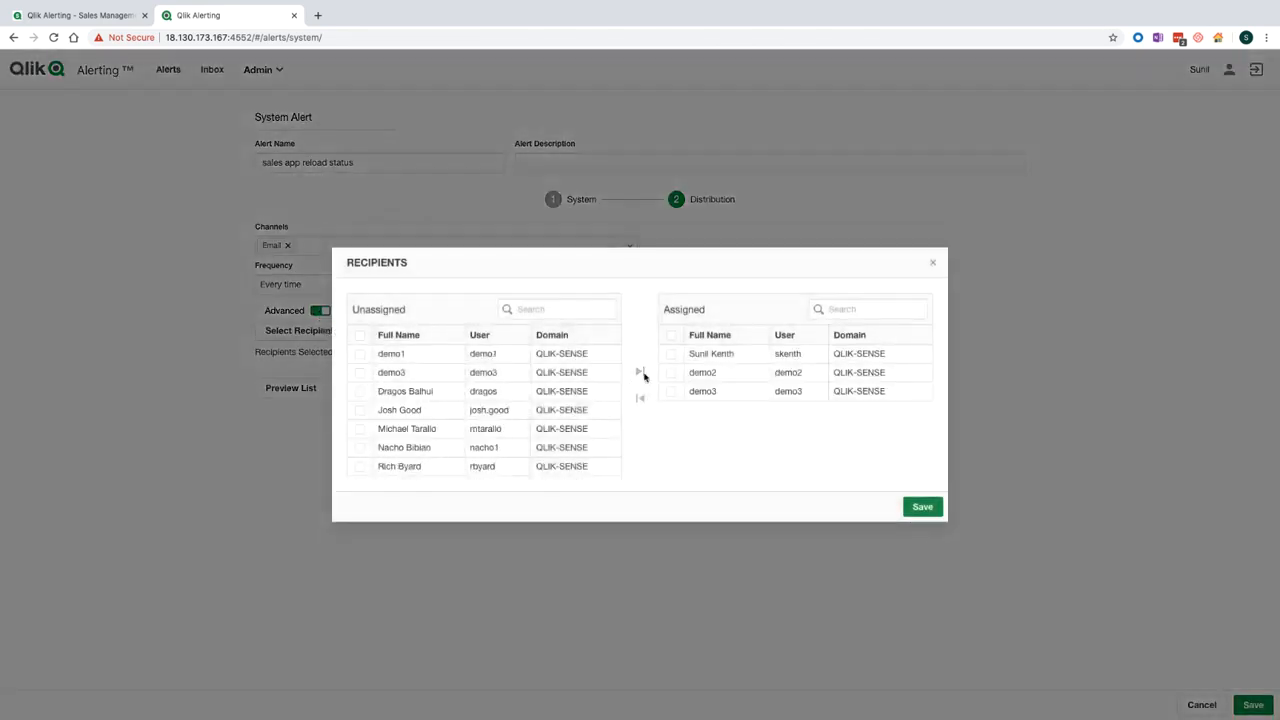
{"action": "left_click", "coordinate": [920, 506]}
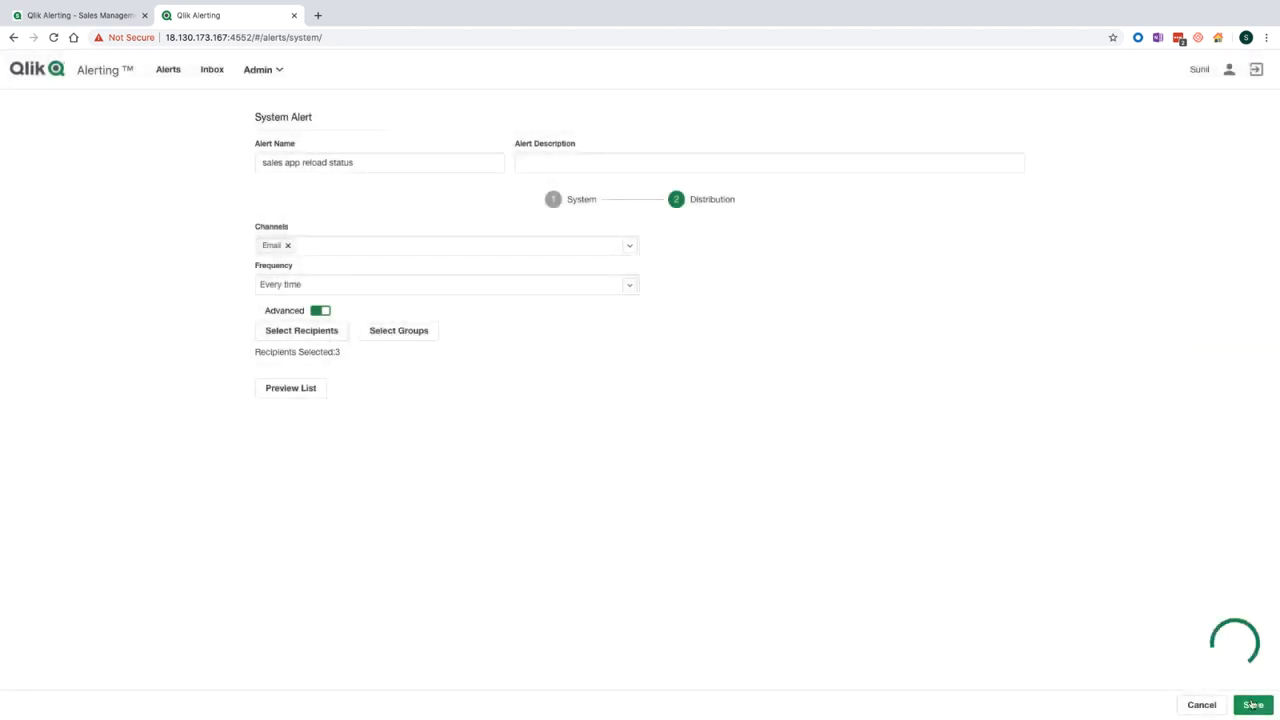
{"action": "left_click", "coordinate": [1252, 704]}
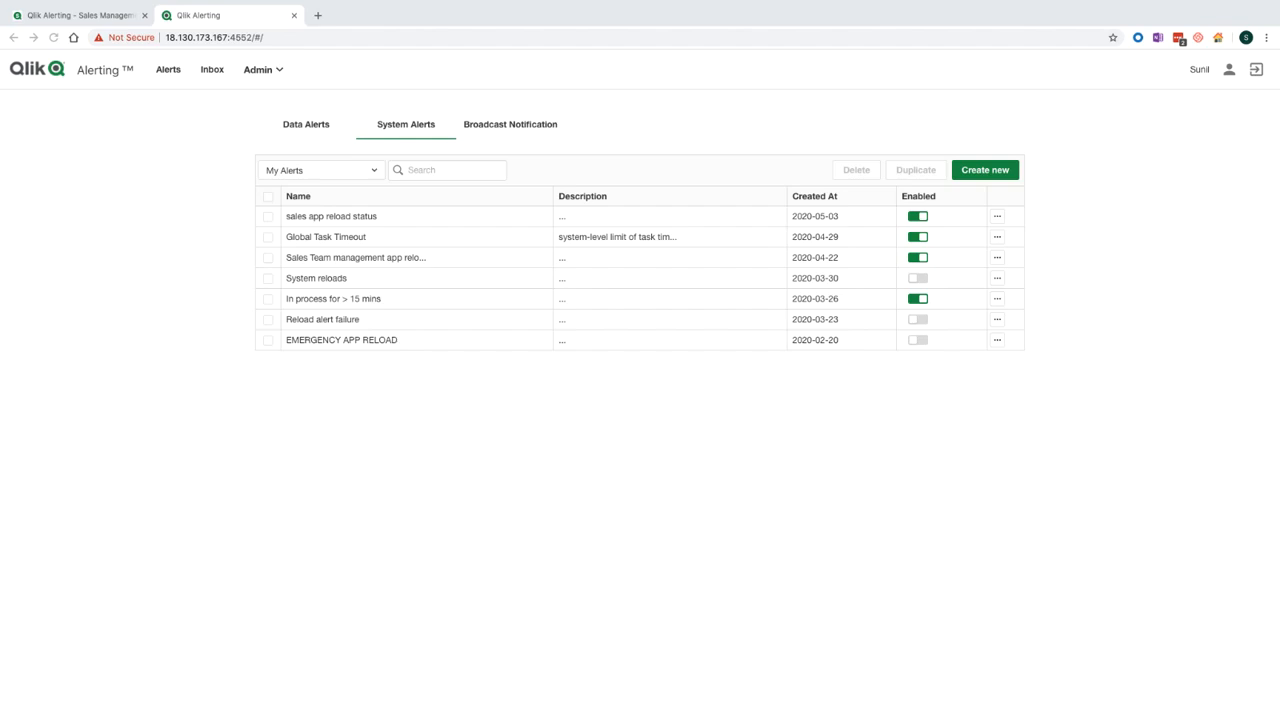
{"action": "mouse_move", "coordinate": [118, 4]}
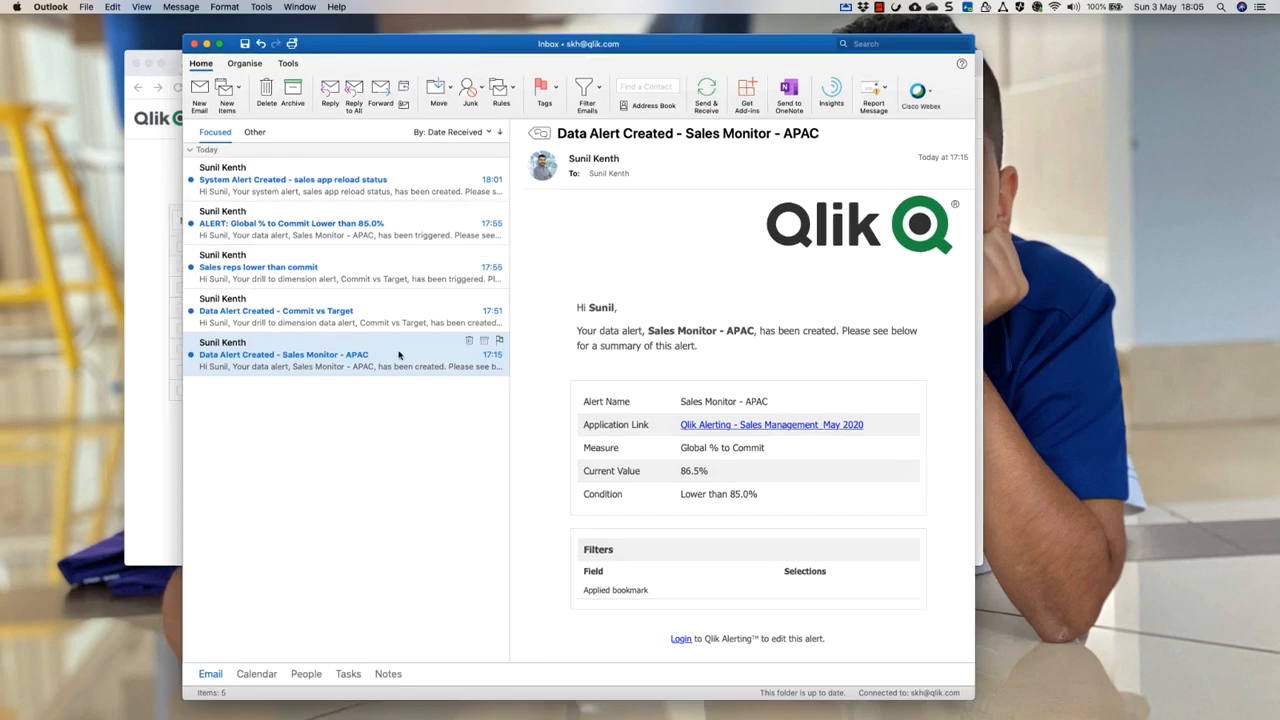
Open and close the Sales Monitor - APAC and Commit vs Target confirmation emails in the inbox.
{"action": "double_click", "coordinate": [284, 354]}
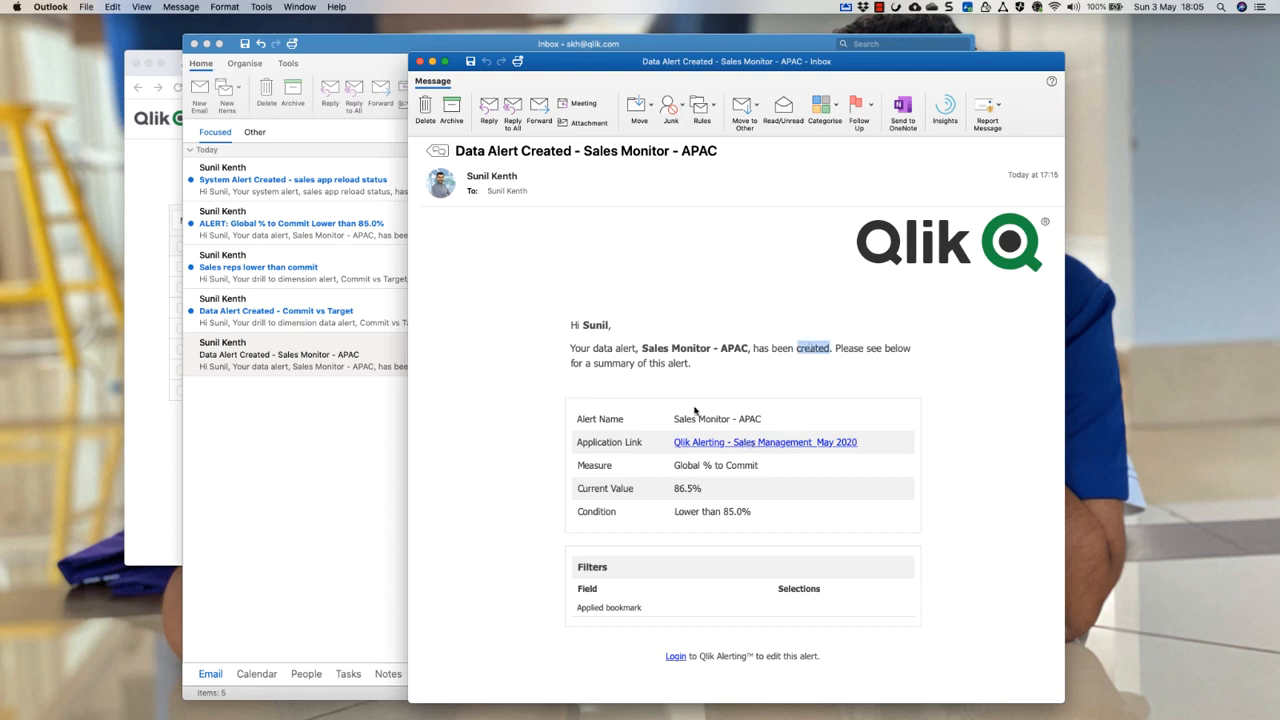
{"action": "mouse_move", "coordinate": [672, 496]}
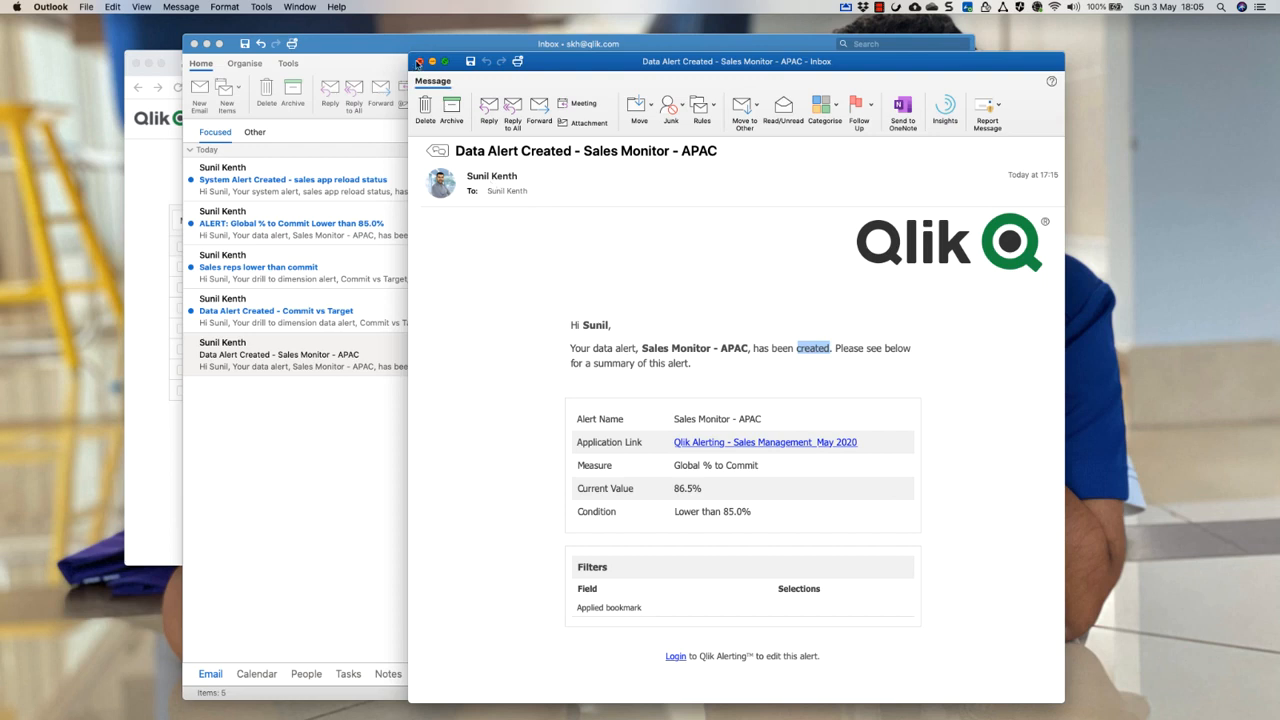
{"action": "left_click", "coordinate": [420, 60]}
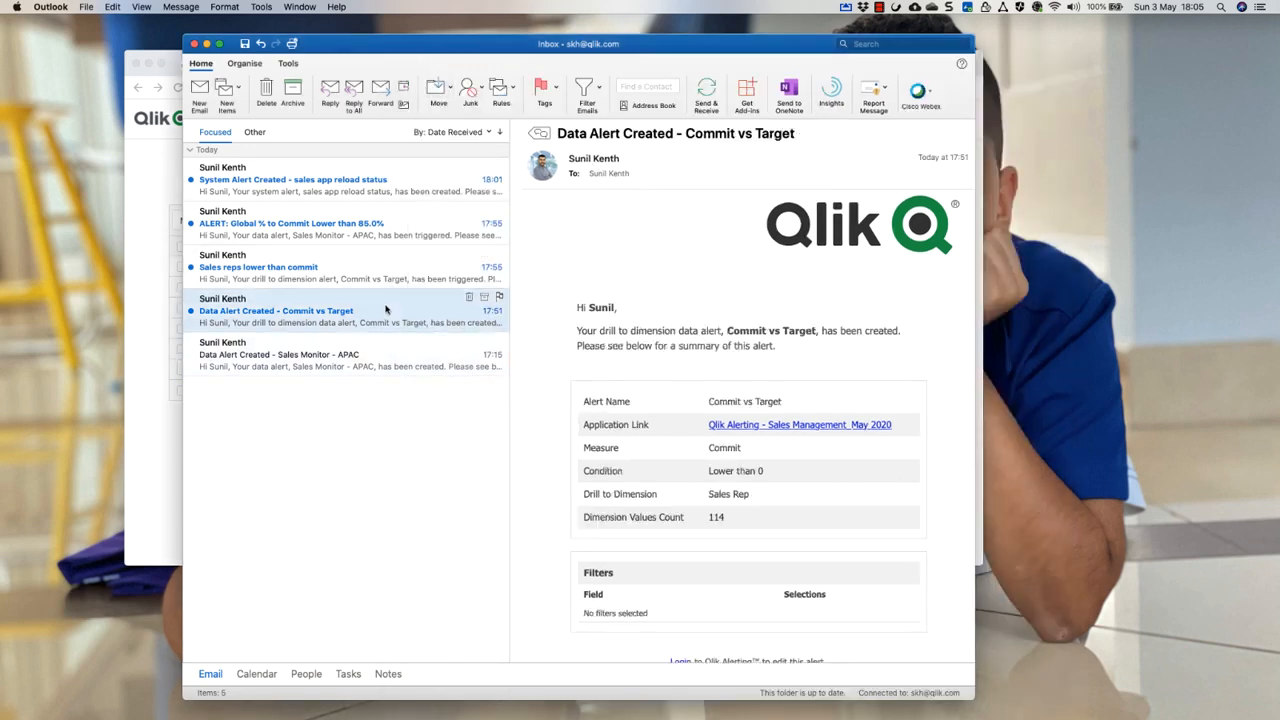
{"action": "double_click", "coordinate": [276, 310]}
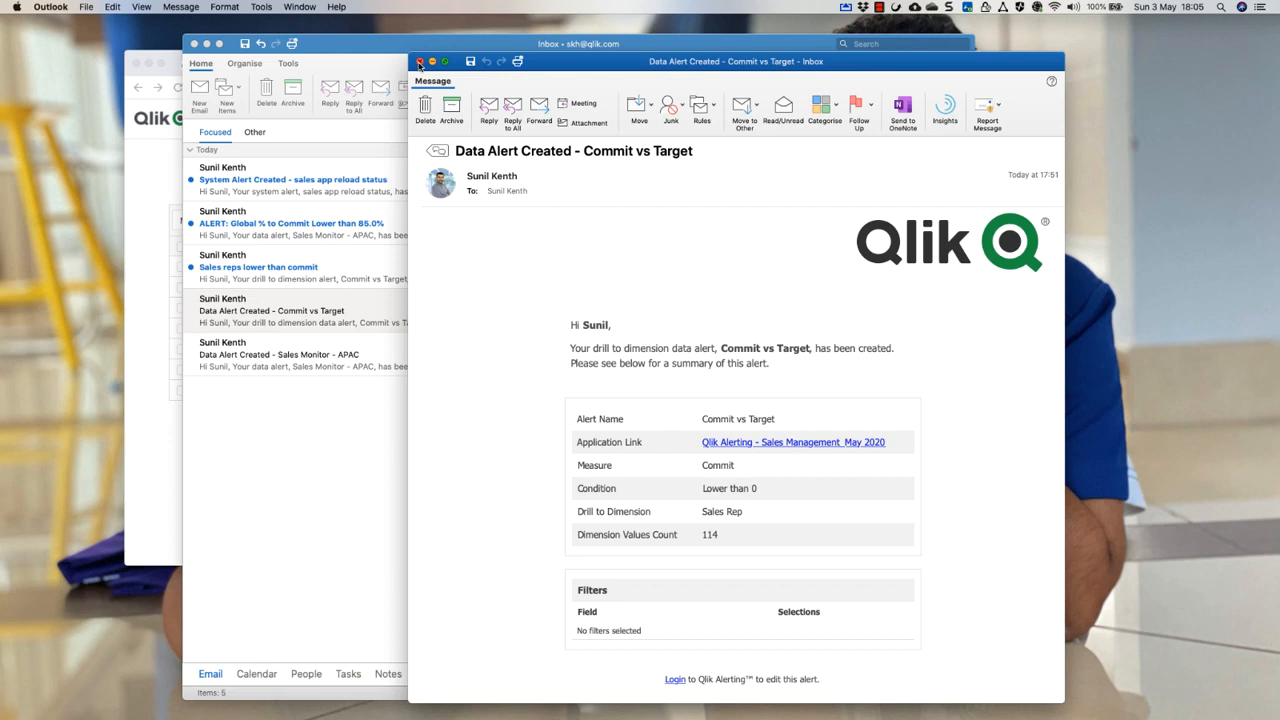
{"action": "left_click", "coordinate": [420, 60]}
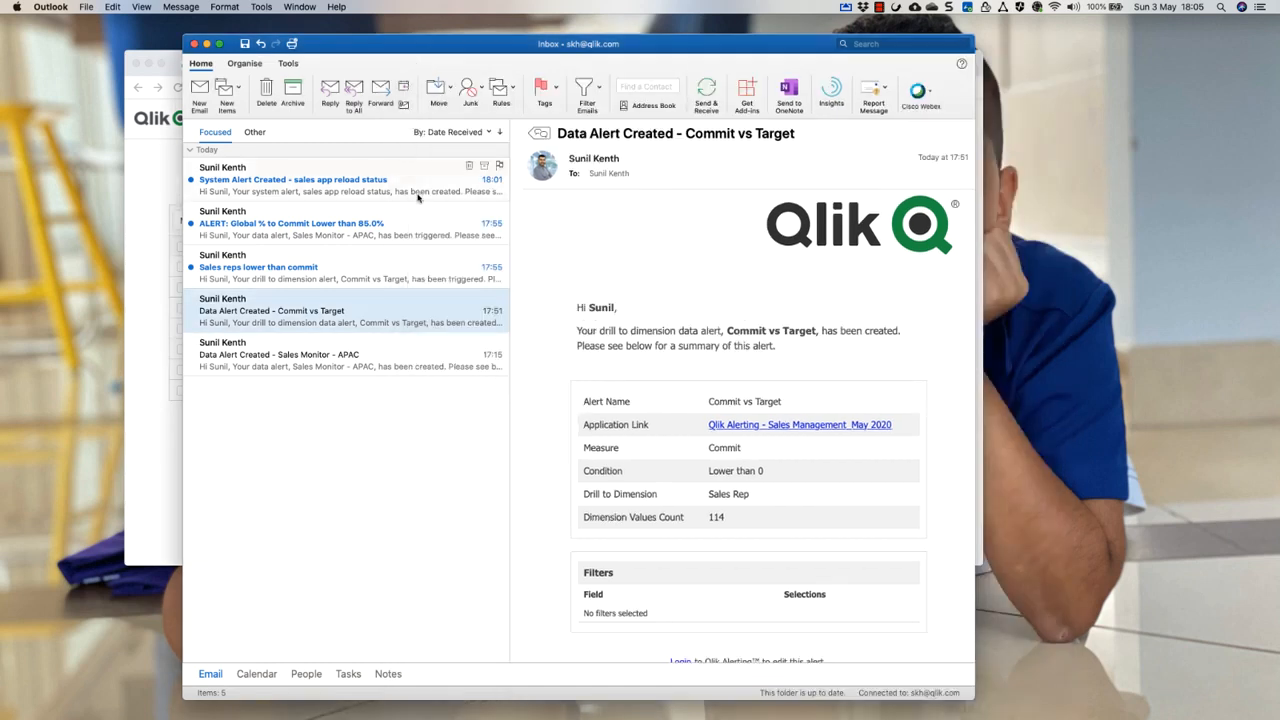
View the 'ALERT: Global % to Commit Lower than 85.0%' email (82.5%) in its own window.
{"action": "left_click", "coordinate": [290, 224]}
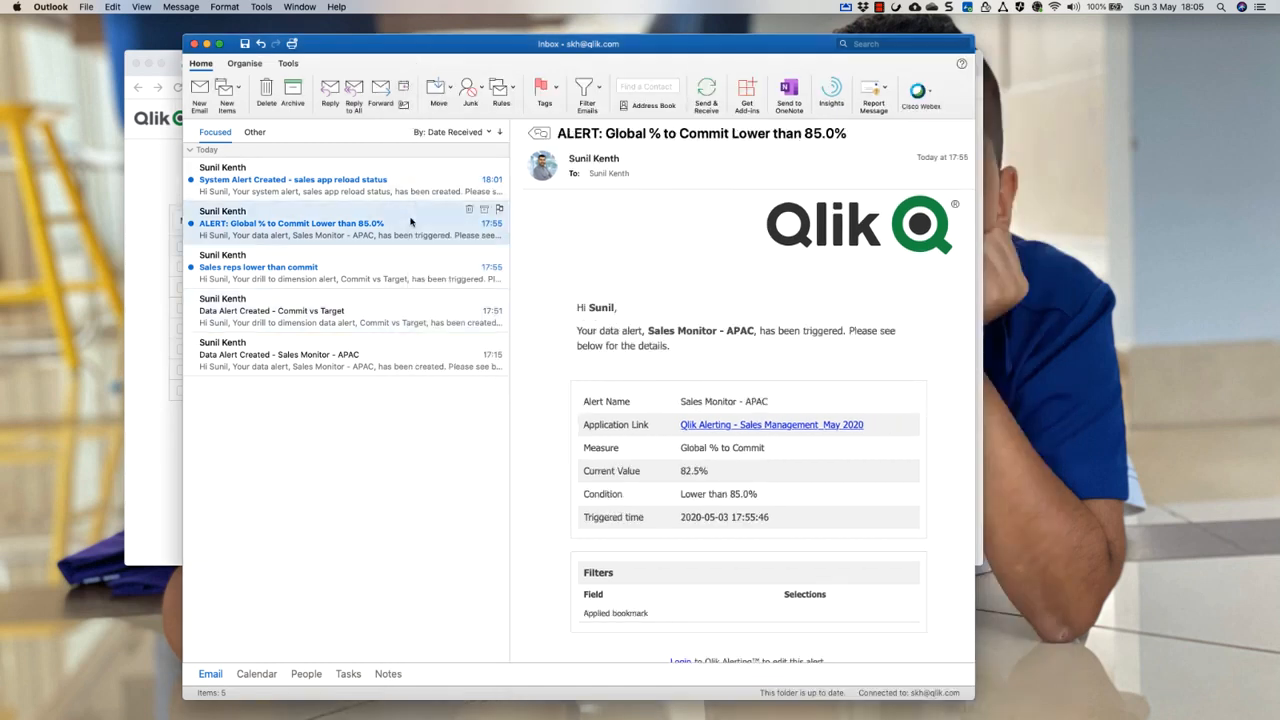
{"action": "double_click", "coordinate": [290, 224]}
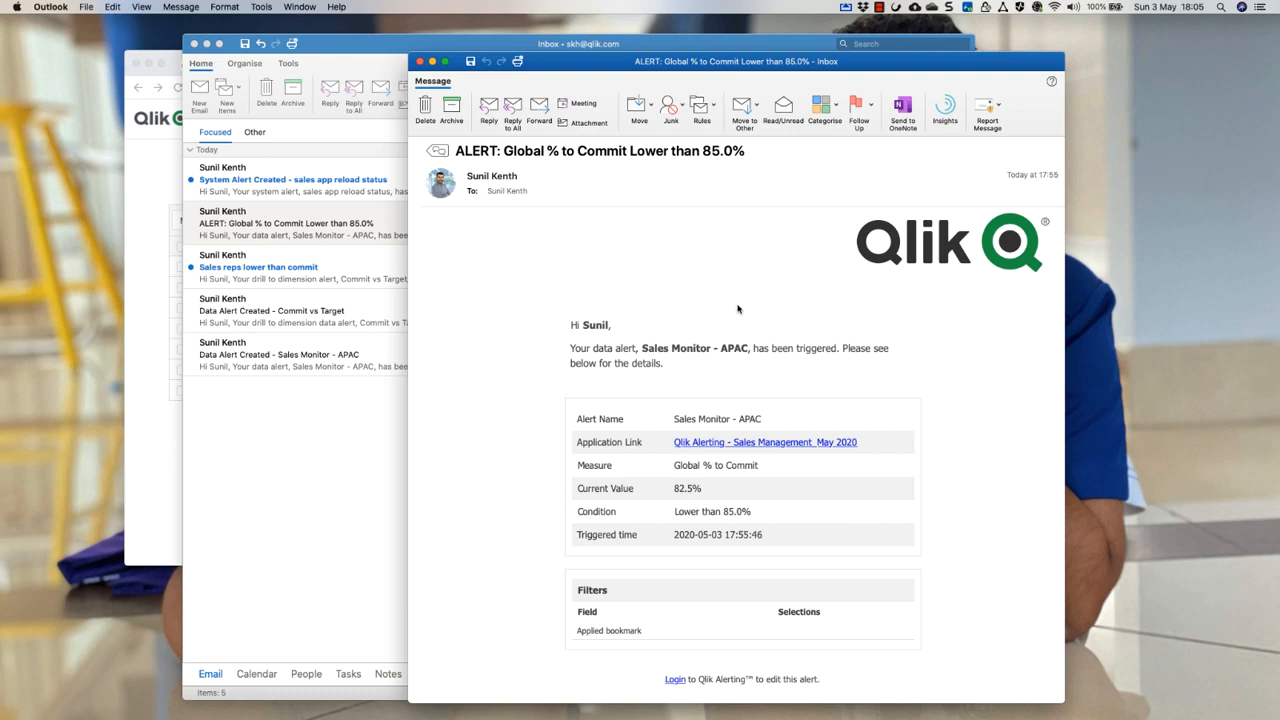
{"action": "mouse_move", "coordinate": [756, 326]}
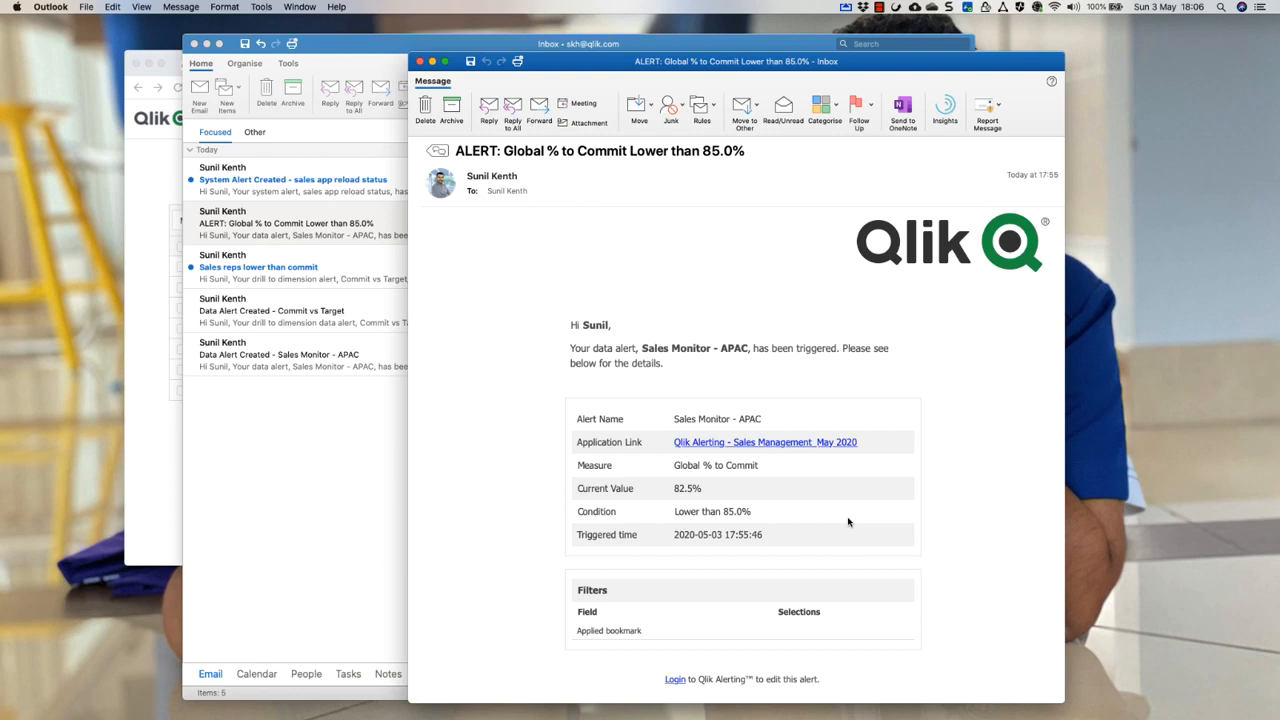
{"action": "mouse_move", "coordinate": [696, 520]}
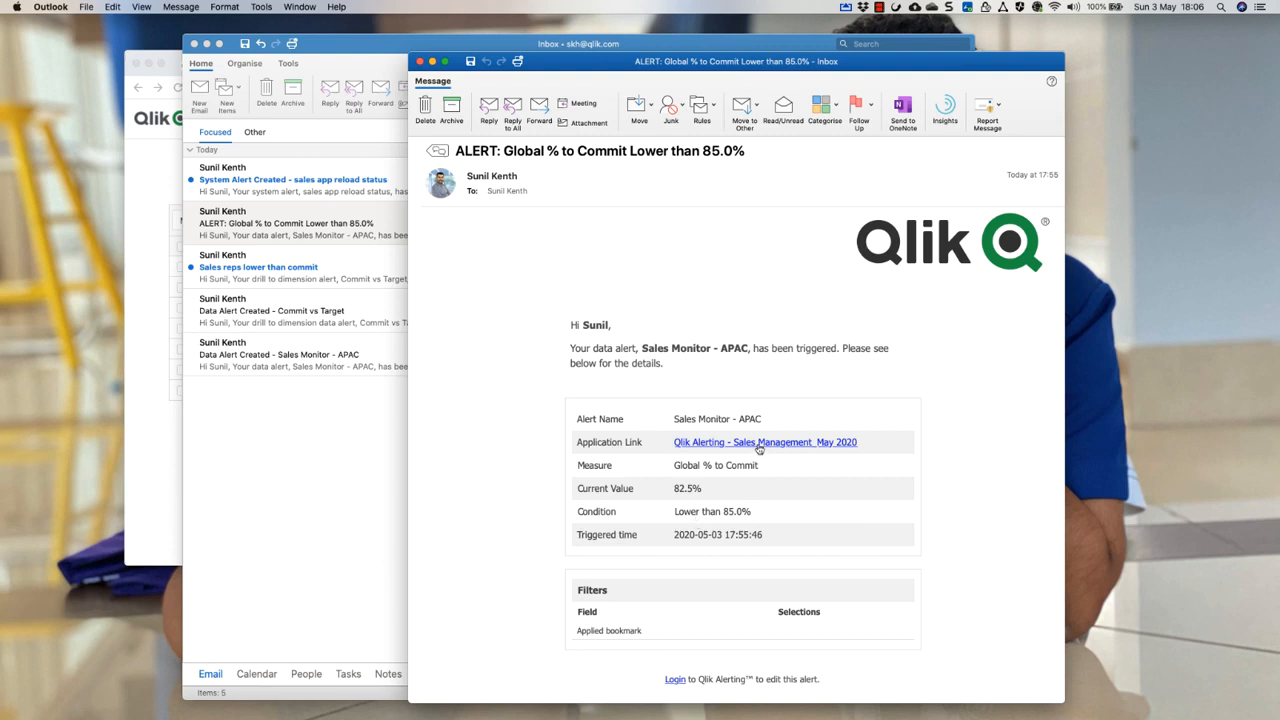
Follow the email's Application Link to the Sales Dashboard sheet, filtered to APAC at 82.5% to commit.
{"action": "left_click", "coordinate": [764, 442]}
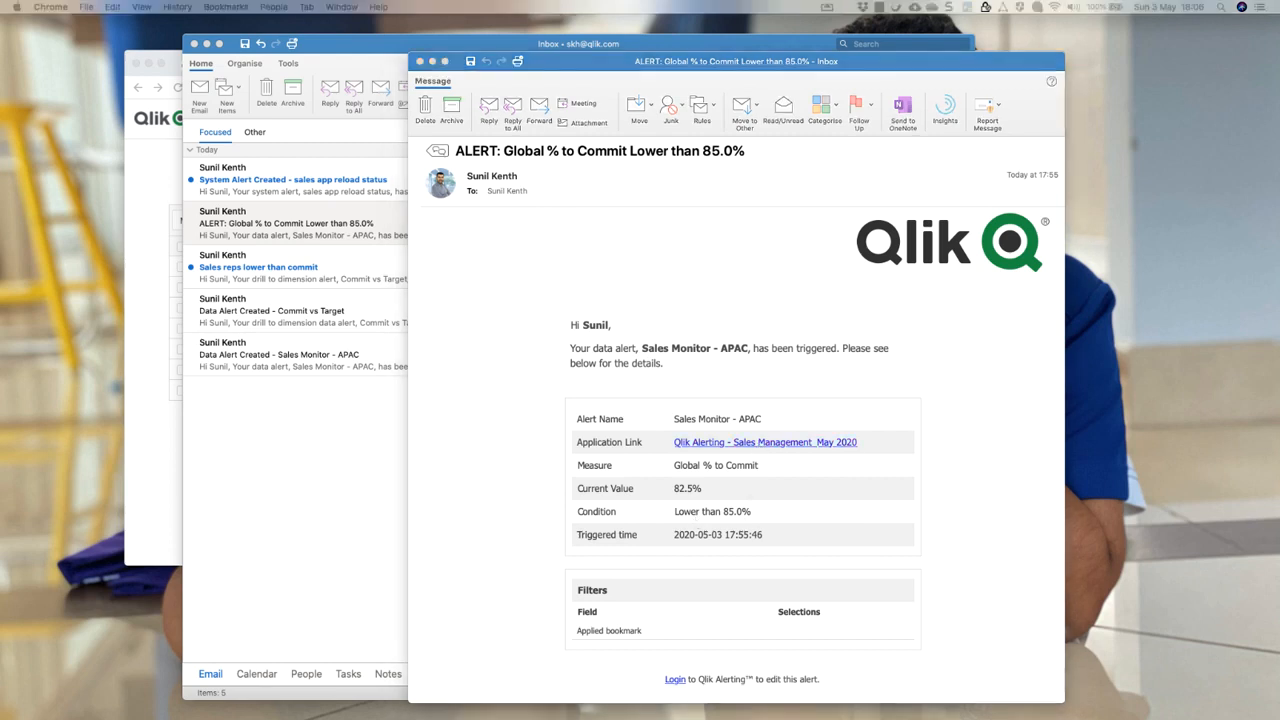
{"action": "left_click", "coordinate": [764, 442]}
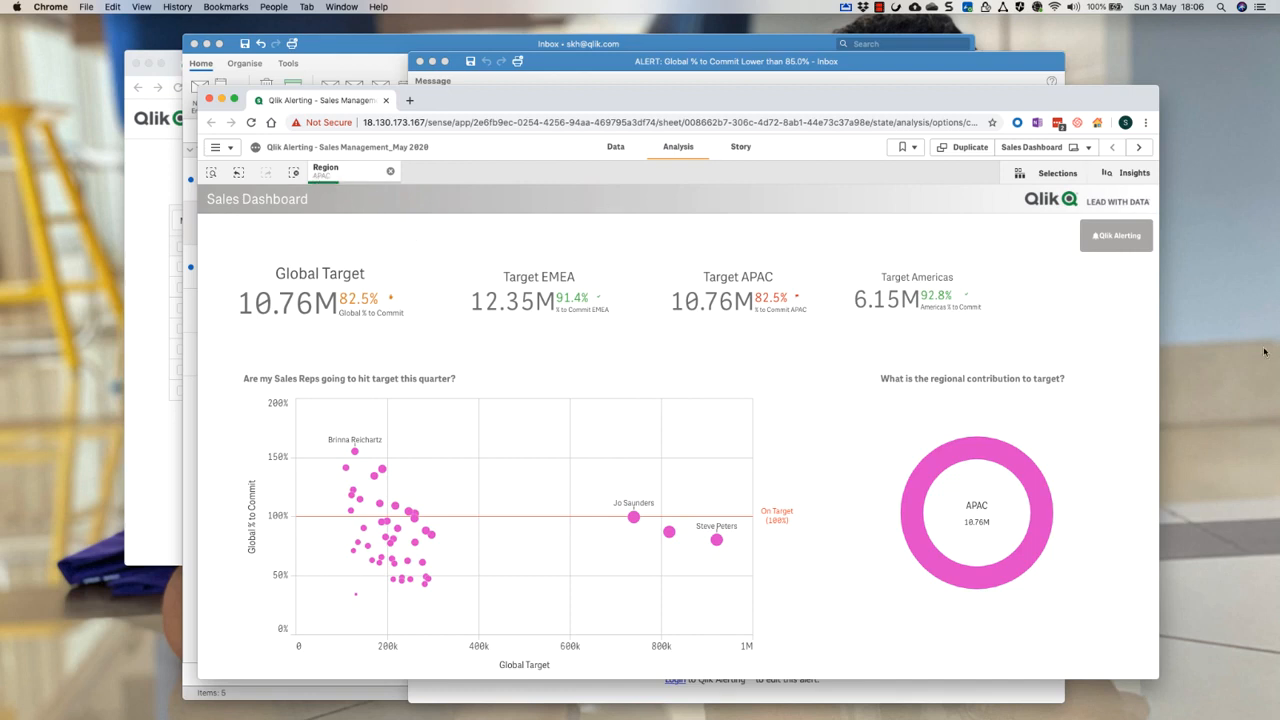
{"action": "mouse_move", "coordinate": [1224, 376]}
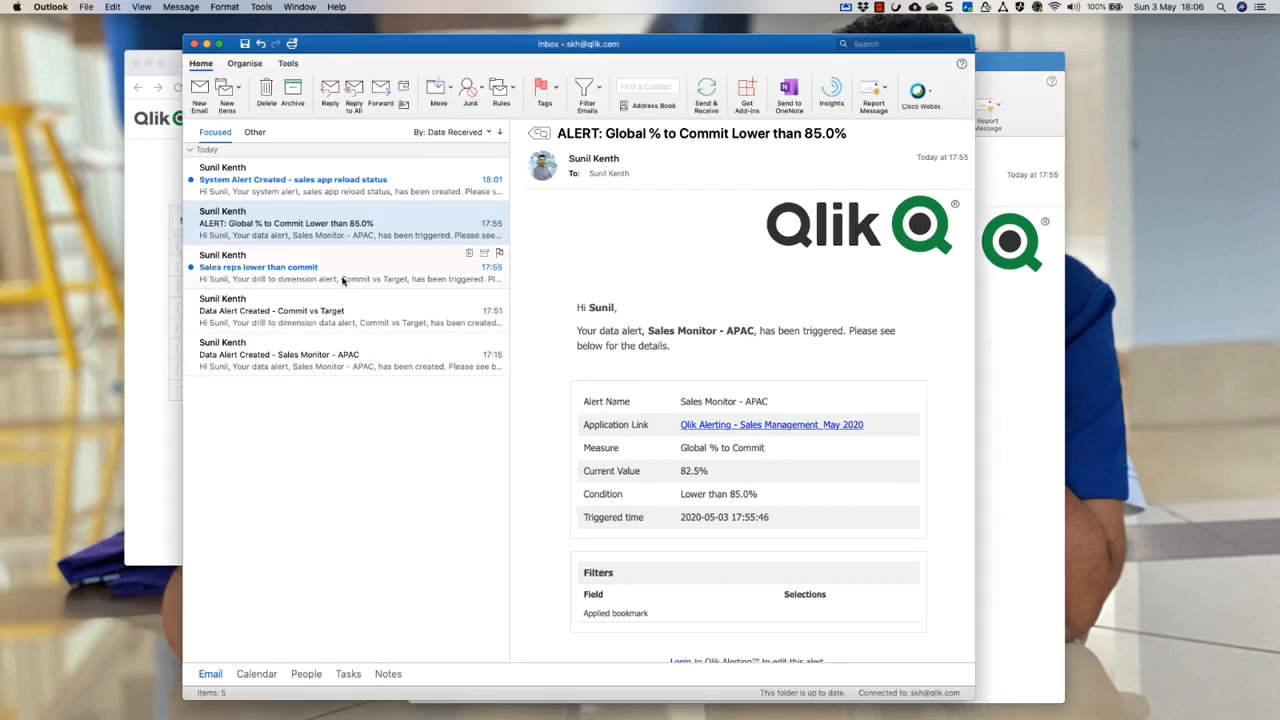
Read the 'Sales reps lower than commit' email down to its Current Data table of 66 sales reps.
{"action": "double_click", "coordinate": [258, 268]}
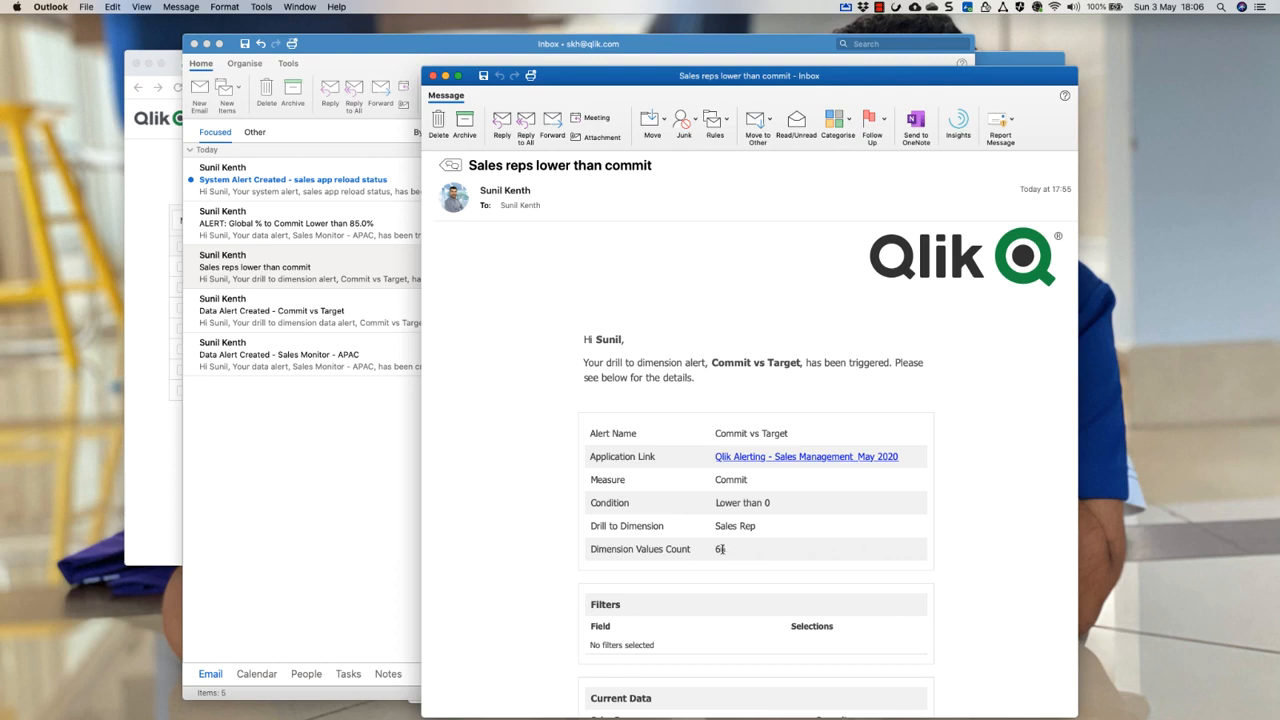
{"action": "scroll", "scroll_direction": "down", "scroll_amount": 3}
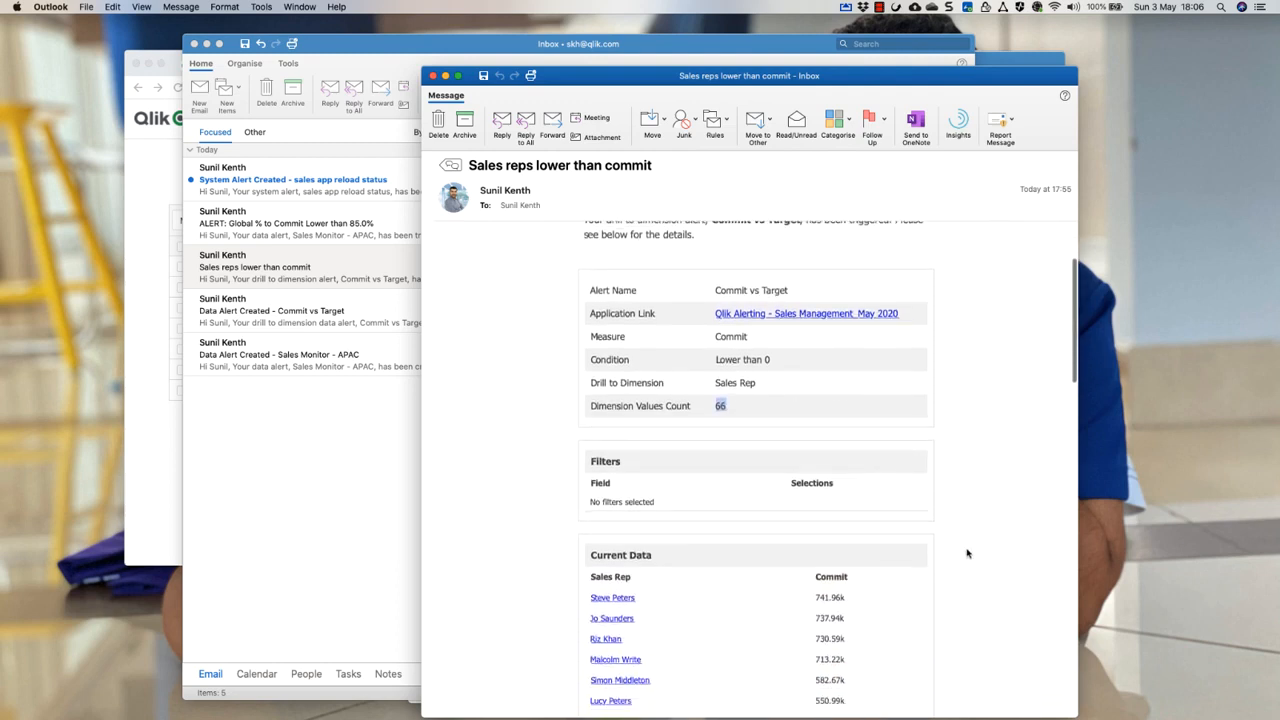
{"action": "scroll", "scroll_direction": "down", "scroll_amount": 3}
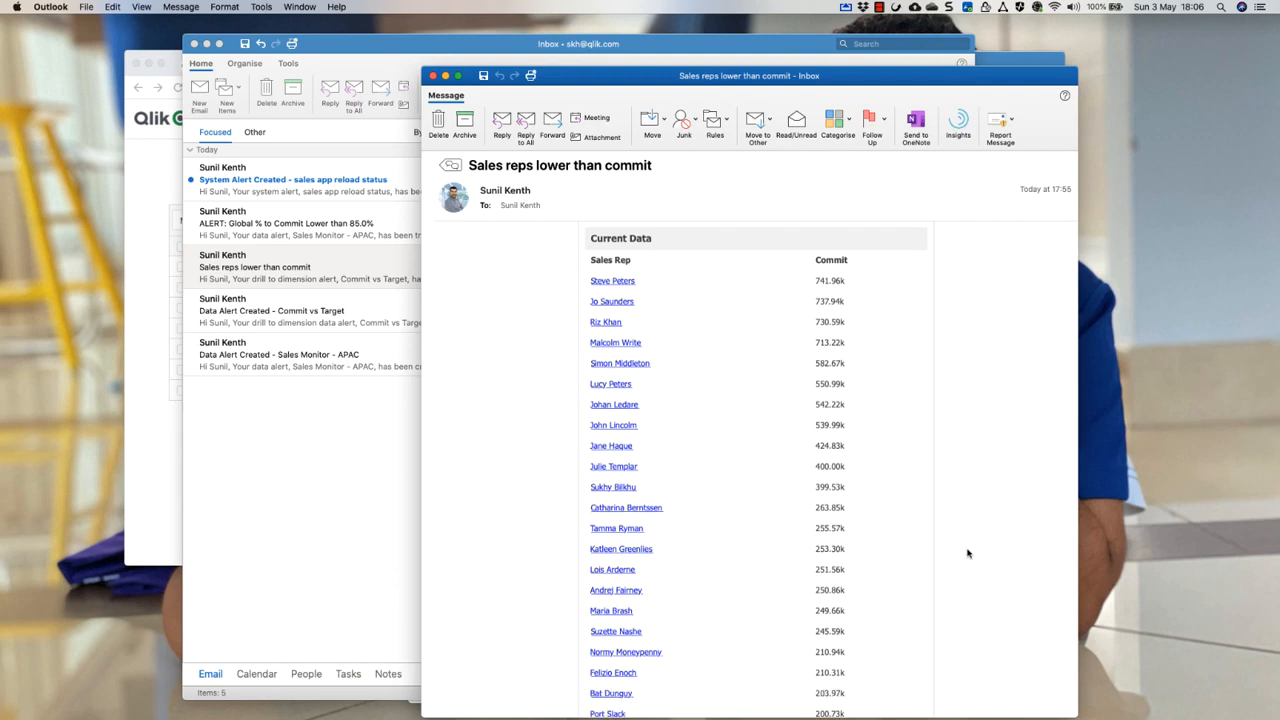
{"action": "mouse_move", "coordinate": [612, 368]}
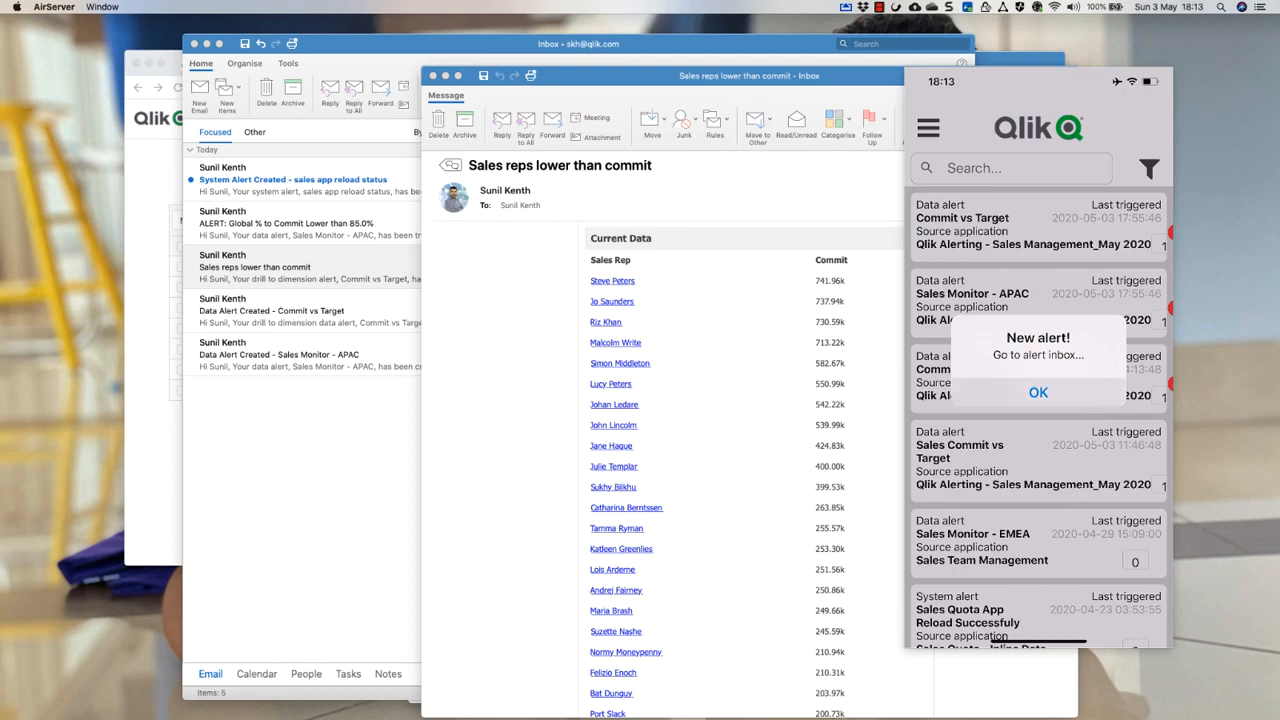
Dismiss the new-alert notice and review the Commit vs Target trigger details listing 66 sales reps.
{"action": "left_click", "coordinate": [1038, 392]}
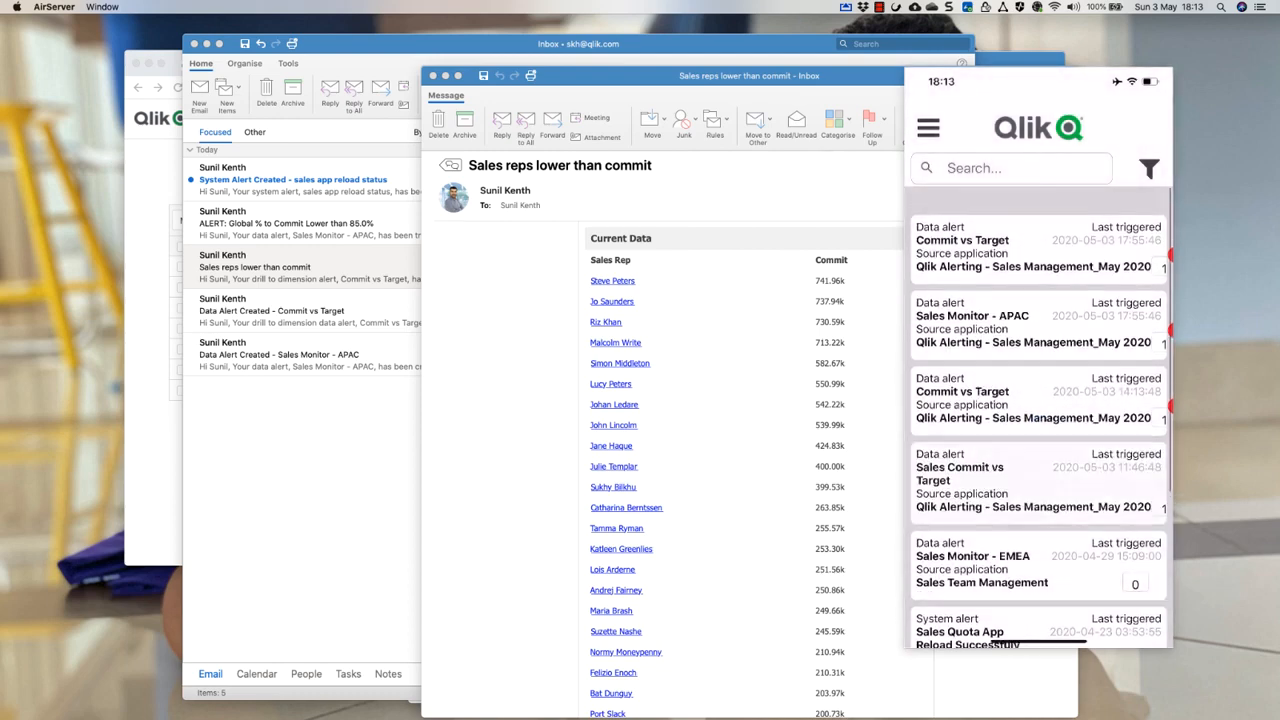
{"action": "left_click", "coordinate": [1036, 244]}
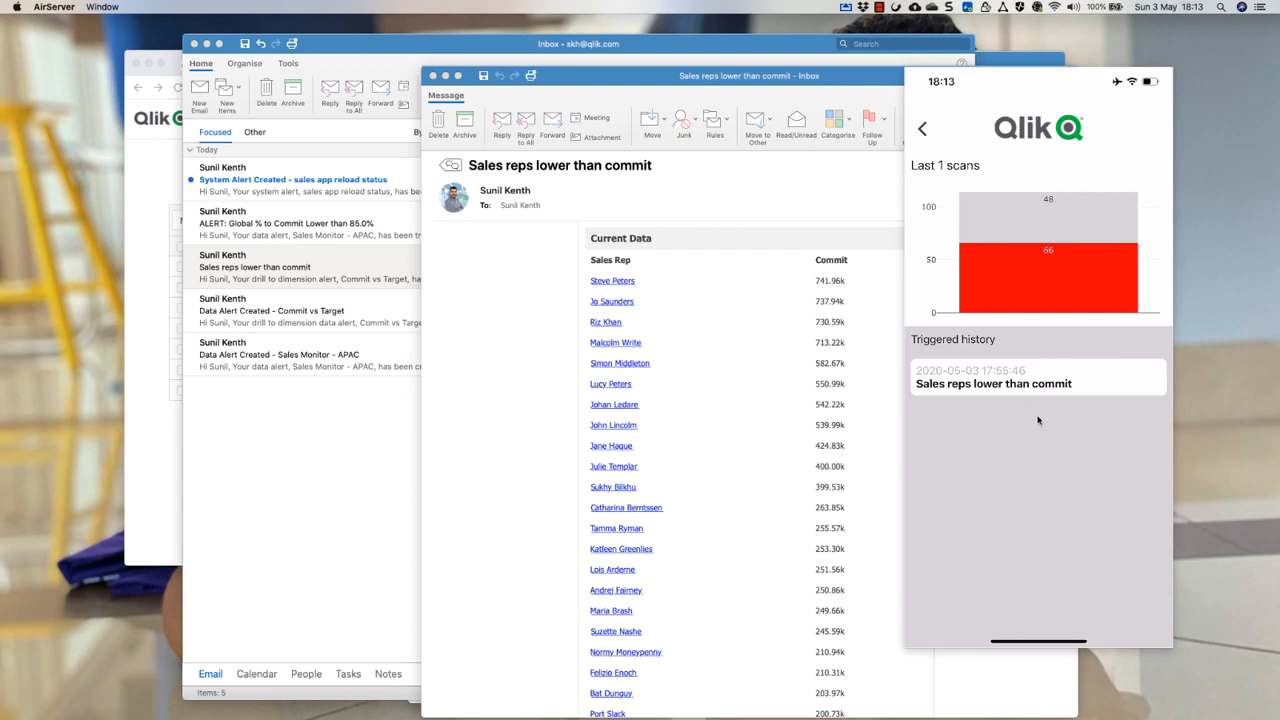
{"action": "mouse_move", "coordinate": [1044, 396]}
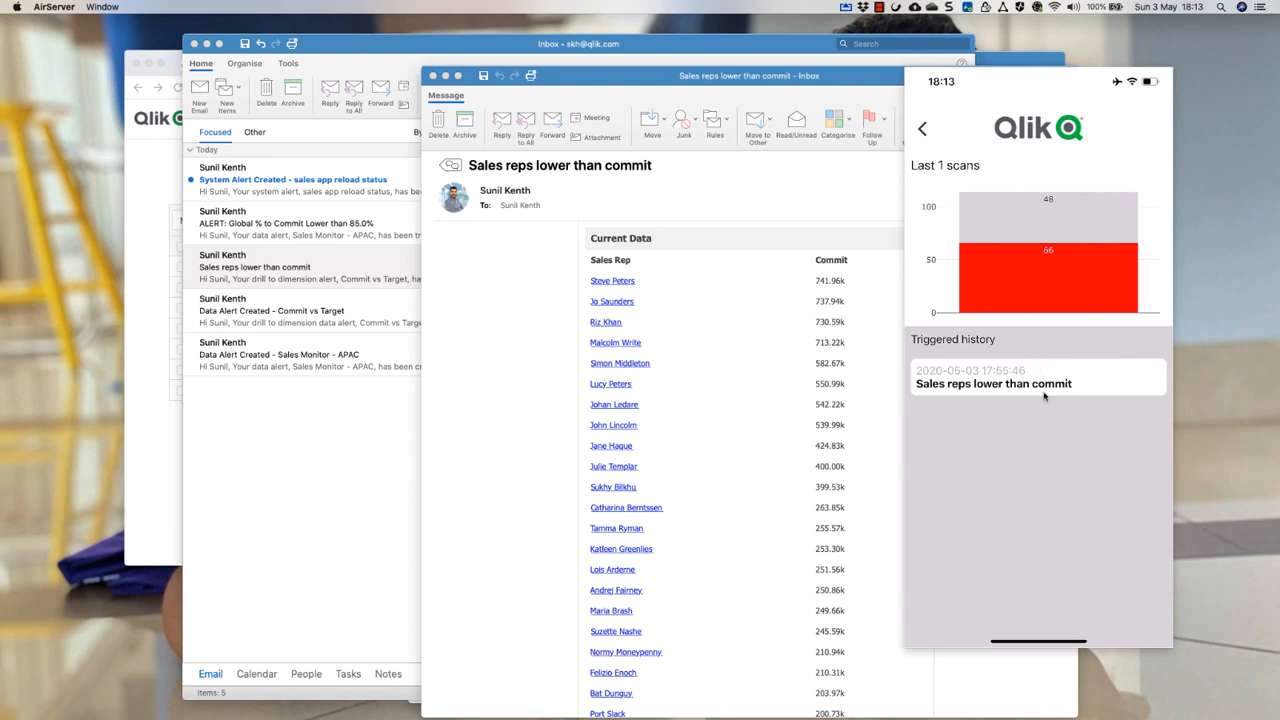
{"action": "mouse_move", "coordinate": [1044, 408]}
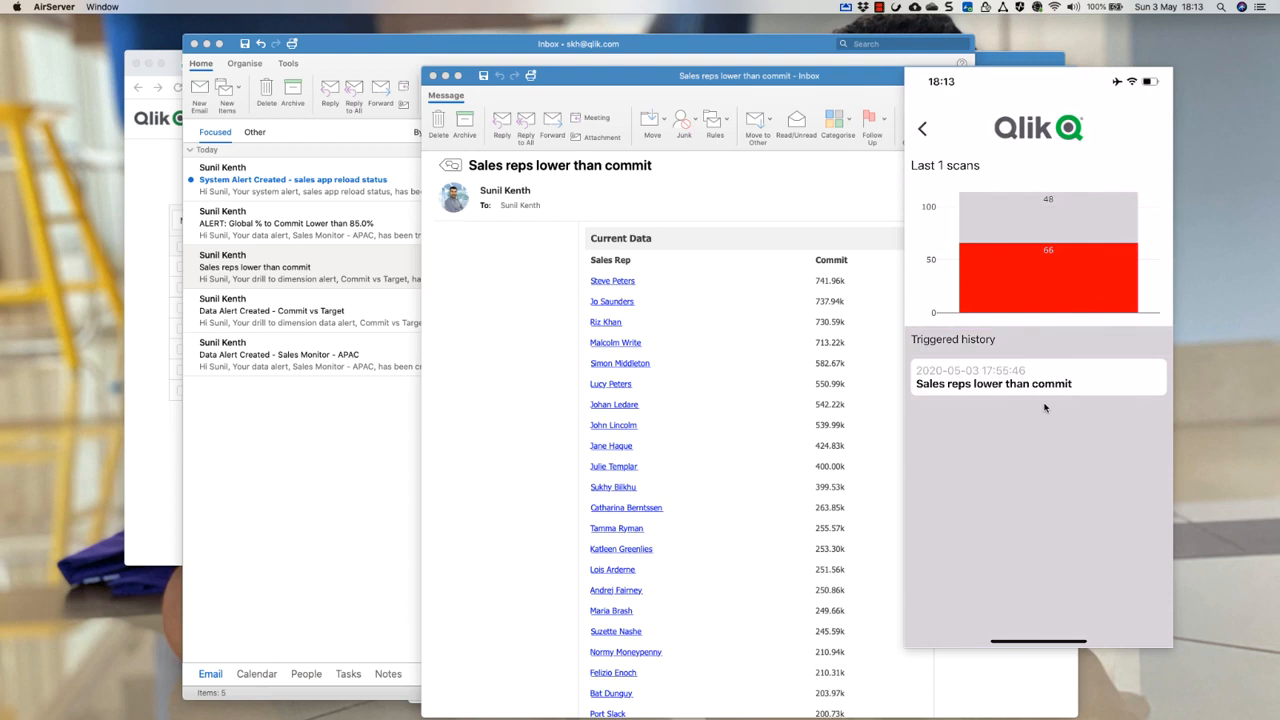
{"action": "left_click", "coordinate": [1036, 376]}
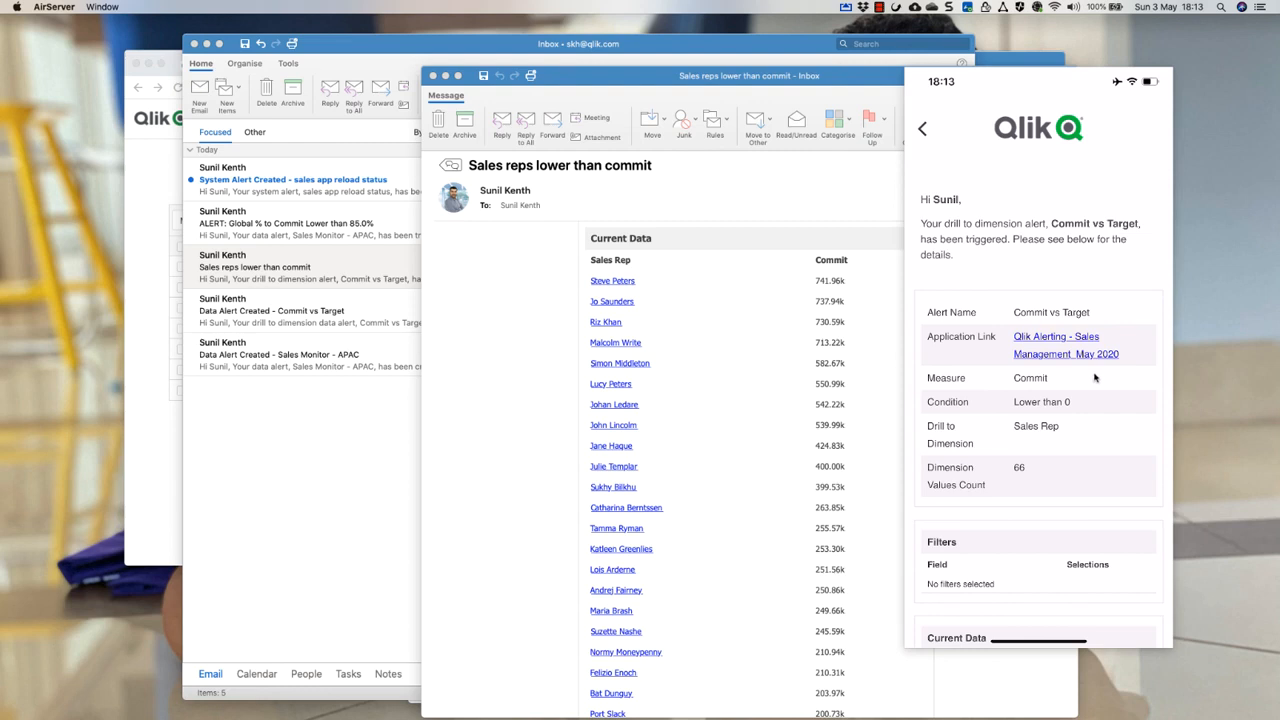
{"action": "scroll", "scroll_direction": "down", "scroll_amount": 3}
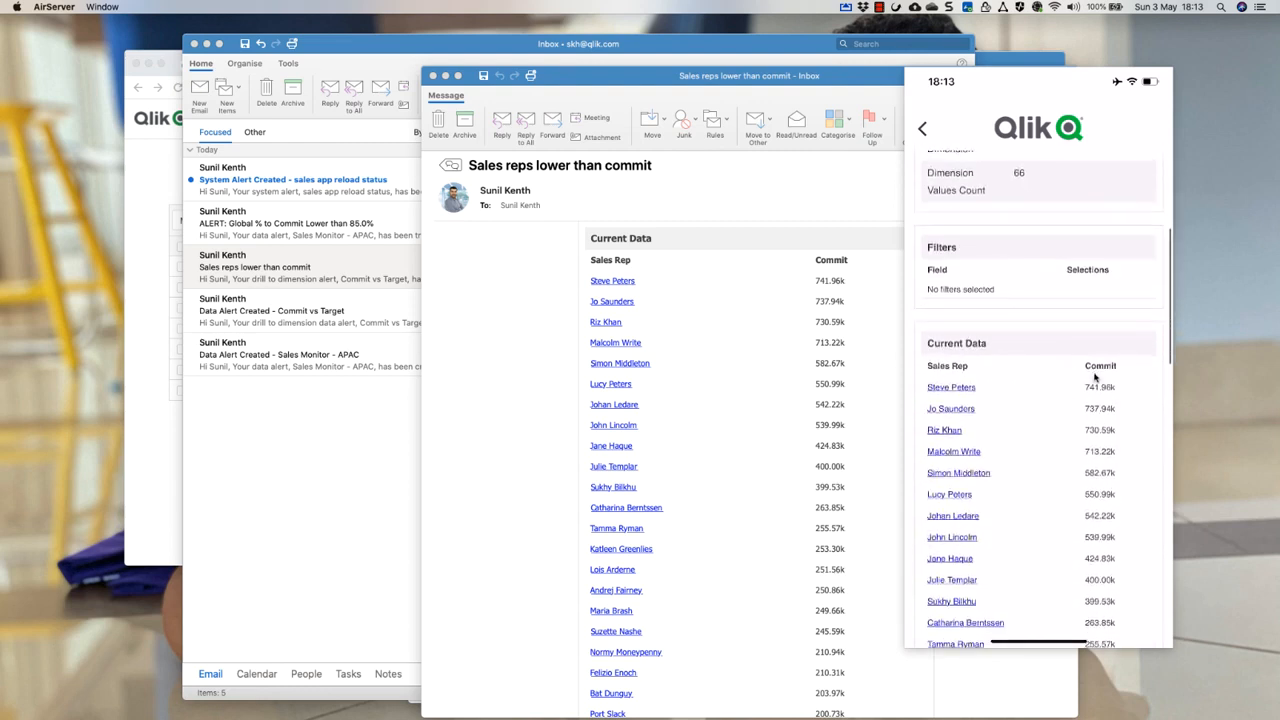
{"action": "scroll", "scroll_direction": "up", "scroll_amount": 3}
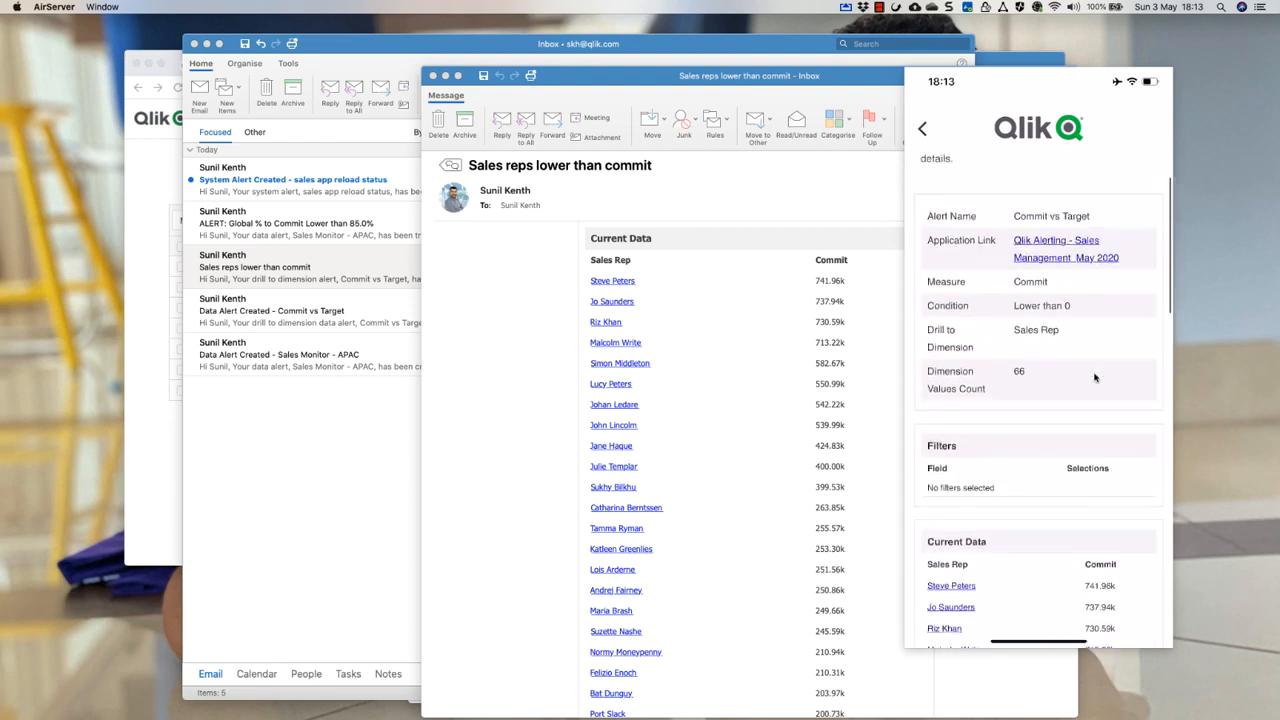
Launch the linked Qlik Sense app from the alert's Application Link.
{"action": "left_click", "coordinate": [922, 128]}
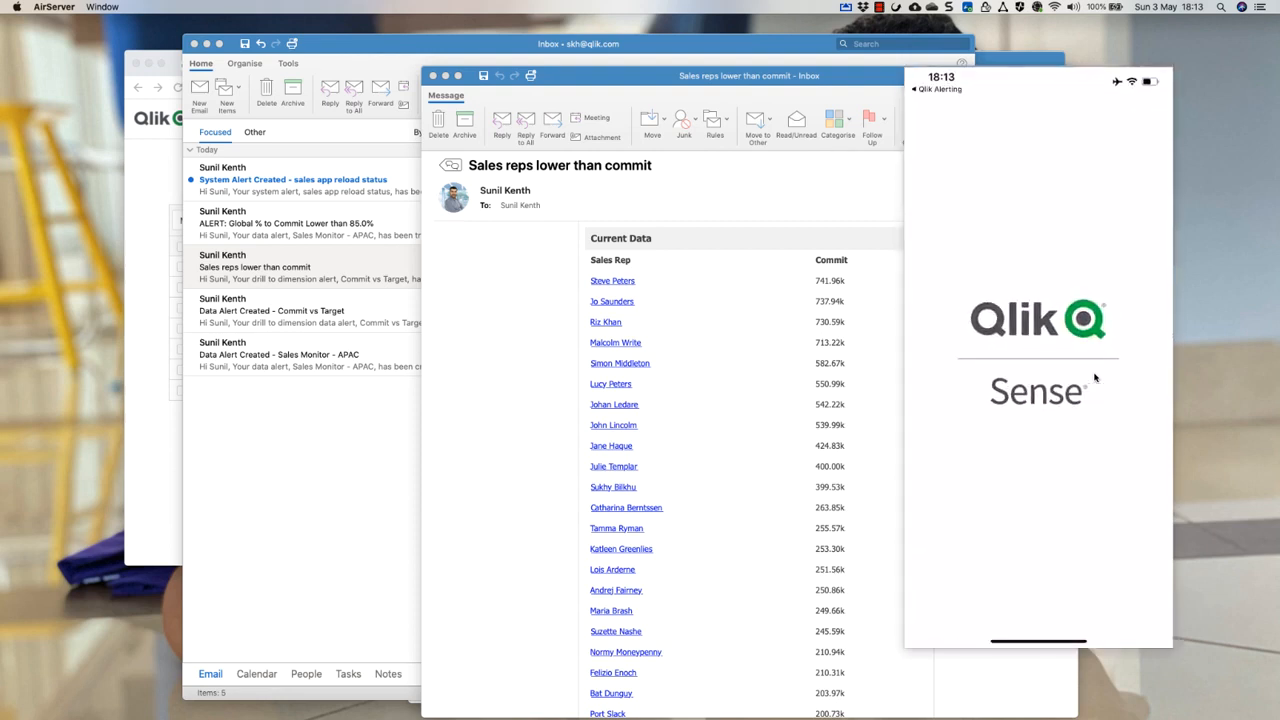